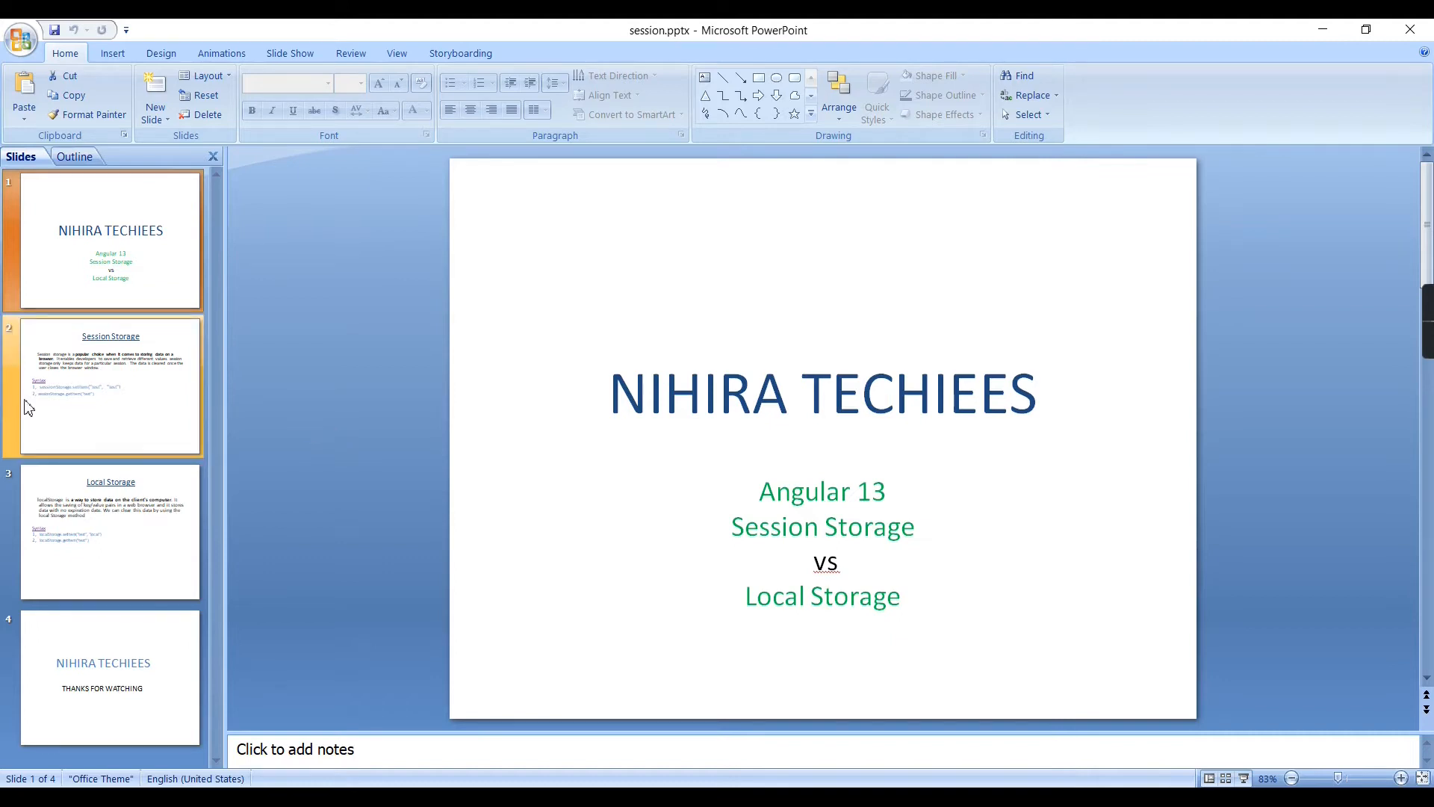
Display the Session Storage slide with its sessionStorage setItem/getItem syntax examples.
click(109, 387)
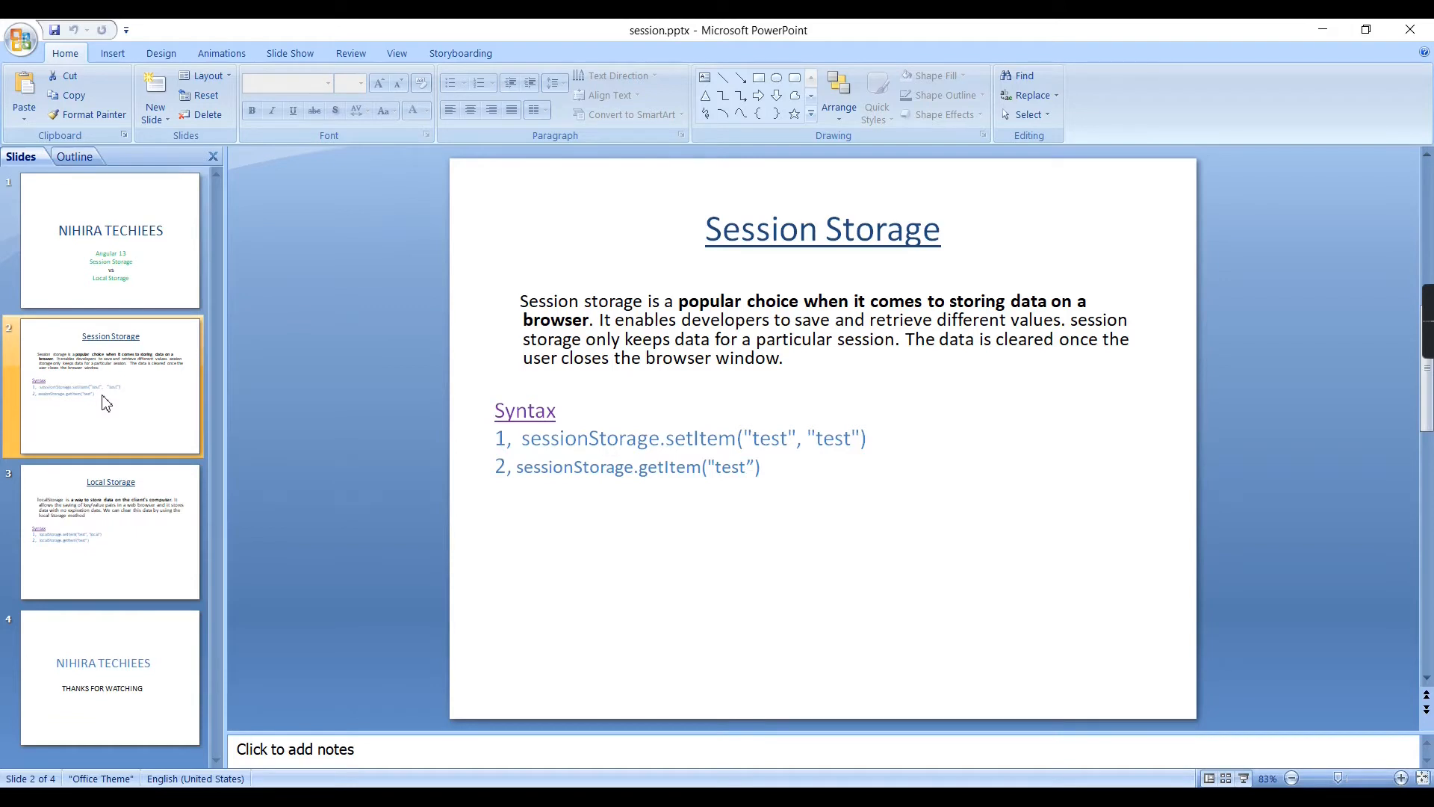
mouse_move(415, 534)
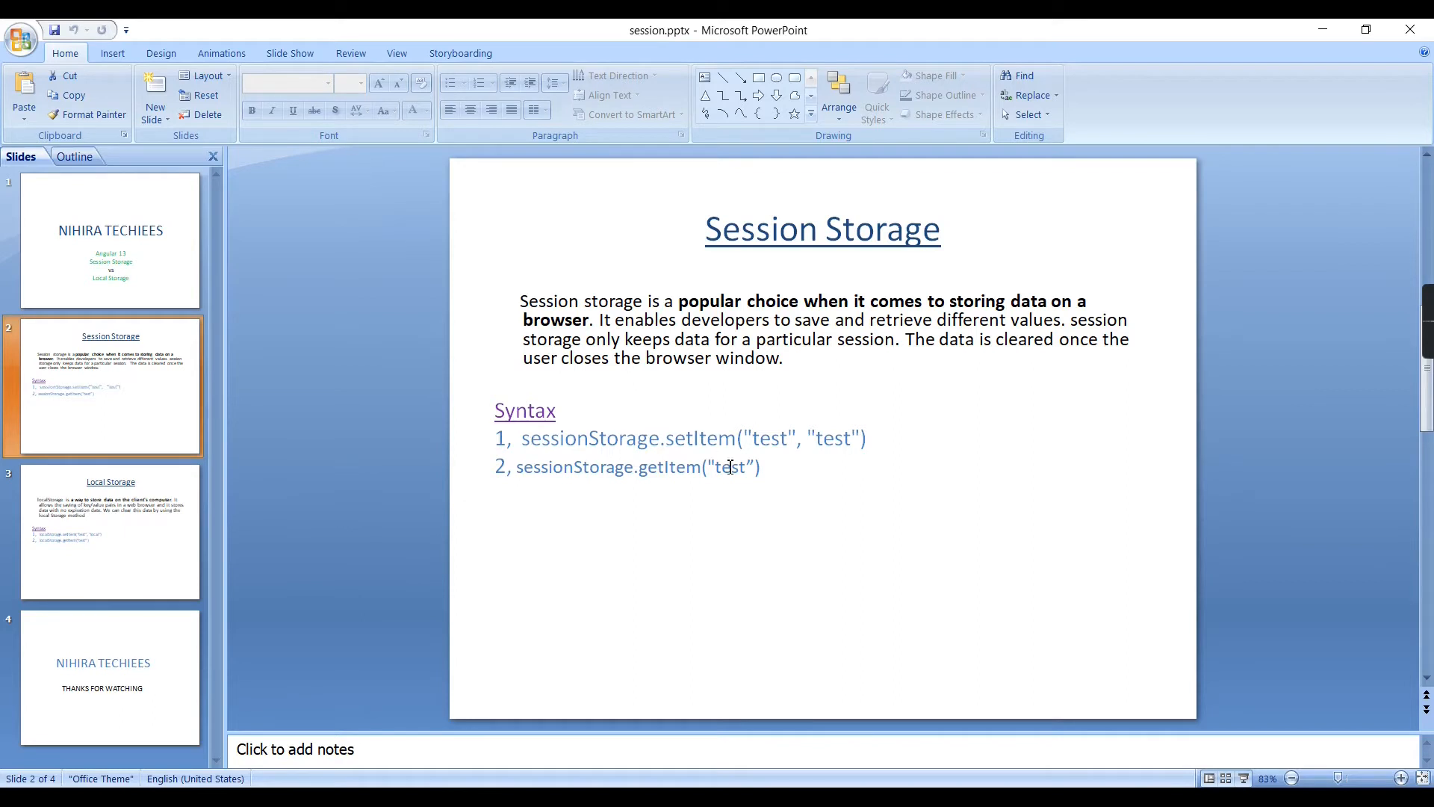
mouse_move(758, 455)
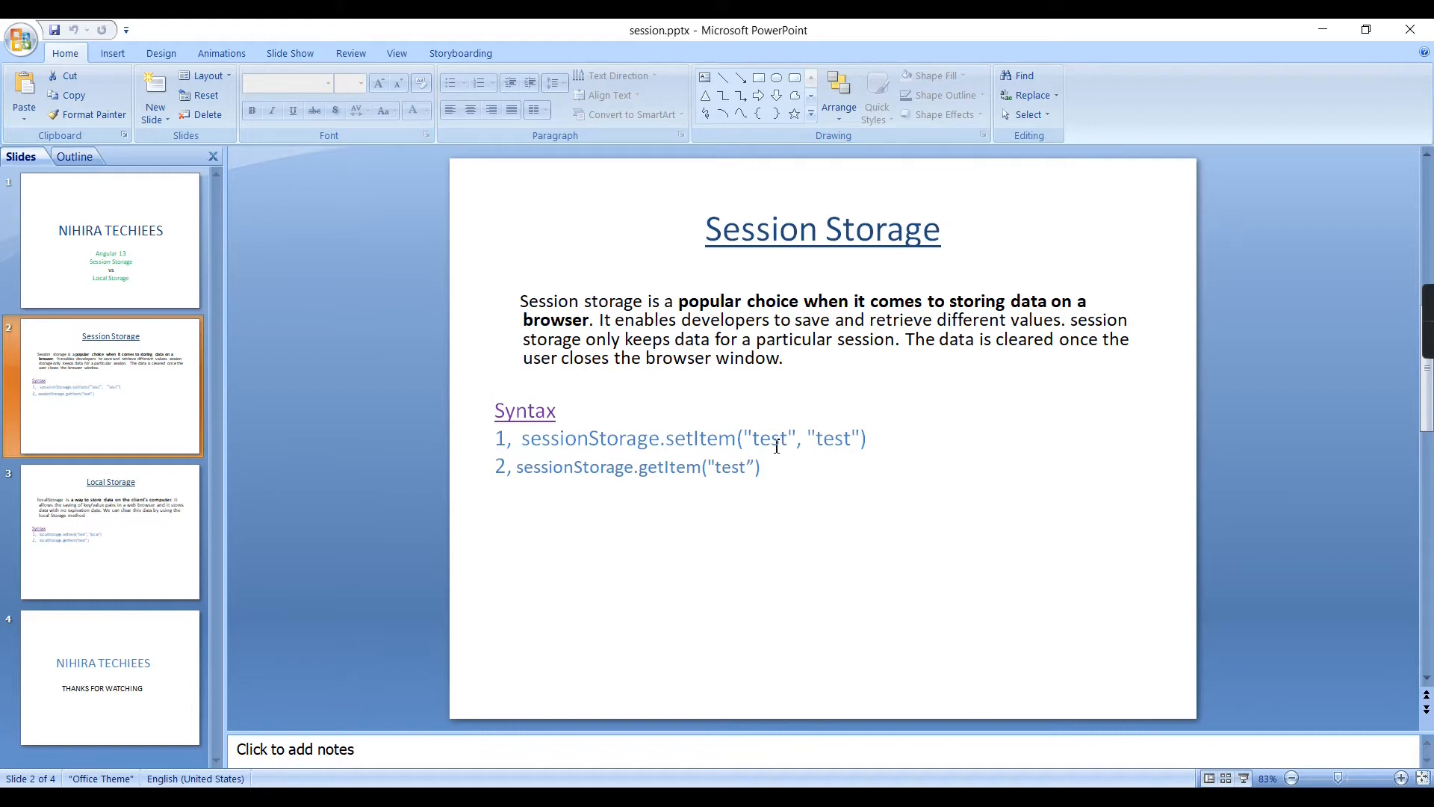
mouse_move(831, 445)
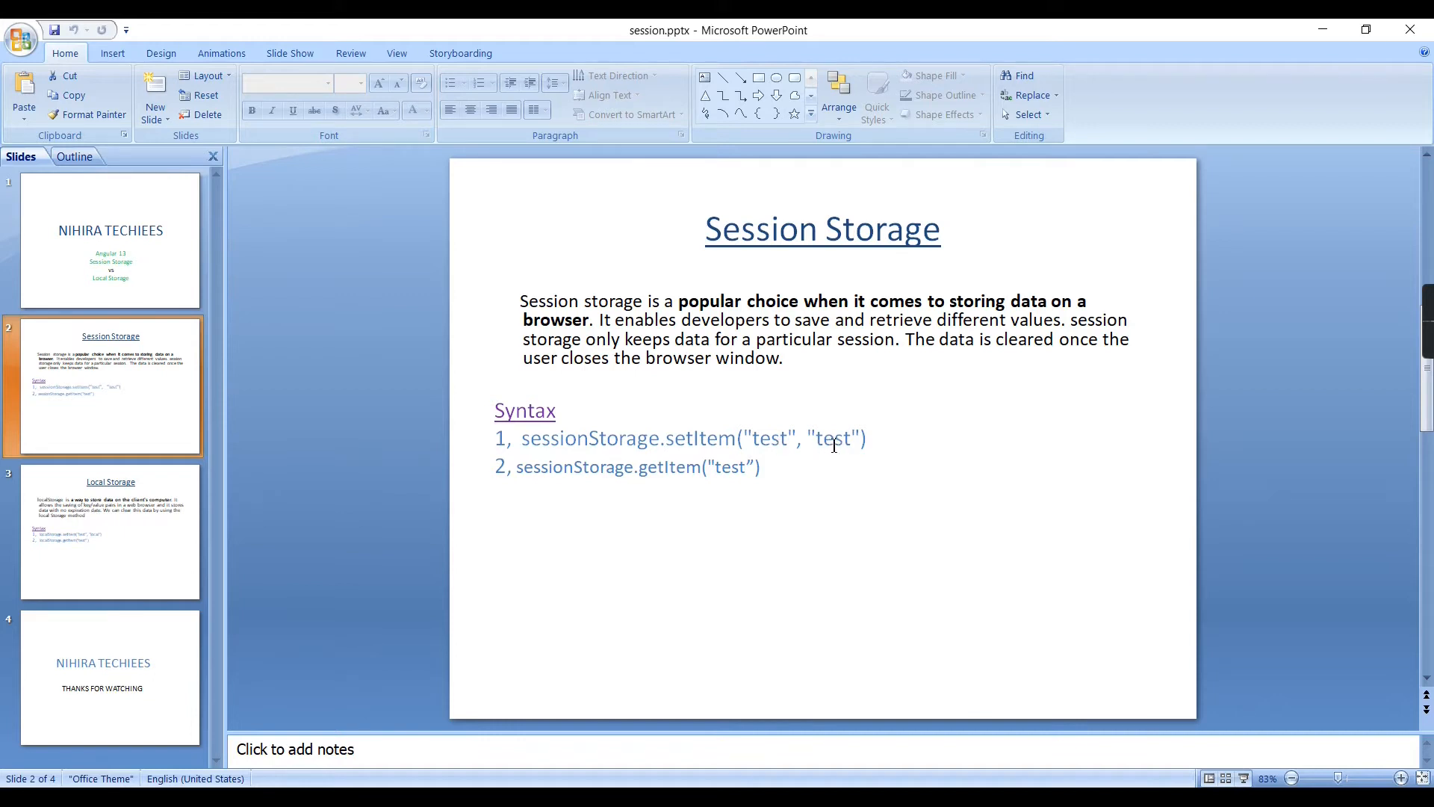
mouse_move(651, 473)
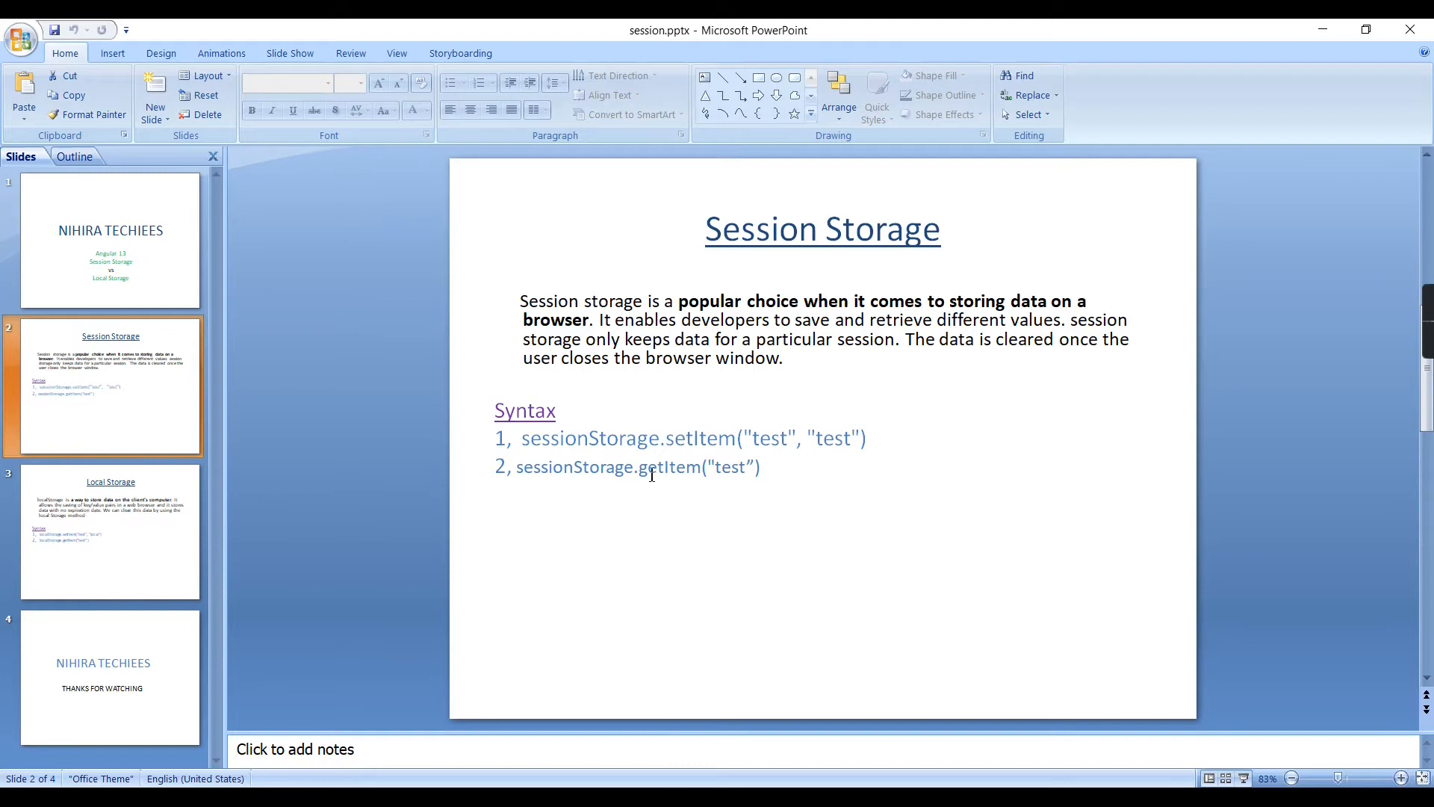
mouse_move(676, 471)
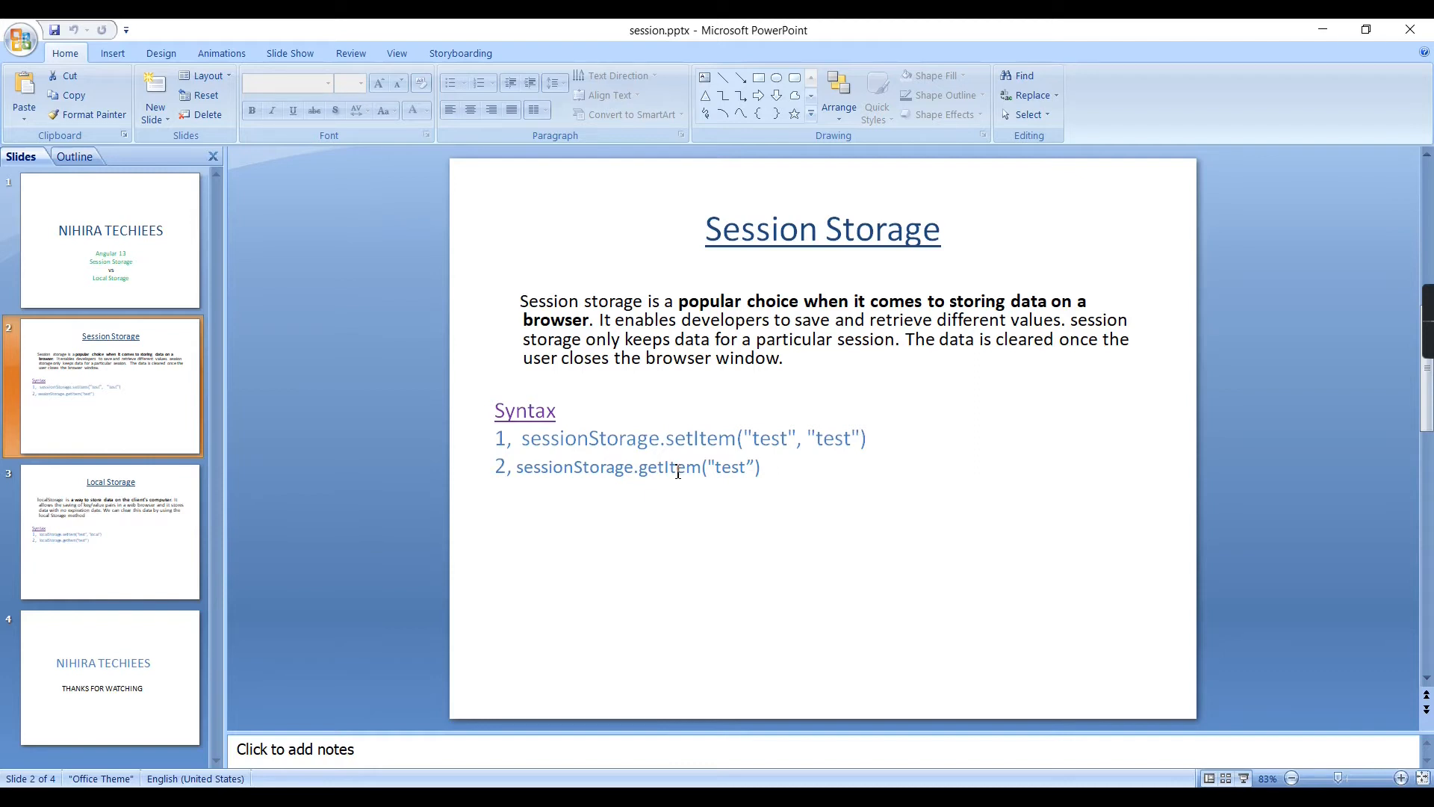
click(110, 531)
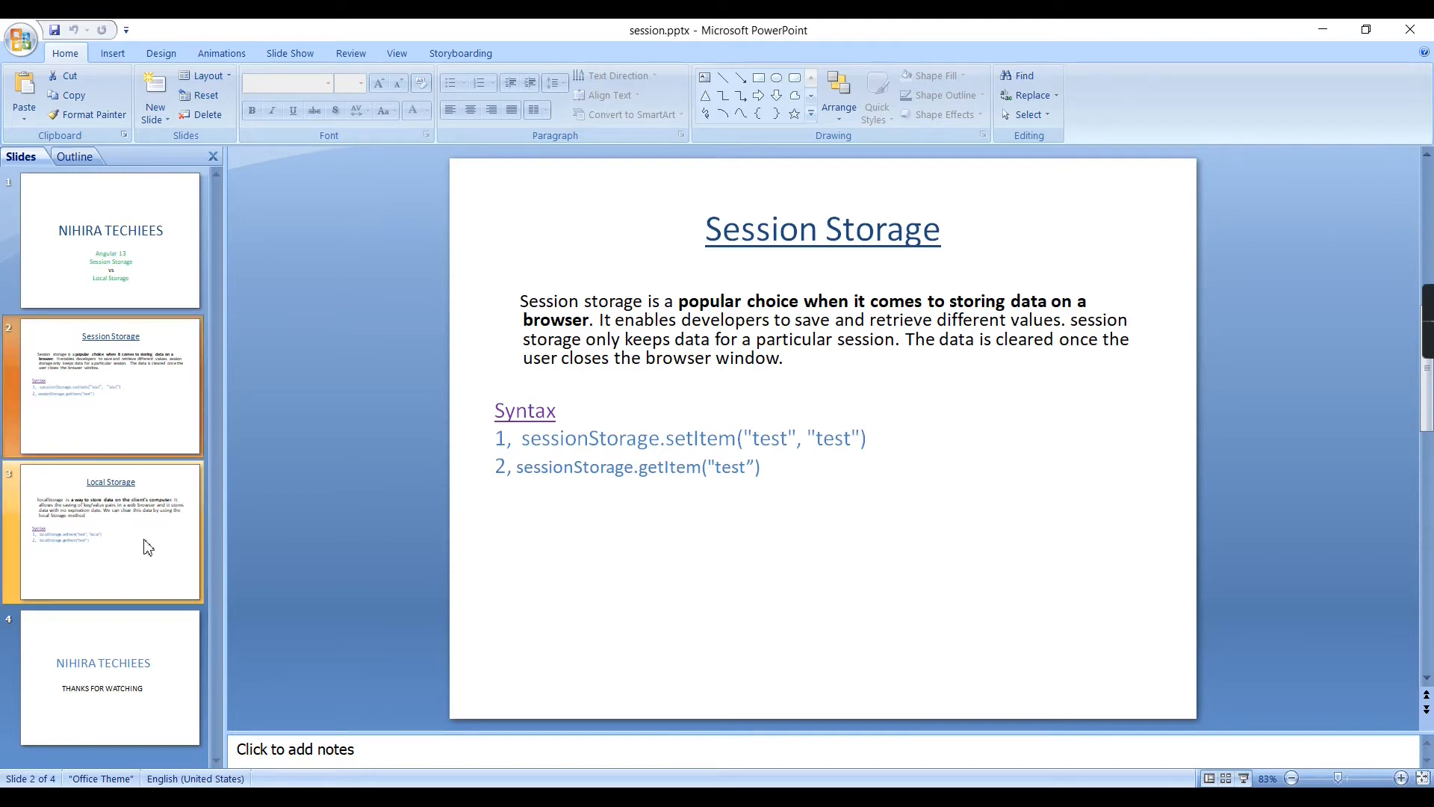
Show the Local Storage slide and point out localStorage in its syntax example.
click(103, 530)
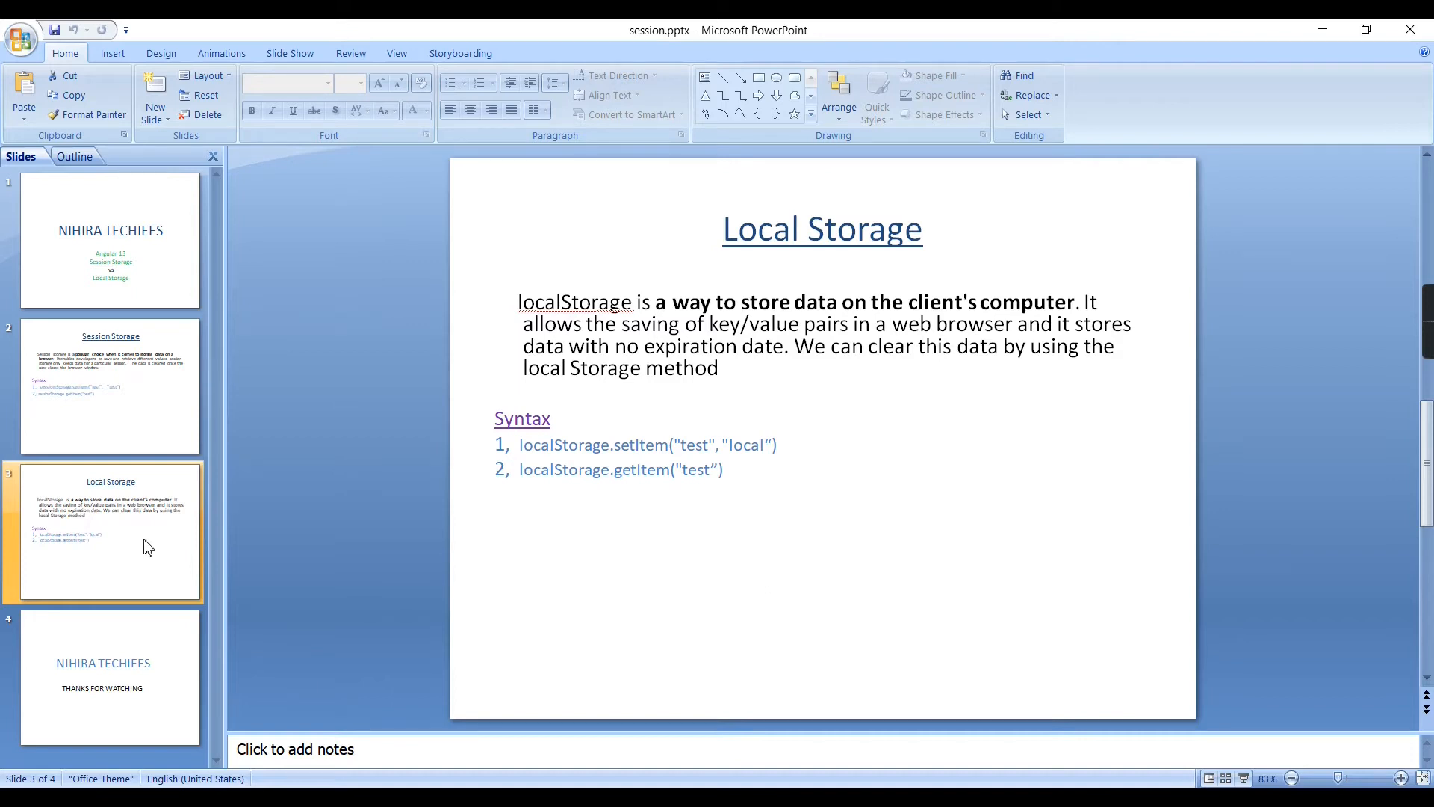
mouse_move(293, 548)
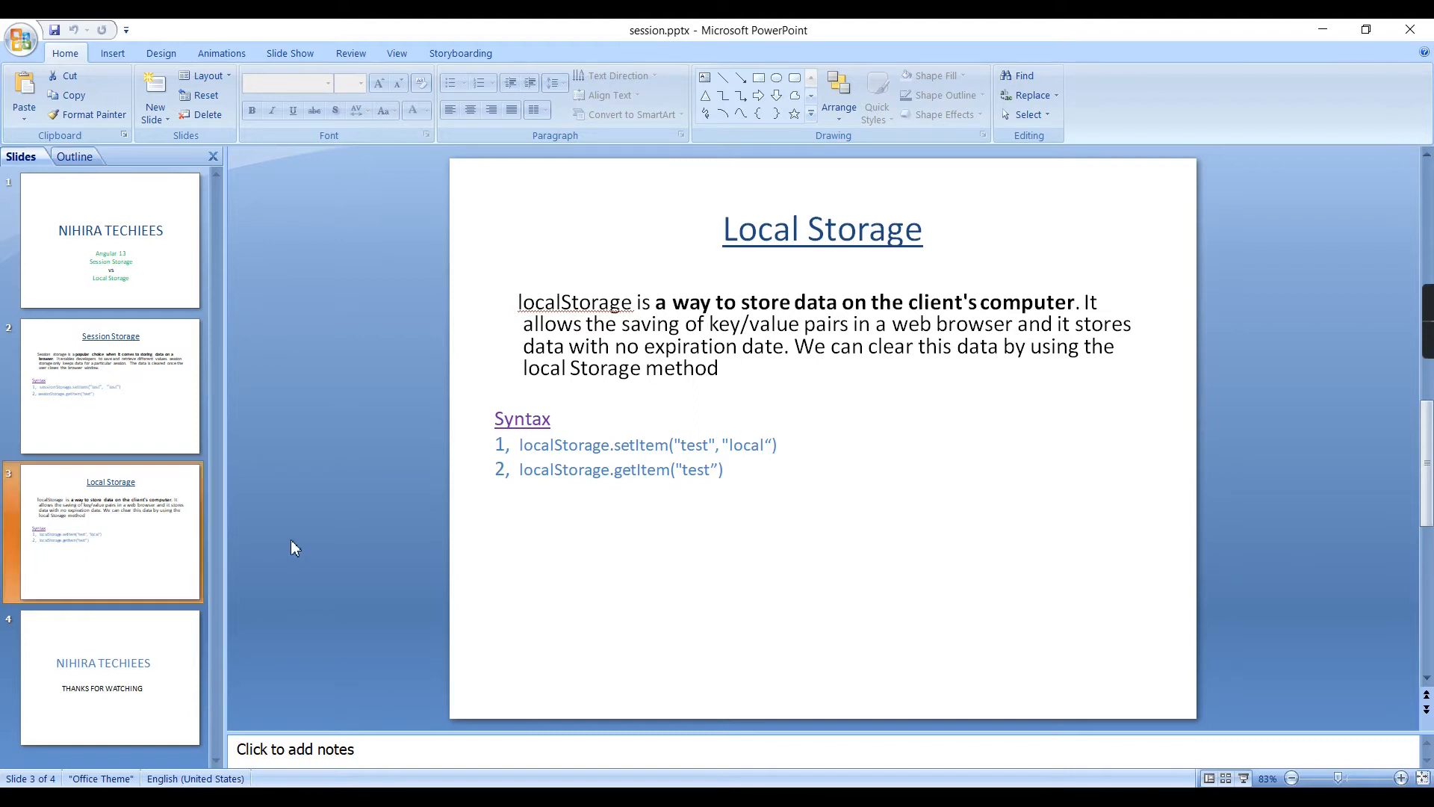
mouse_move(538, 448)
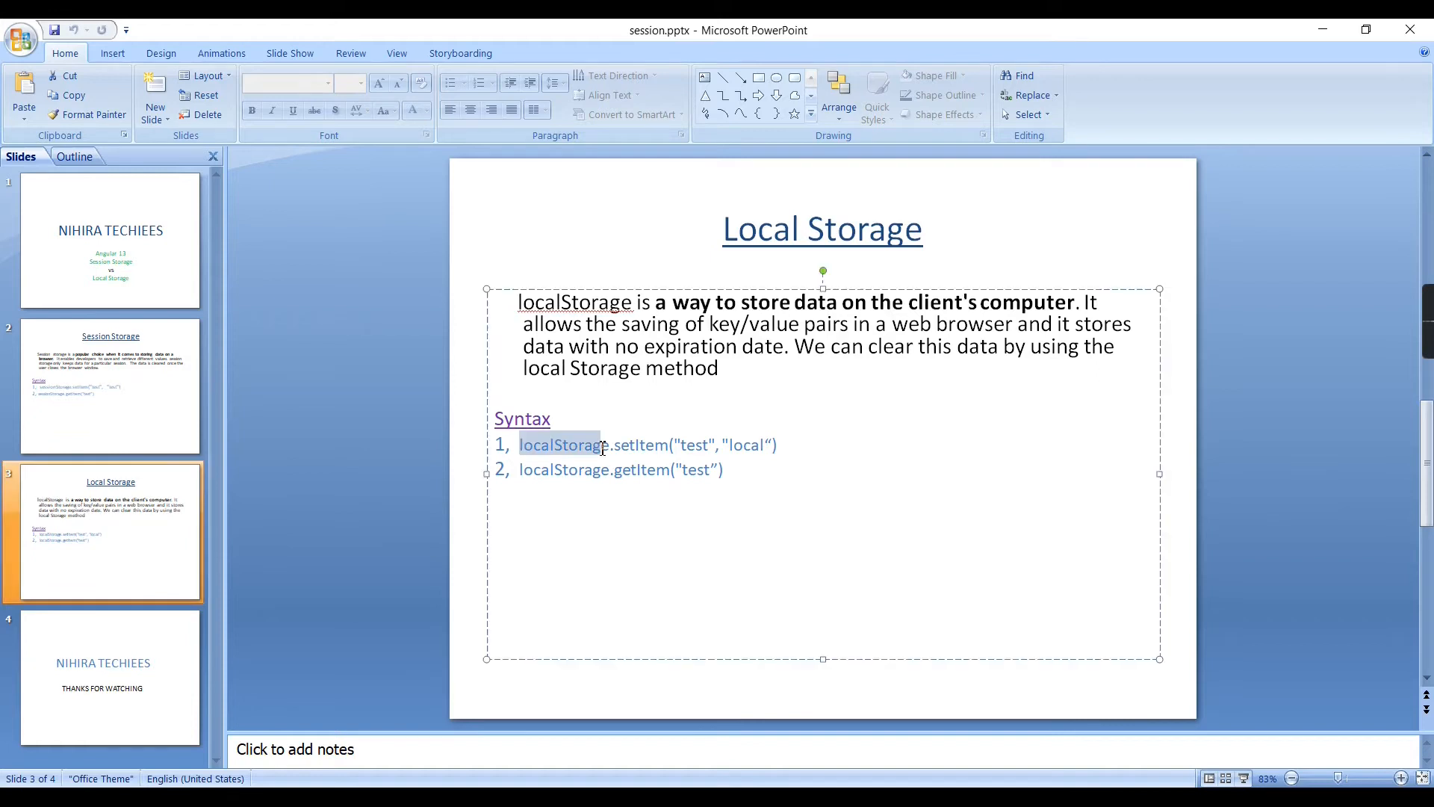
click(625, 493)
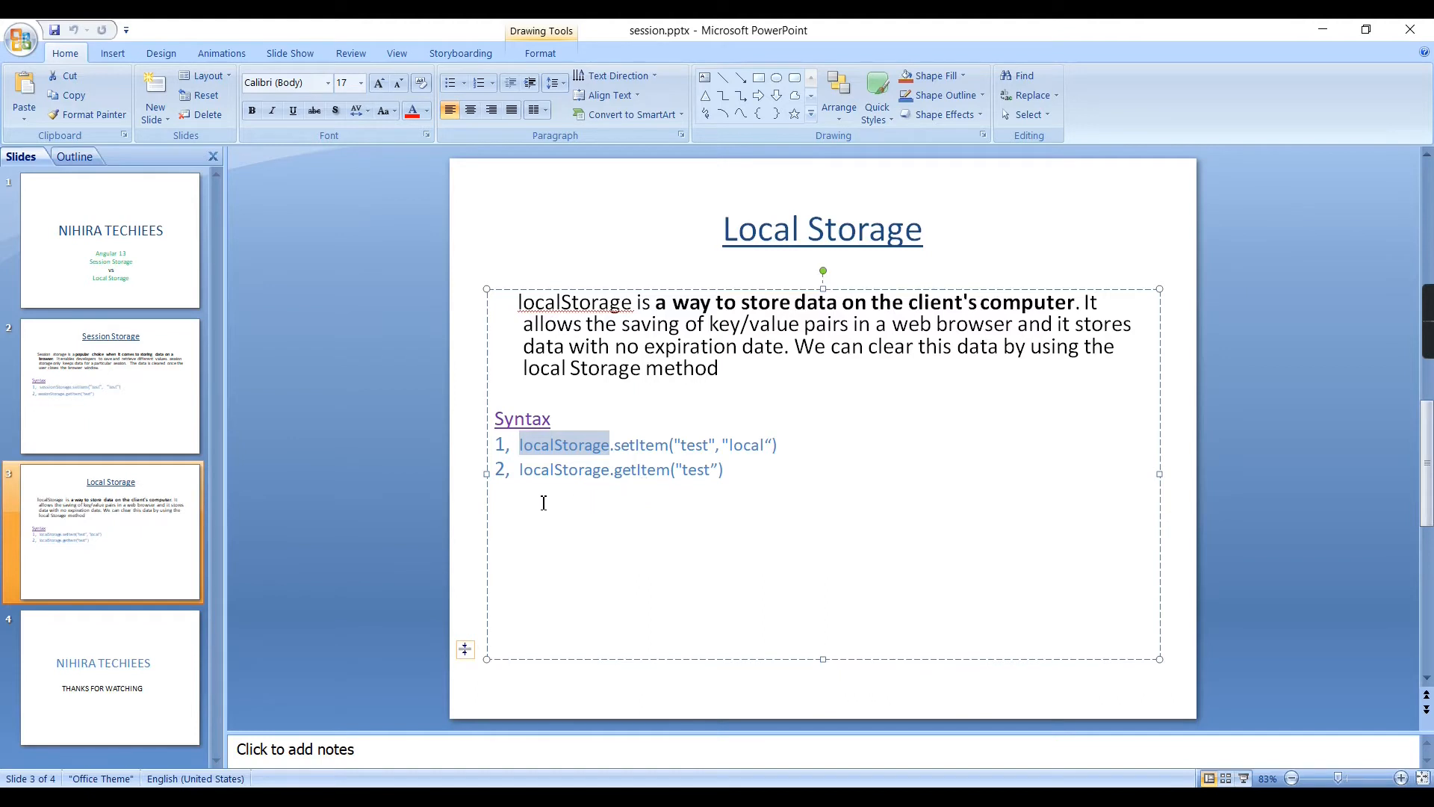
mouse_move(553, 484)
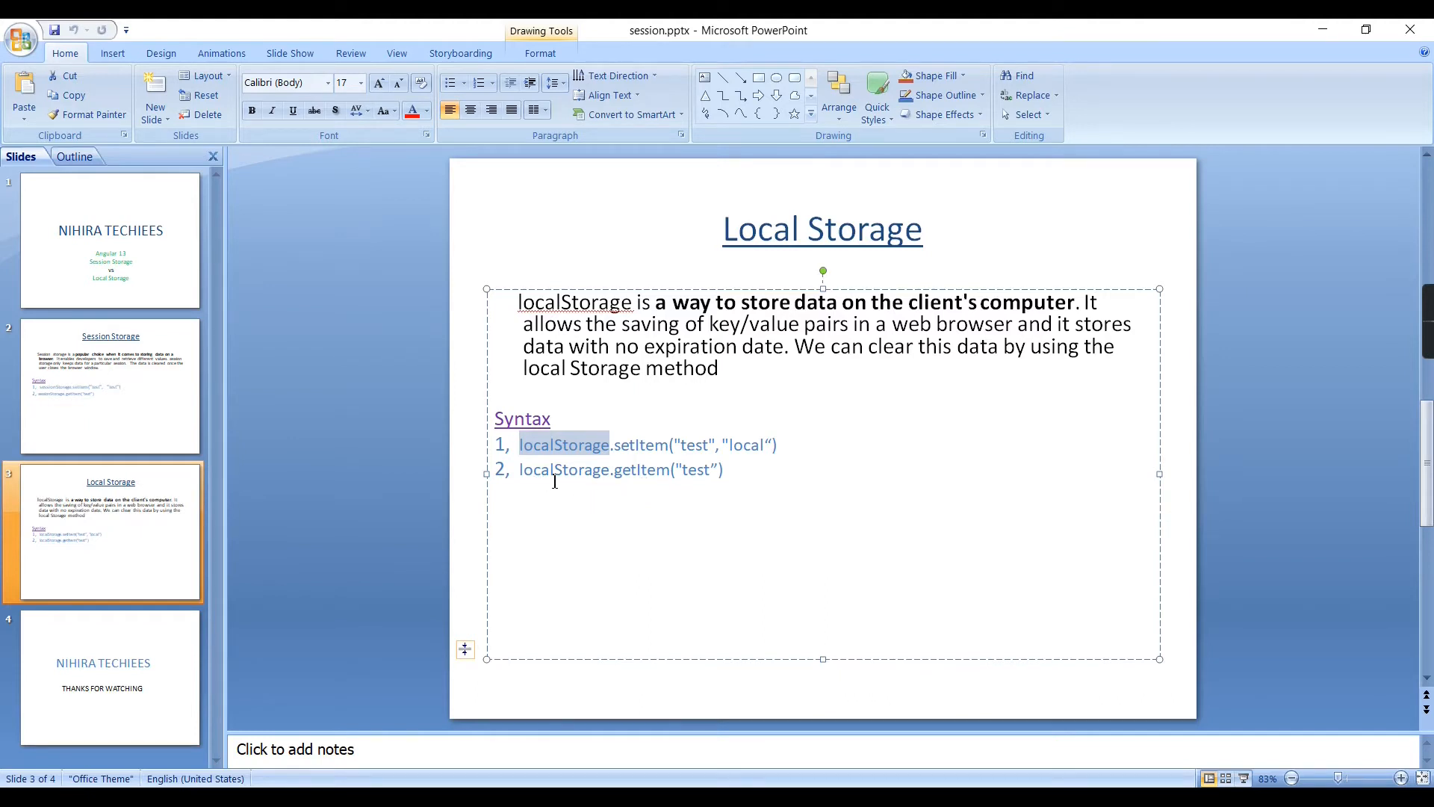
mouse_move(627, 494)
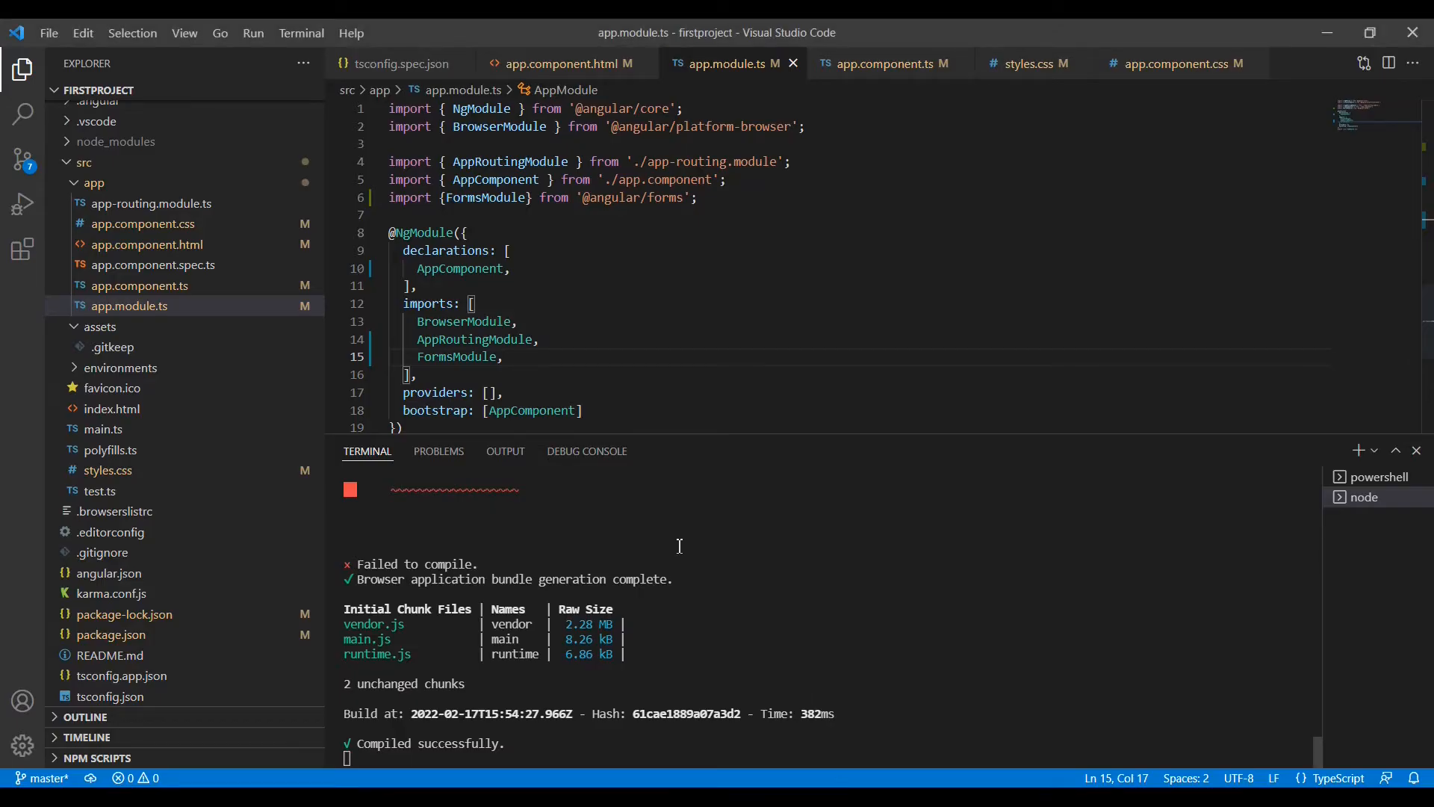
mouse_move(146, 244)
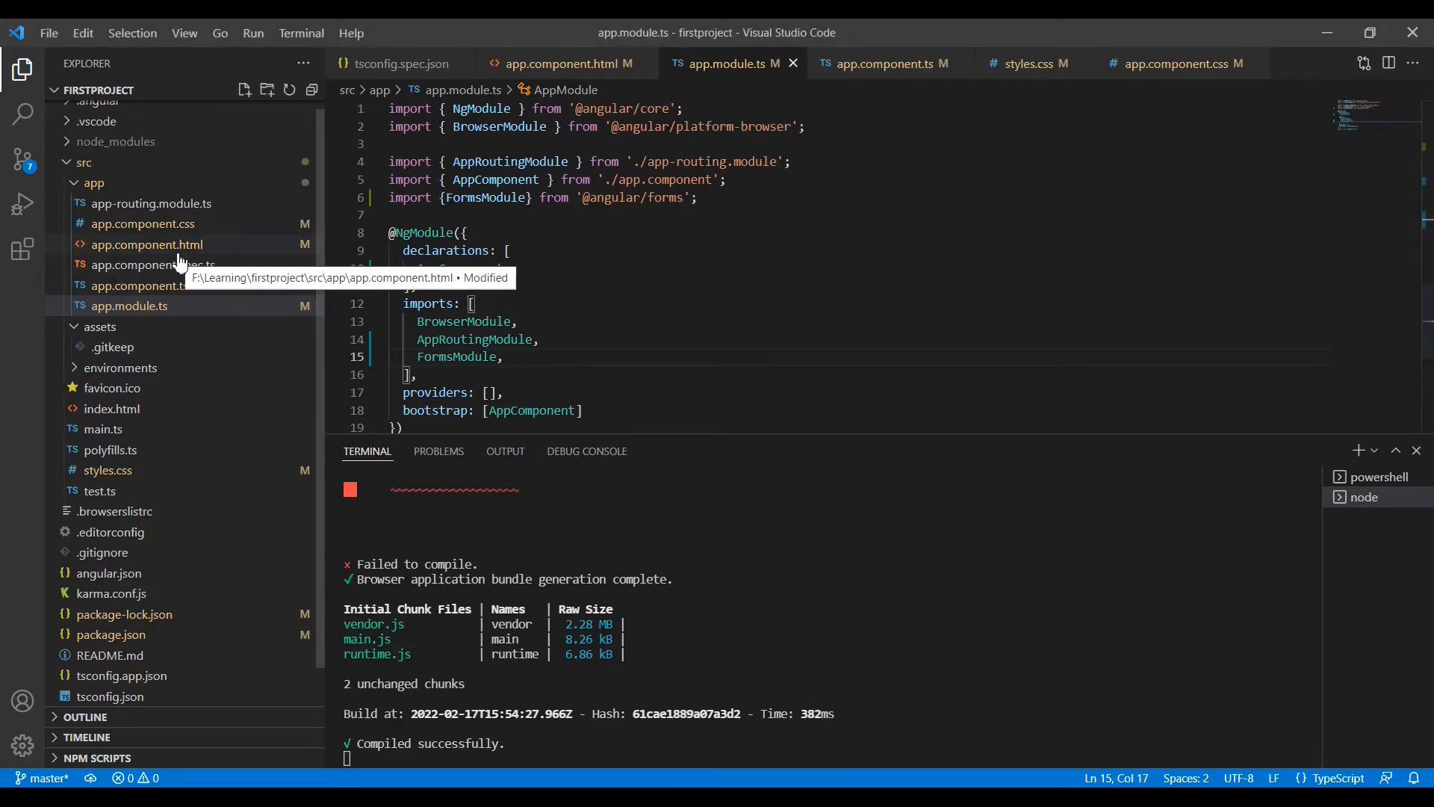
Write a SetSession() method in app.component.ts calling sessionStorage.setItem('userid', "adminuser").
click(139, 285)
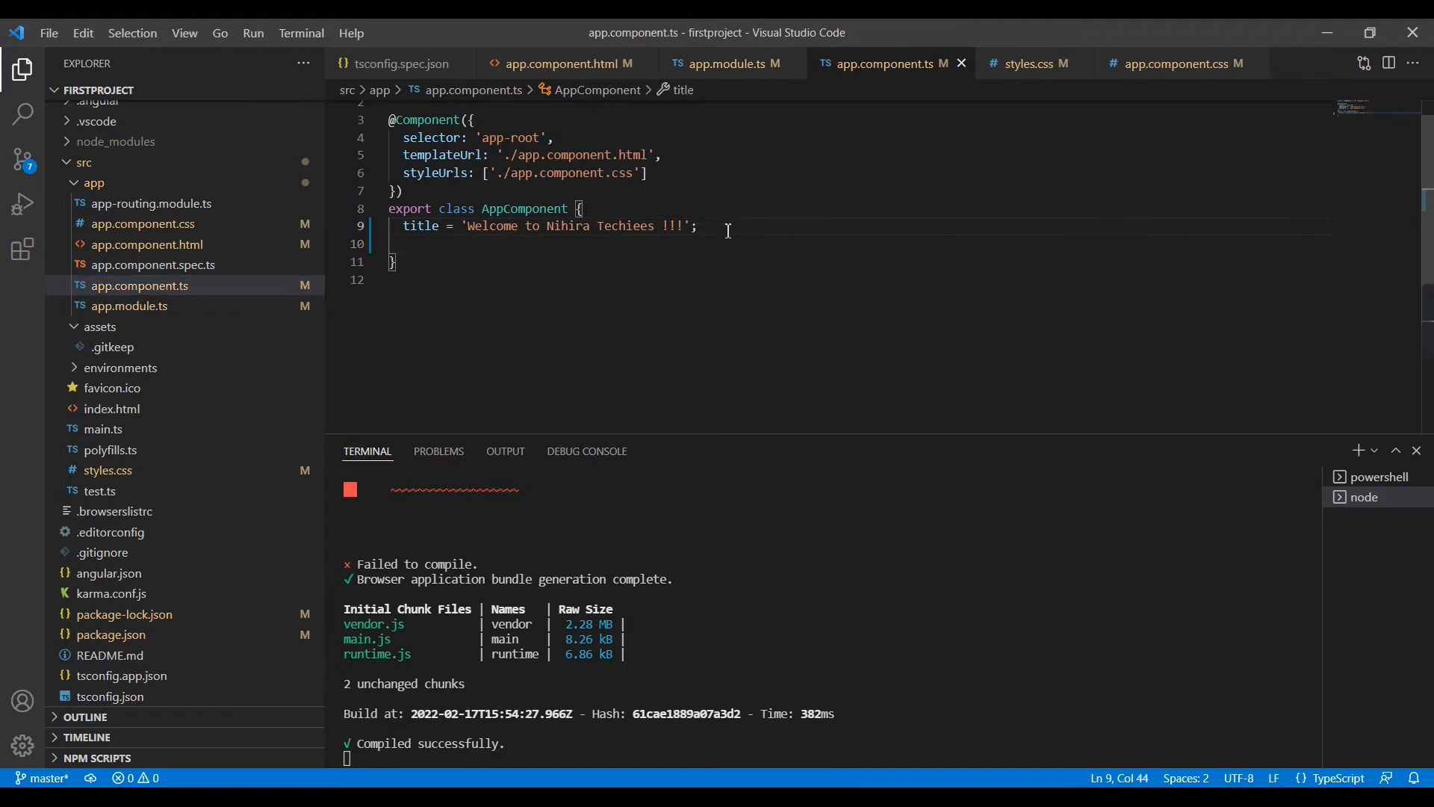
text(SetSessi)
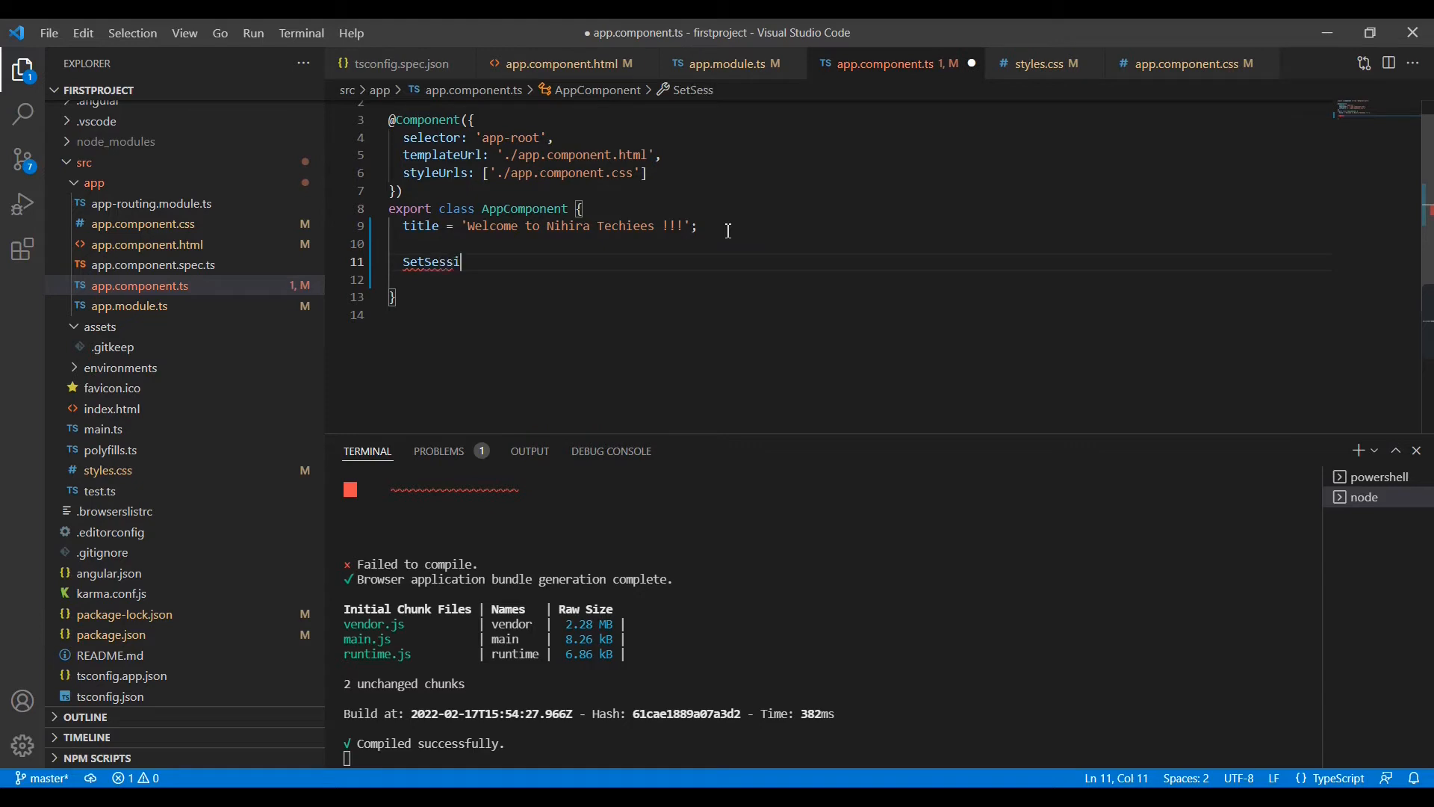
text(on(){)
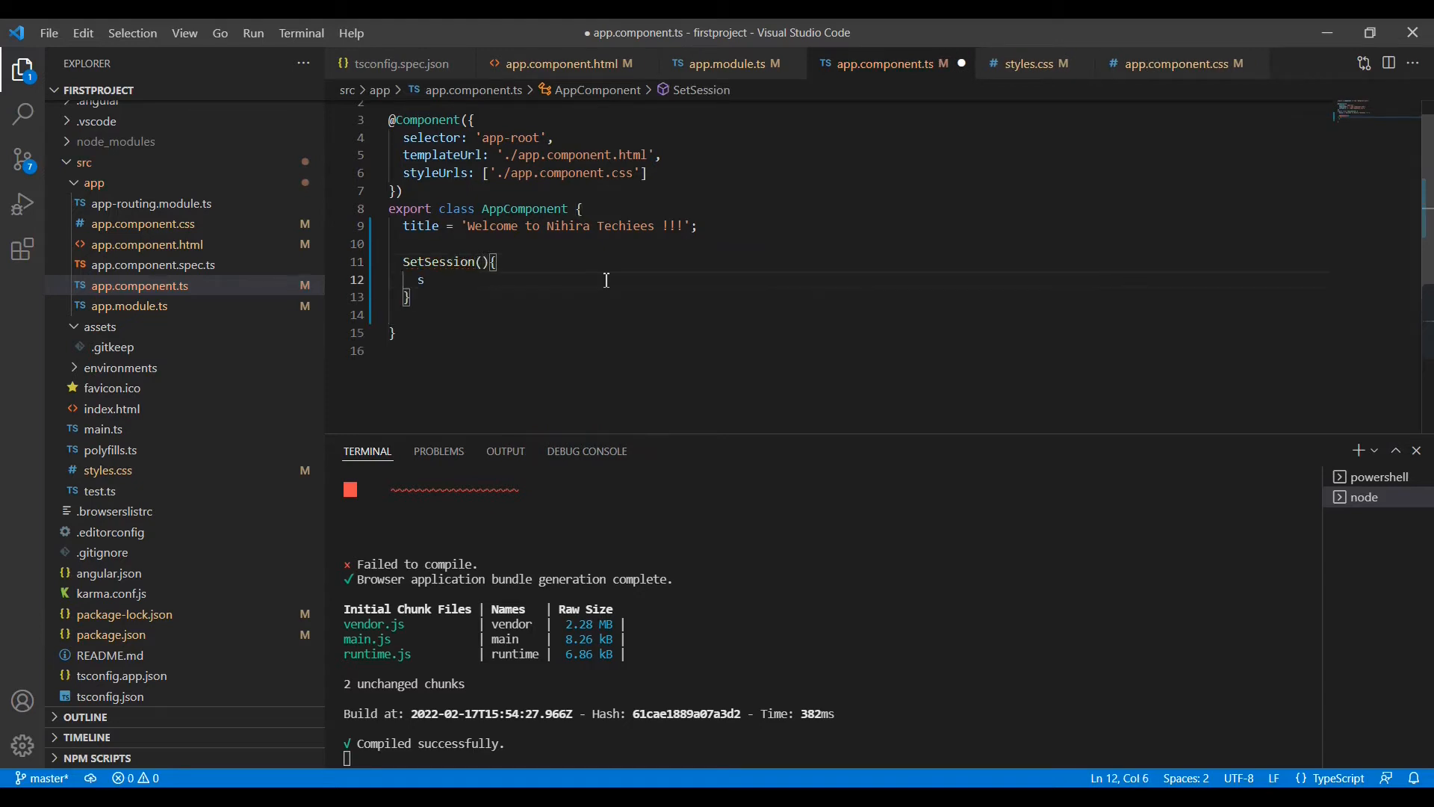
text(essionStorage.setItem(')
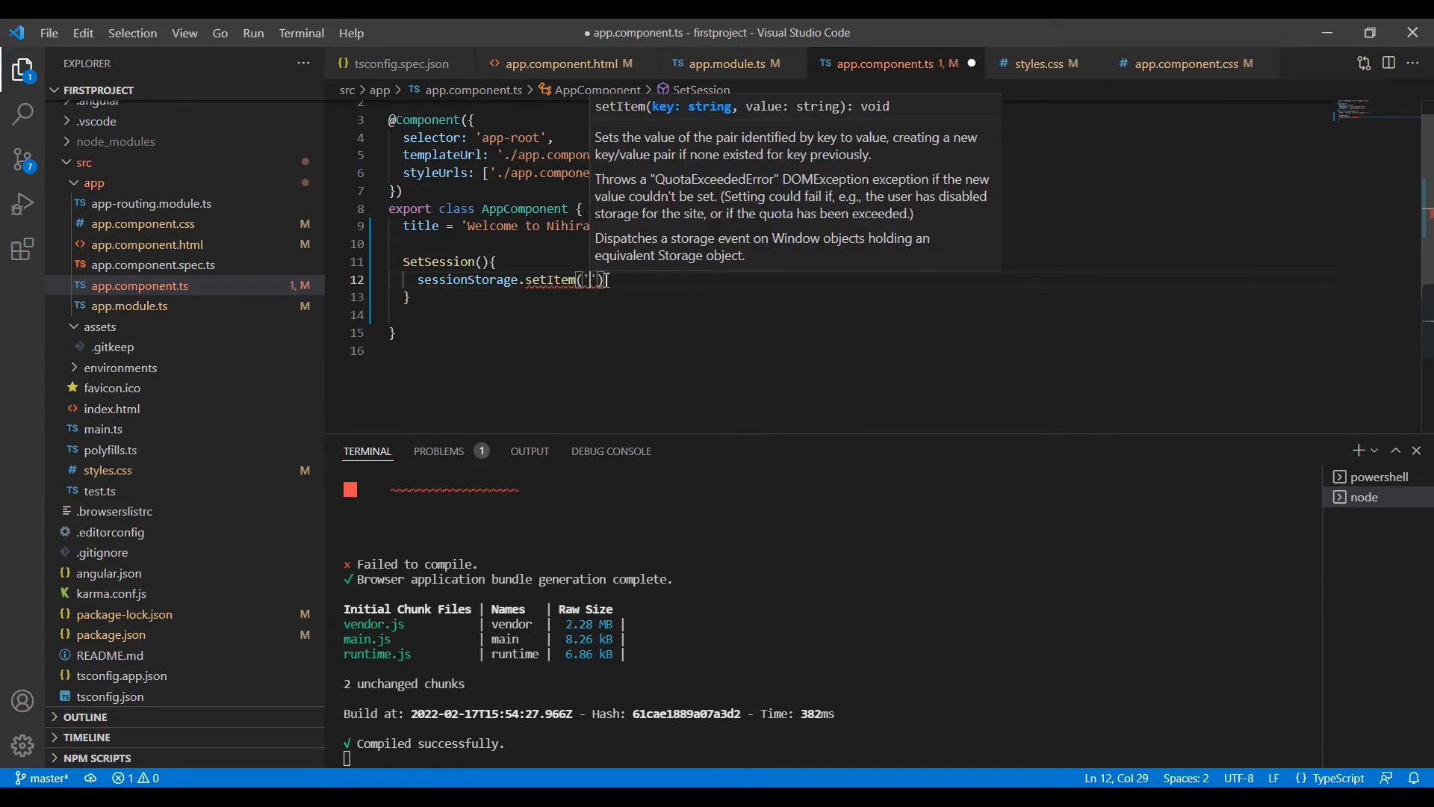
text(user)
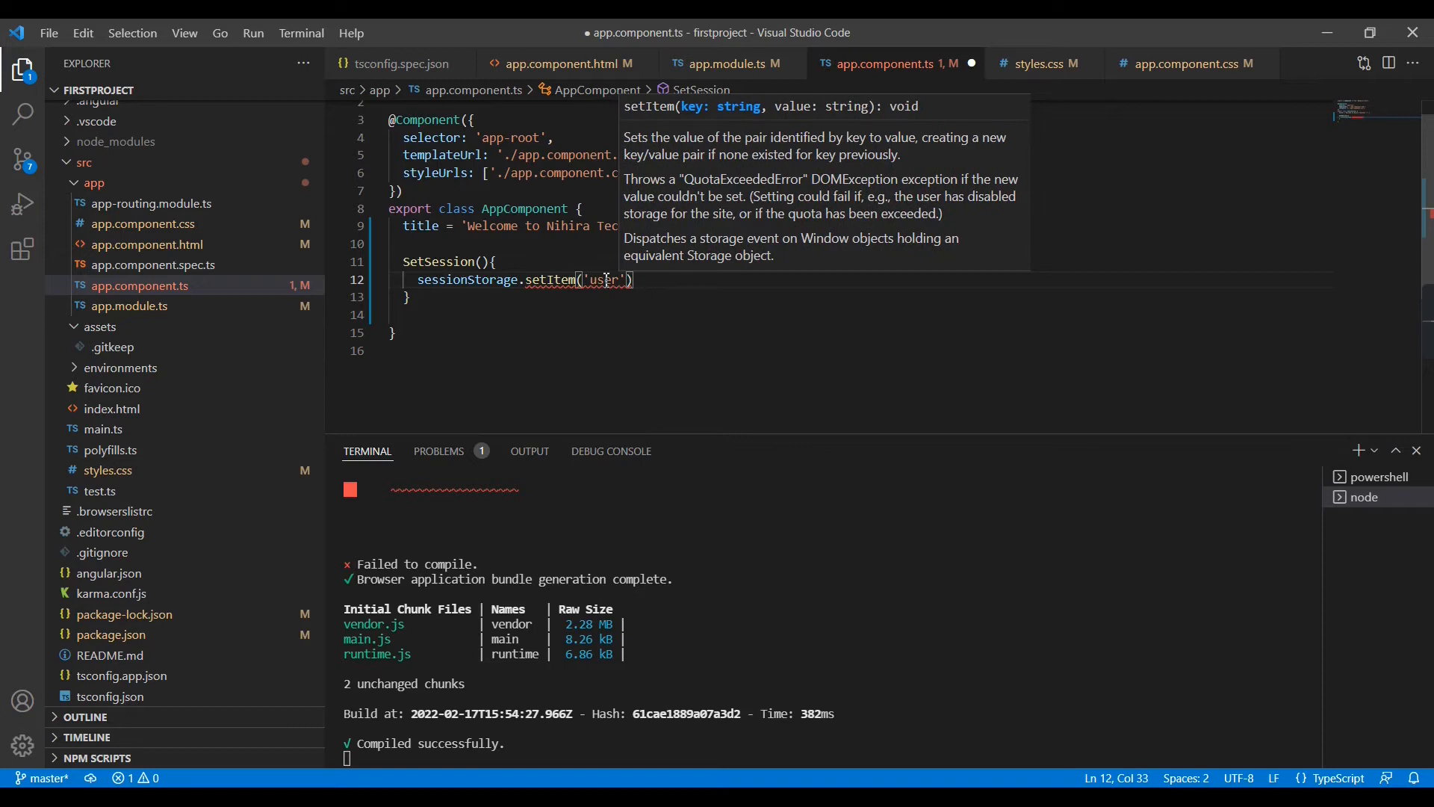
text(id)
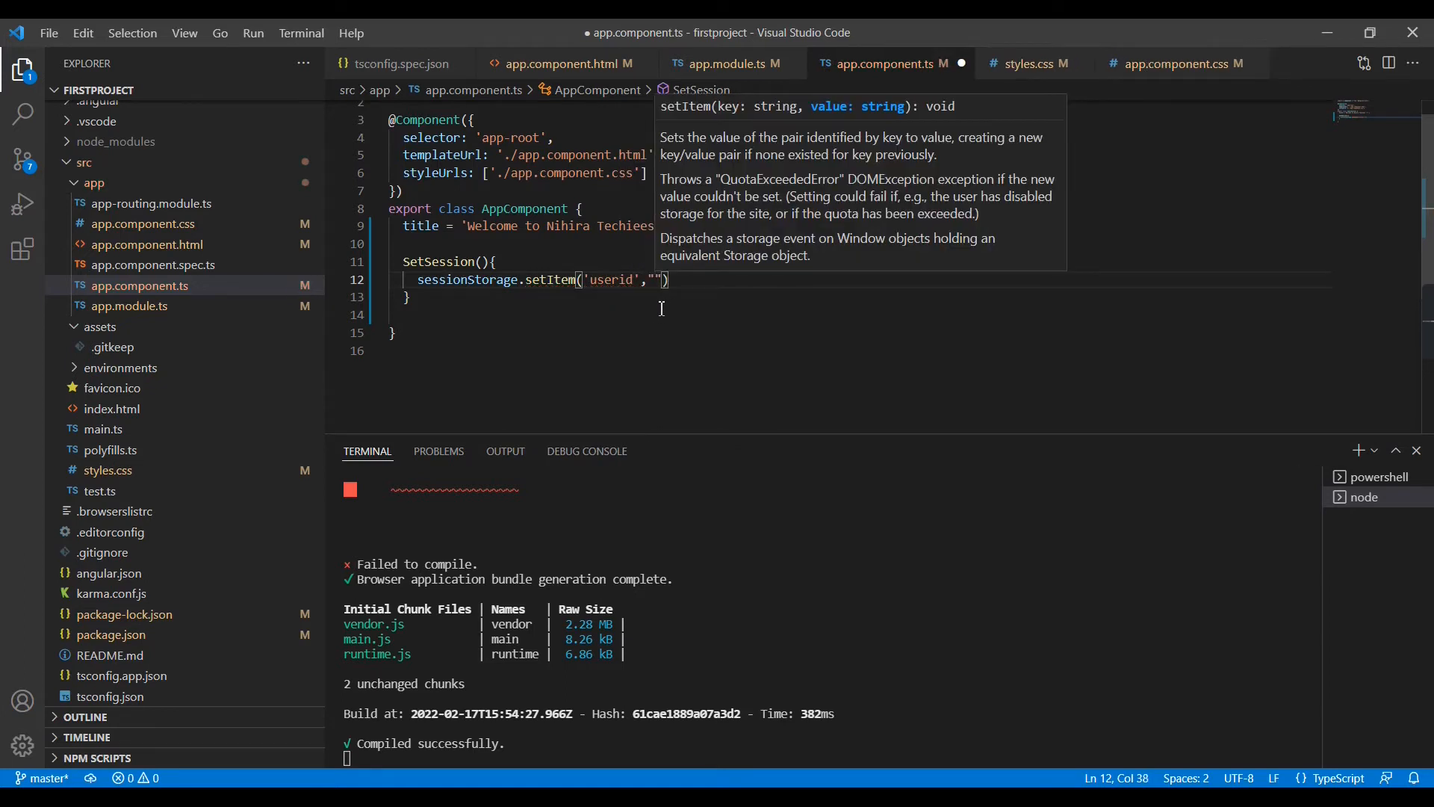
mouse_move(667, 305)
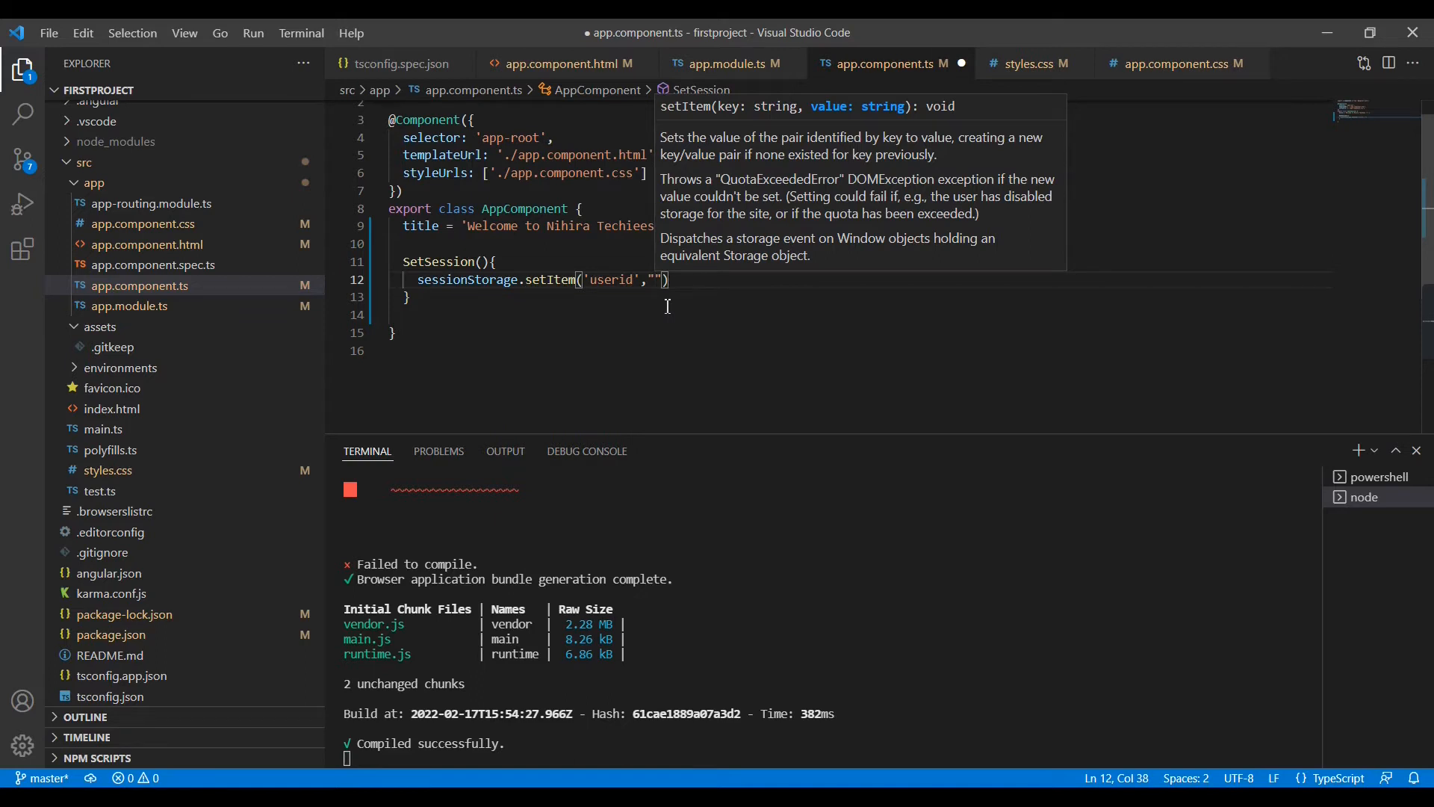
text(adminuser)
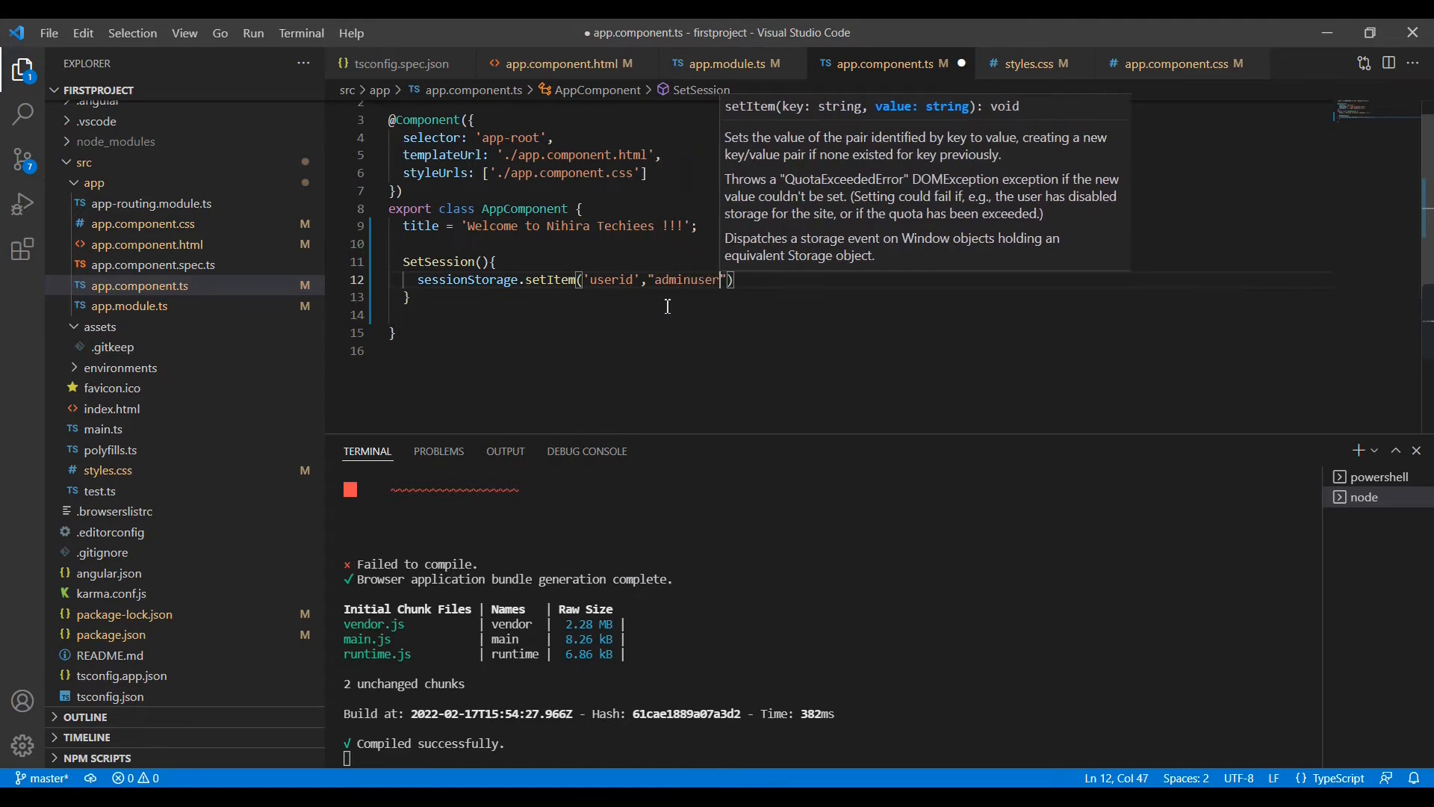
Select the SetSession method name and save app.component.ts.
click(394, 314)
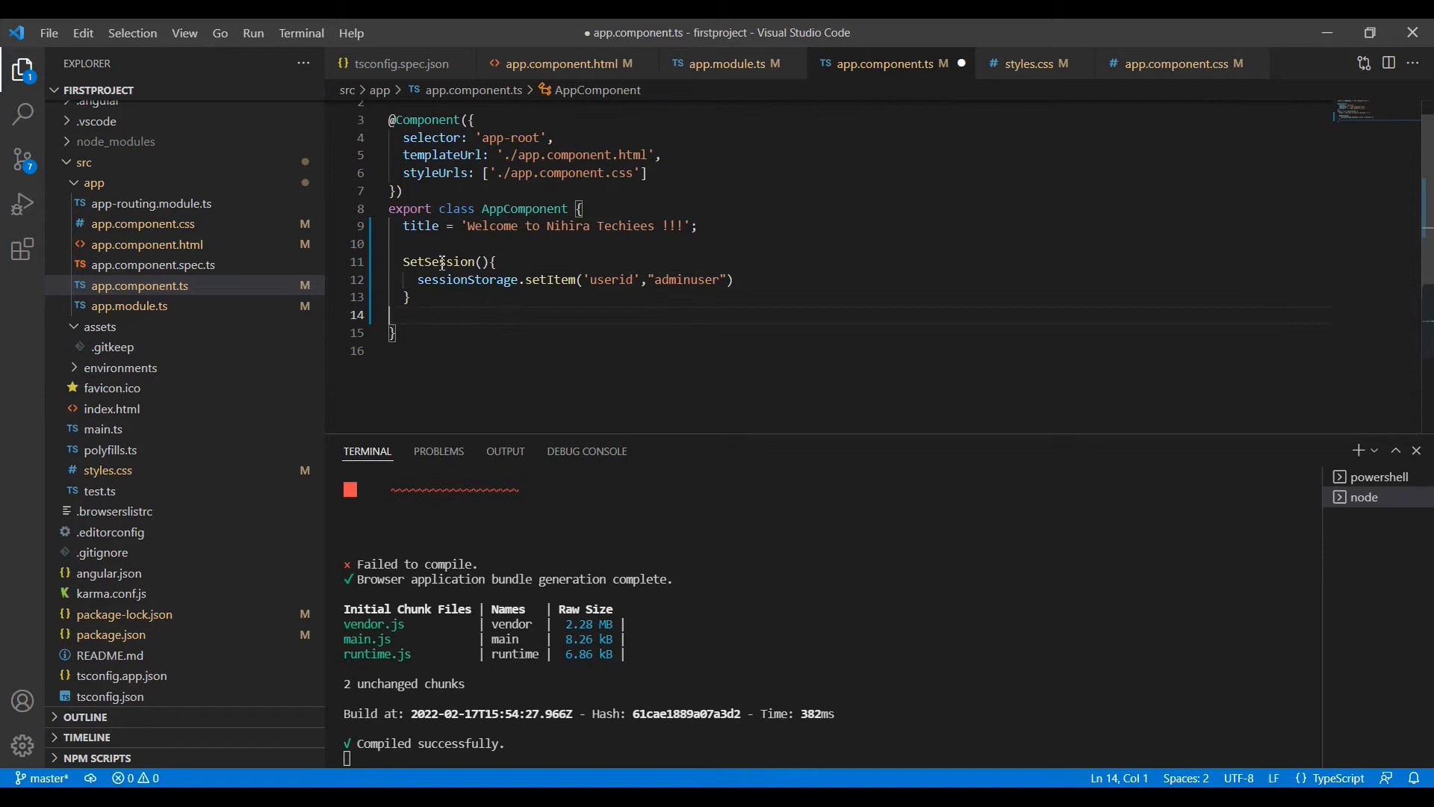
double_click(437, 261)
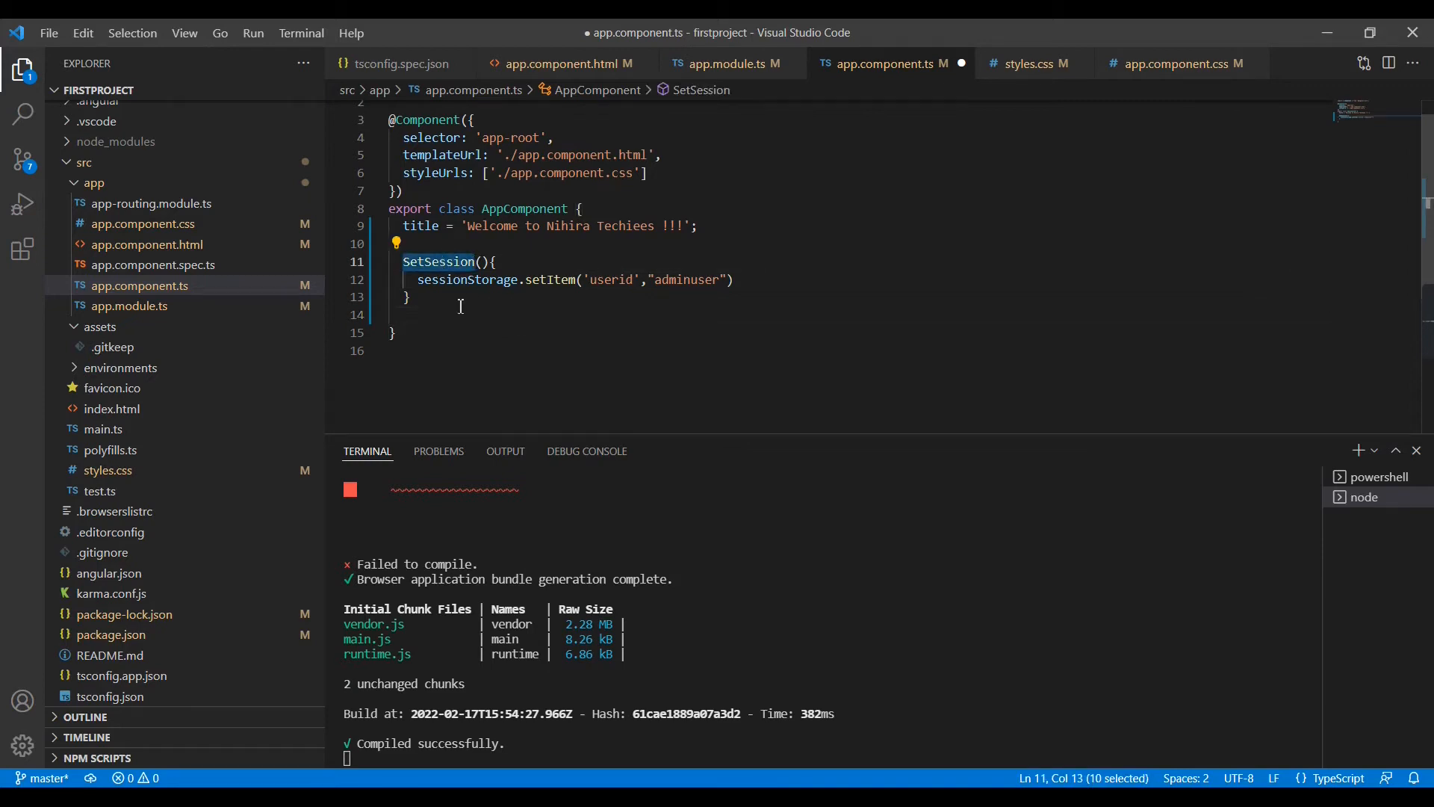
key(ctrl+s)
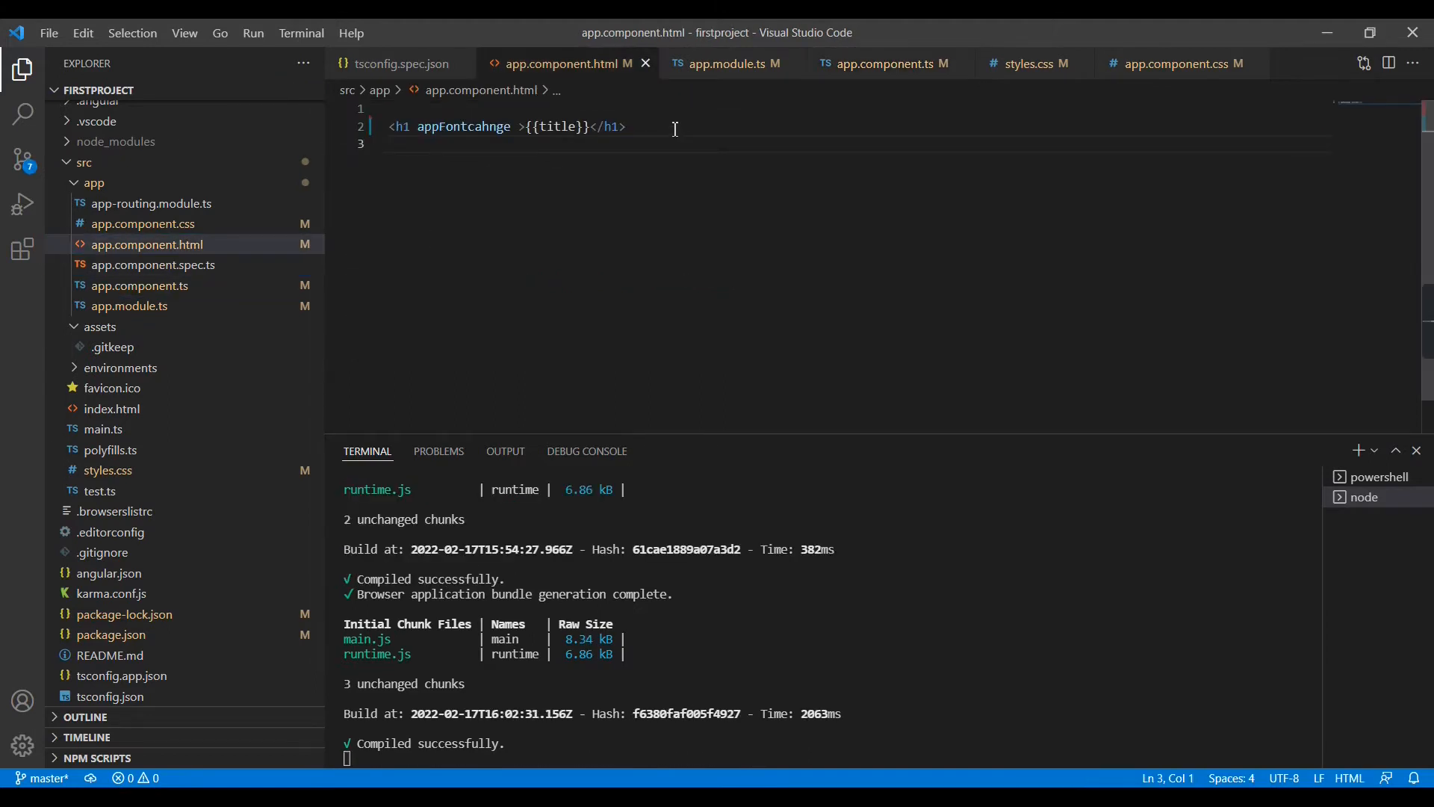
Add <button (click)>Click Here</button> below the h1 heading in app.component.html.
text(<button>C</button>)
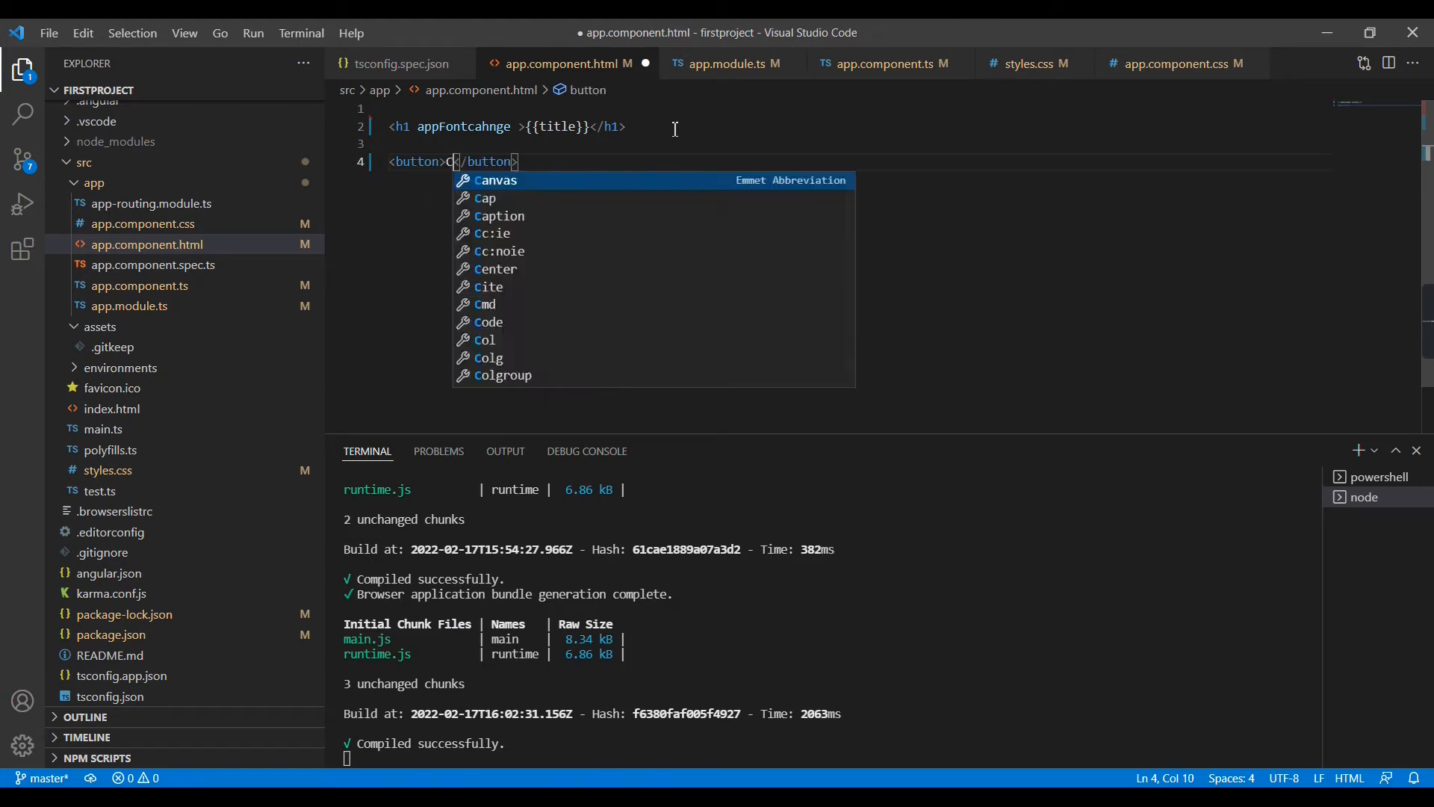
text(lick Here)
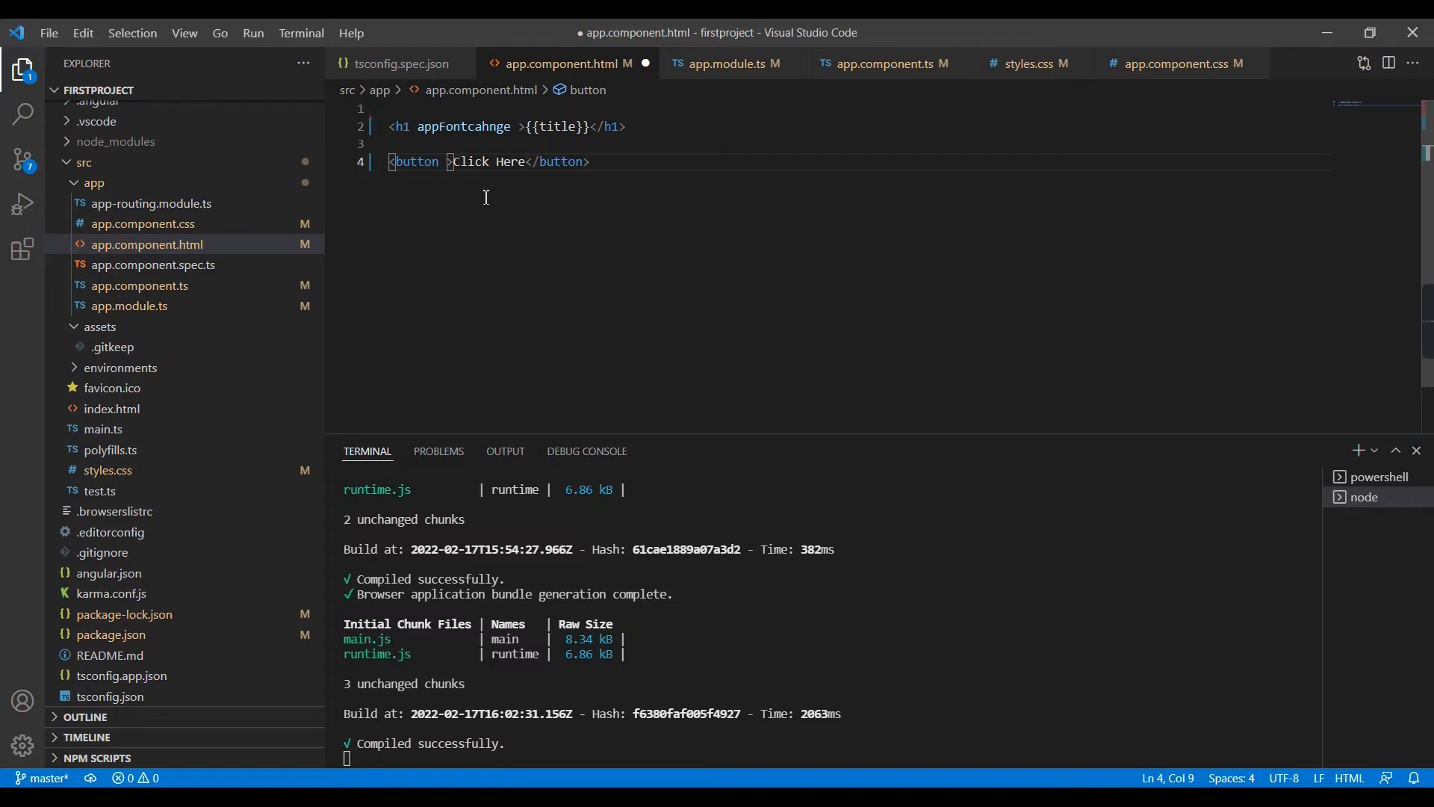
text(())
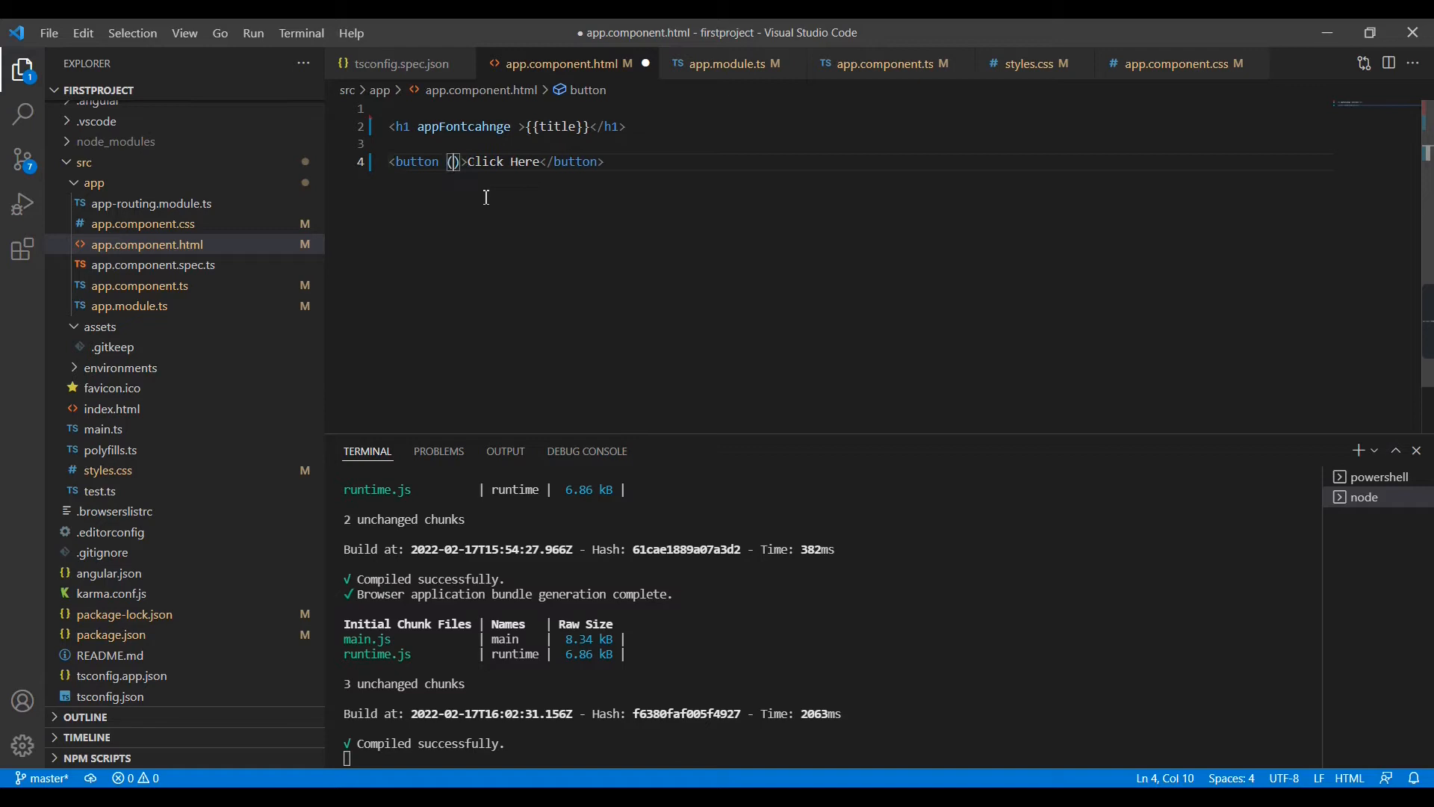
text(clic)
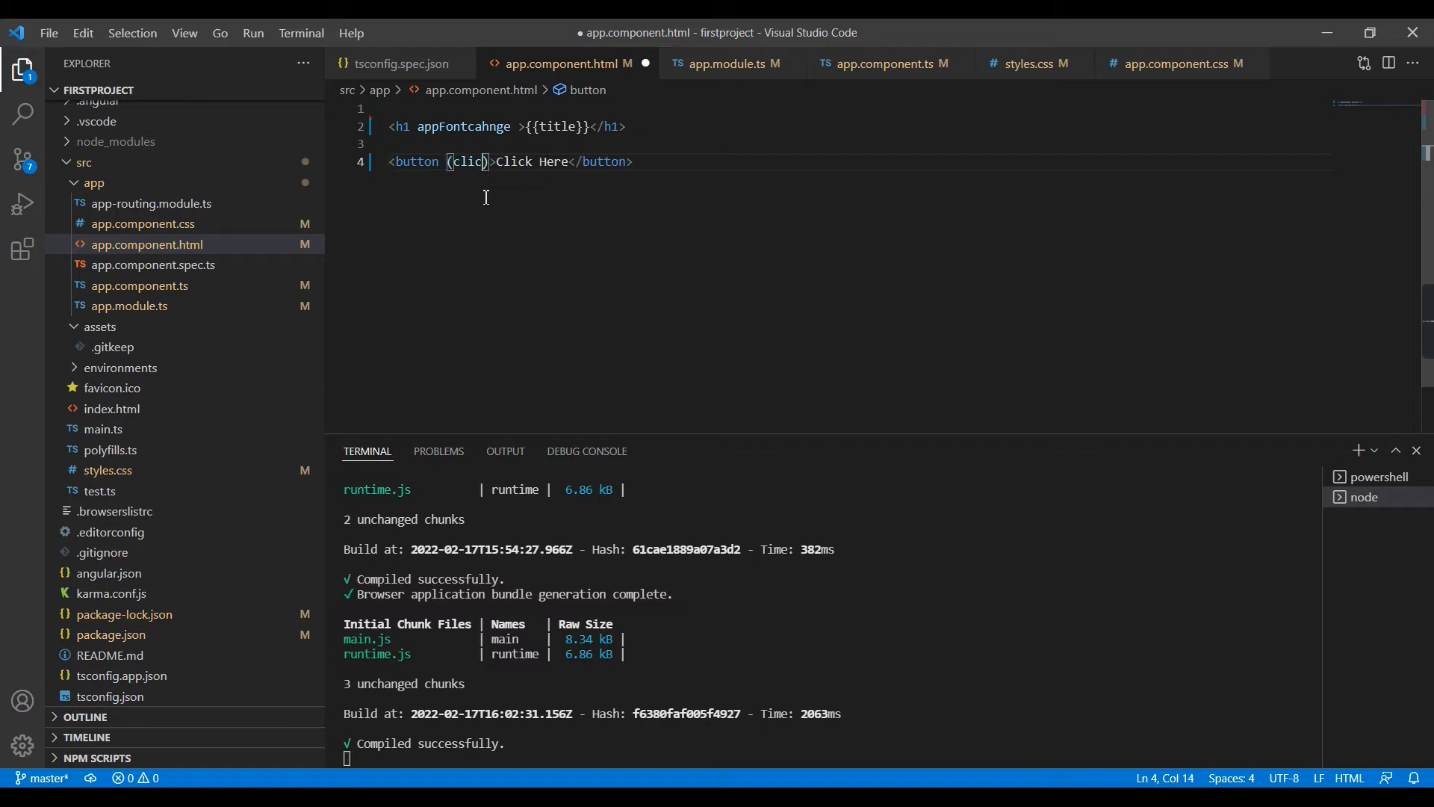
text(k))
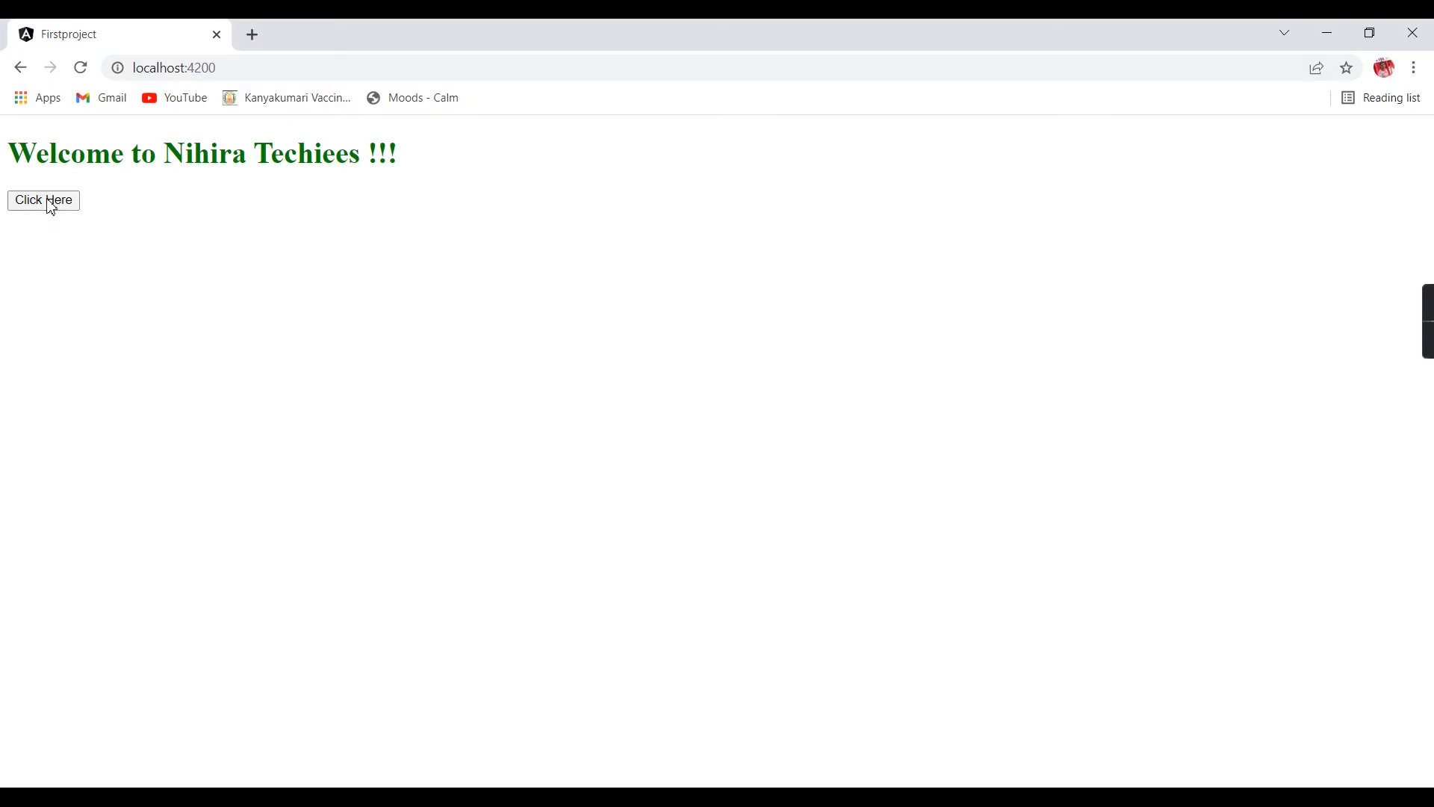
mouse_move(150, 570)
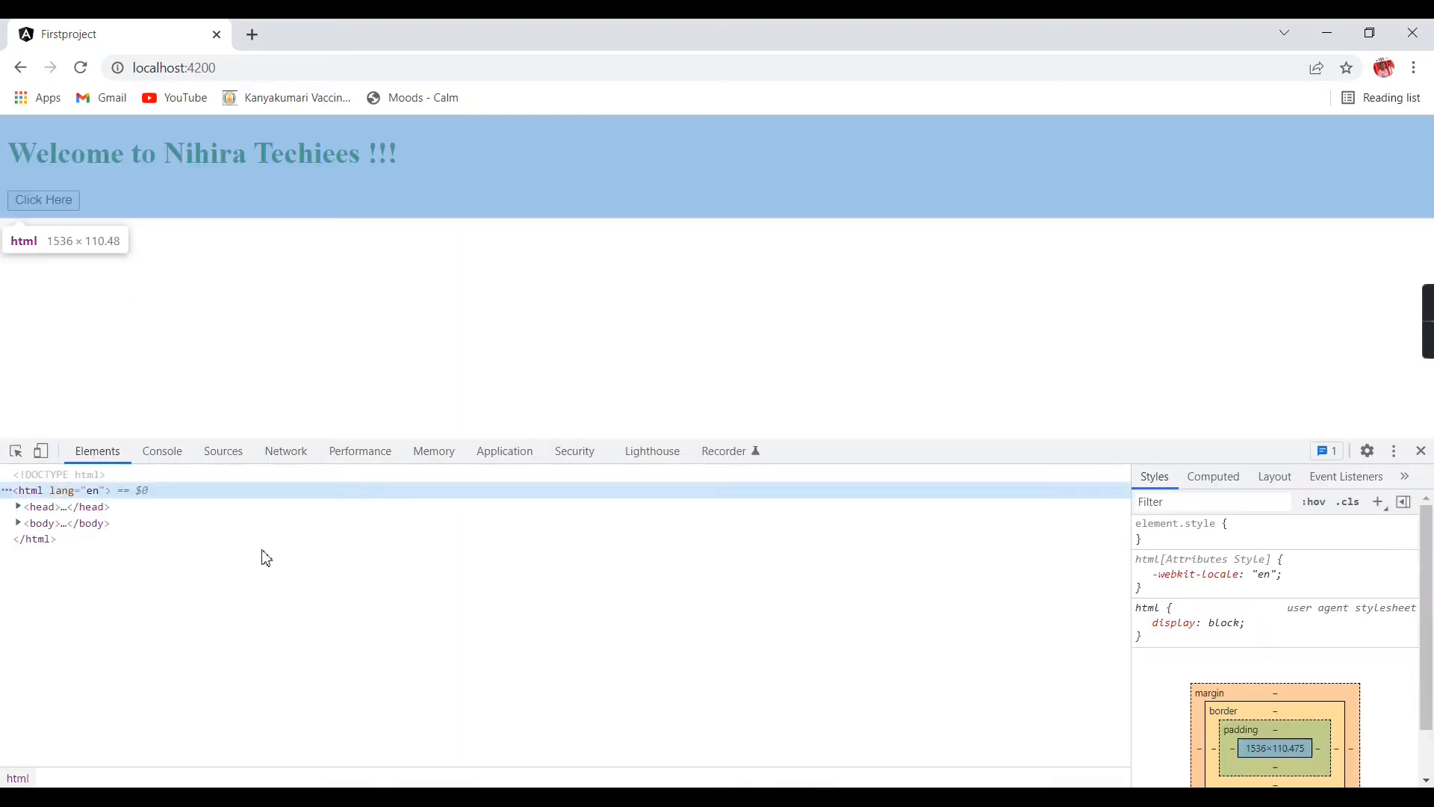
click(504, 451)
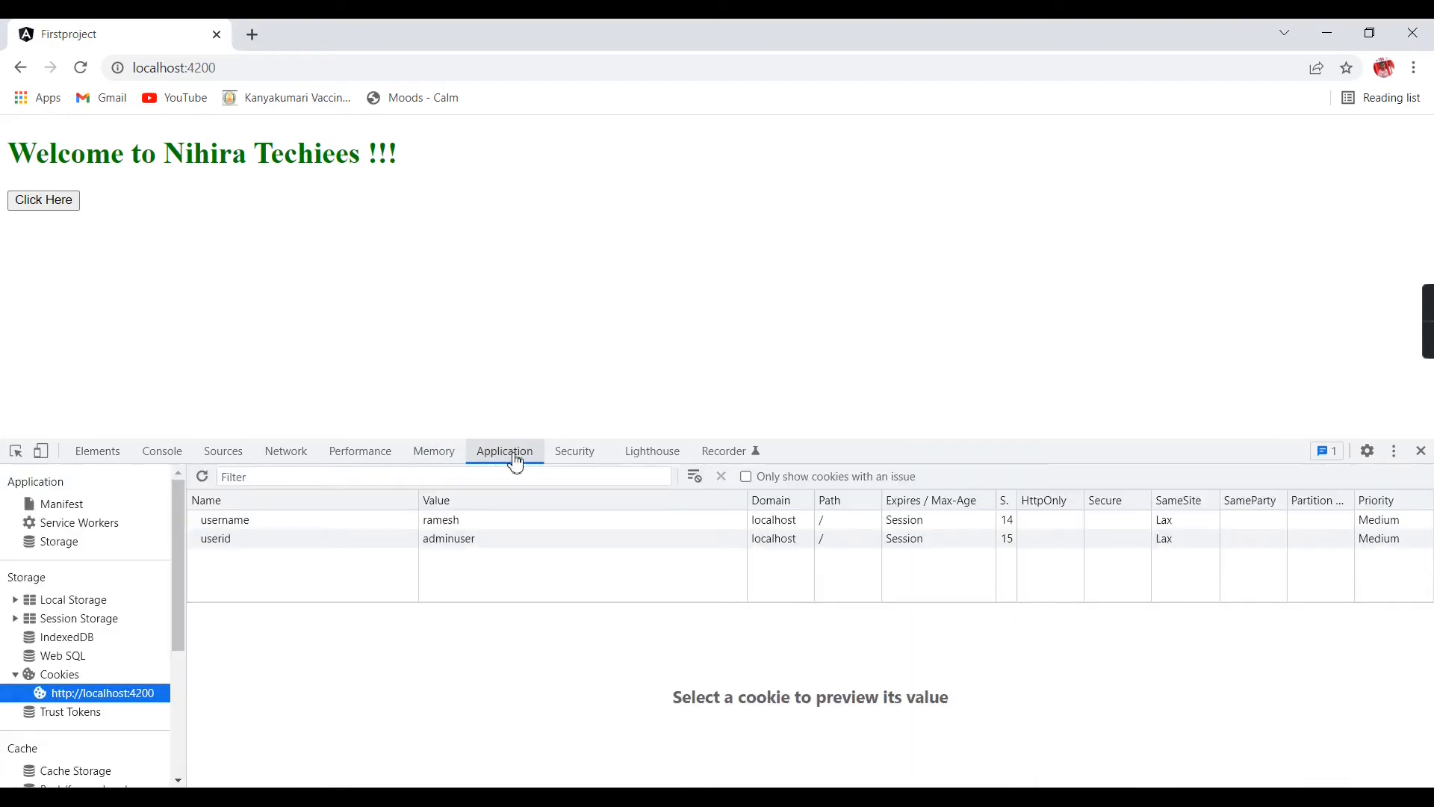
mouse_move(54, 602)
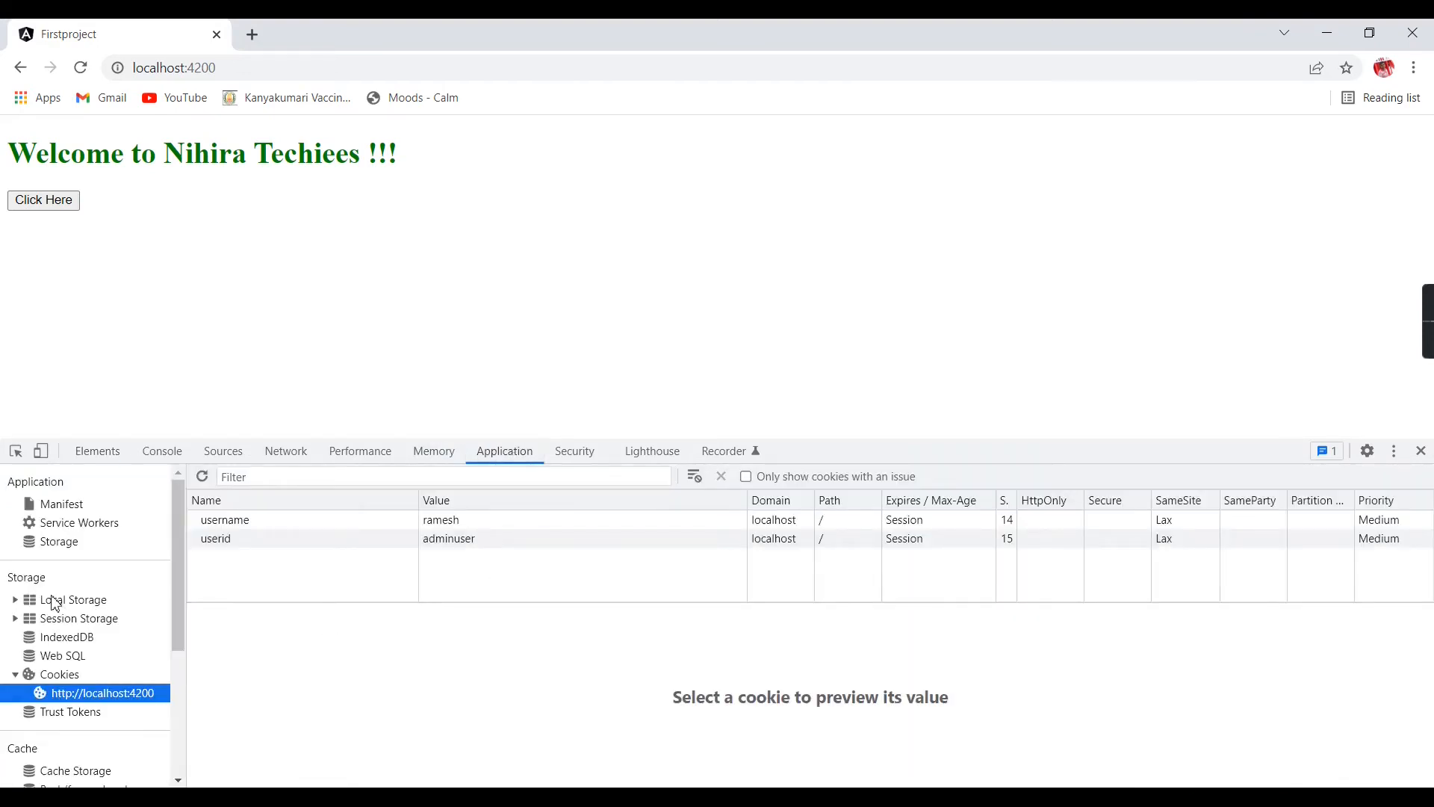
mouse_move(75, 611)
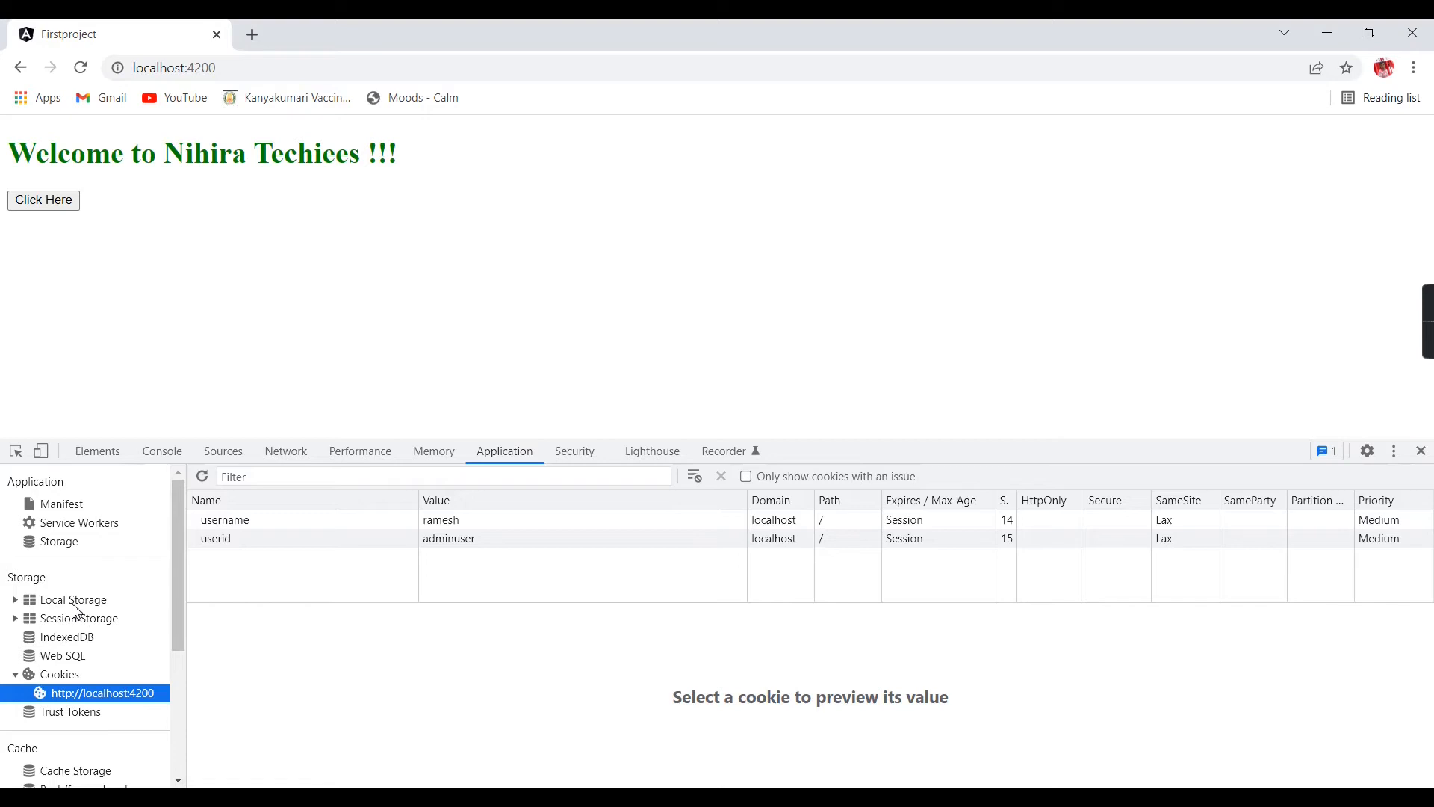
mouse_move(81, 617)
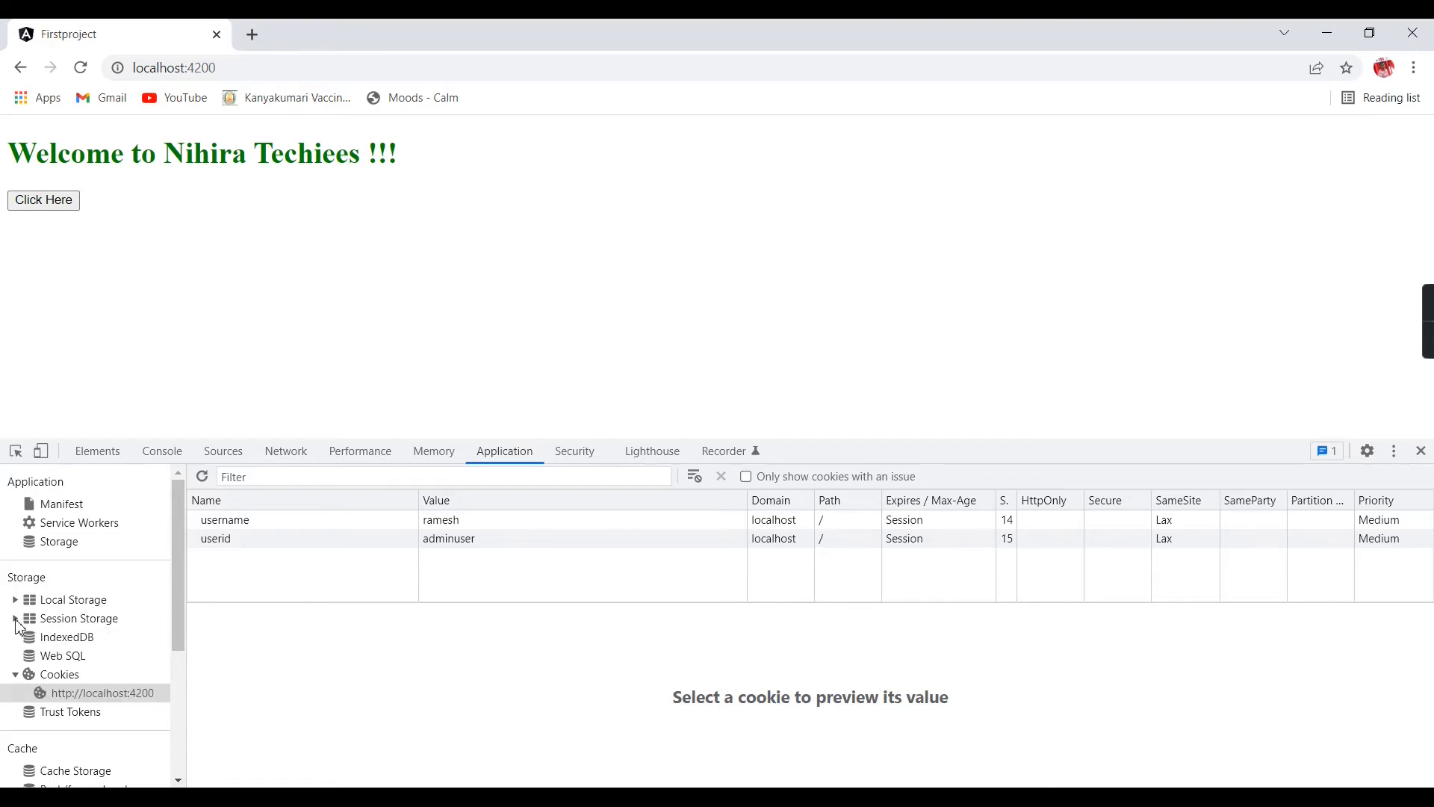
click(103, 636)
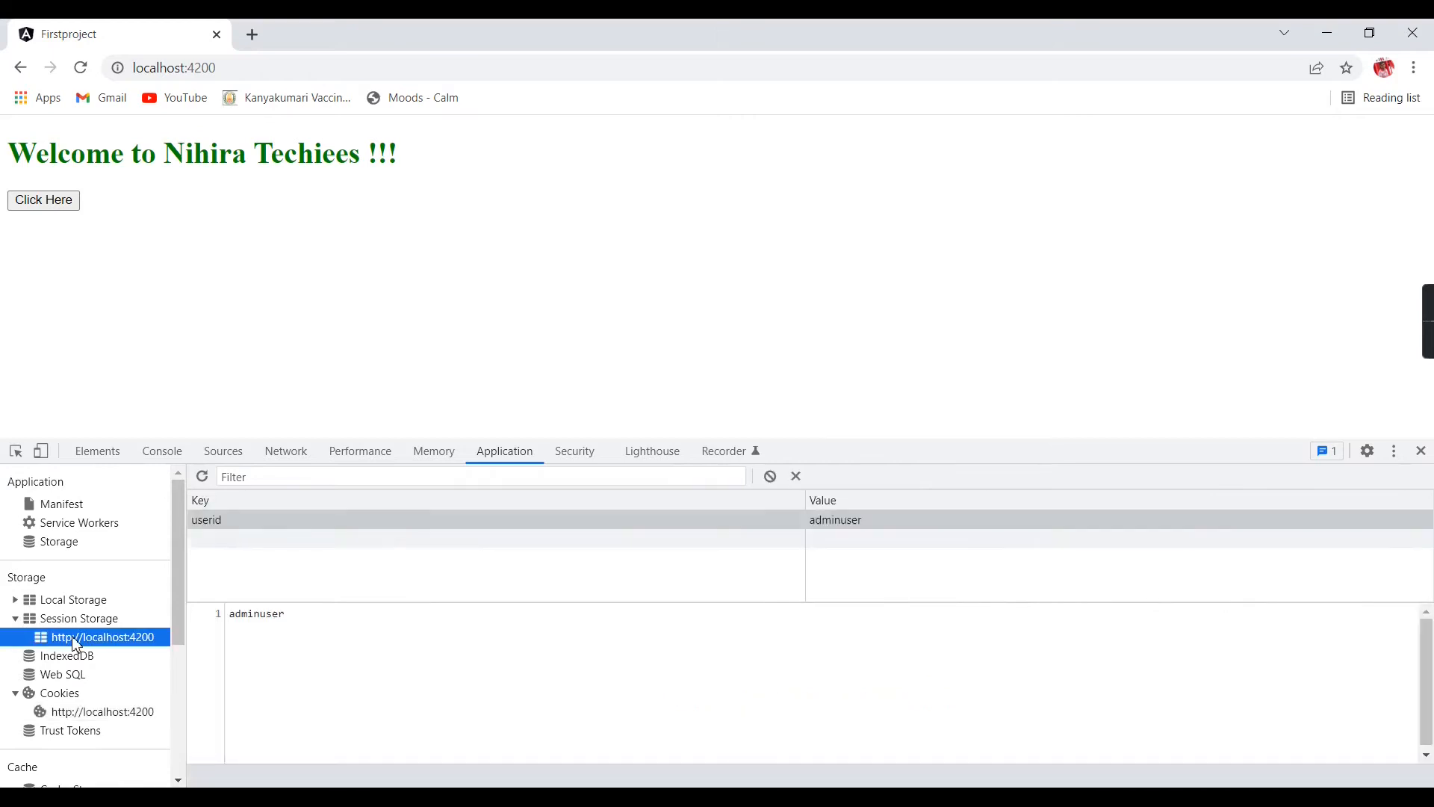
mouse_move(216, 531)
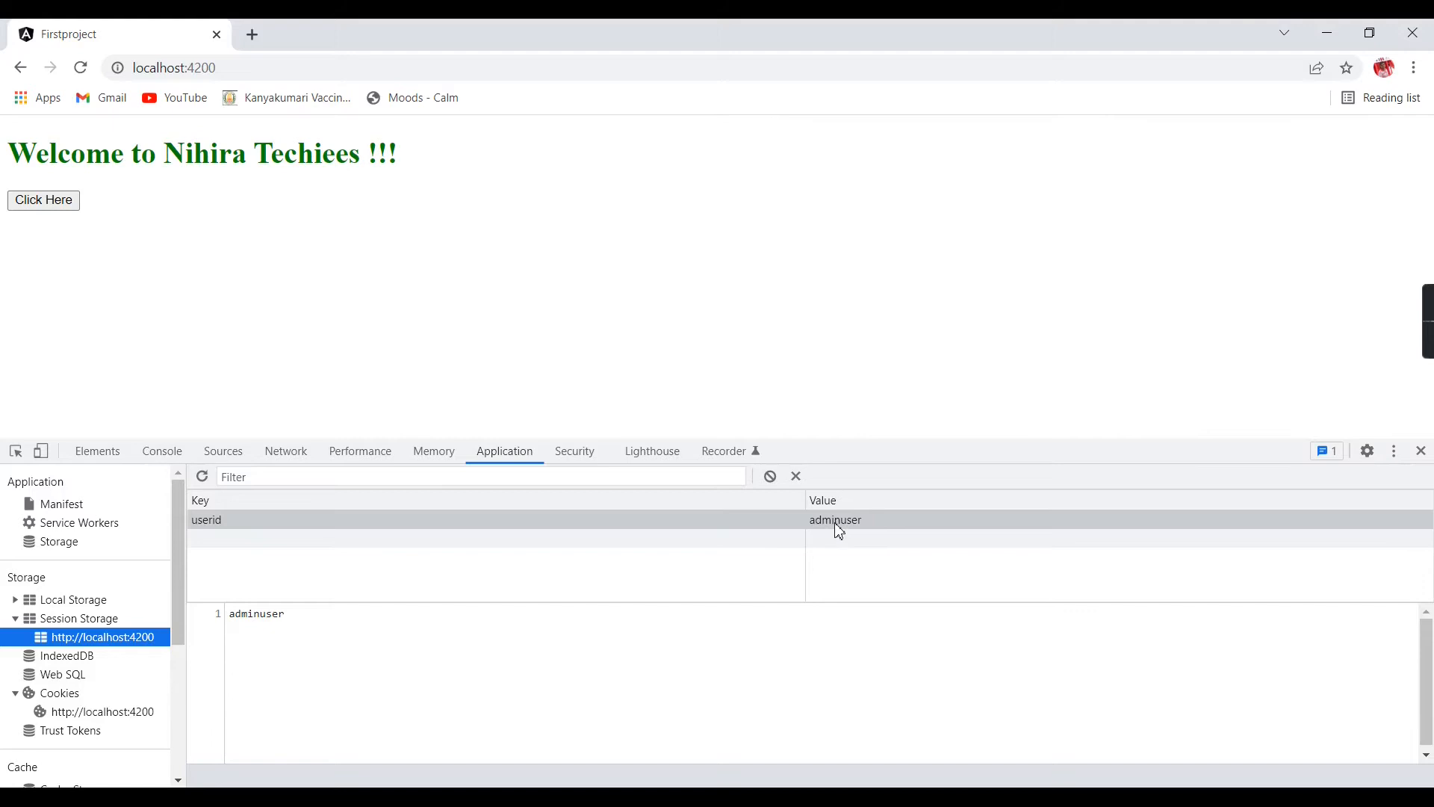
click(207, 519)
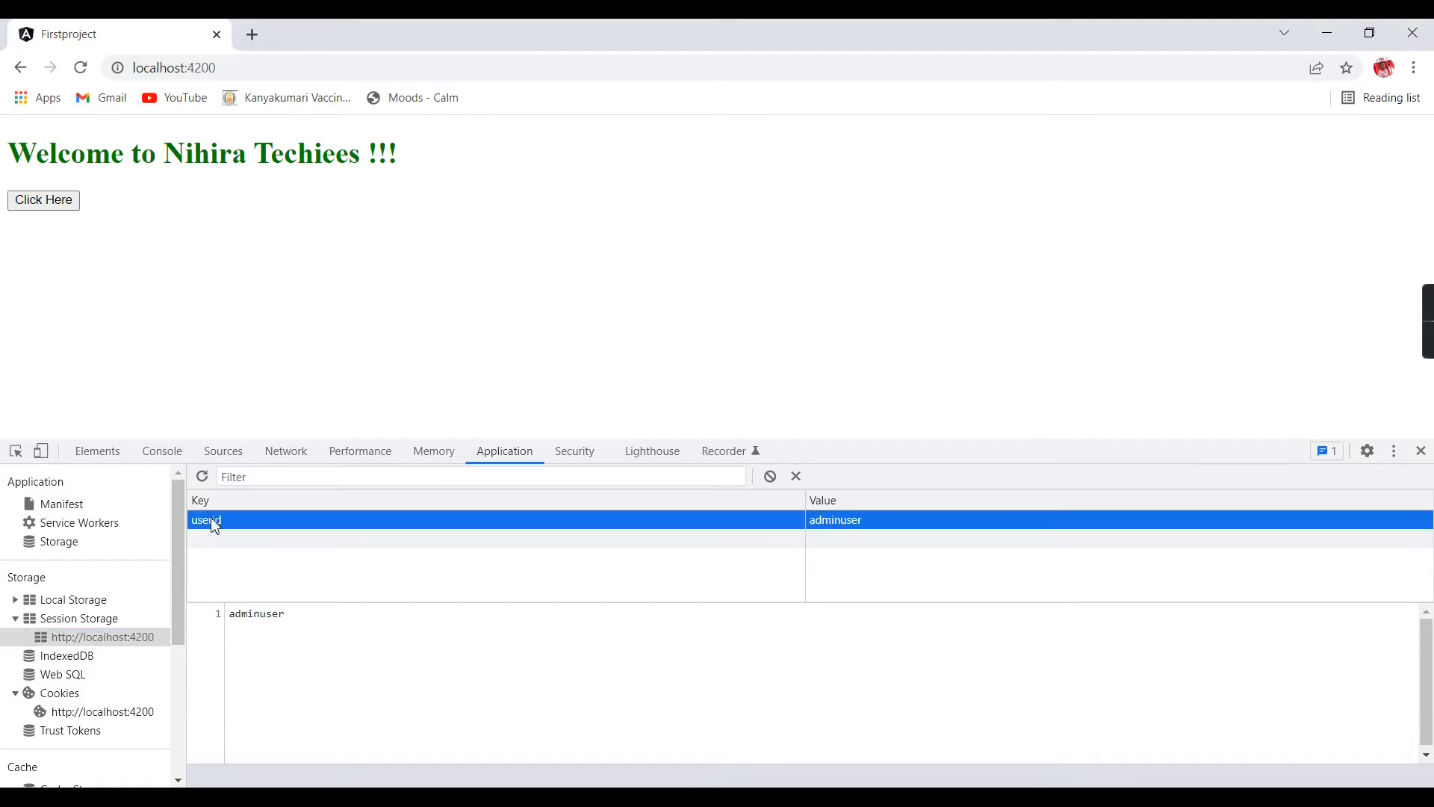
mouse_move(858, 529)
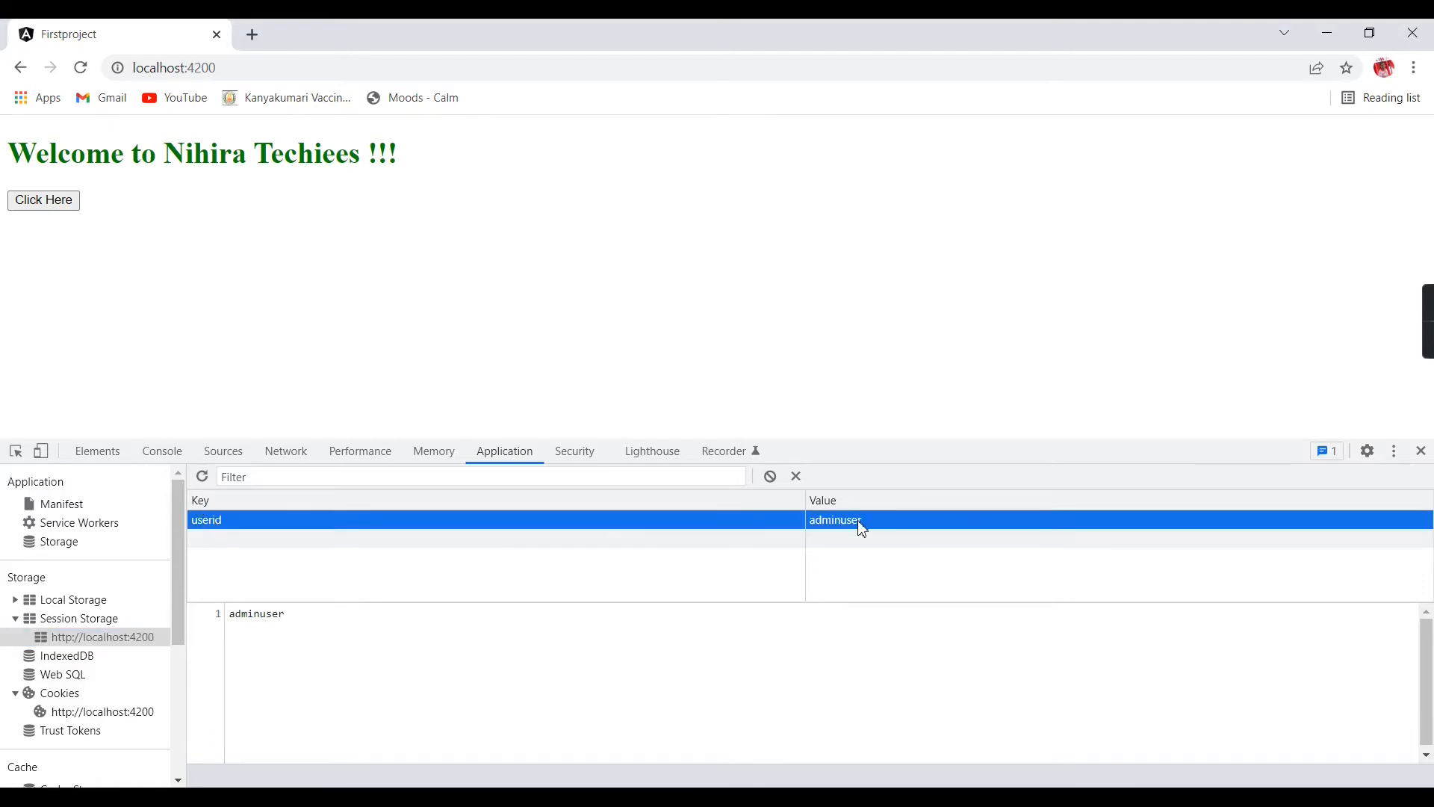
mouse_move(365, 588)
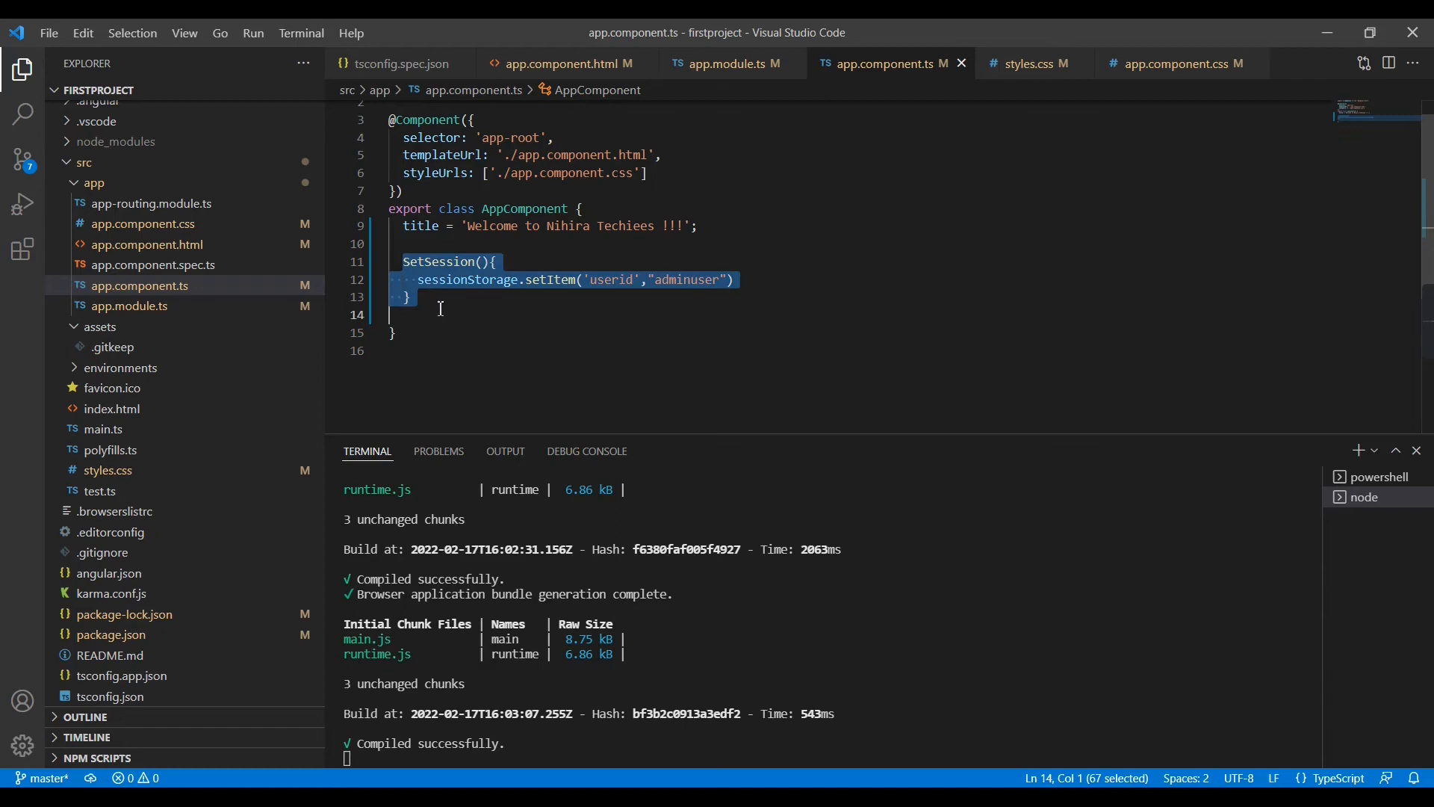
Create GetSession() that logs sessionStorage.getItem('userid') with console.log().
click(439, 313)
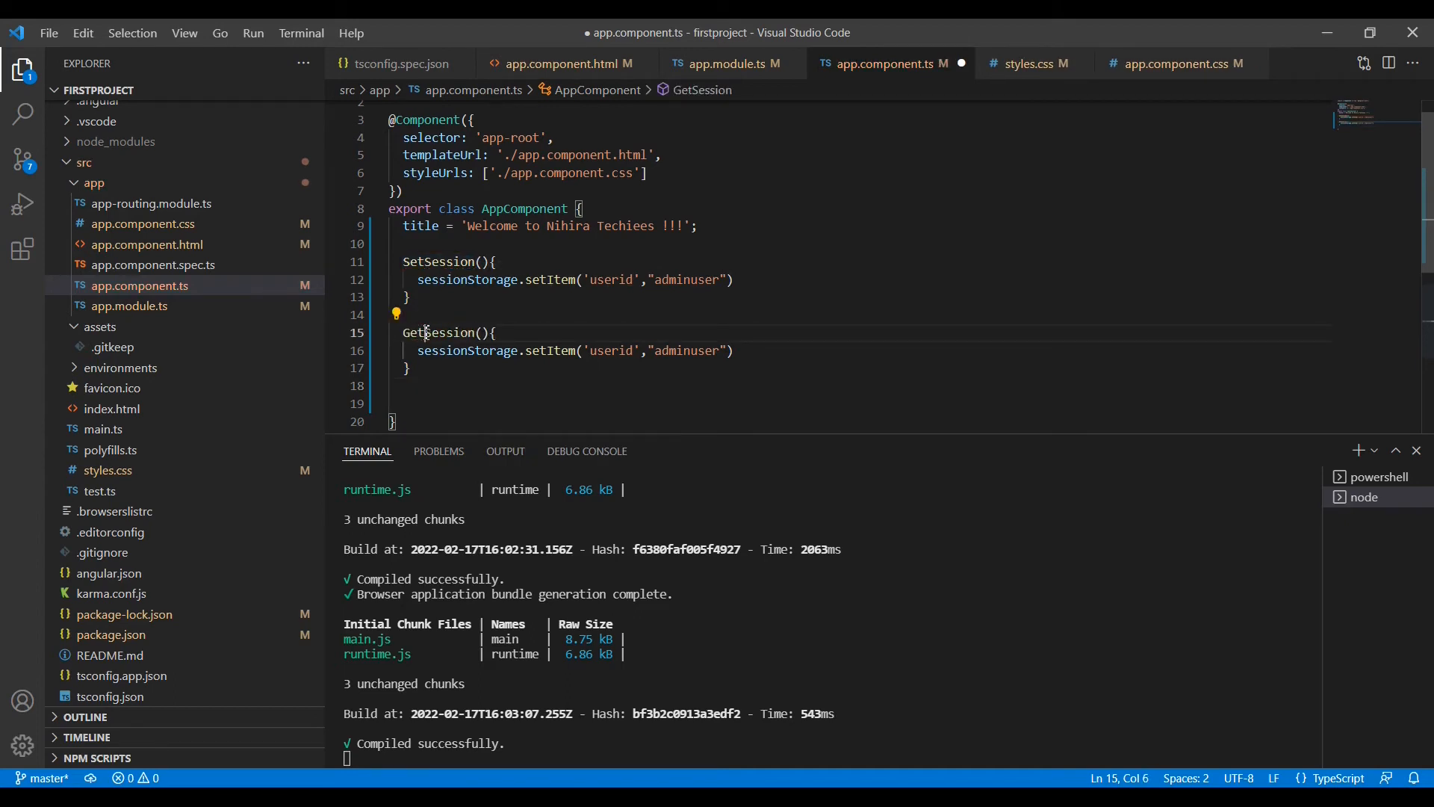
double_click(550, 351)
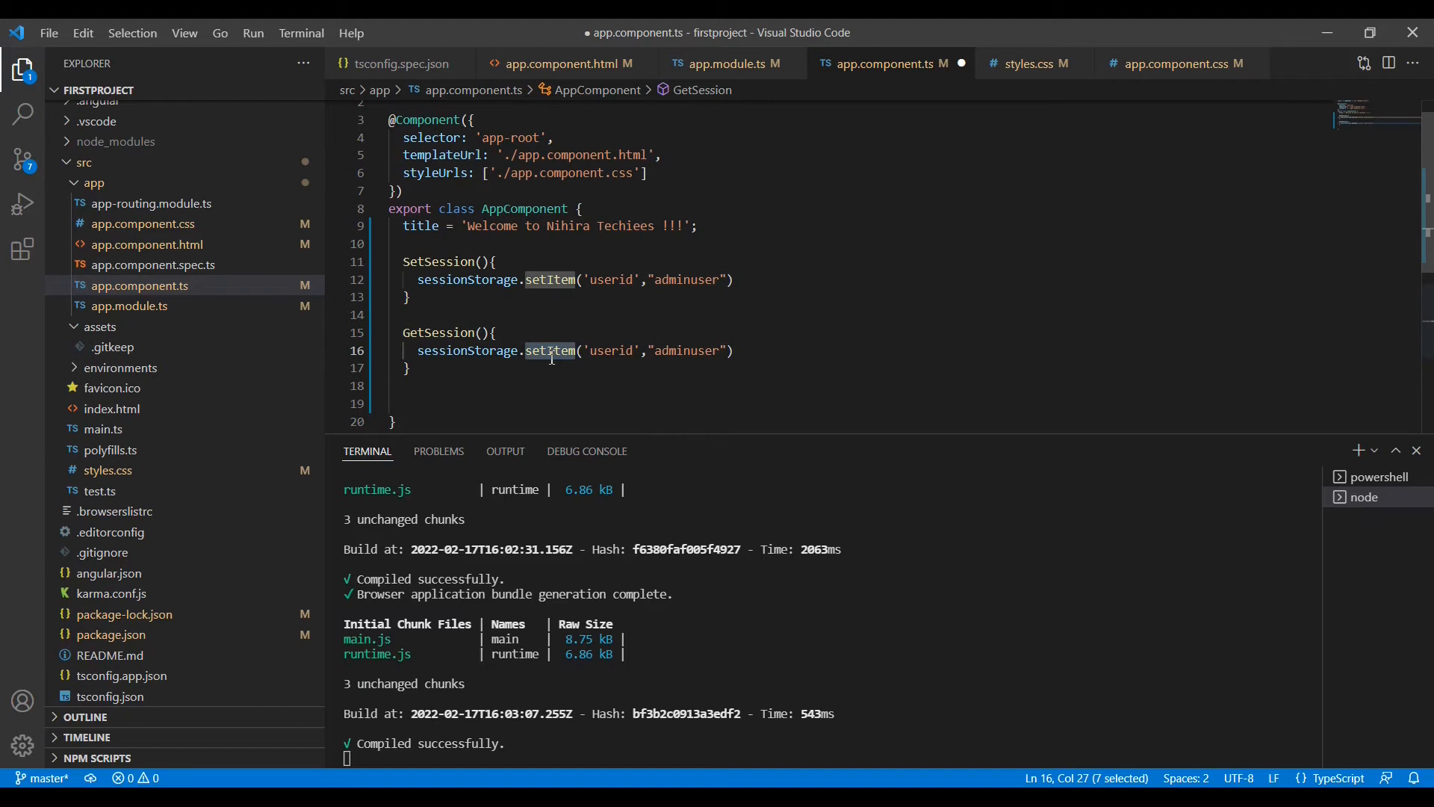
text(ge)
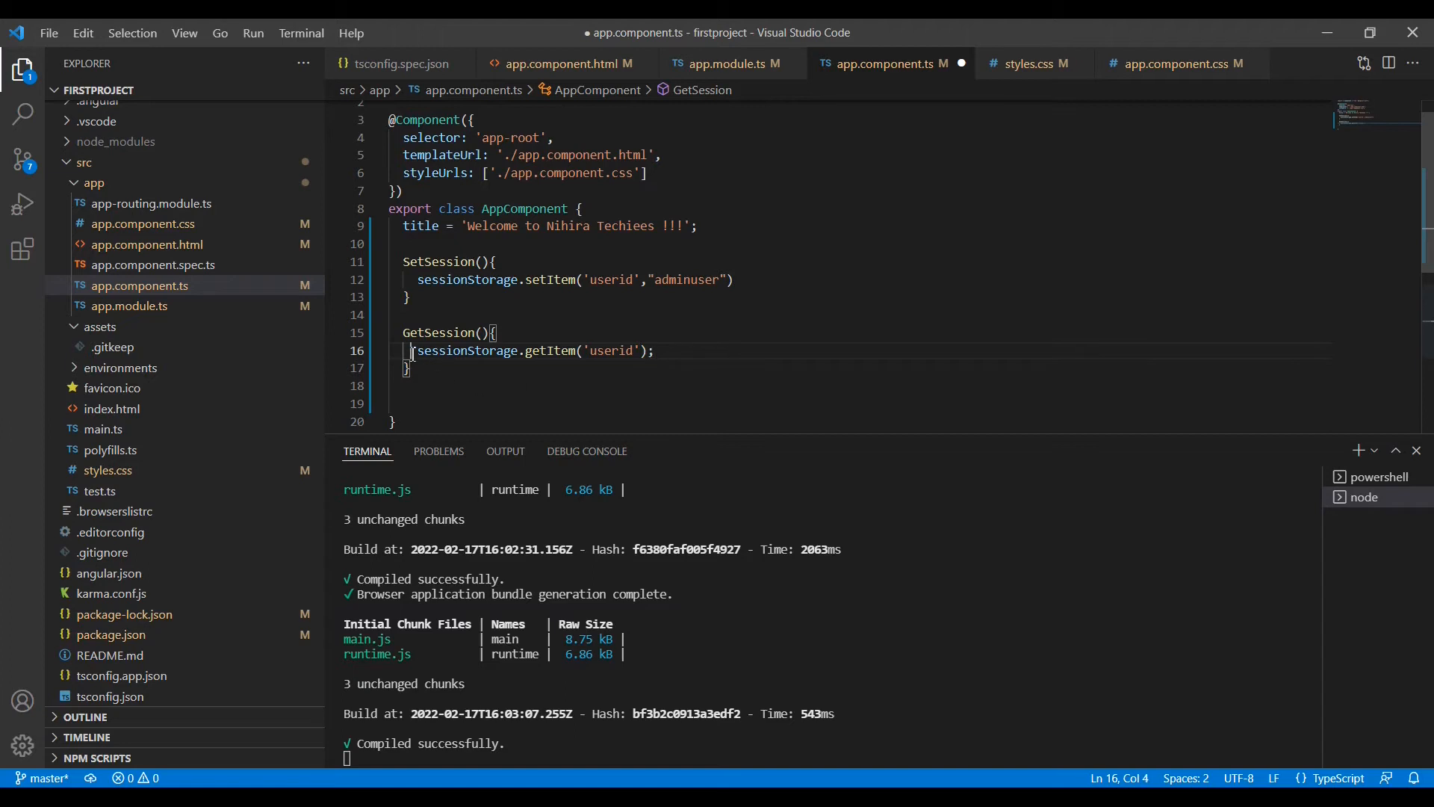
text(console.log)
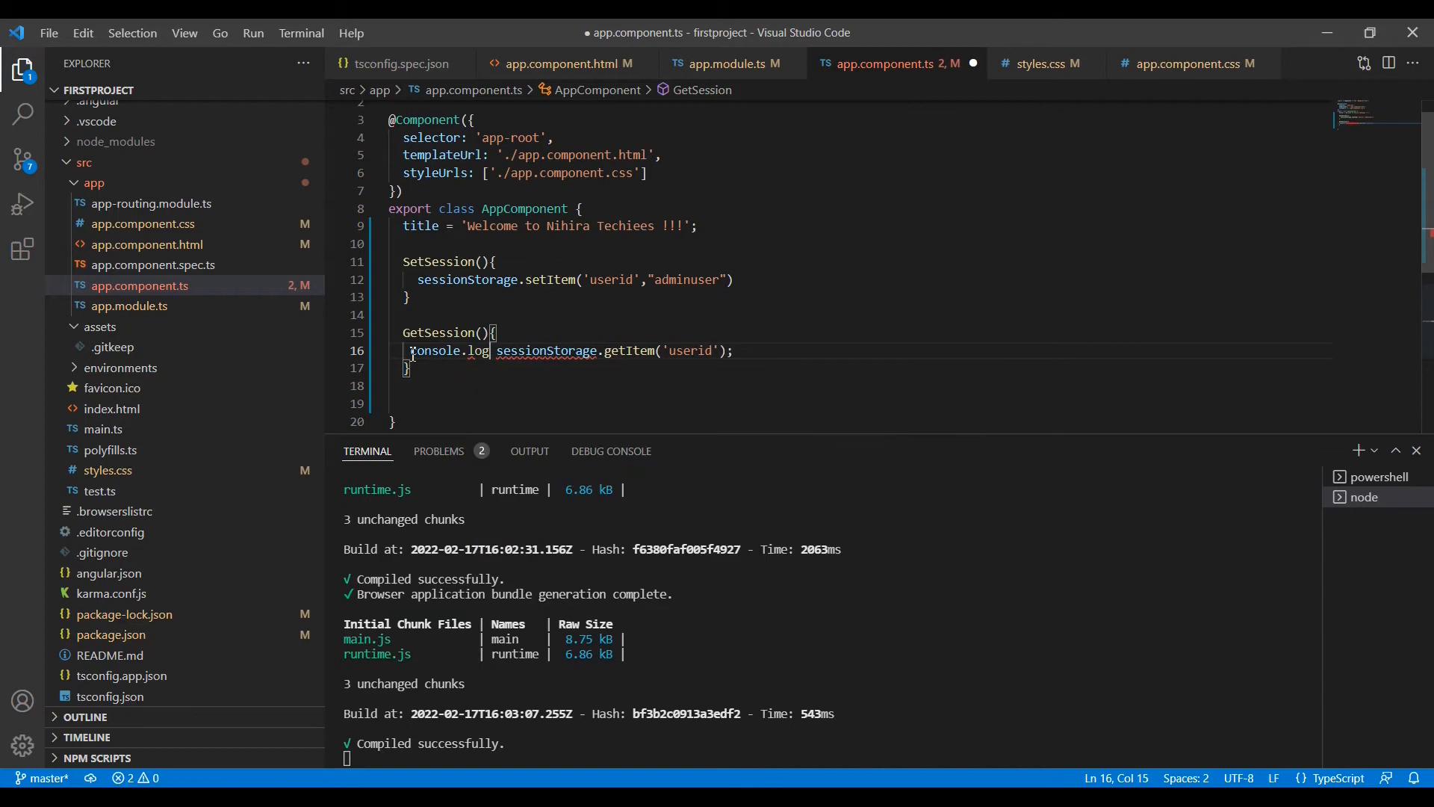
text(())
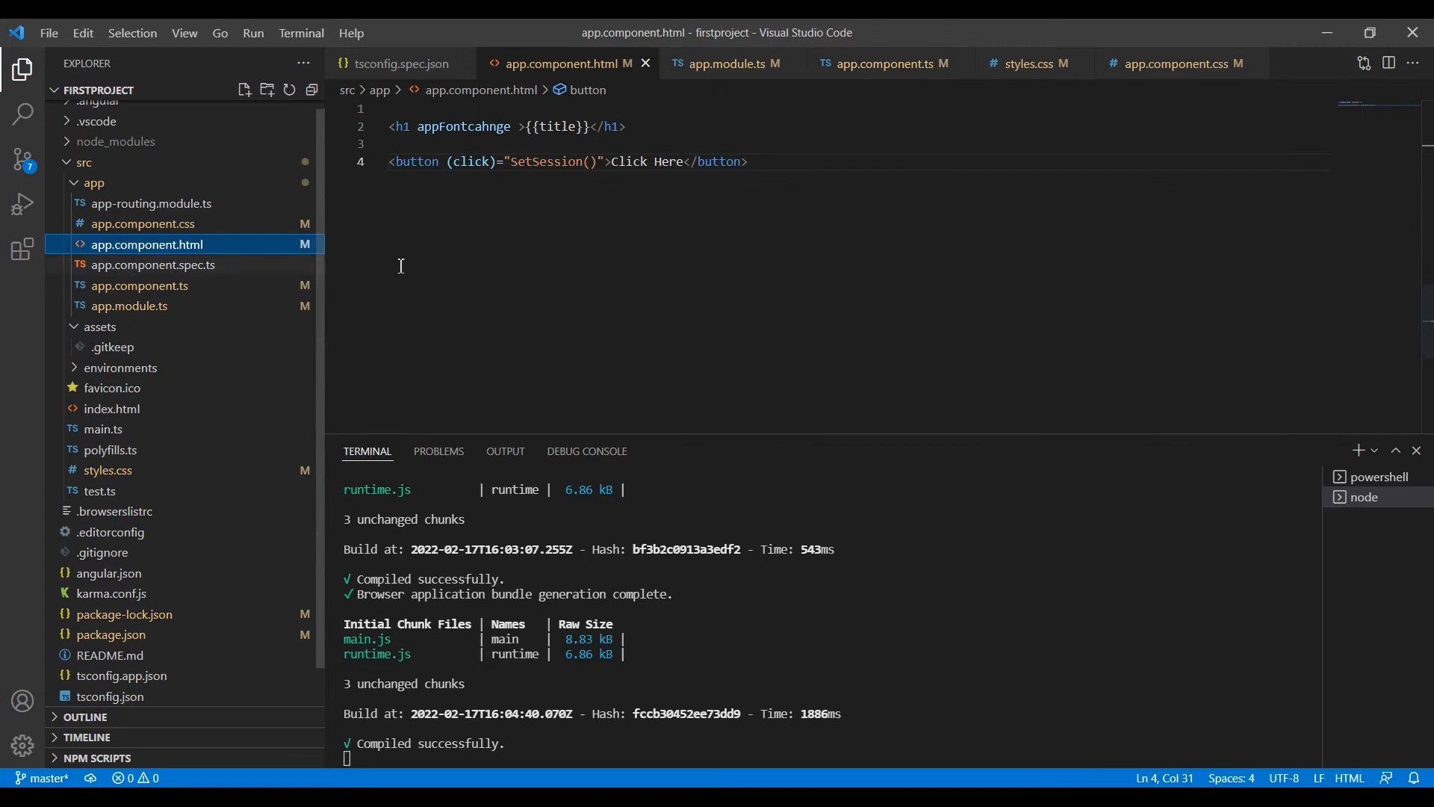
Relabel the duplicated button 'Get Data' calling GetSession() and save the template.
triple_click(567, 162)
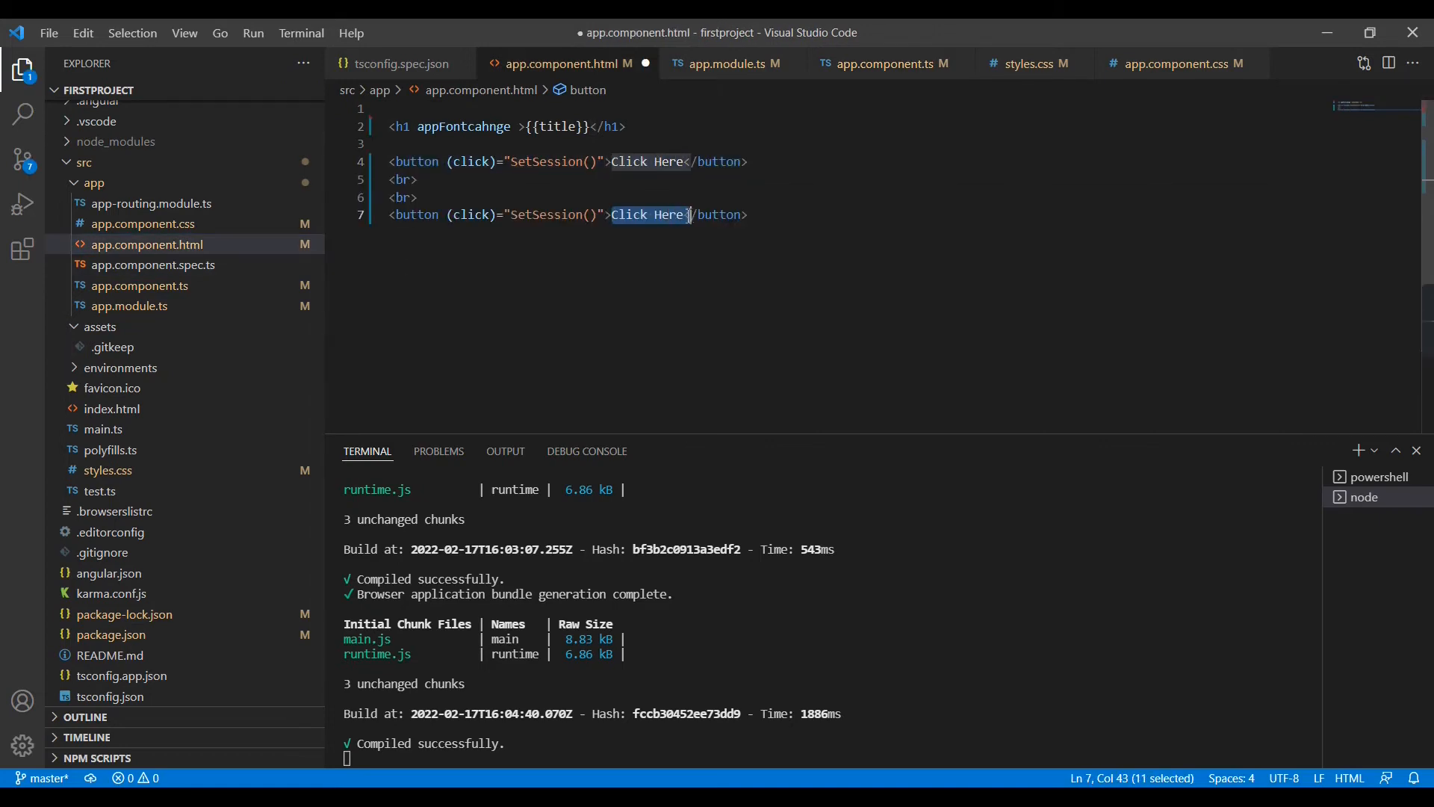
text(Get)
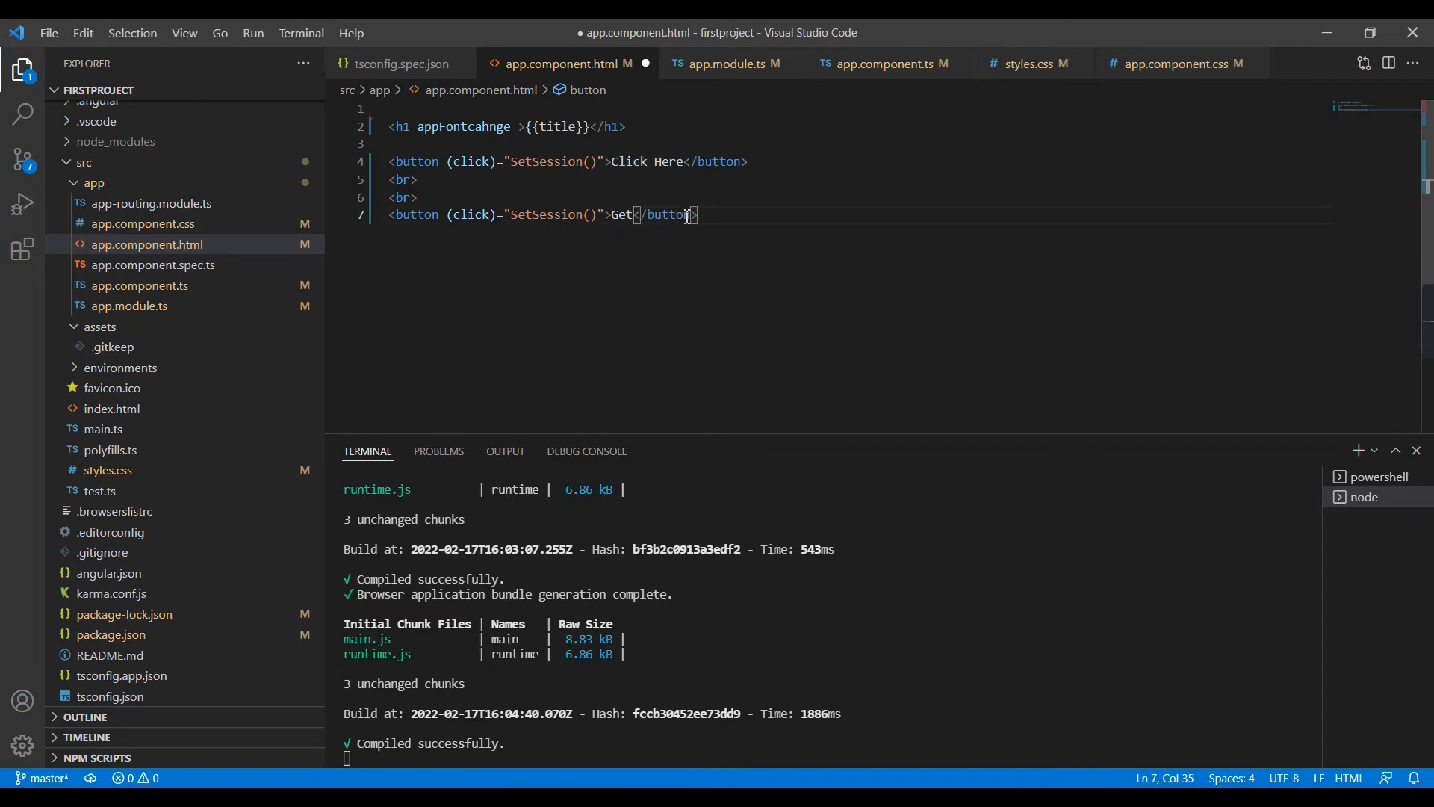
text(D)
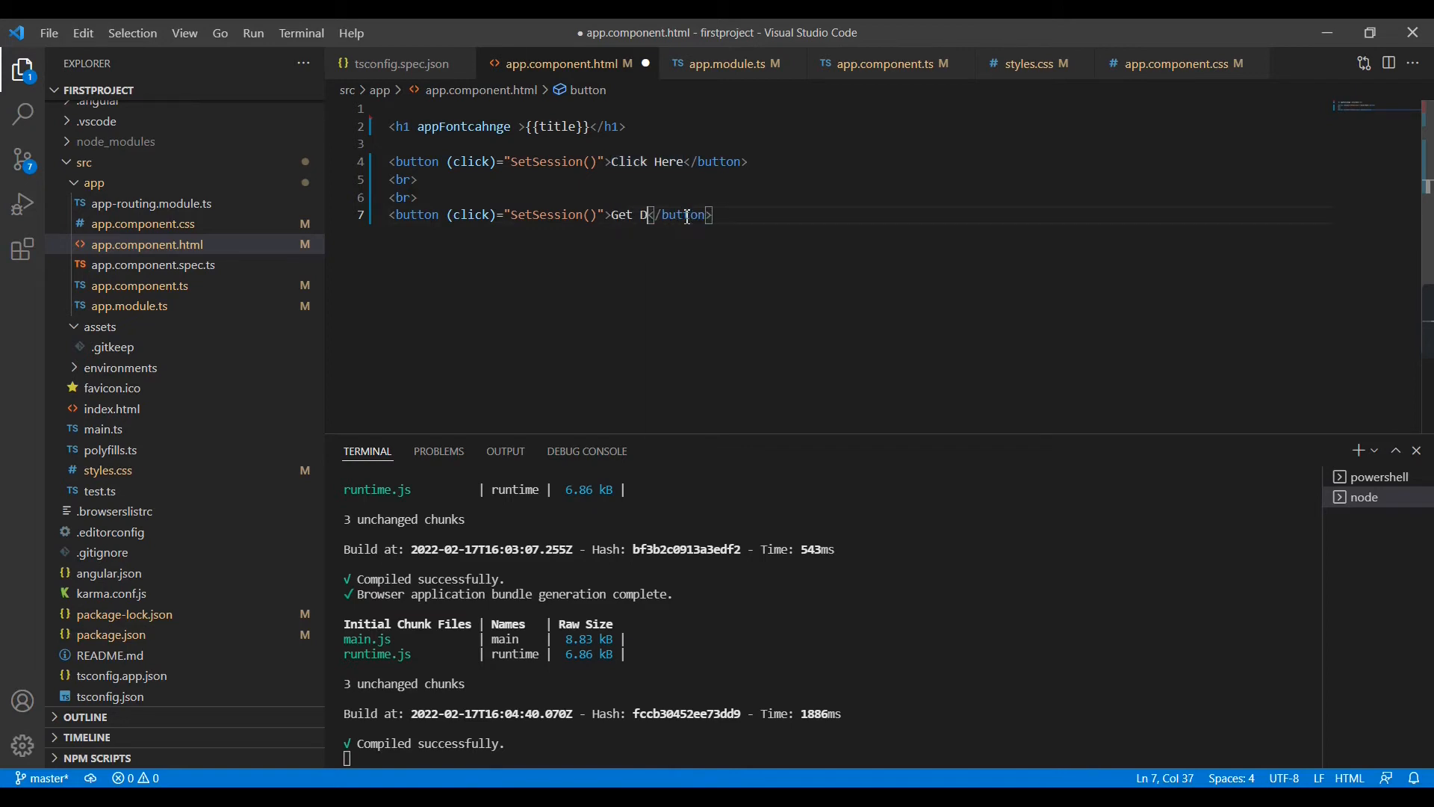
text(ata)
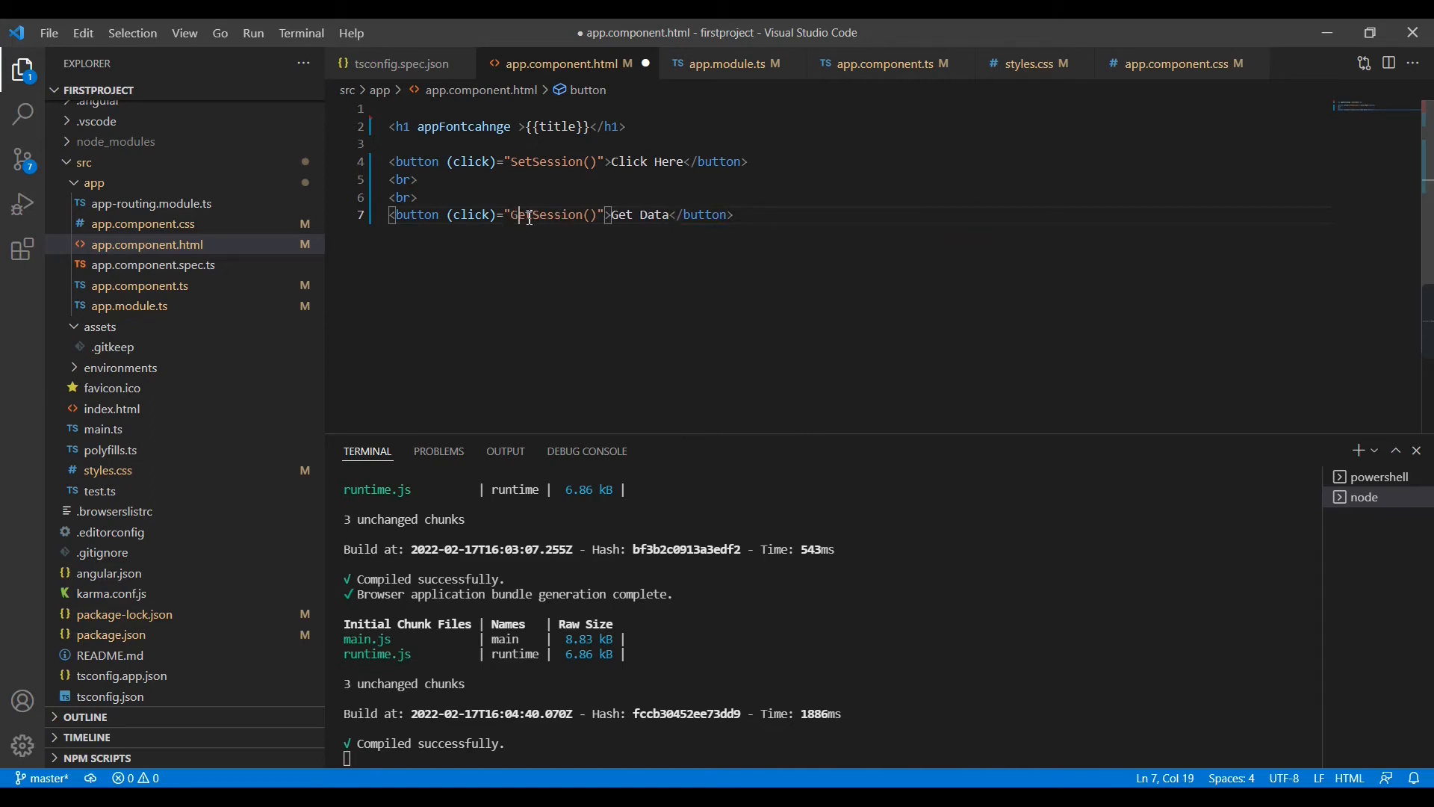
key(ctrl+s)
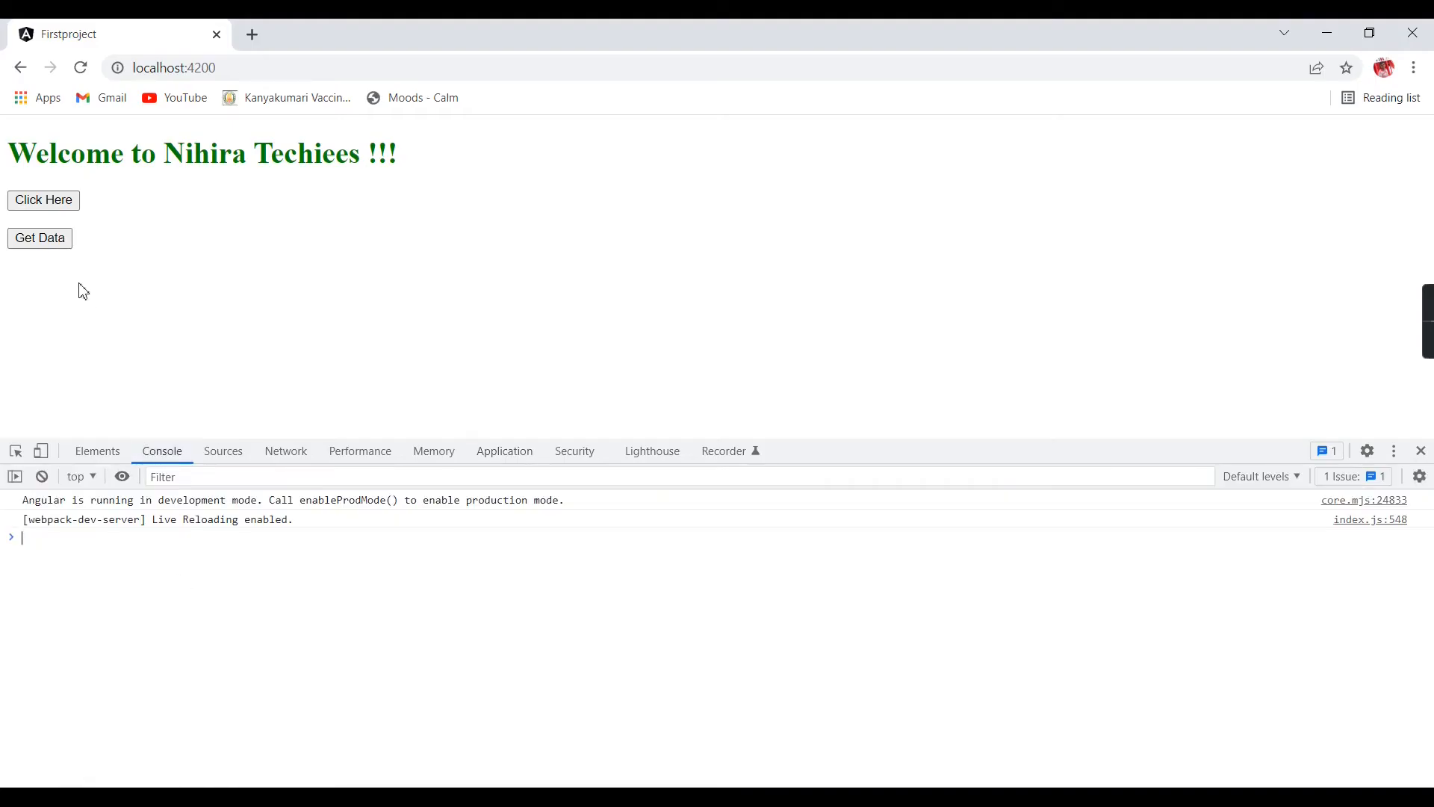
Click Get Data to log adminuser to the console, then open a new tab.
click(40, 238)
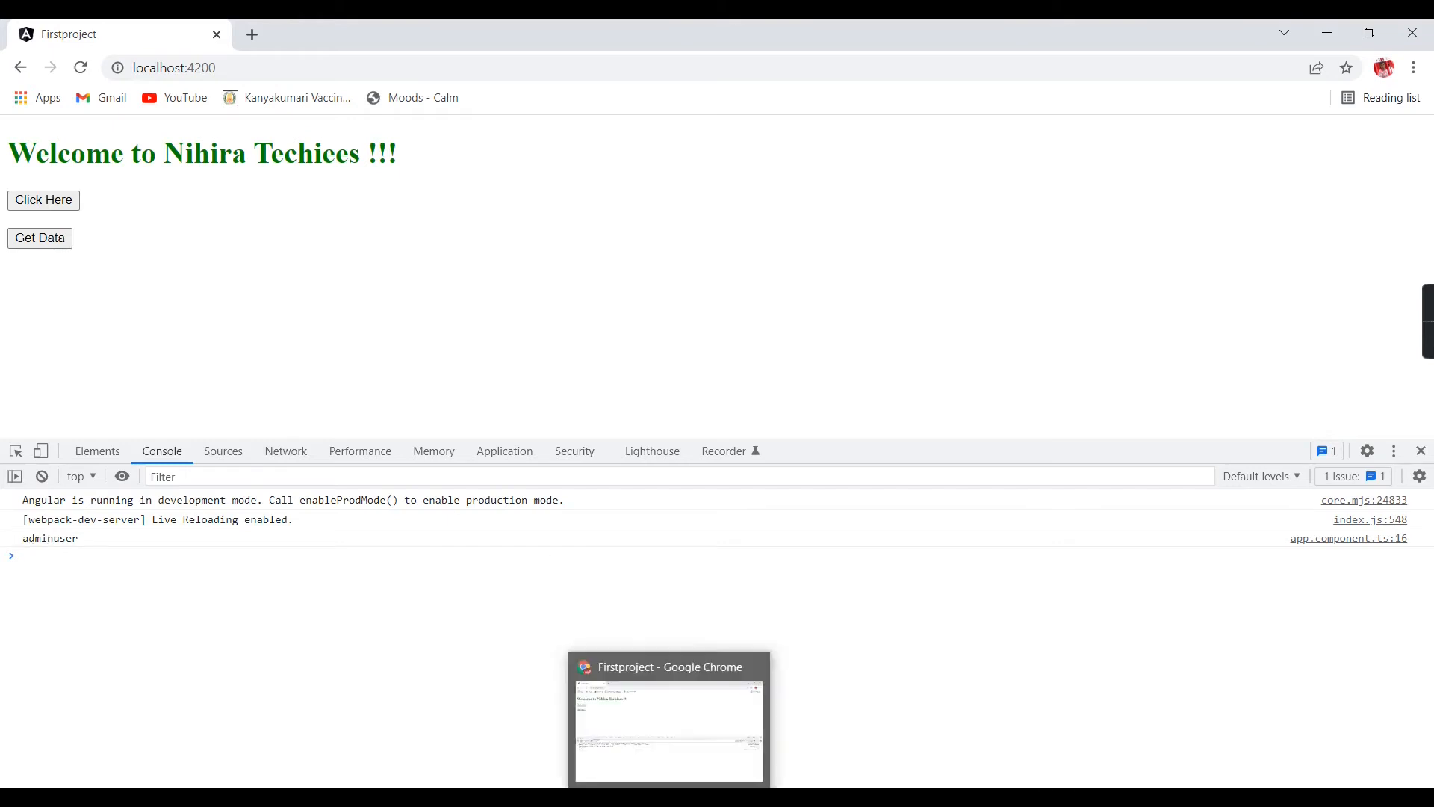
click(251, 34)
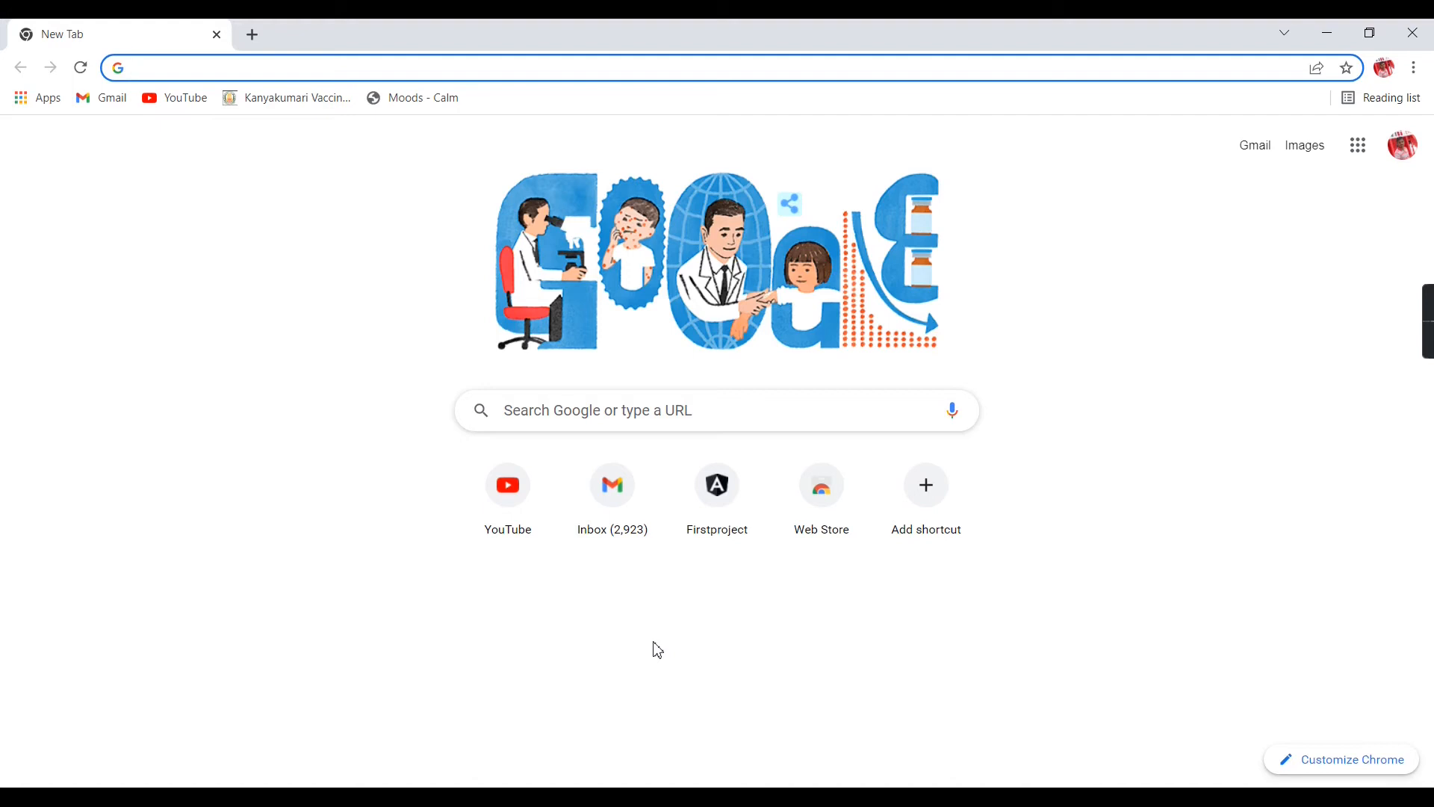
Load localhost:4200 in the new tab and open its DevTools storage and console panels.
text(localhost:4200)
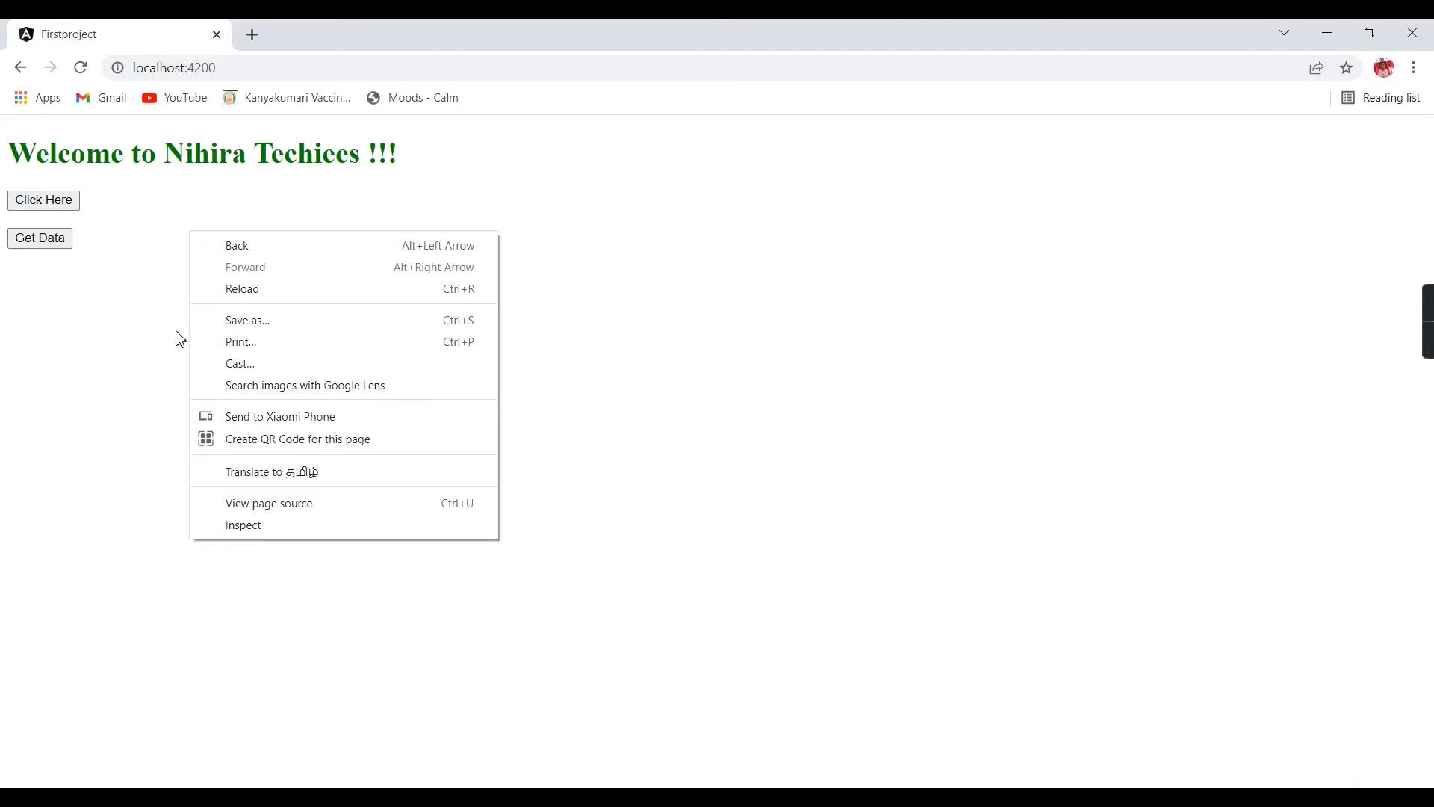
click(244, 525)
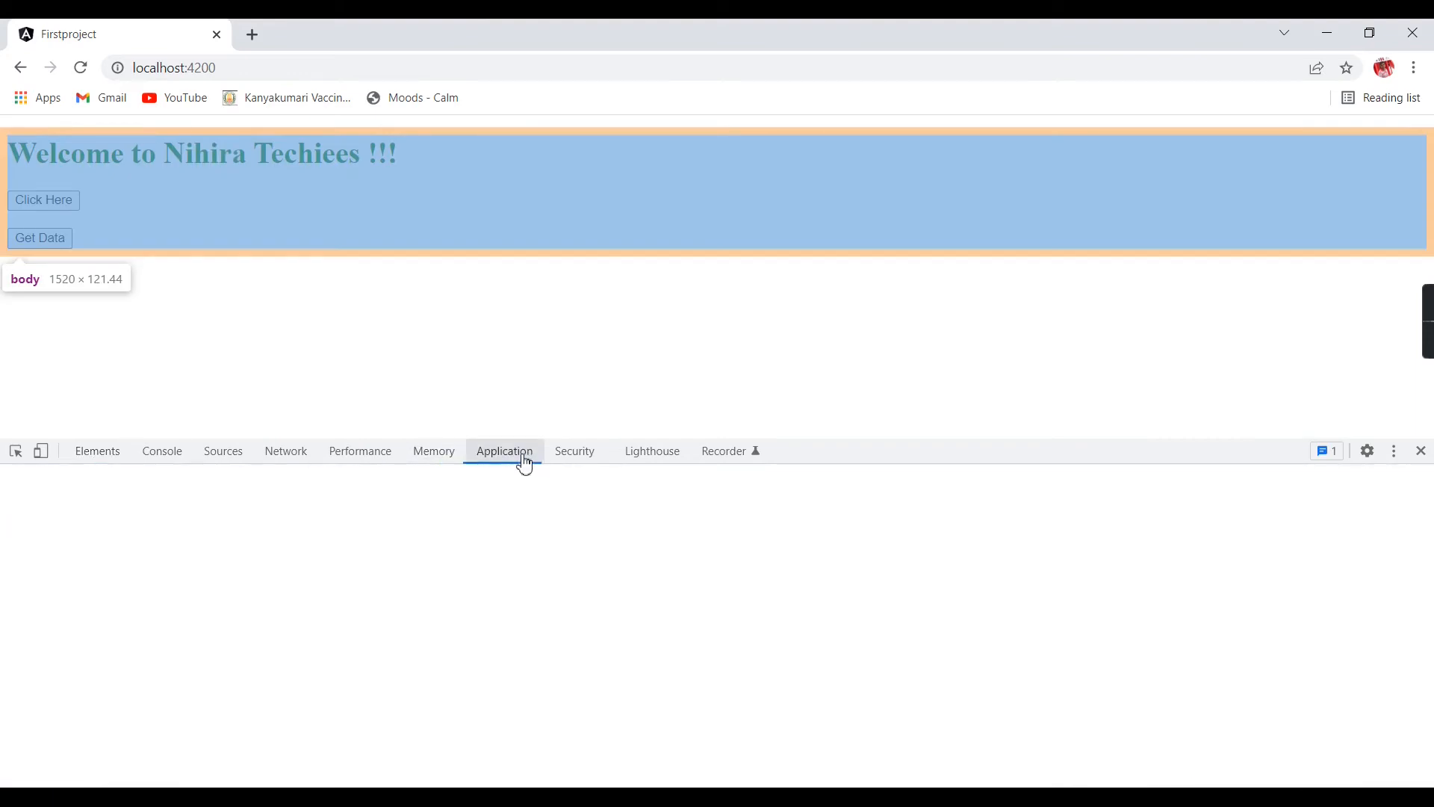
click(505, 450)
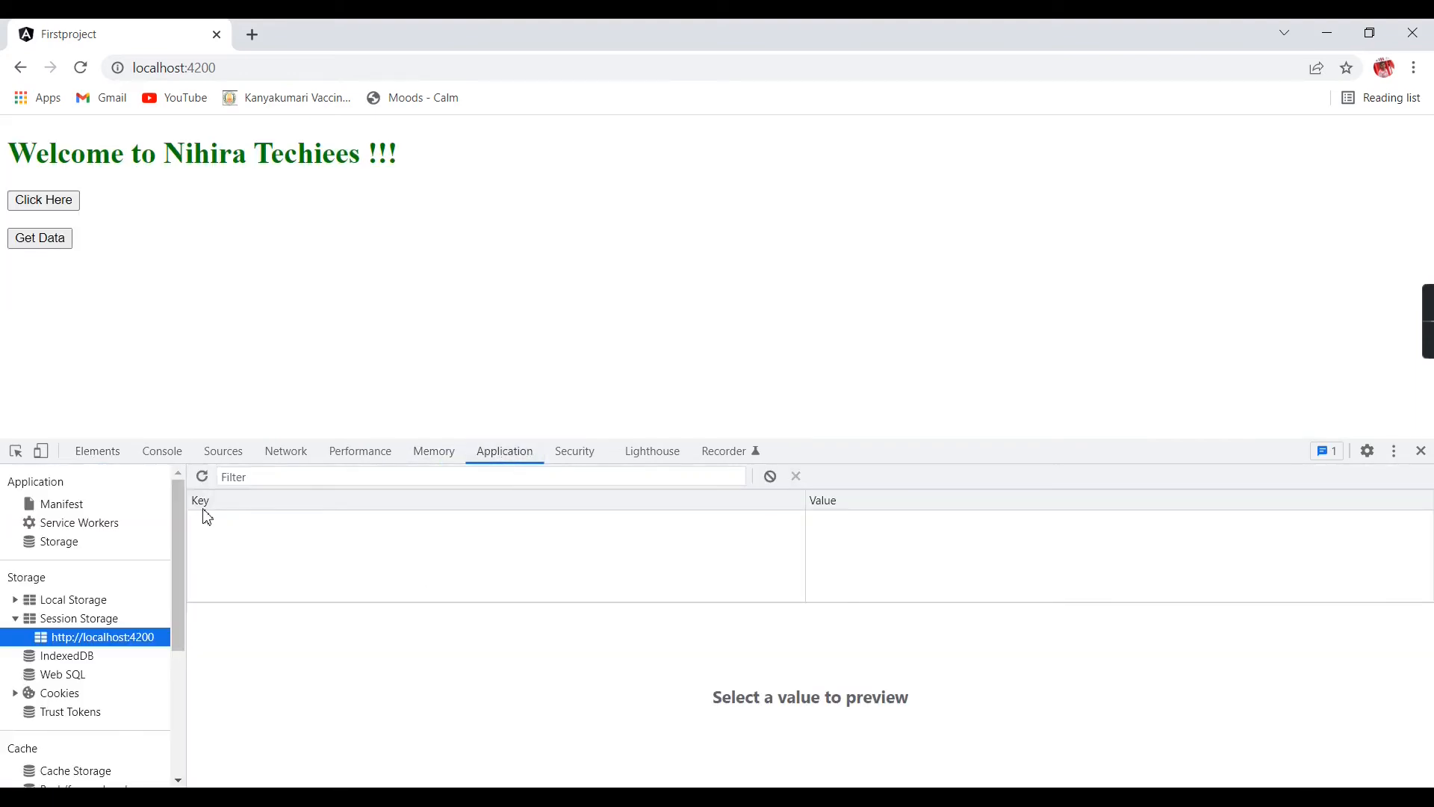
mouse_move(953, 546)
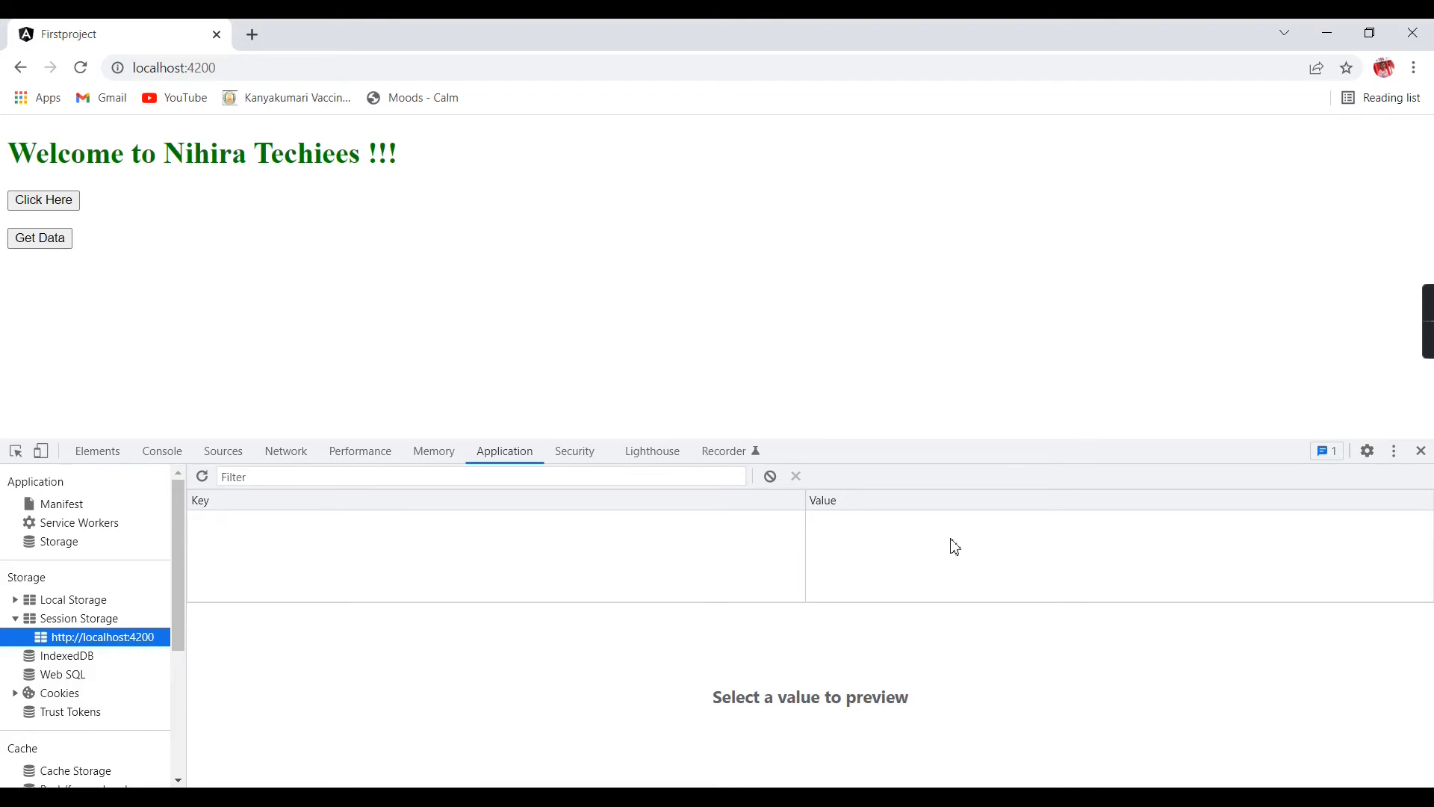
click(162, 449)
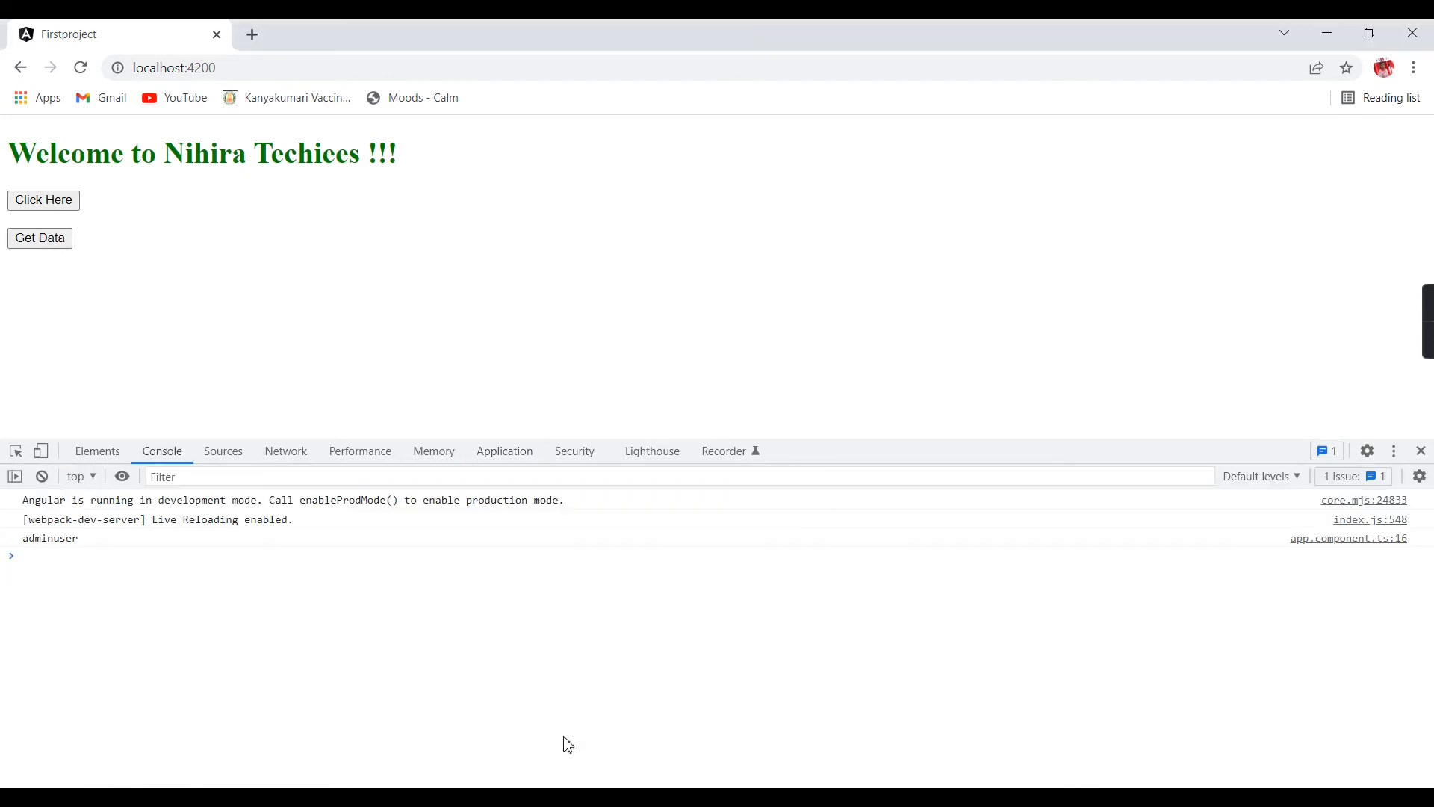
mouse_move(184, 142)
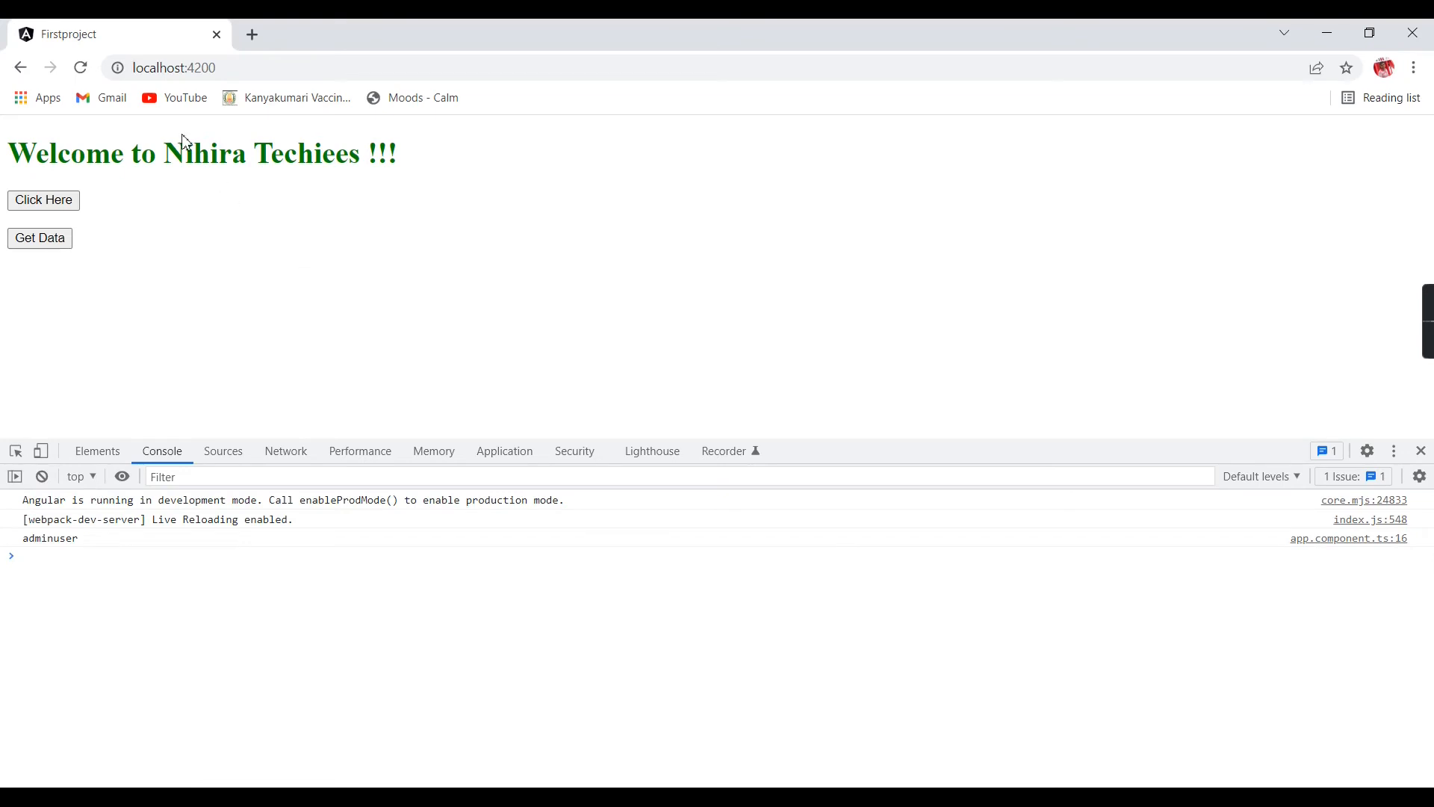
mouse_move(374, 469)
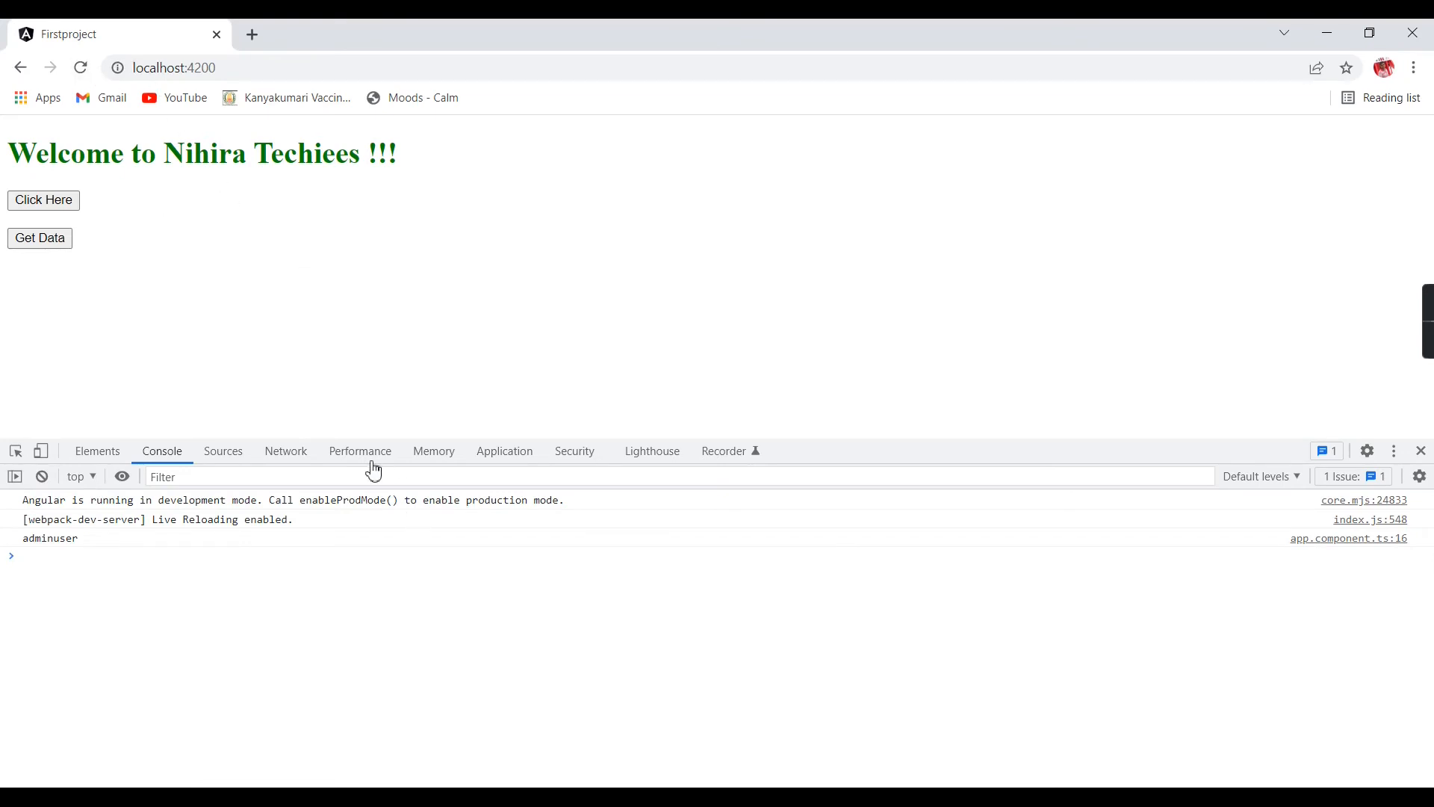
Reload the page and view Session Storage for localhost:4200, showing userid adminuser.
click(504, 451)
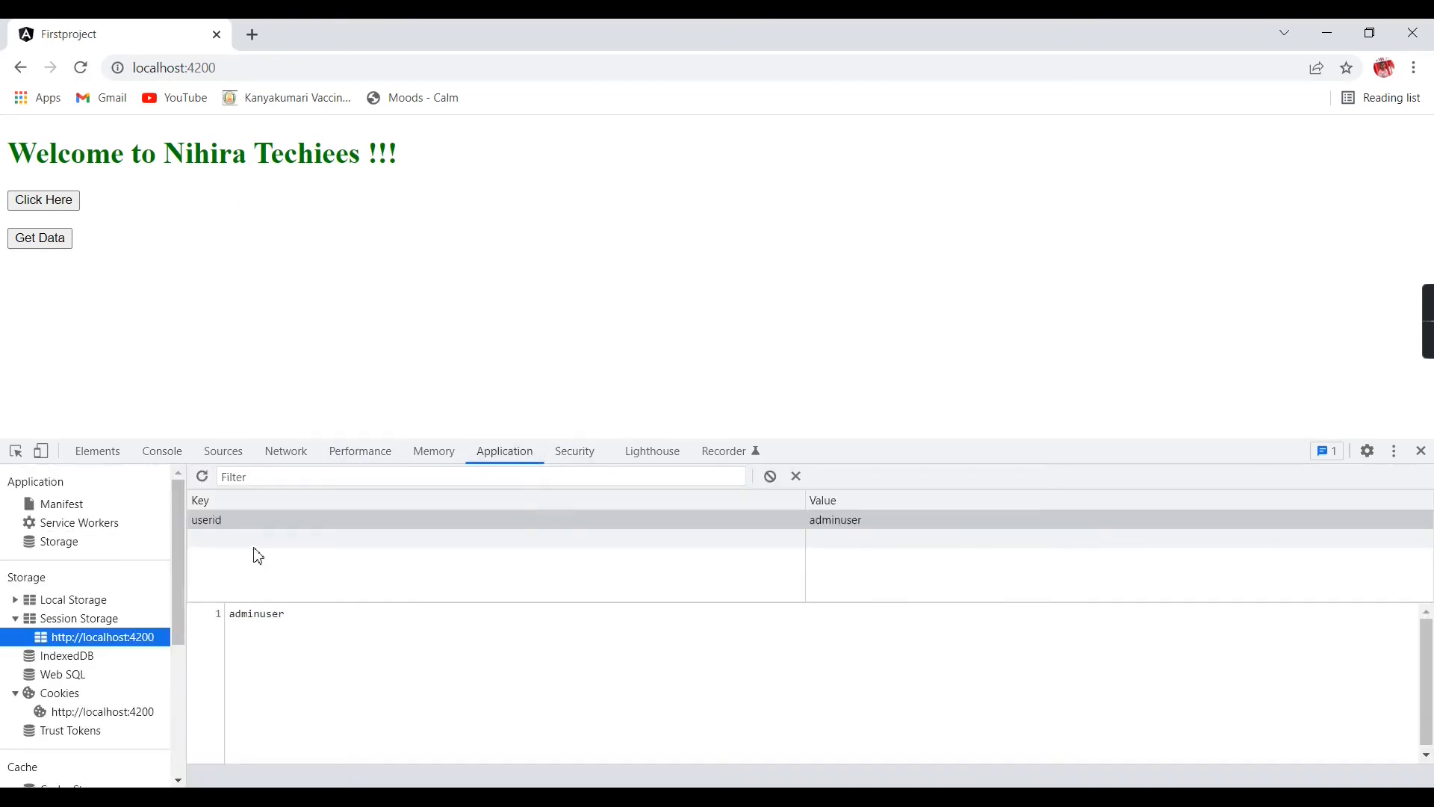
click(79, 68)
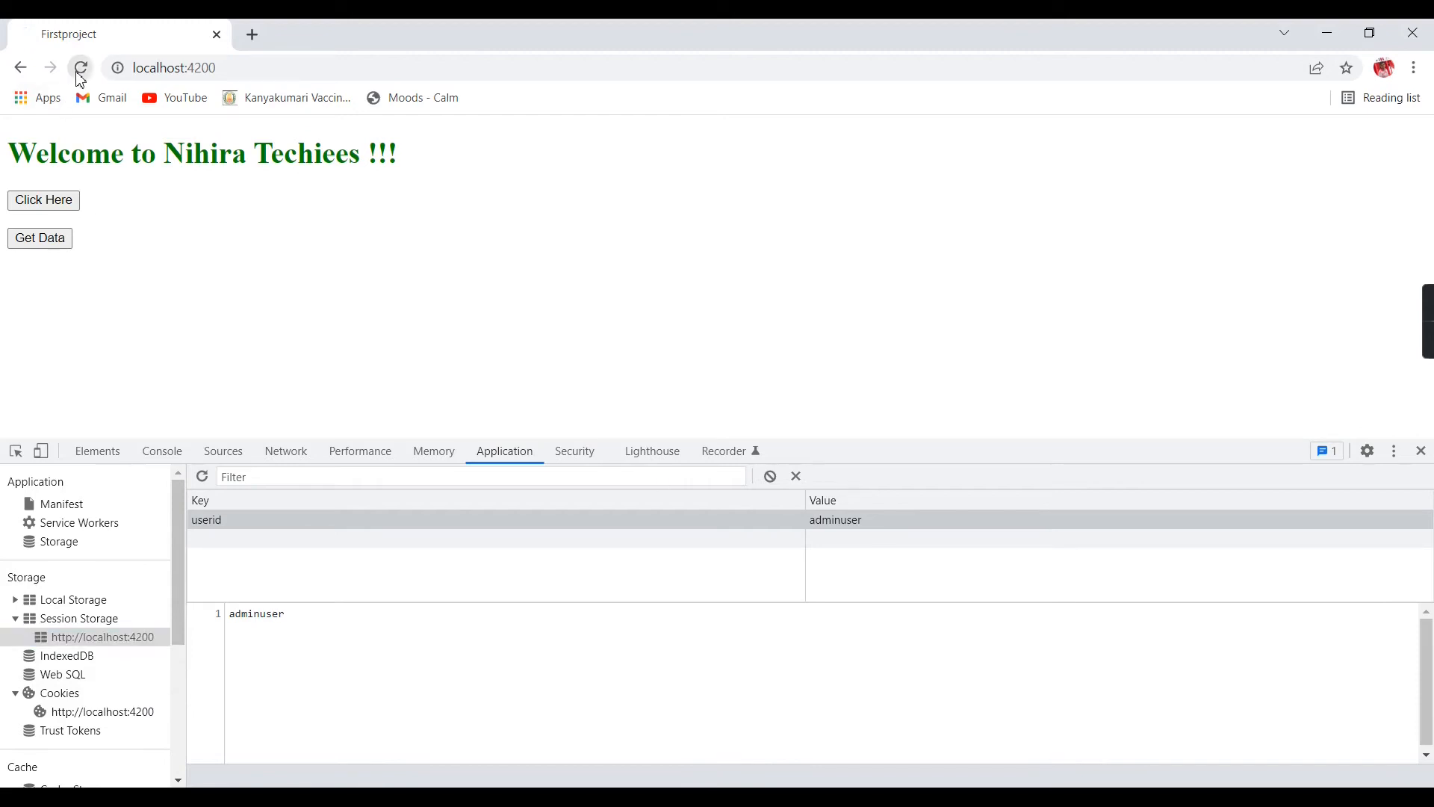
click(81, 68)
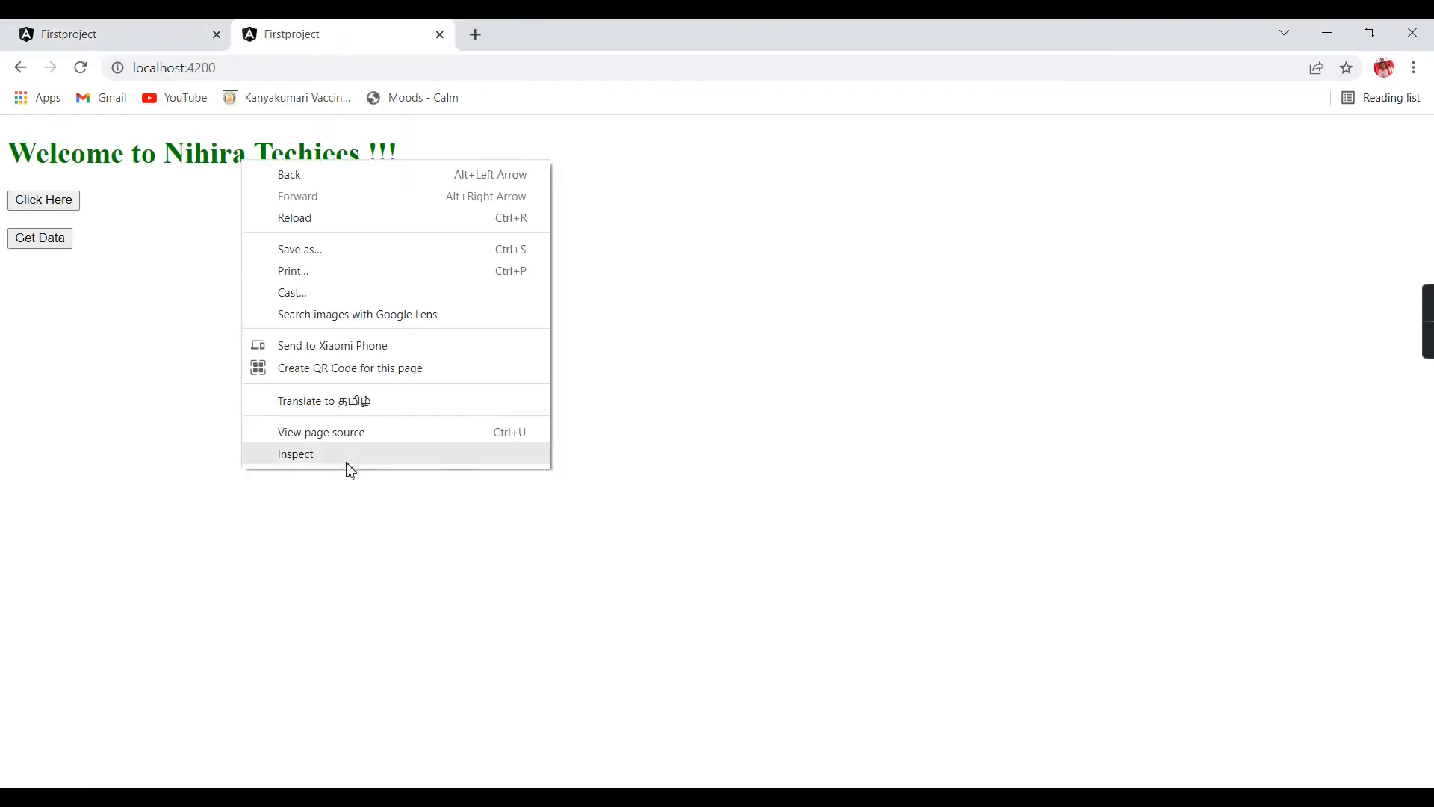
click(294, 453)
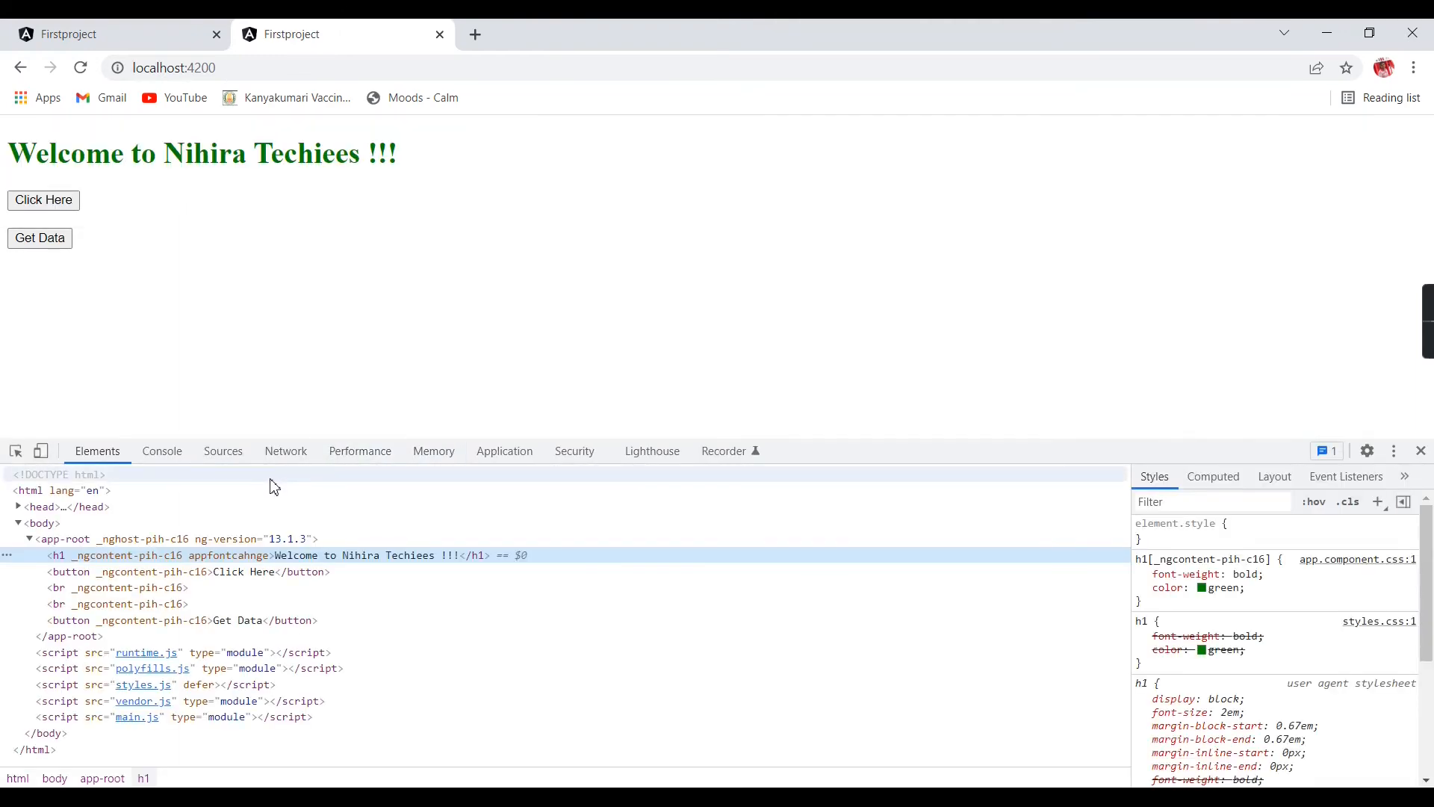
click(504, 450)
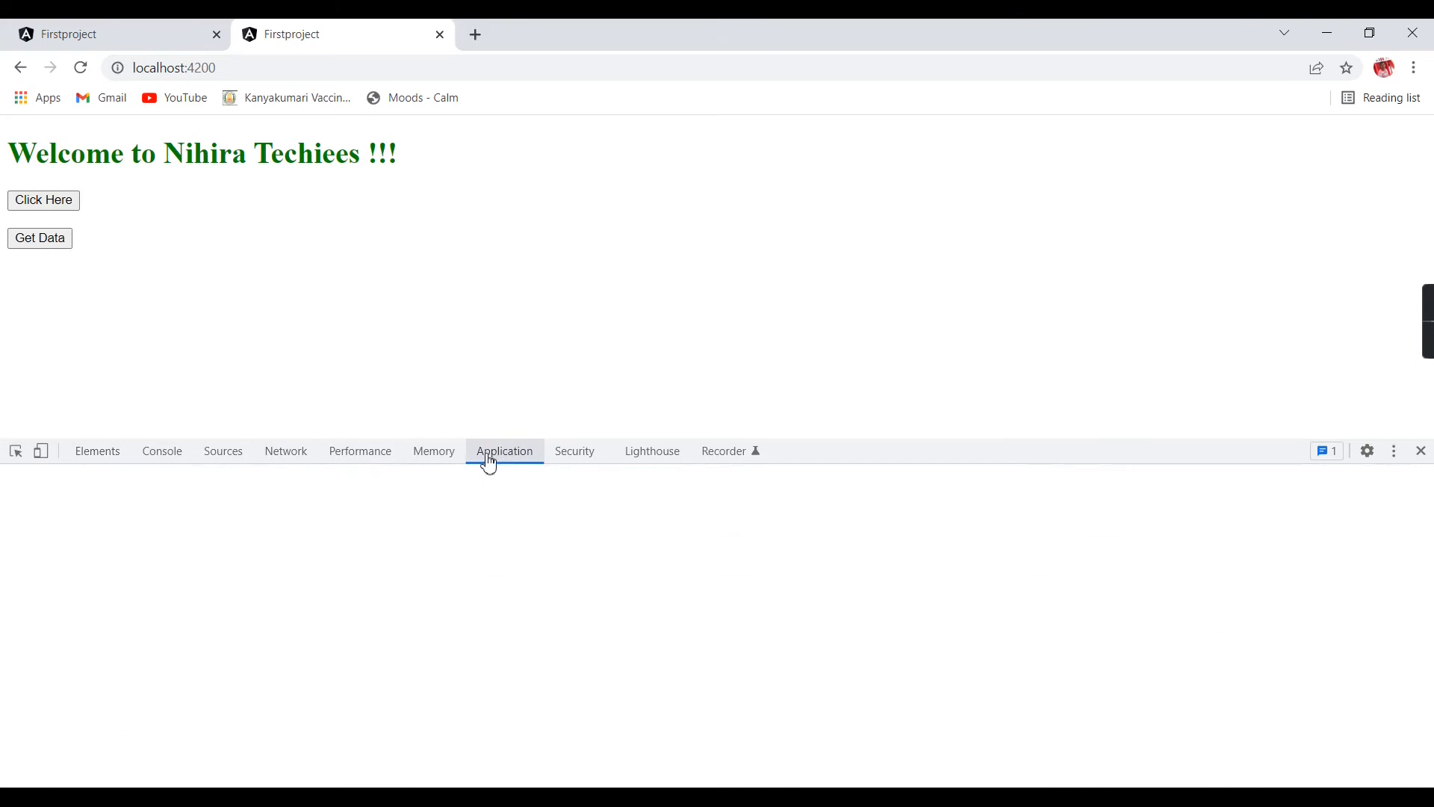
click(504, 449)
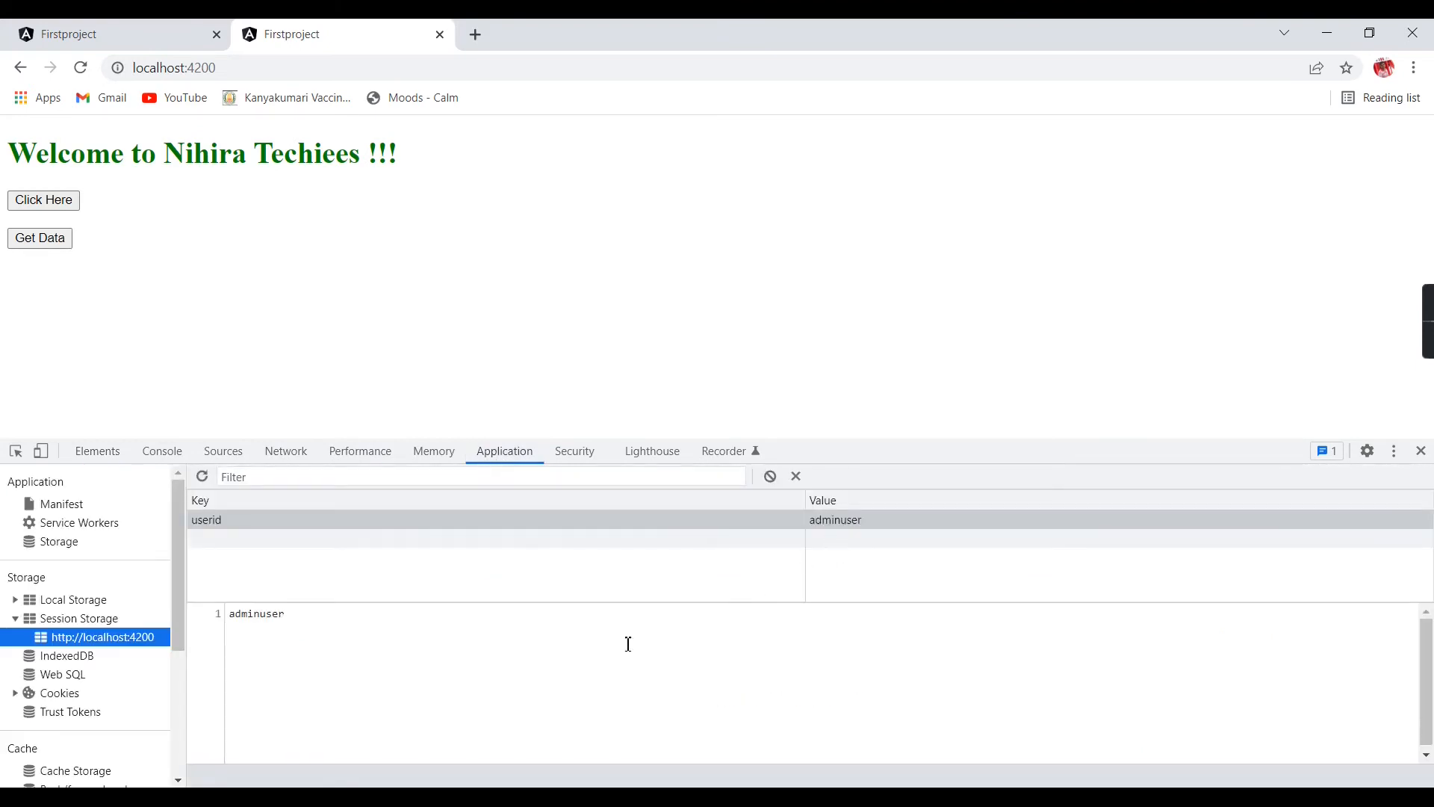
mouse_move(304, 507)
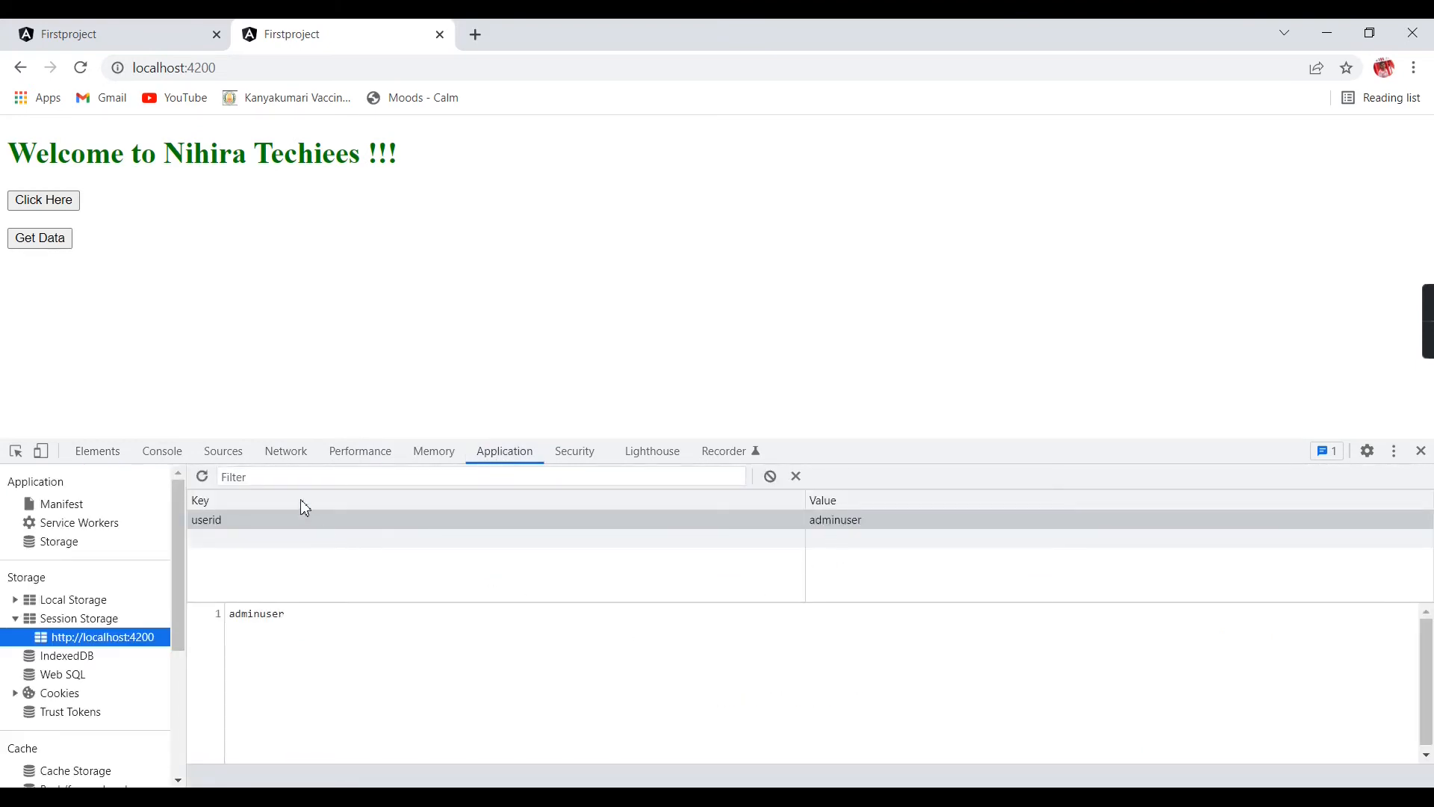
mouse_move(599, 529)
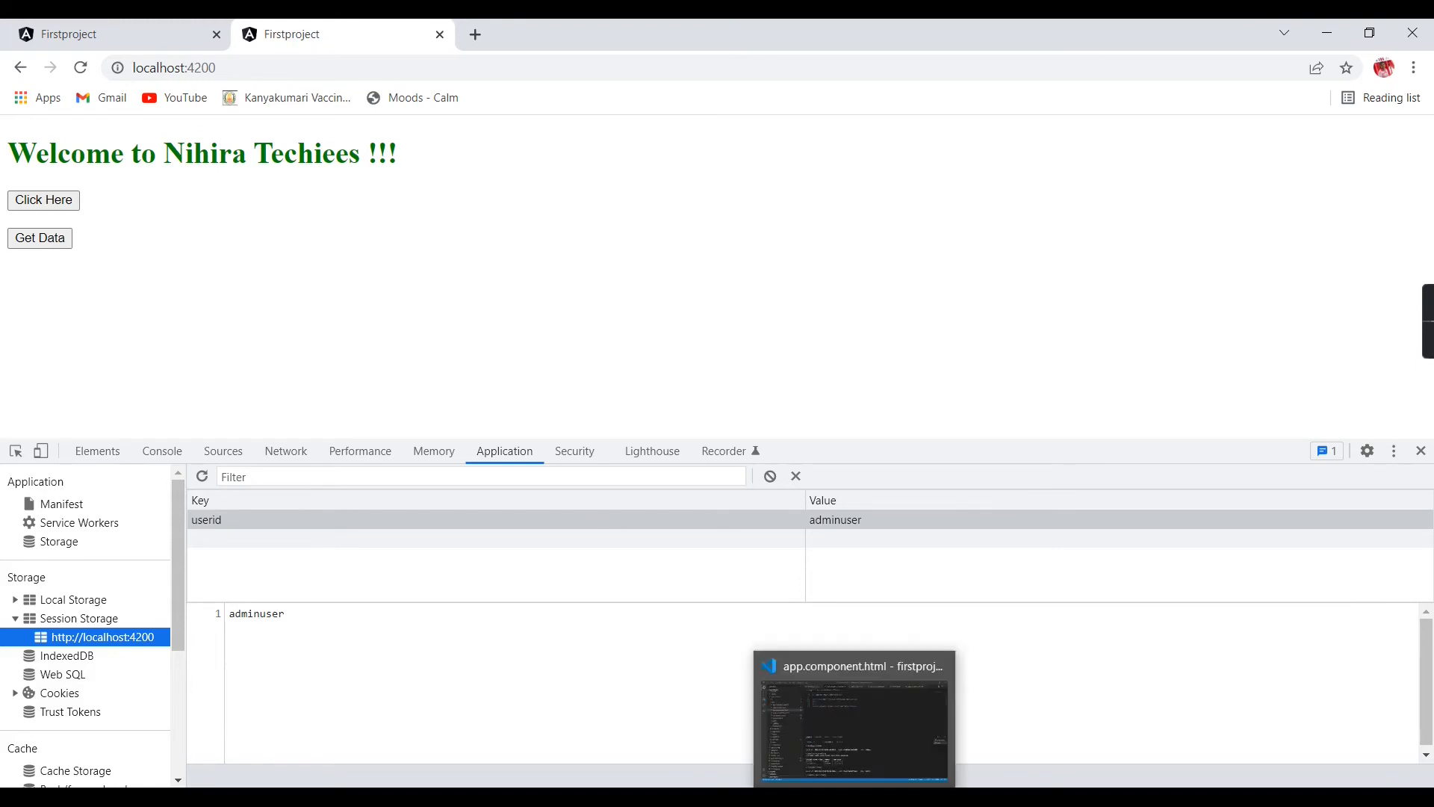
Replace sessionStorage with localStorage in SetSession in app.component.ts.
click(852, 713)
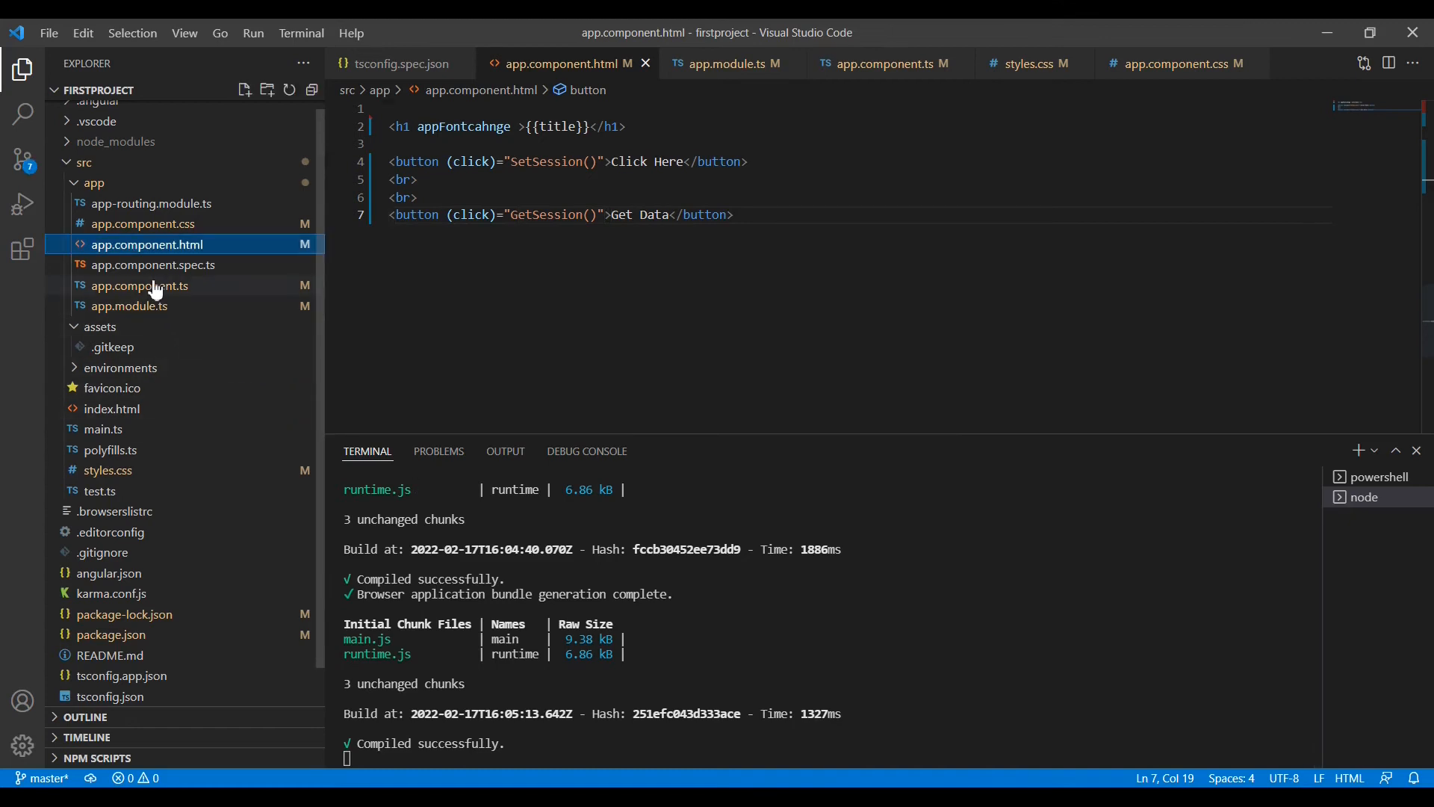
click(140, 286)
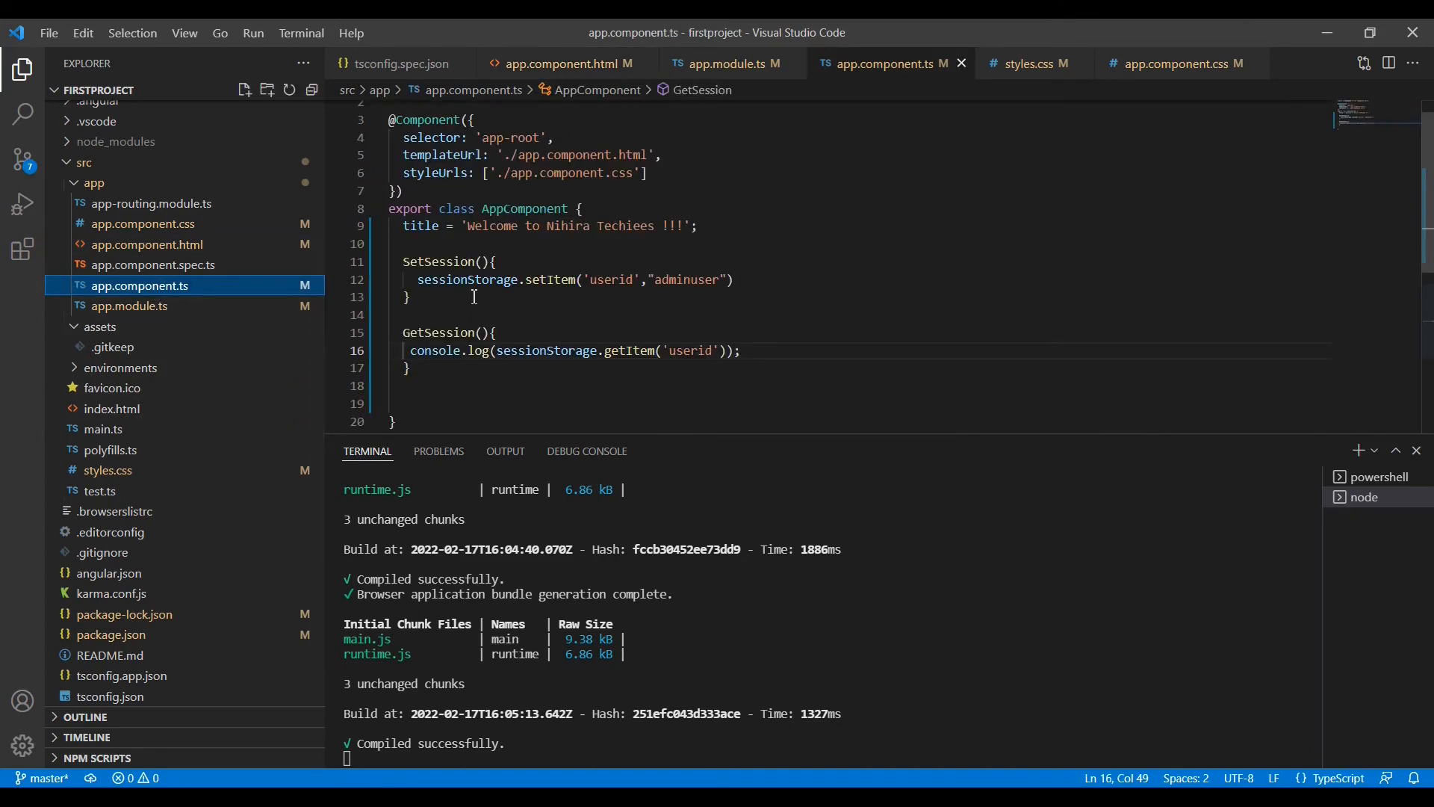
double_click(466, 280)
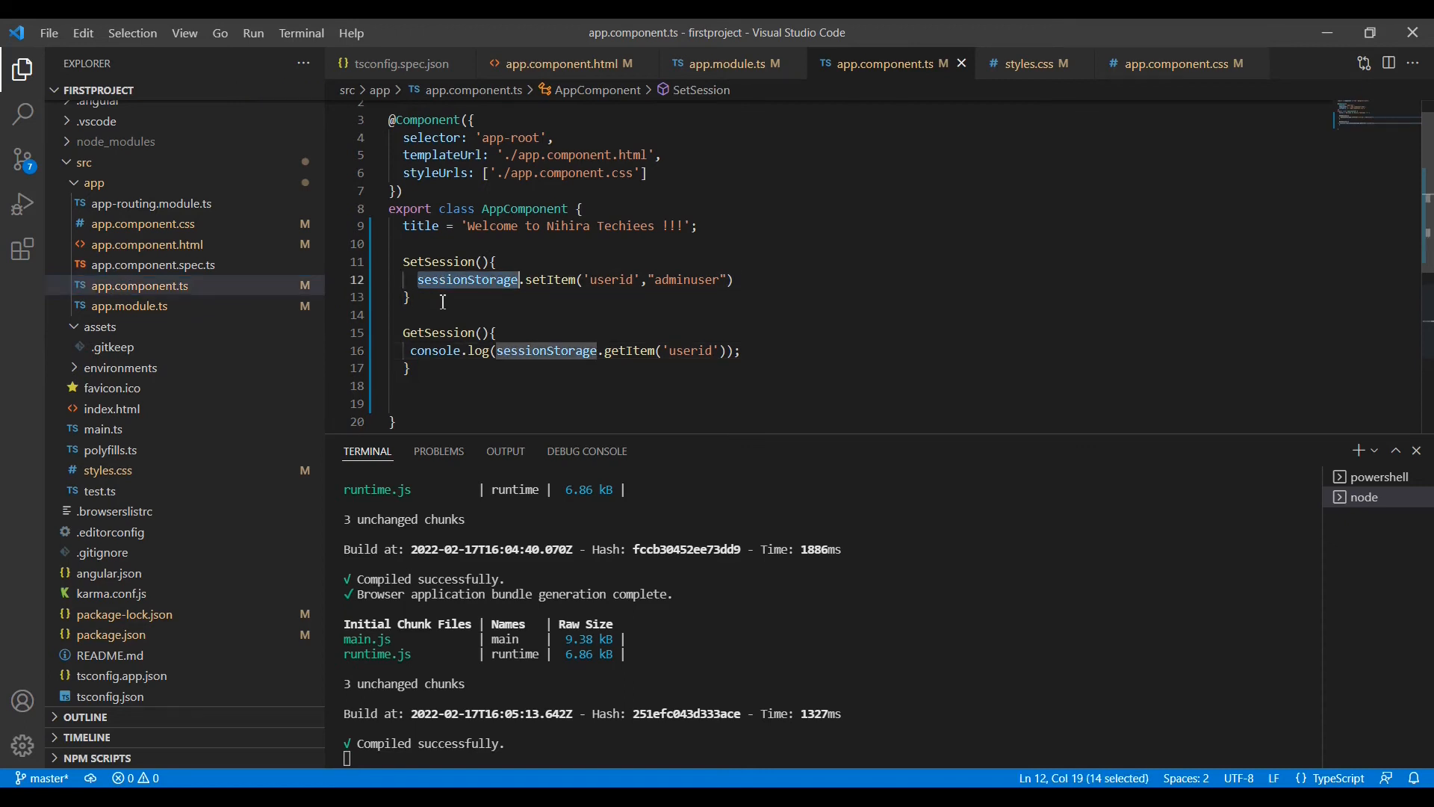
text(loca)
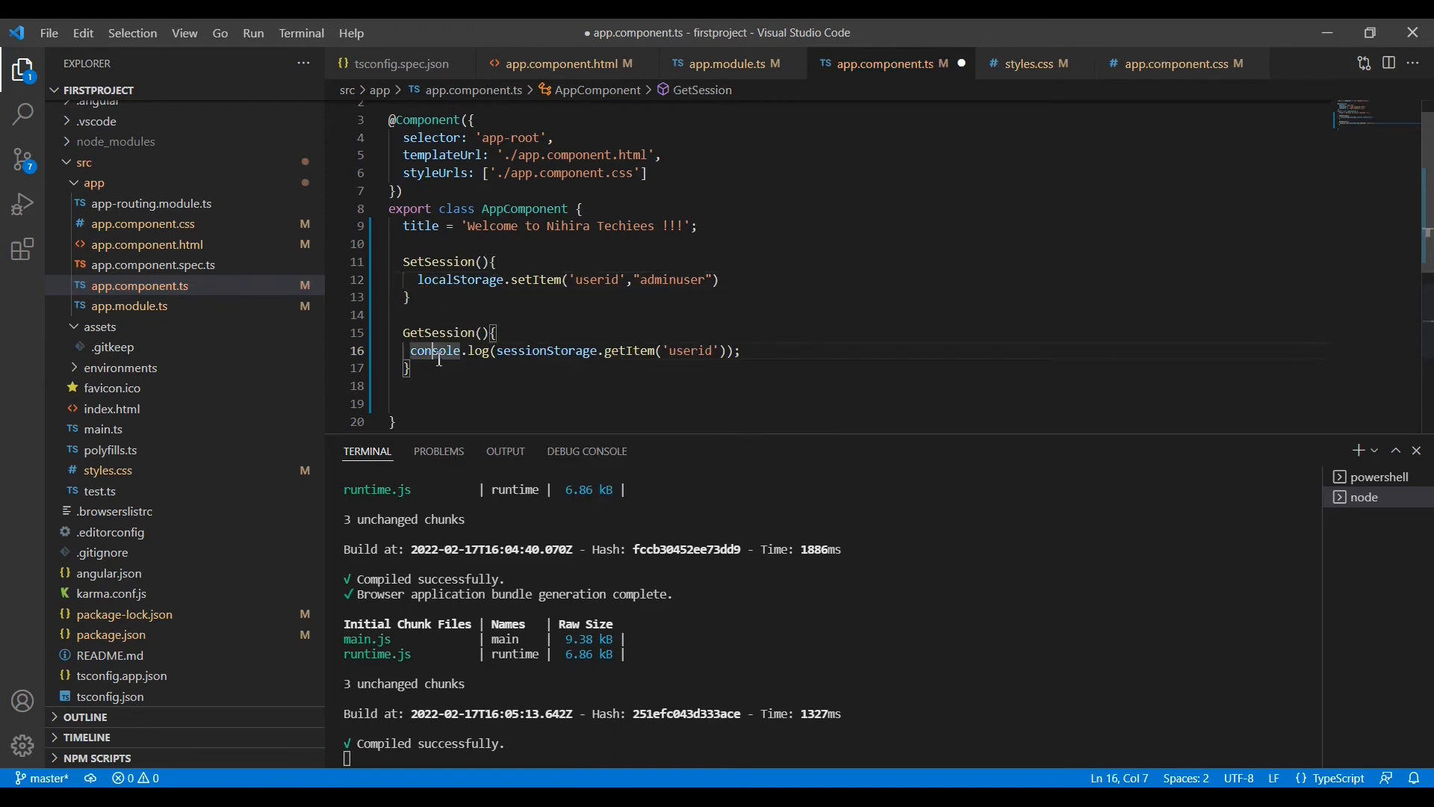
text(localhost:4200)
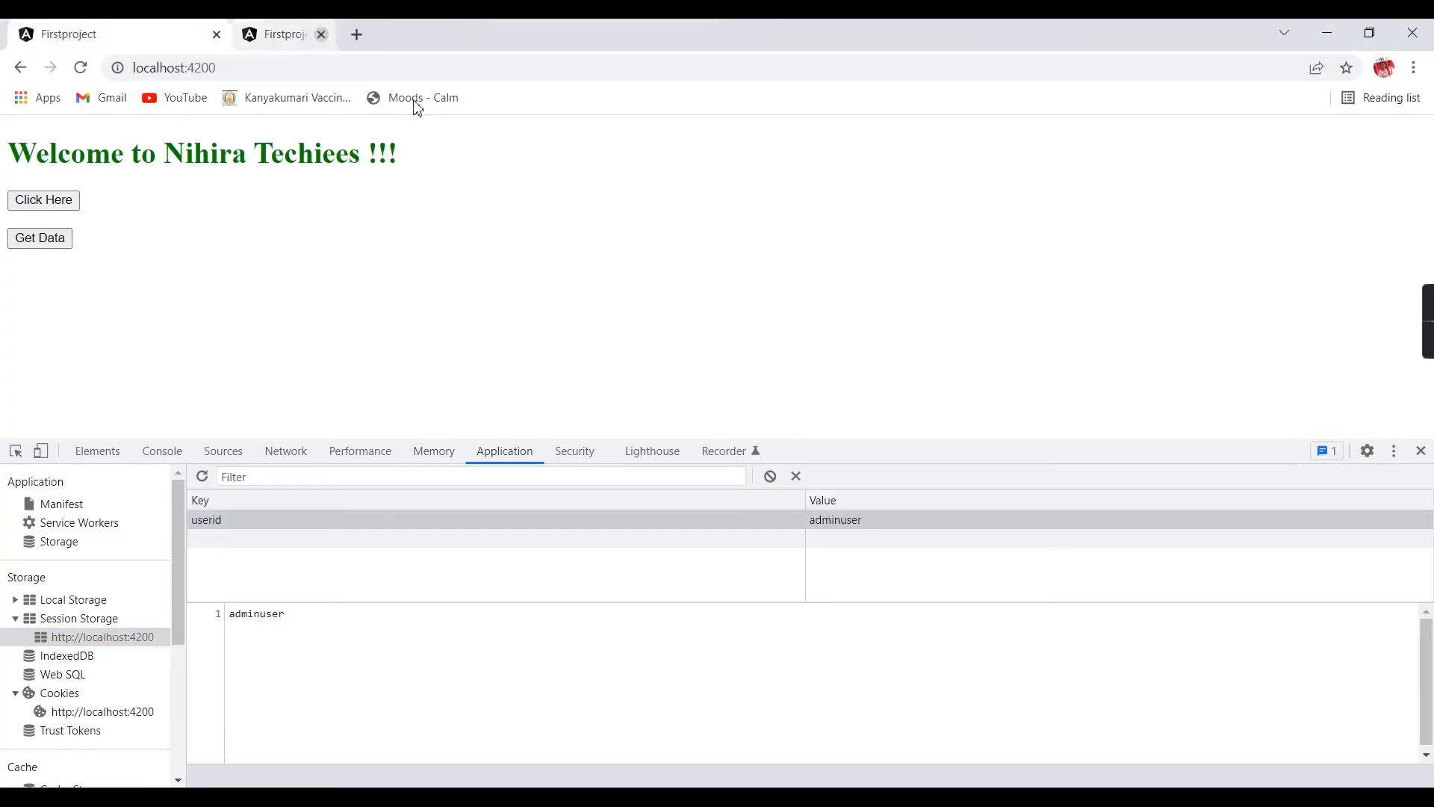
Reload the app, clear localhost:4200 local storage, and store userid adminuser via Click Here.
click(320, 34)
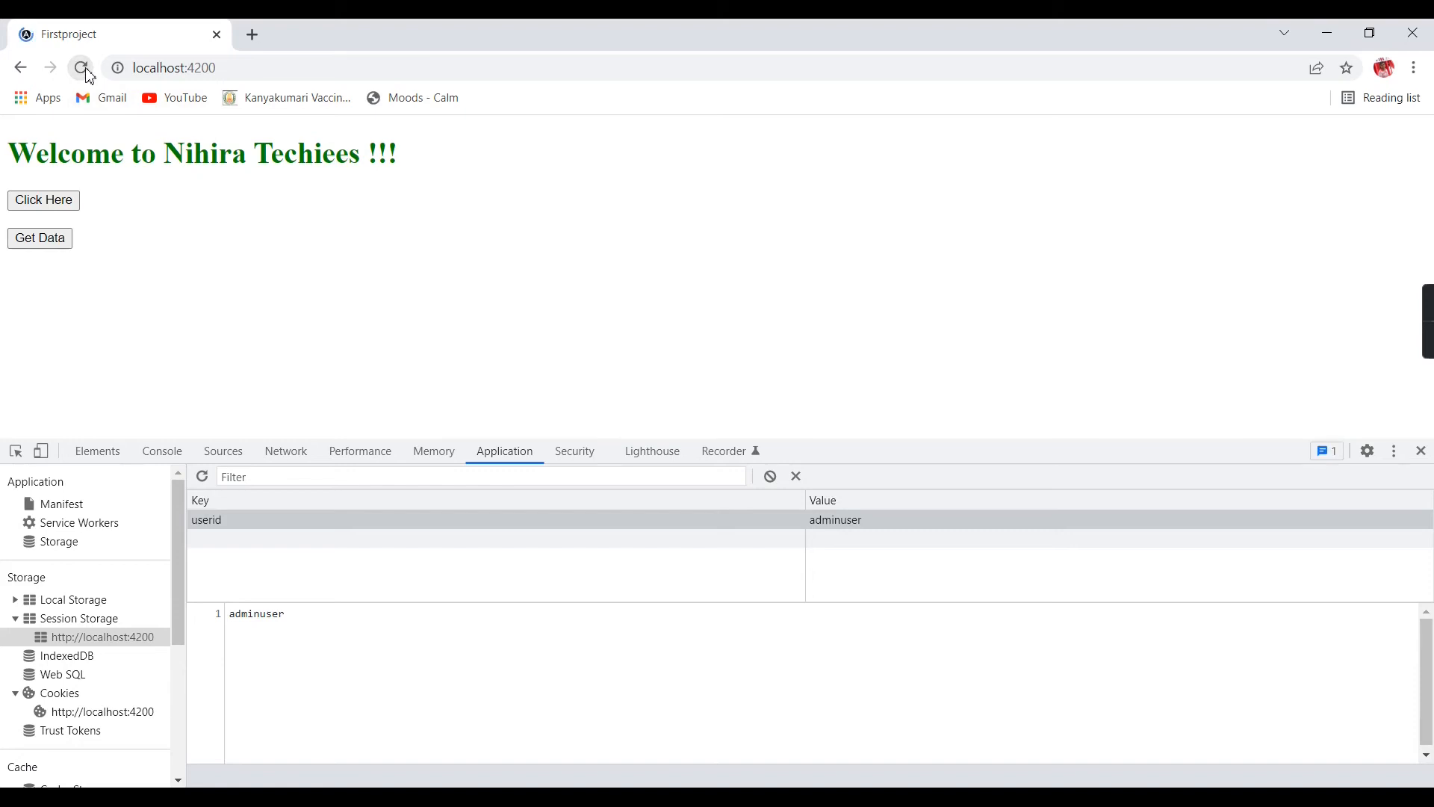
click(81, 68)
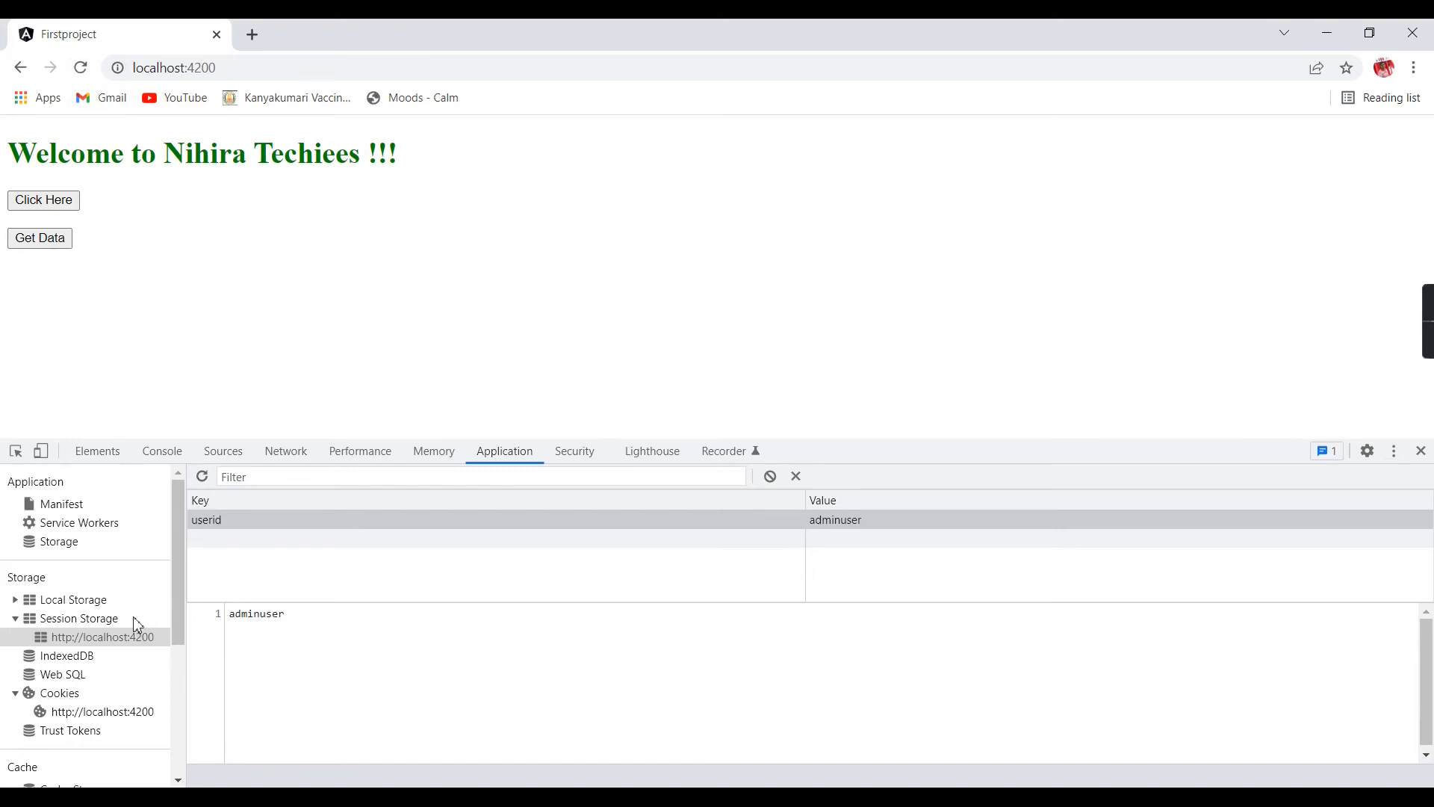
click(16, 599)
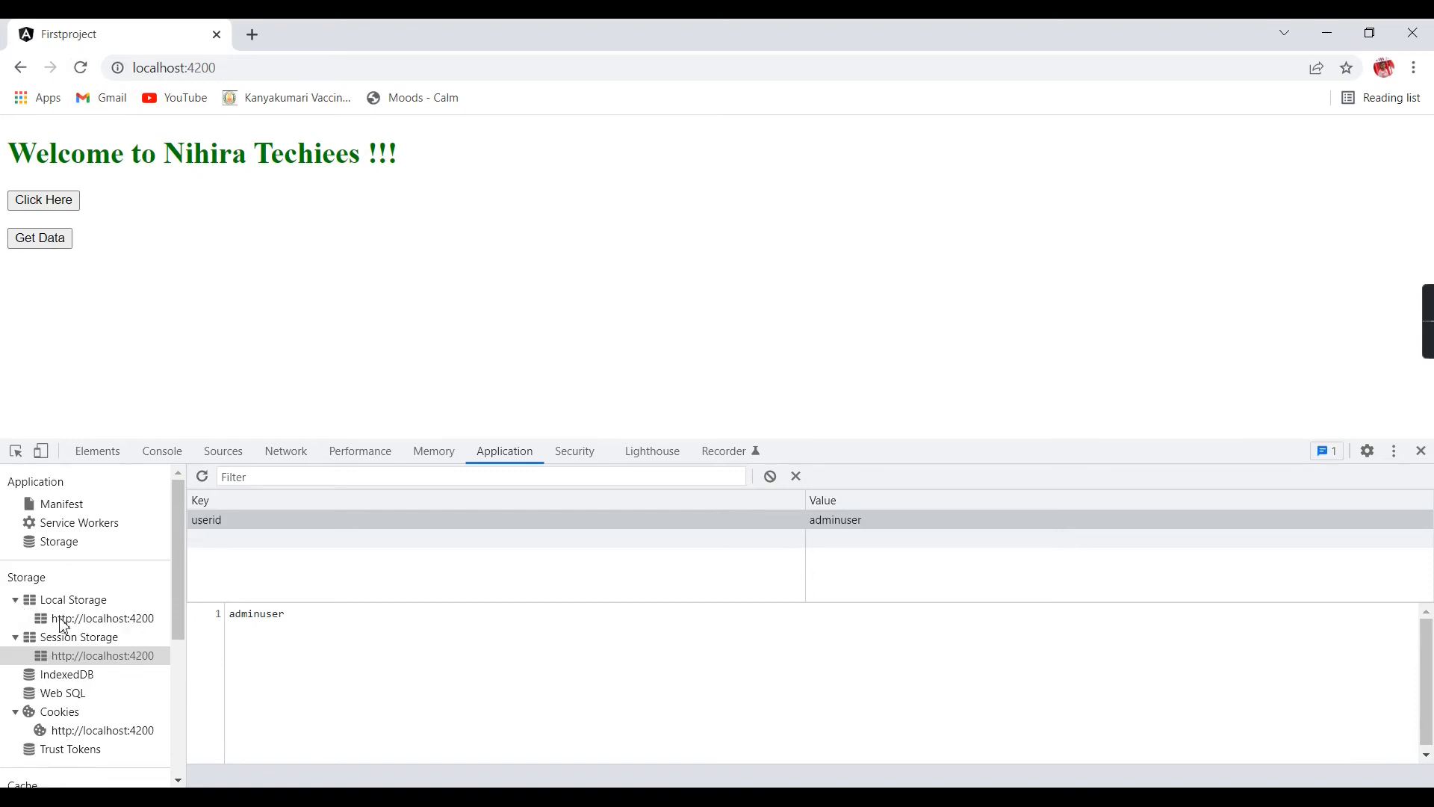
click(104, 618)
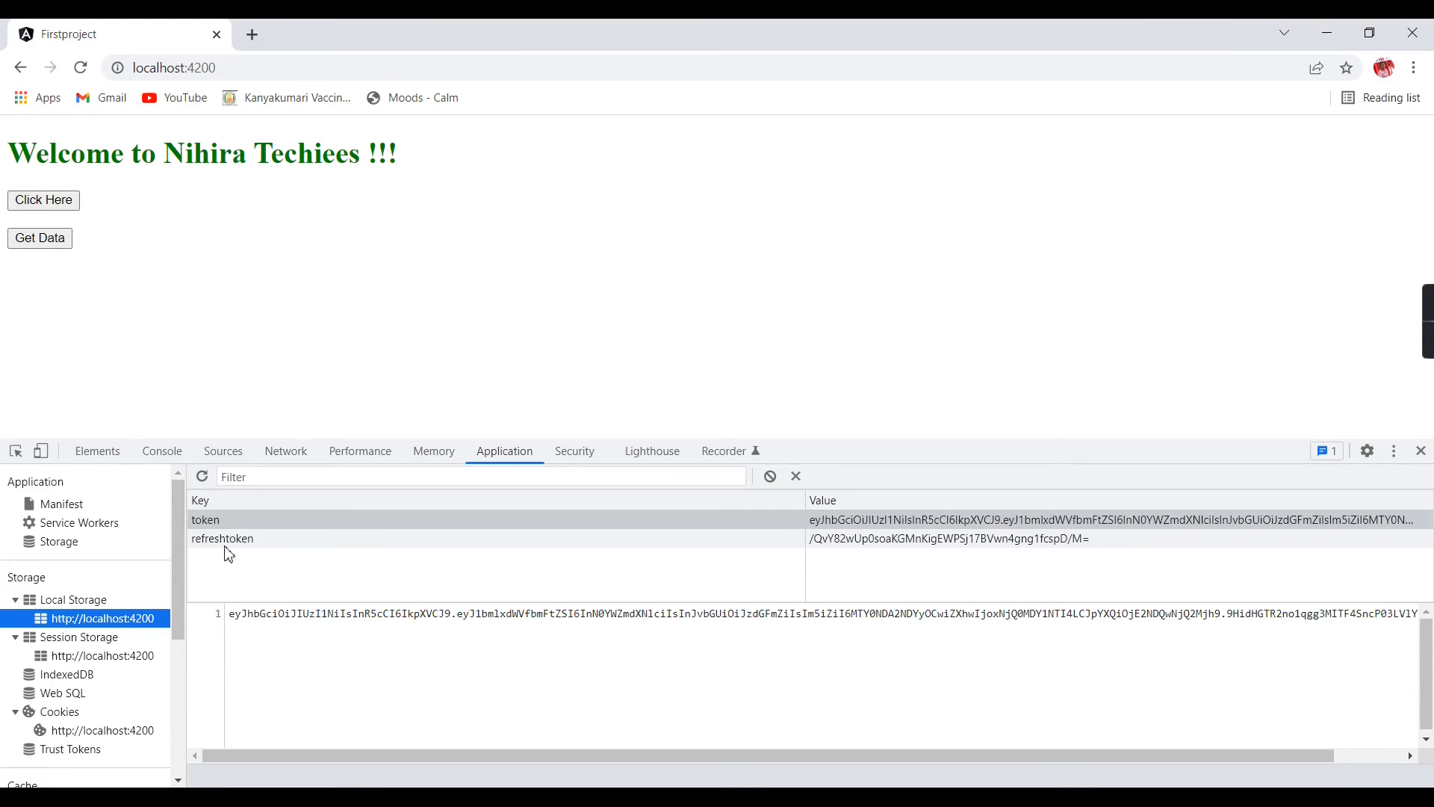
click(769, 476)
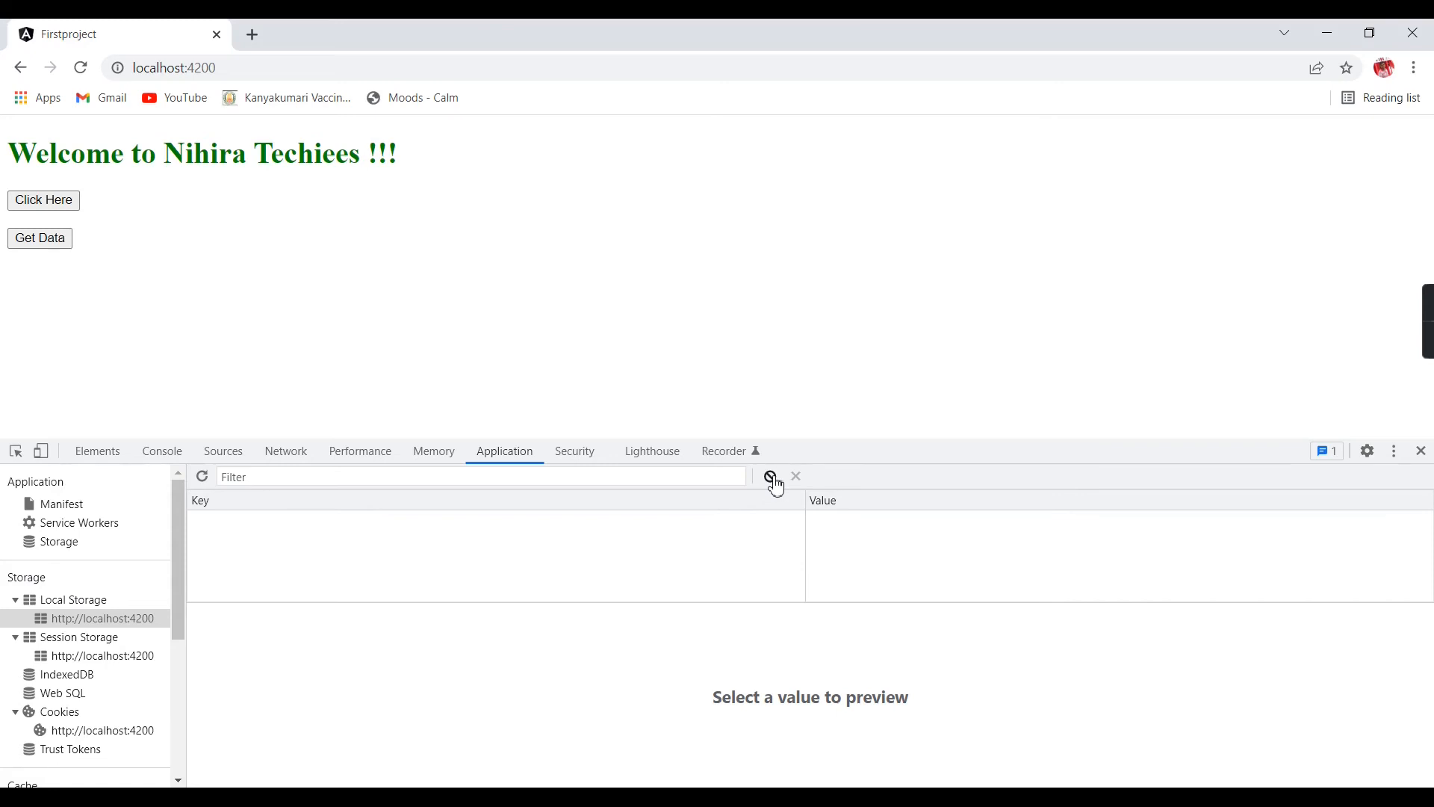
mouse_move(491, 330)
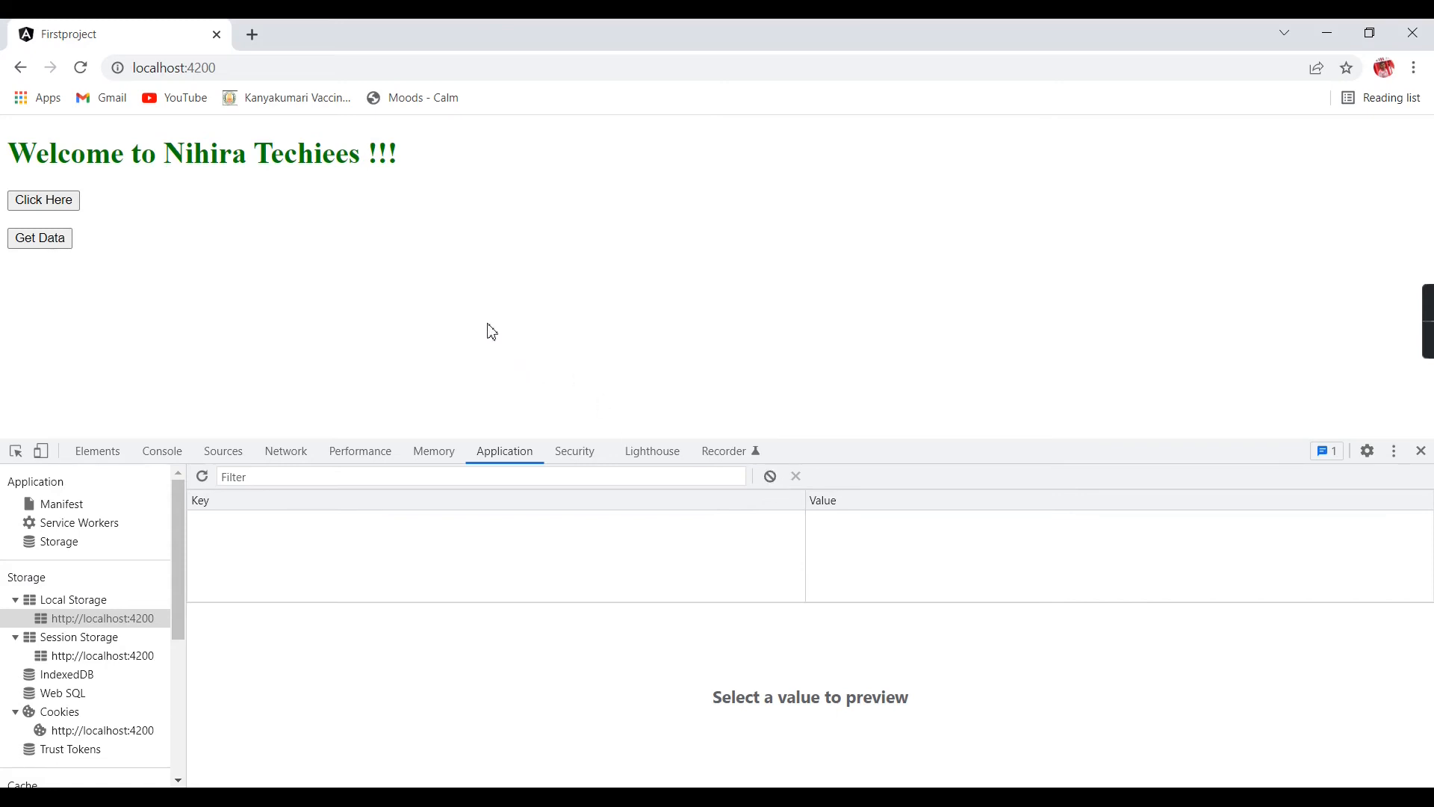
click(44, 200)
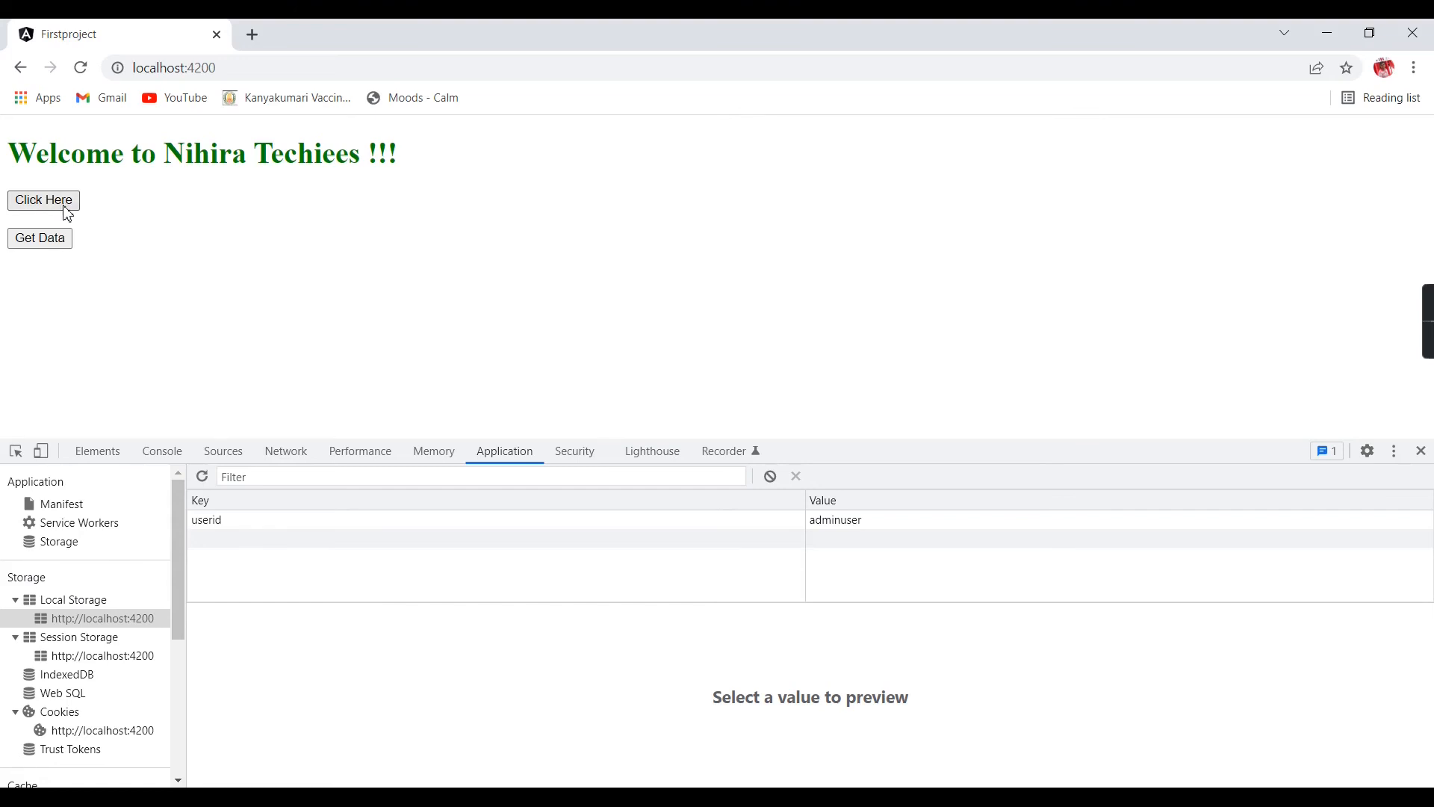
mouse_move(220, 530)
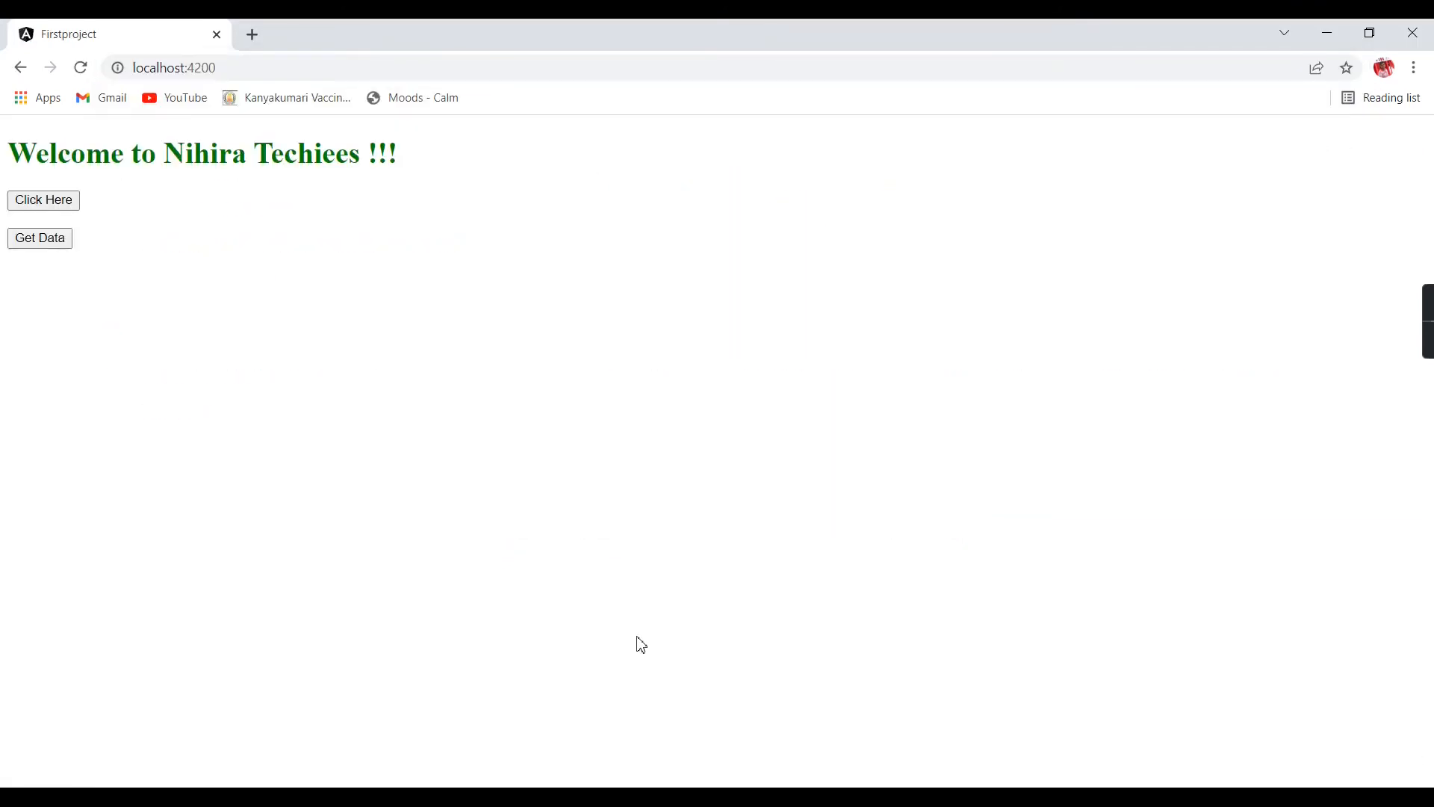
right_click(640, 643)
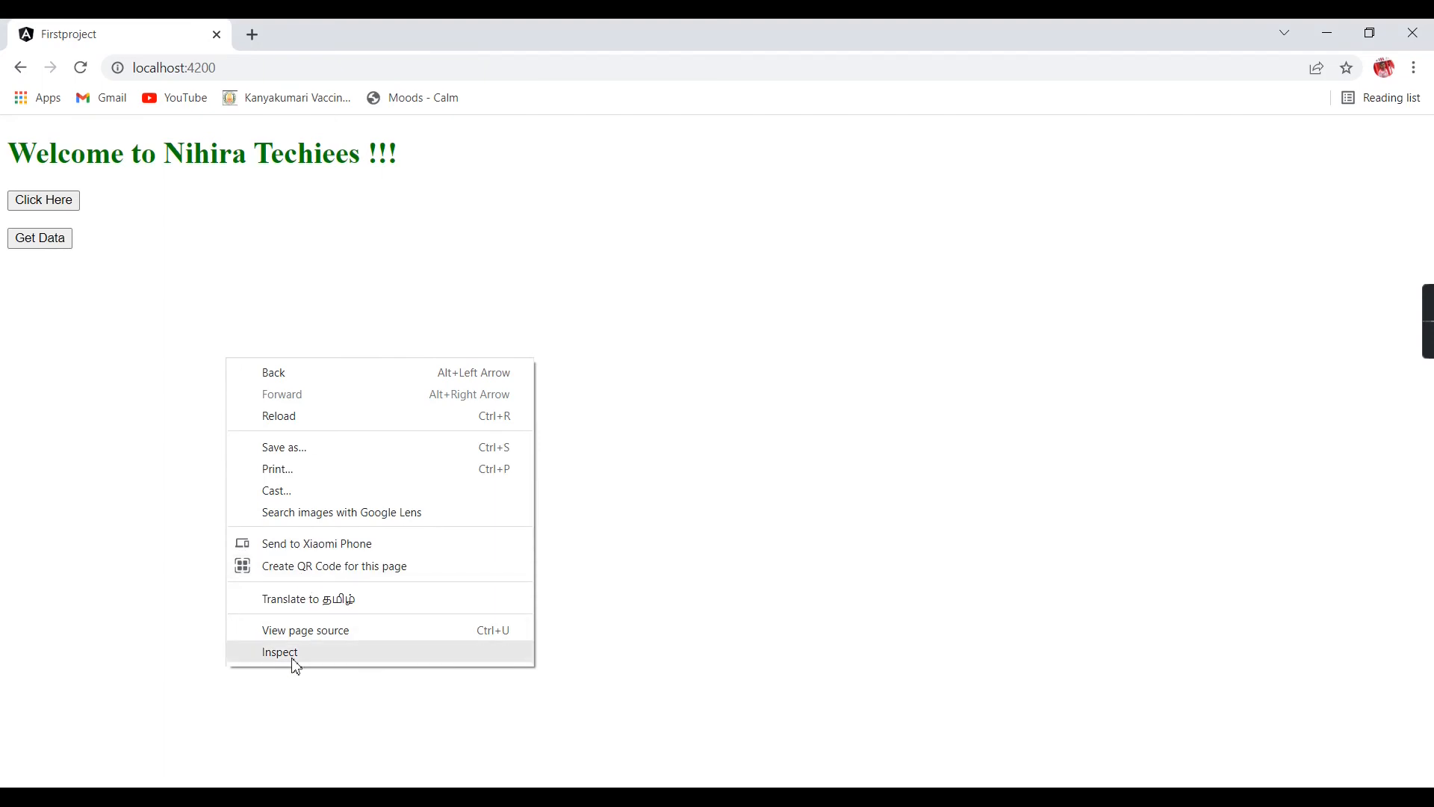
click(280, 652)
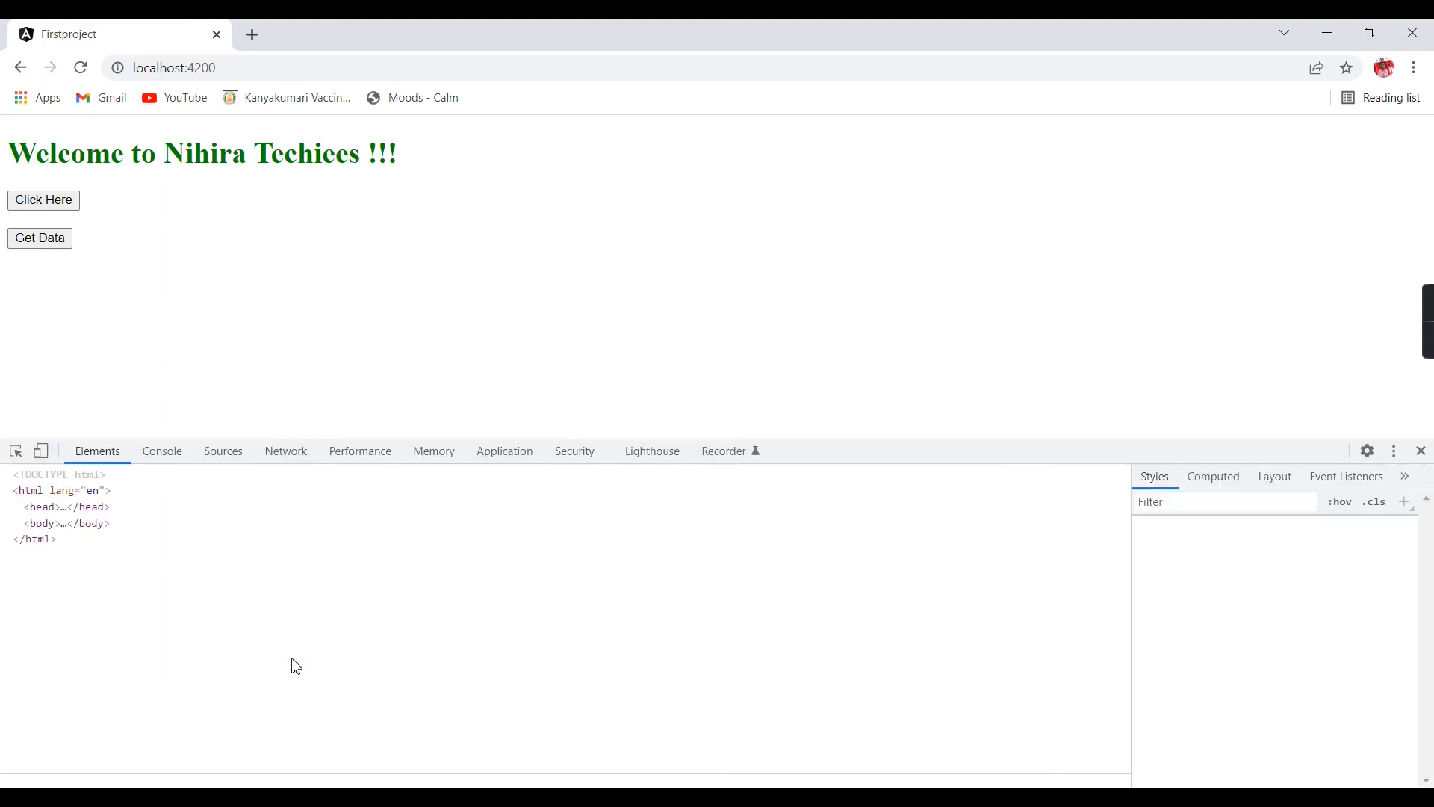
click(60, 489)
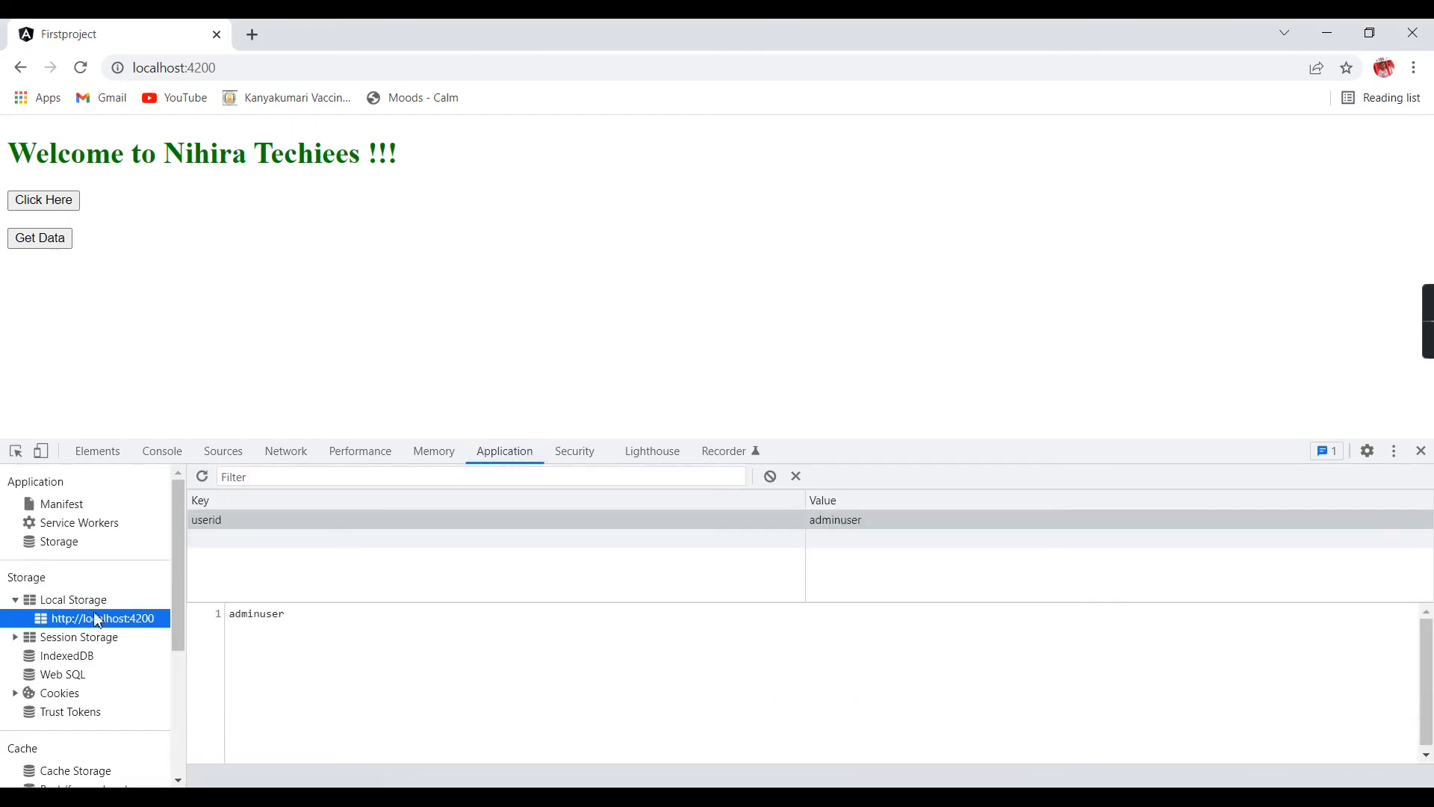
mouse_move(220, 519)
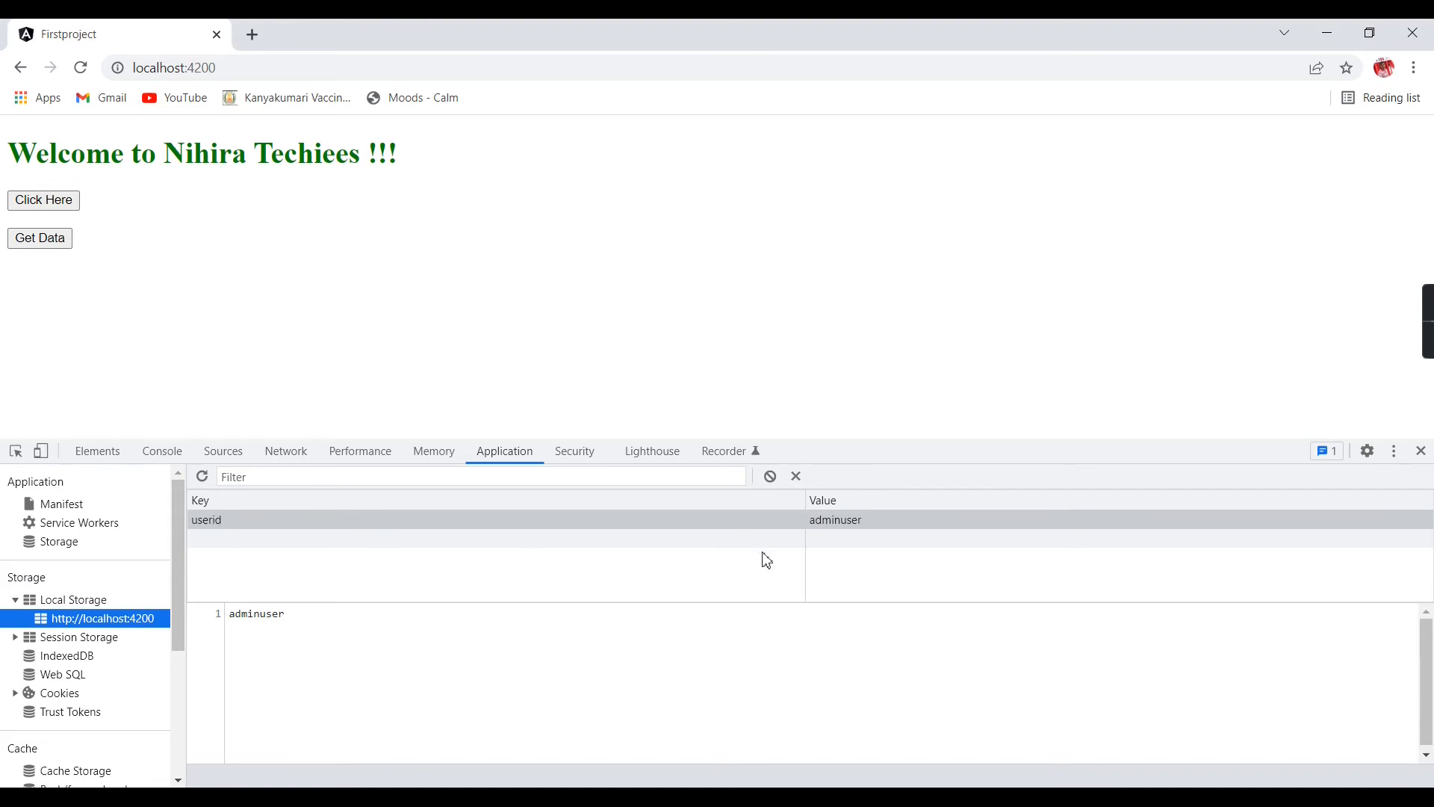
mouse_move(41, 648)
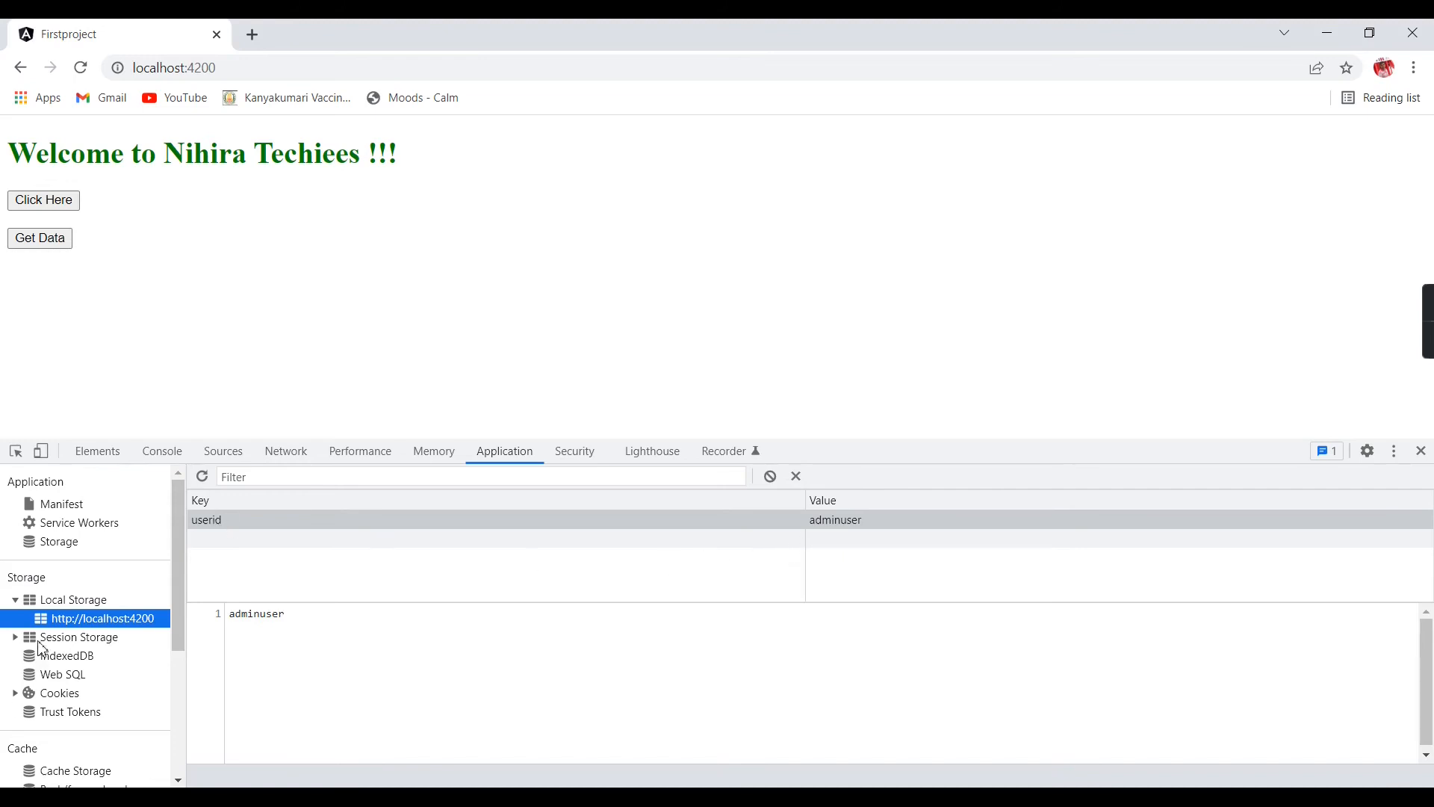
click(102, 655)
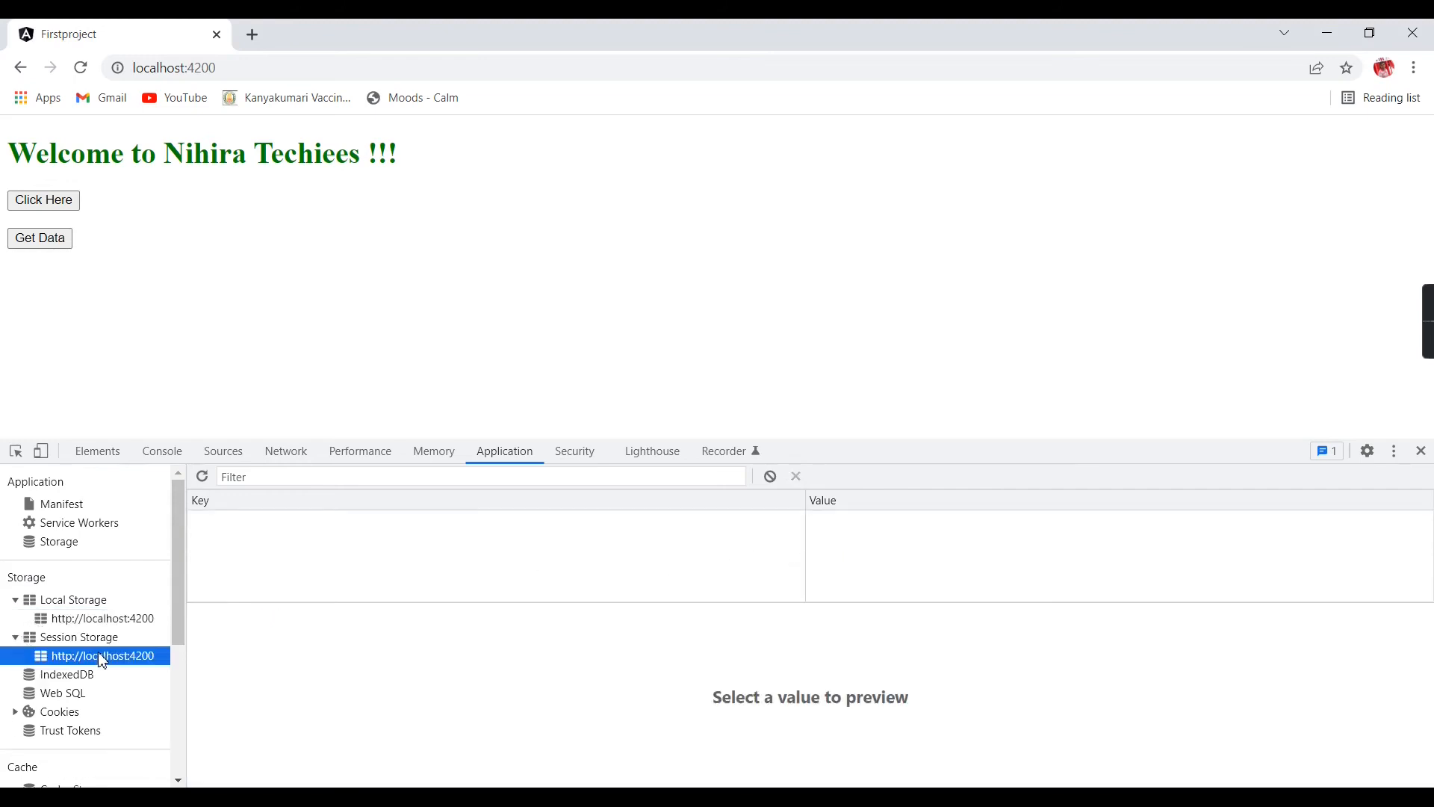
click(102, 618)
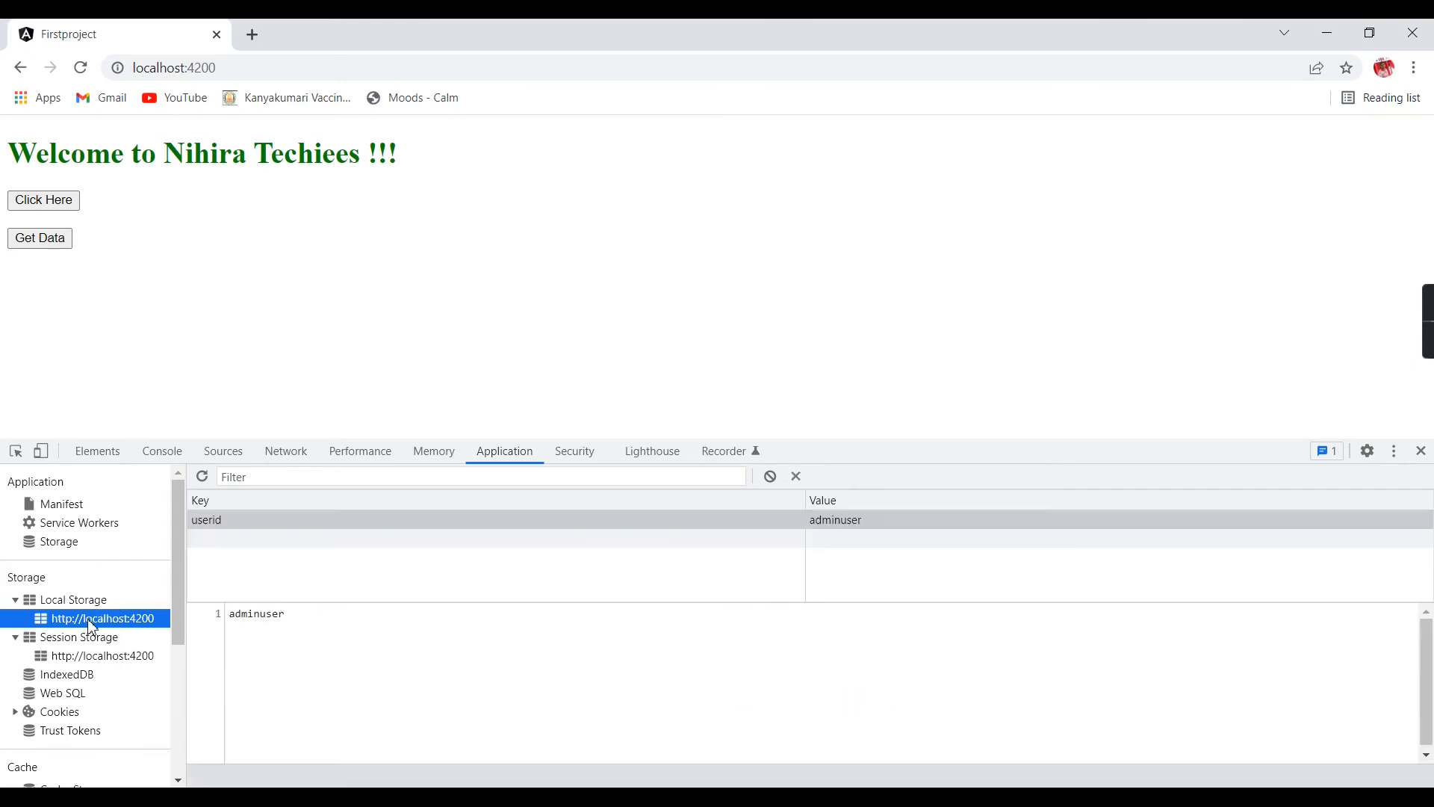
mouse_move(225, 530)
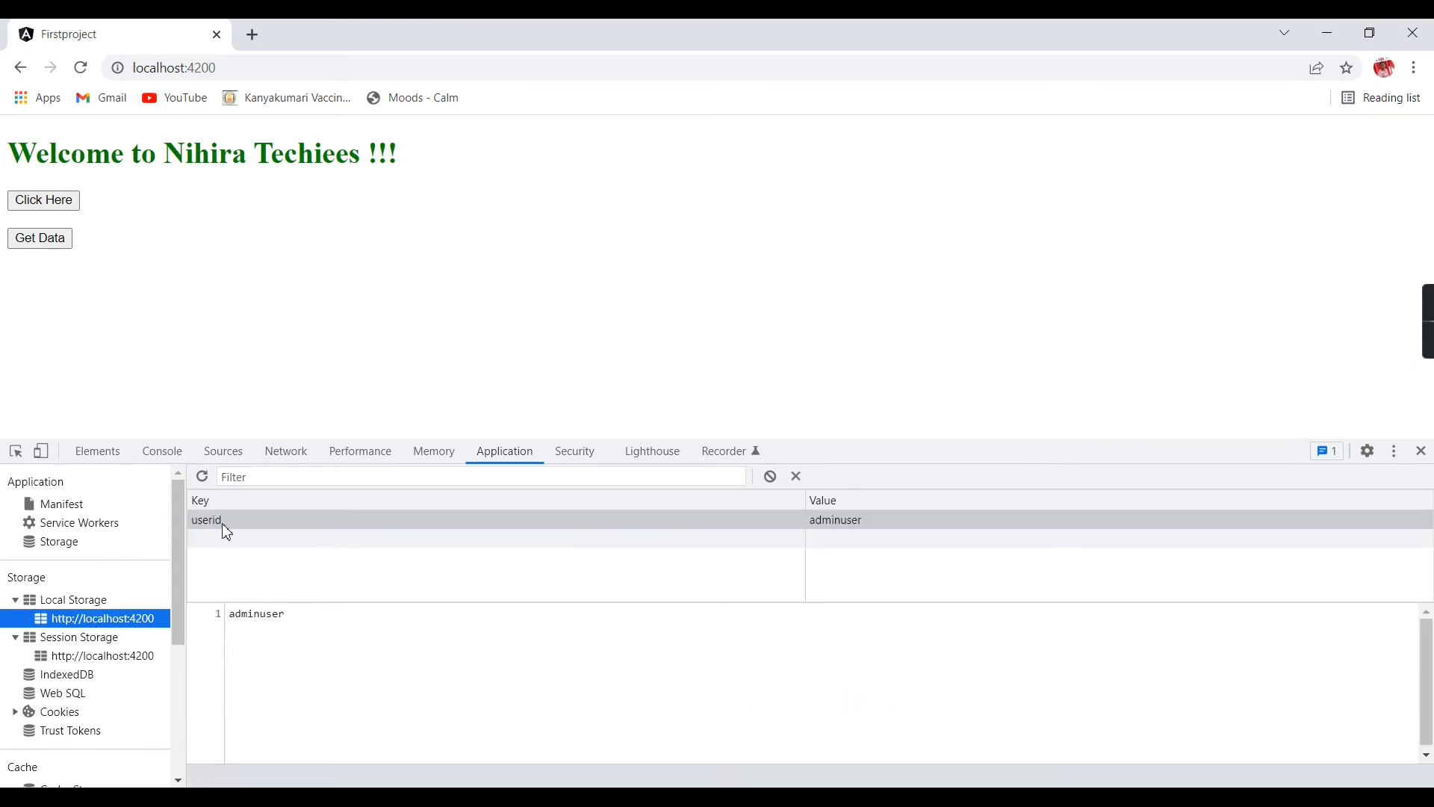
mouse_move(945, 164)
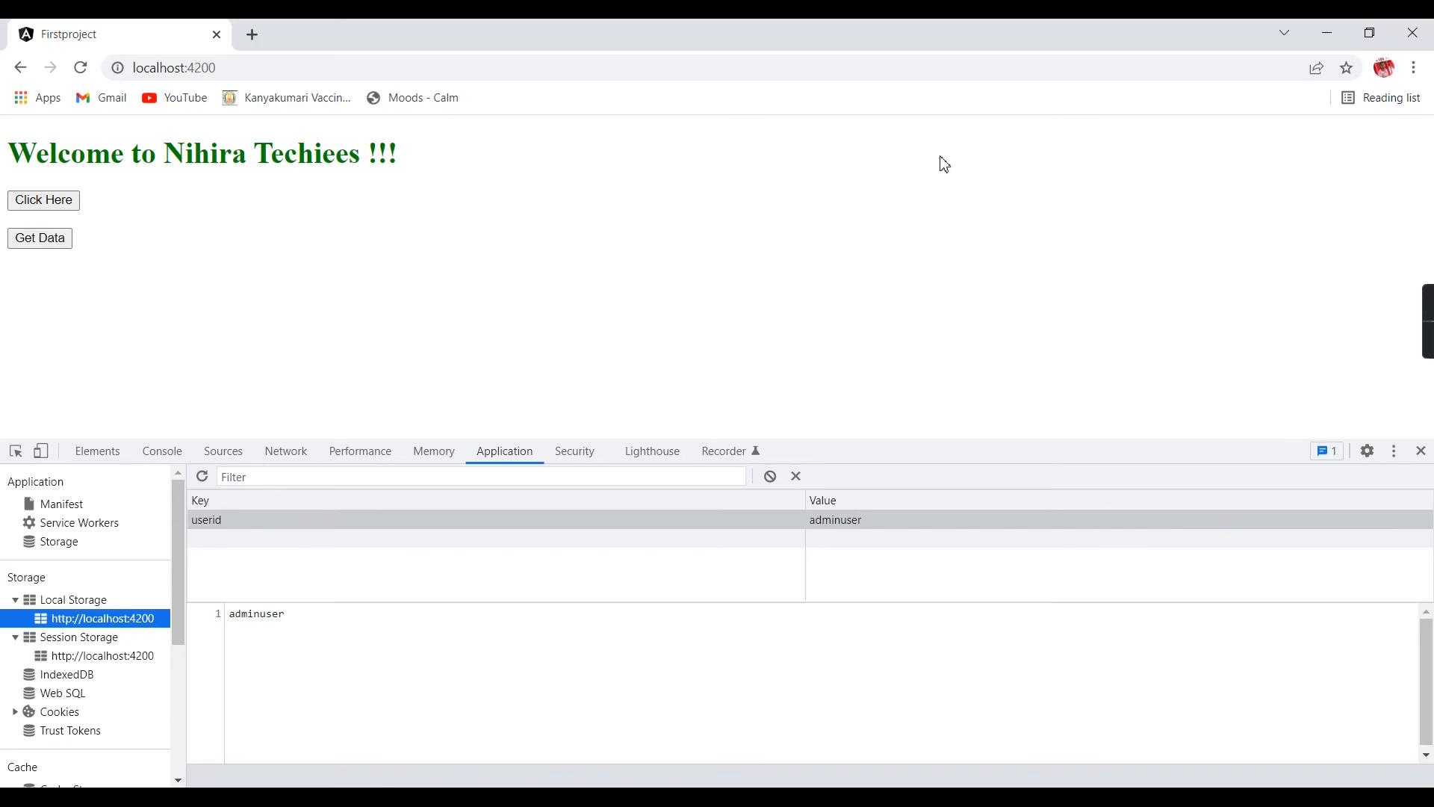
click(16, 710)
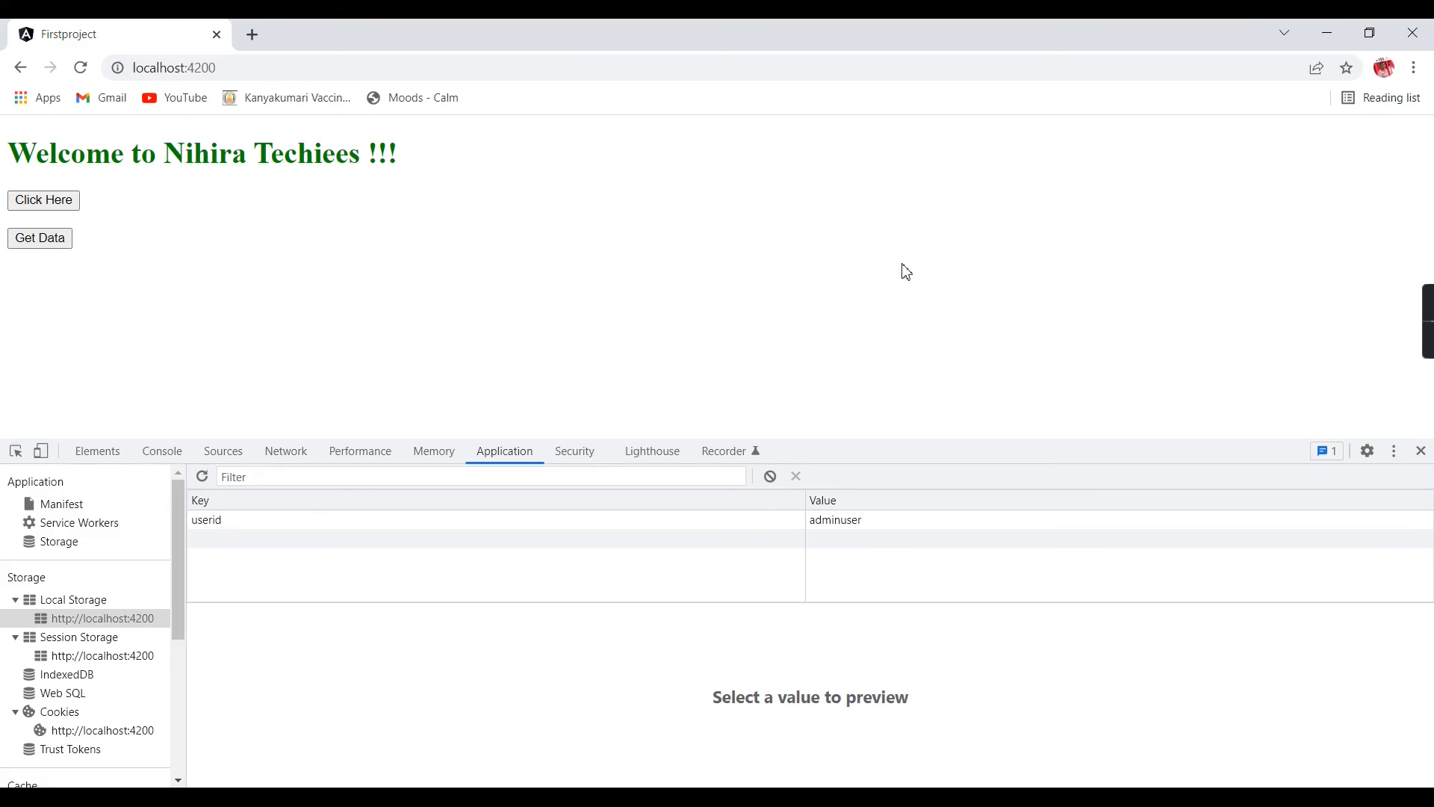
mouse_move(771, 476)
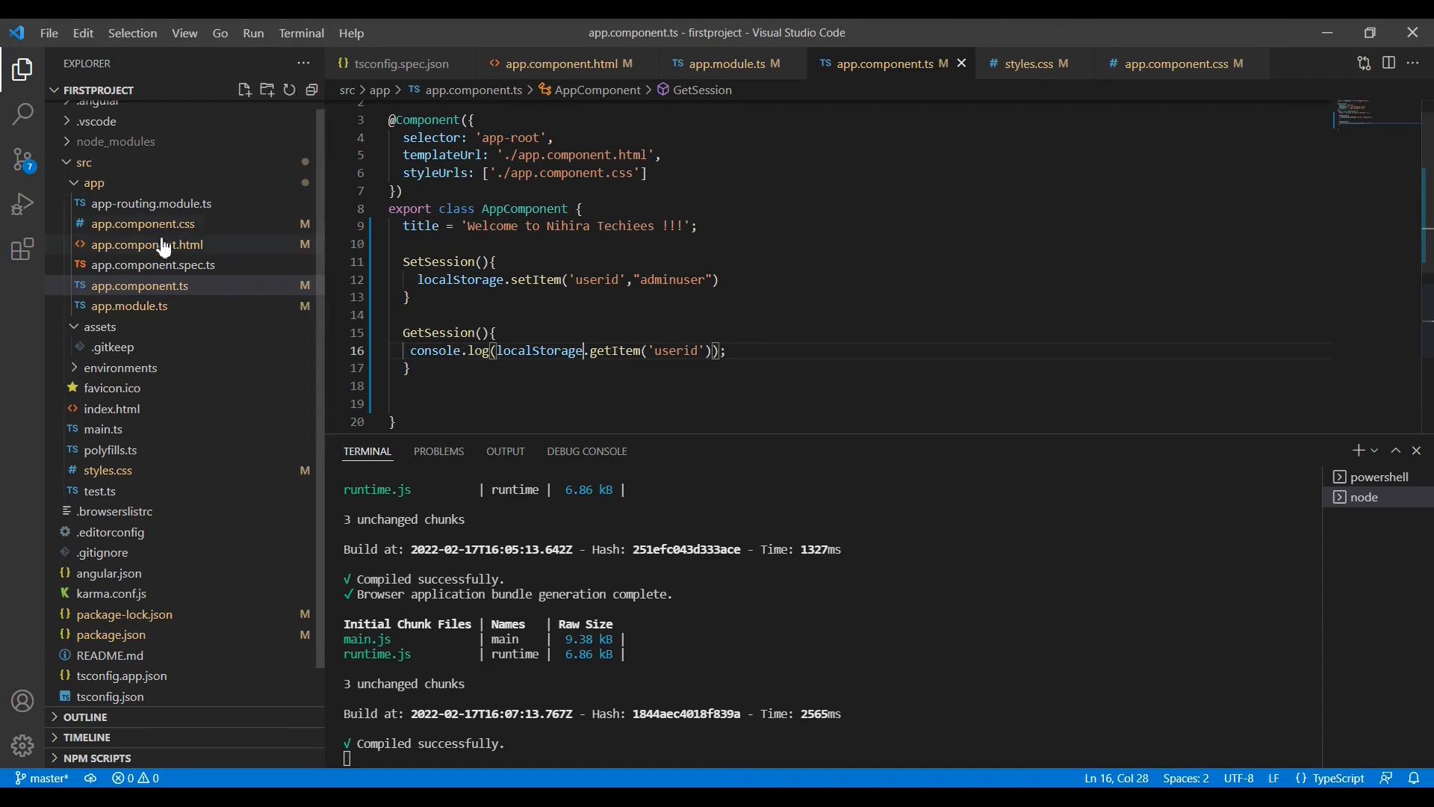
Duplicate the Get Data button in the template as a Remove button calling Remove().
click(147, 244)
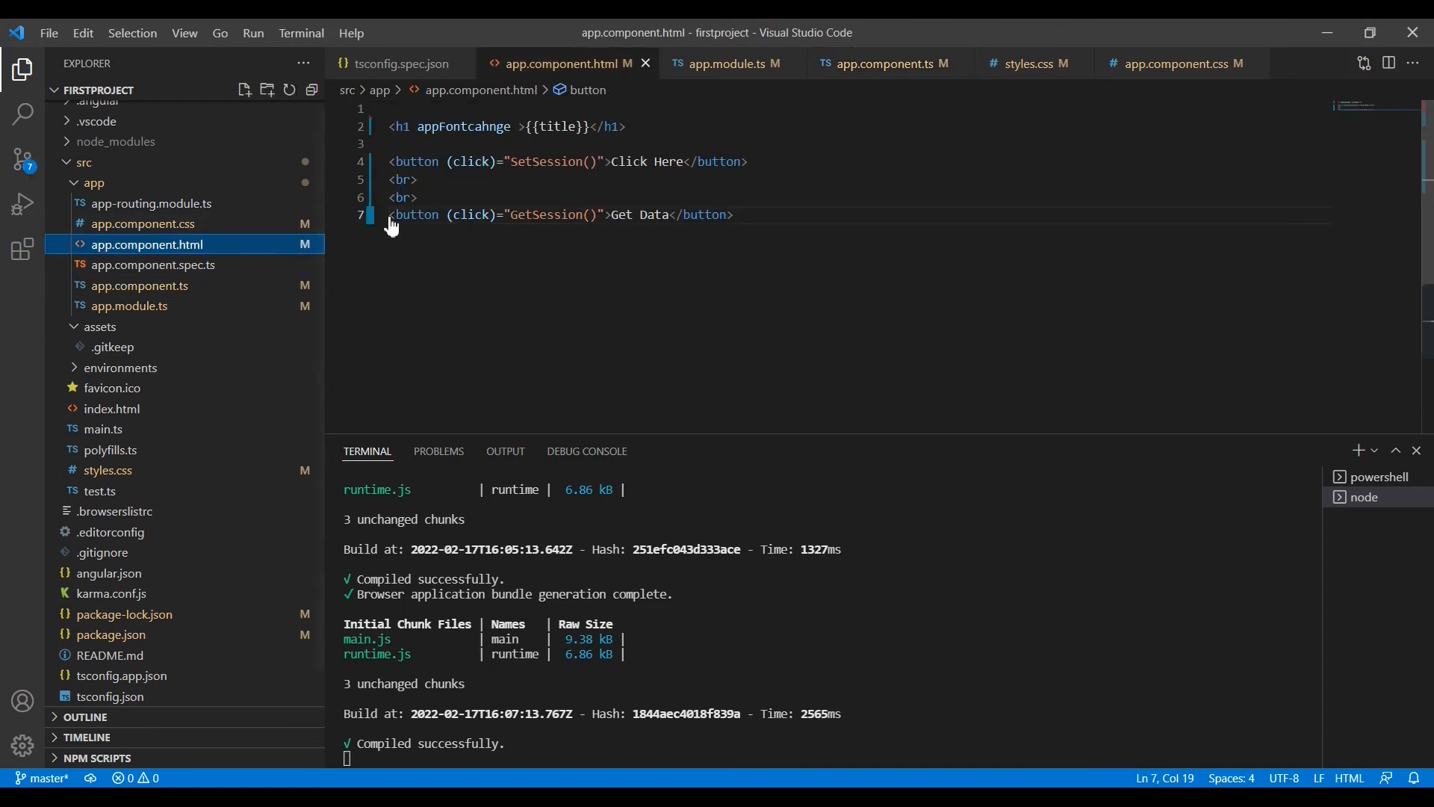
triple_click(559, 215)
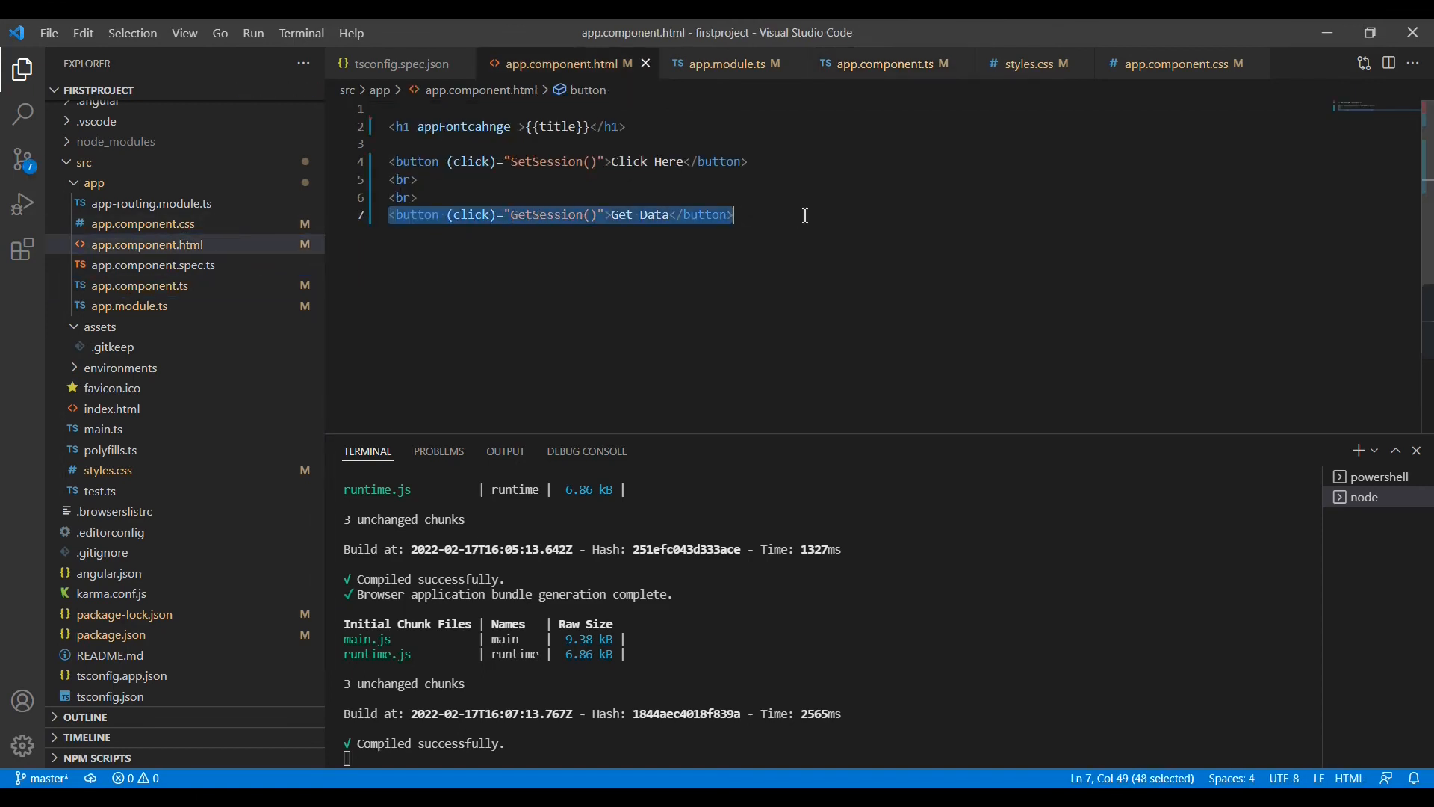
key(Enter)
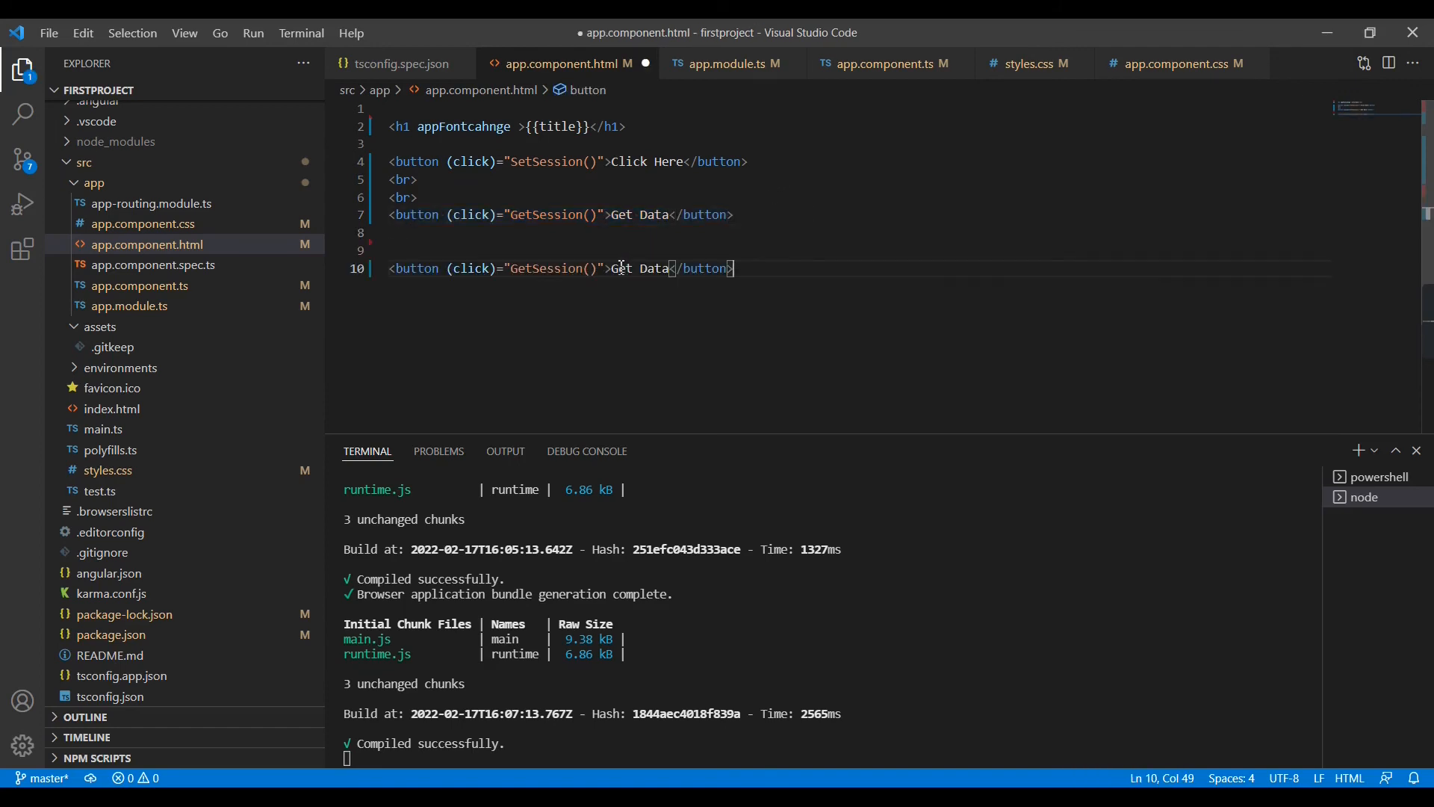
text(R)
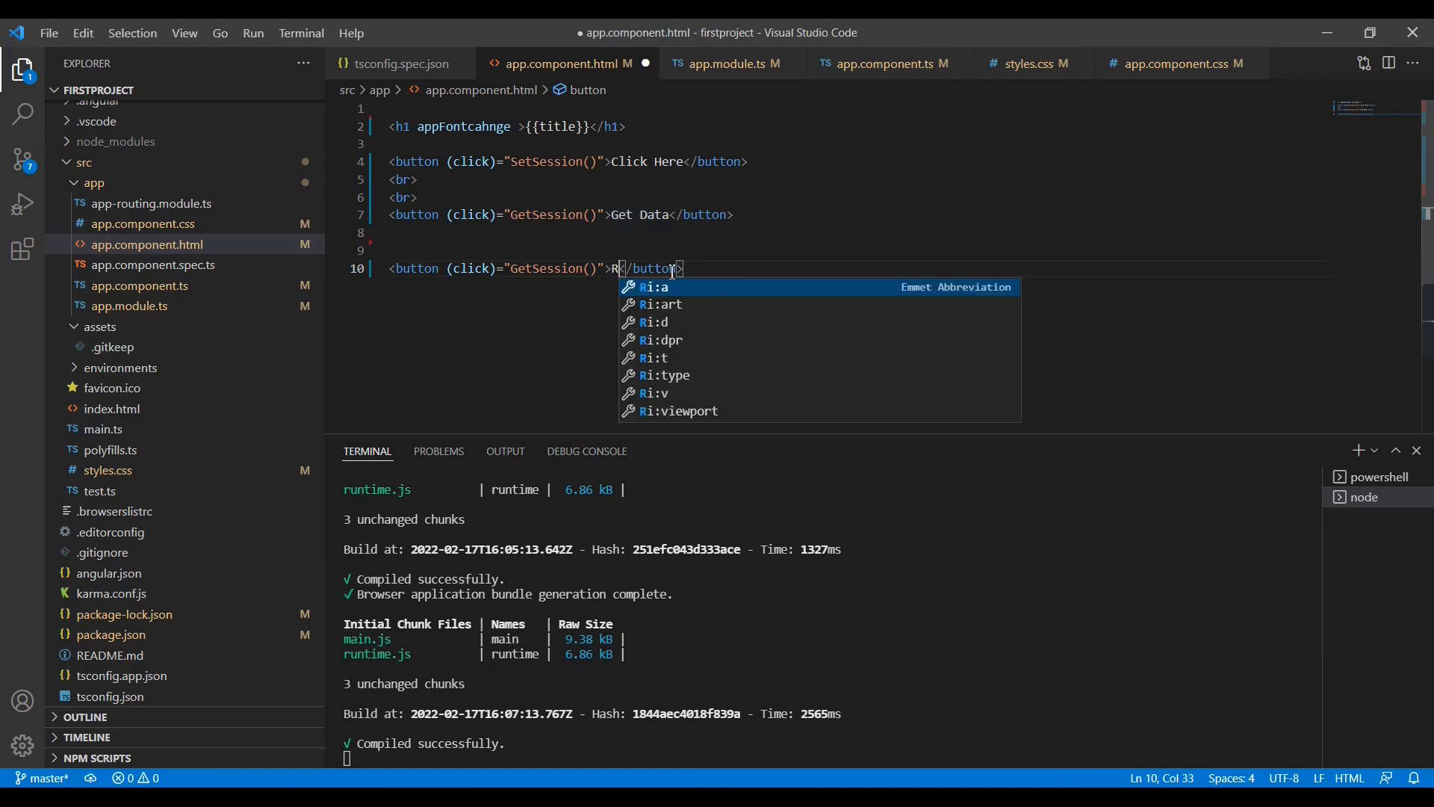
text(emove)
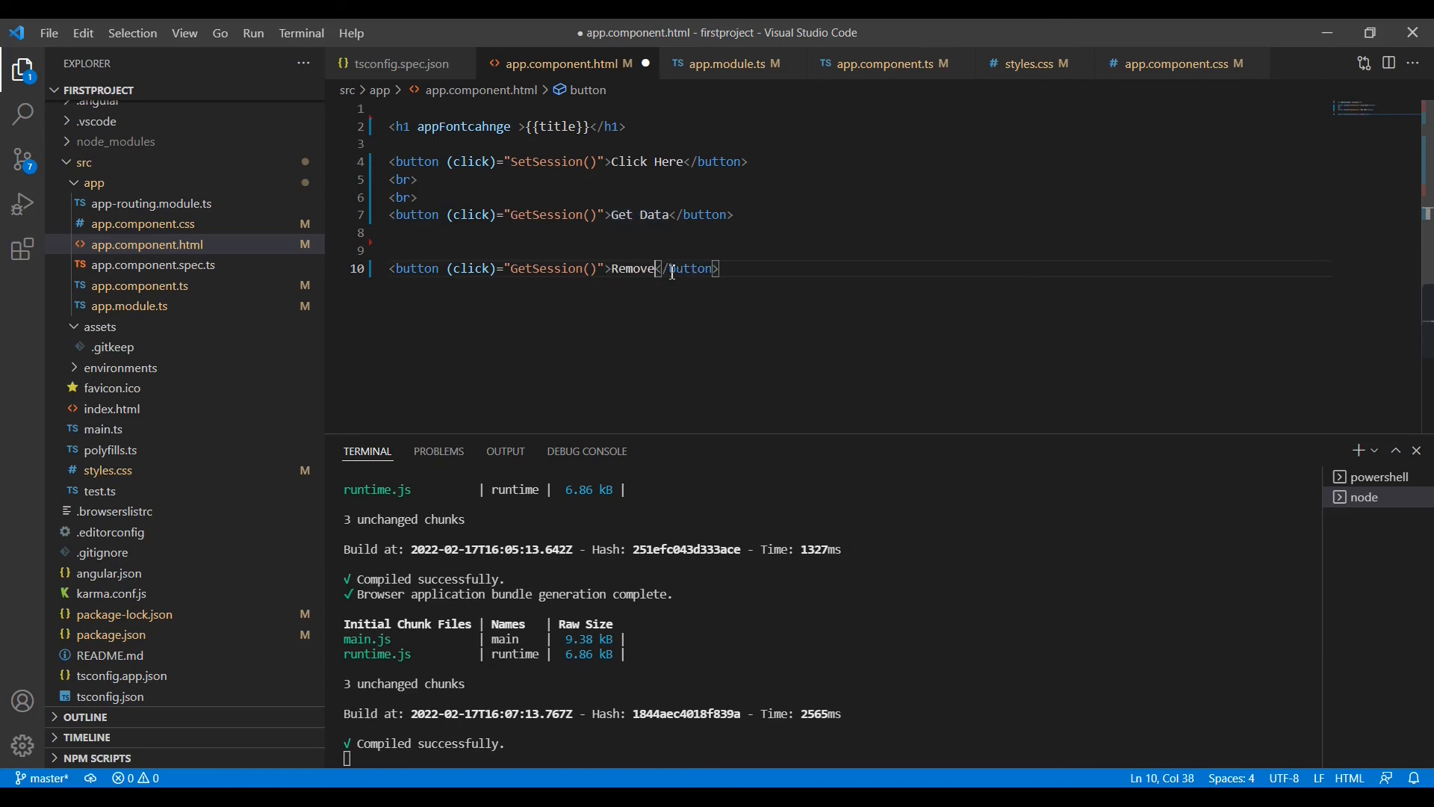
mouse_move(549, 268)
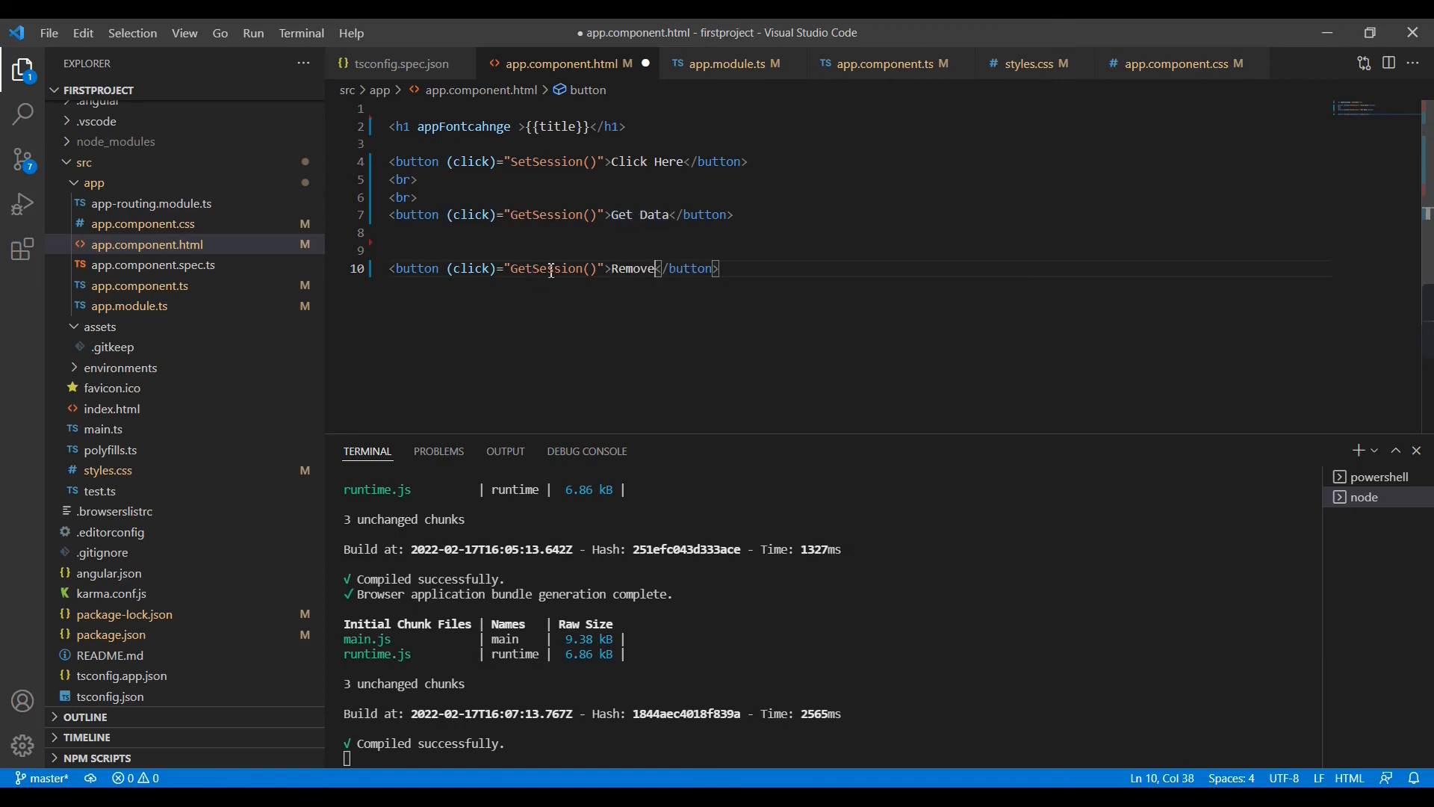
double_click(547, 268)
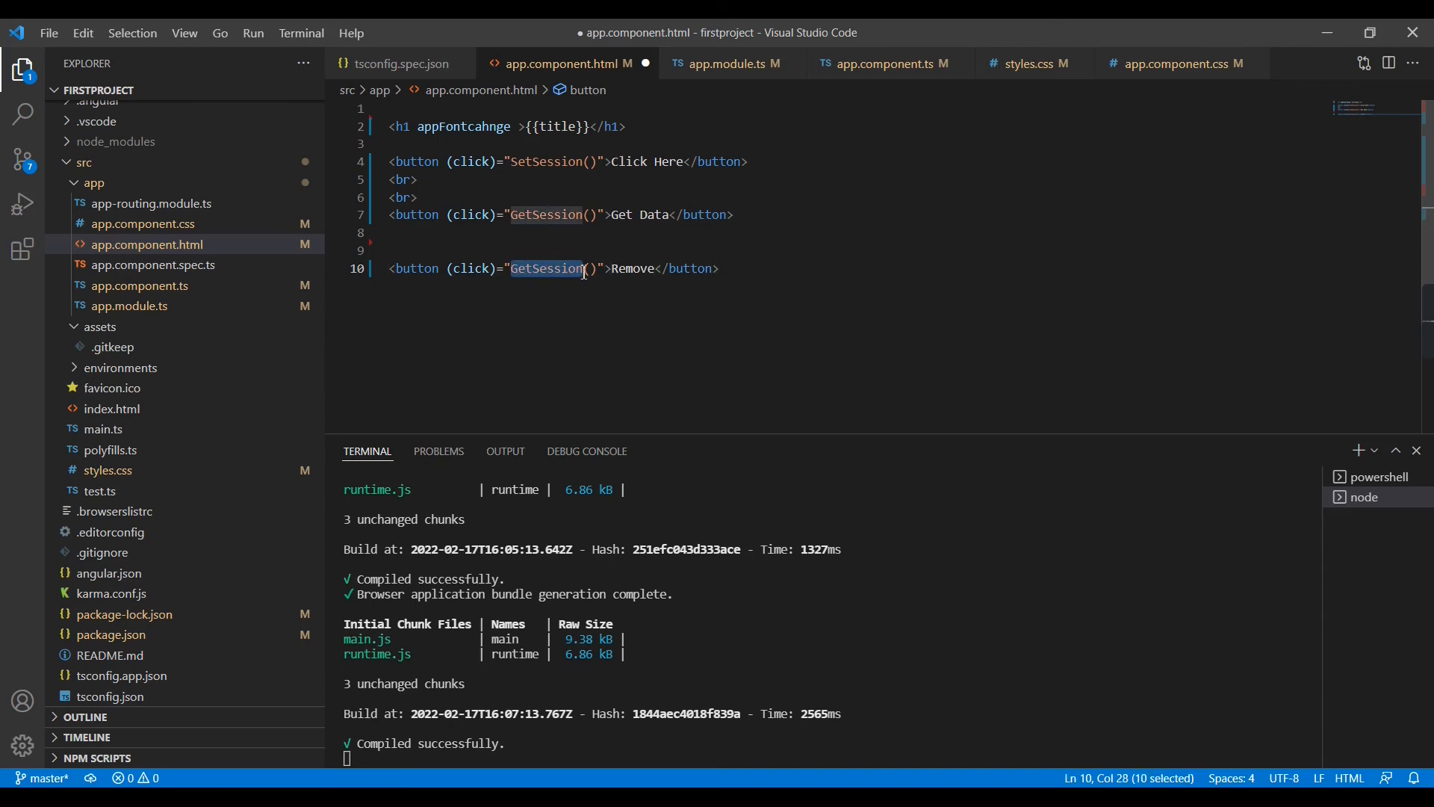
text(remo)
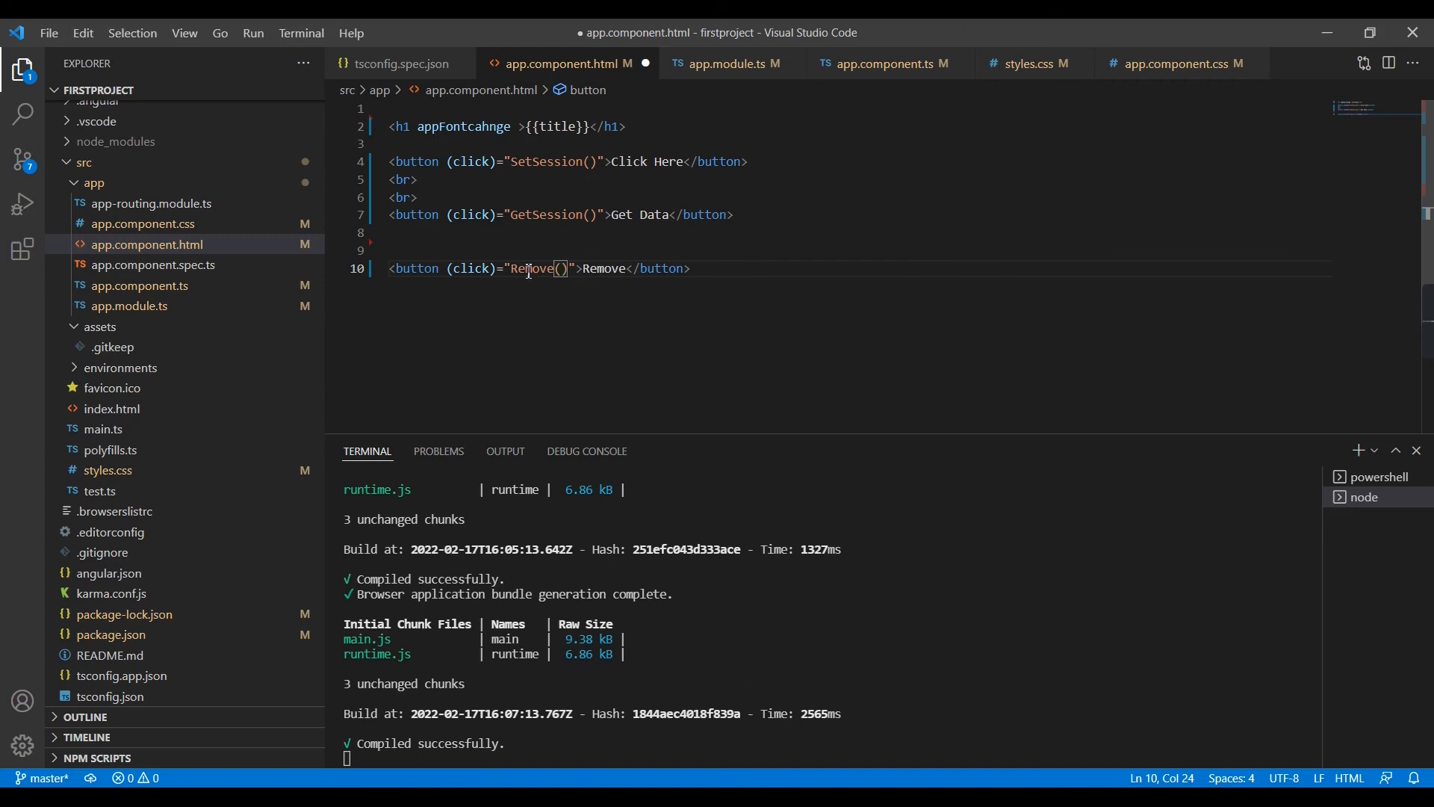
double_click(530, 269)
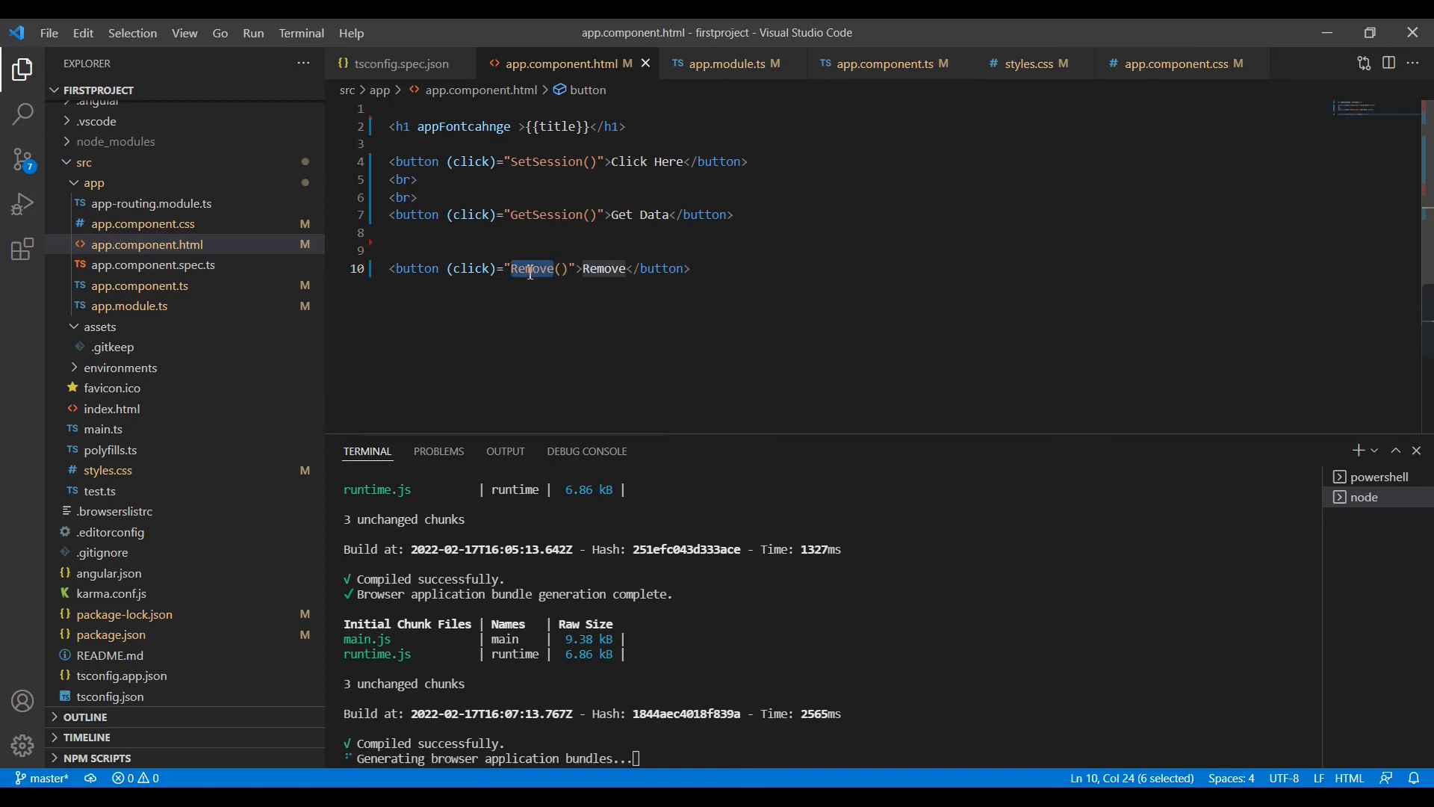
click(883, 63)
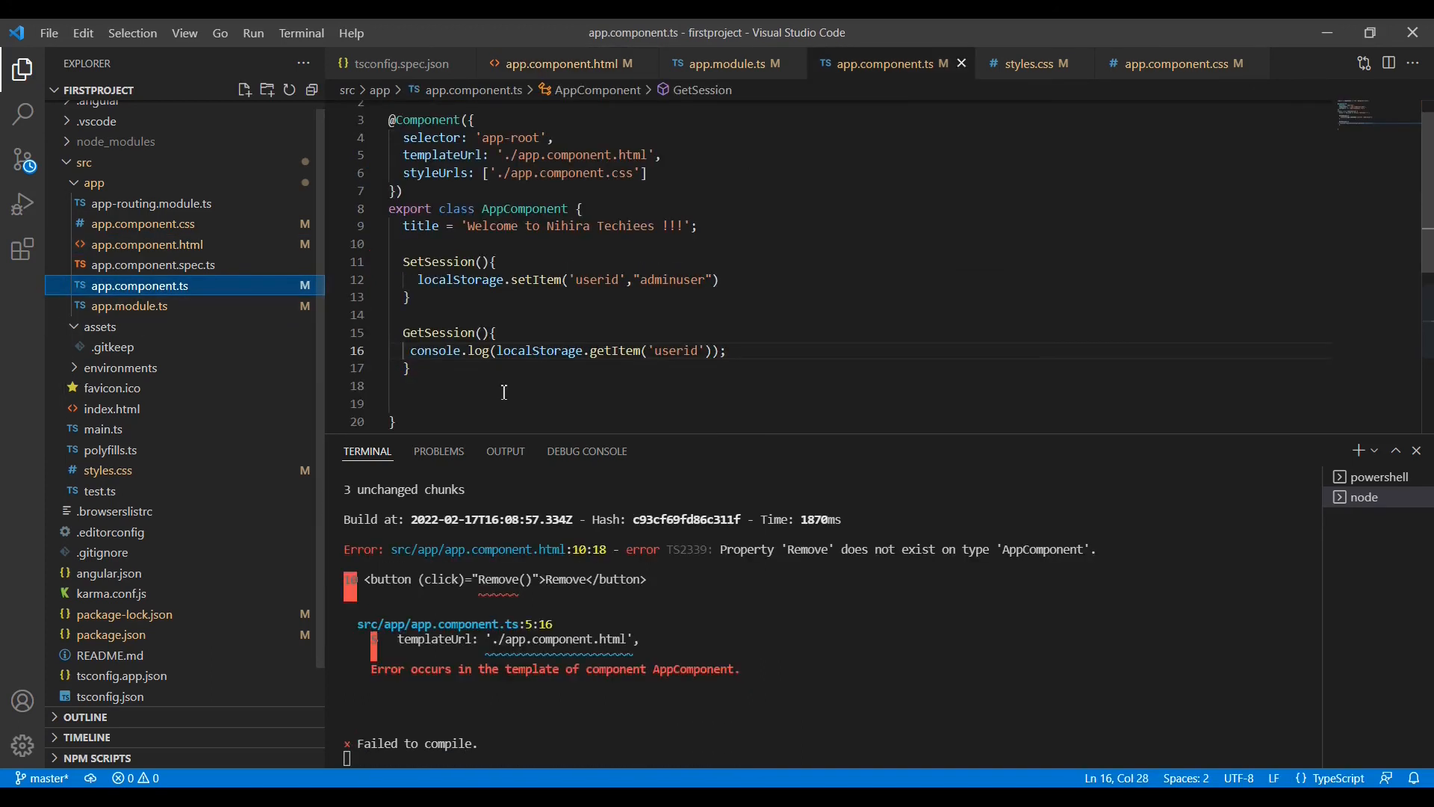
Write a Remove() method below GetSession that calls localStorage.clear().
click(471, 385)
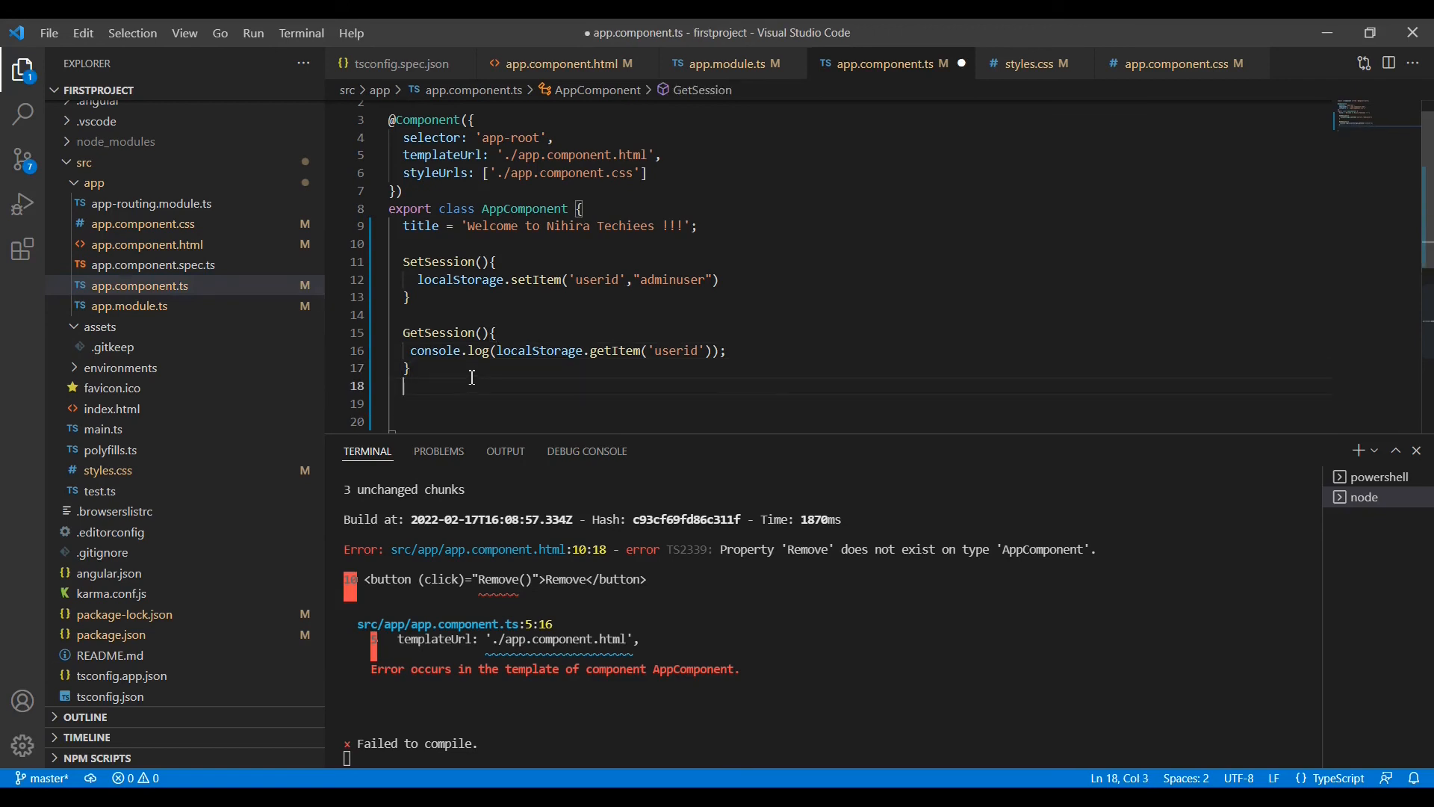
text(Remove())
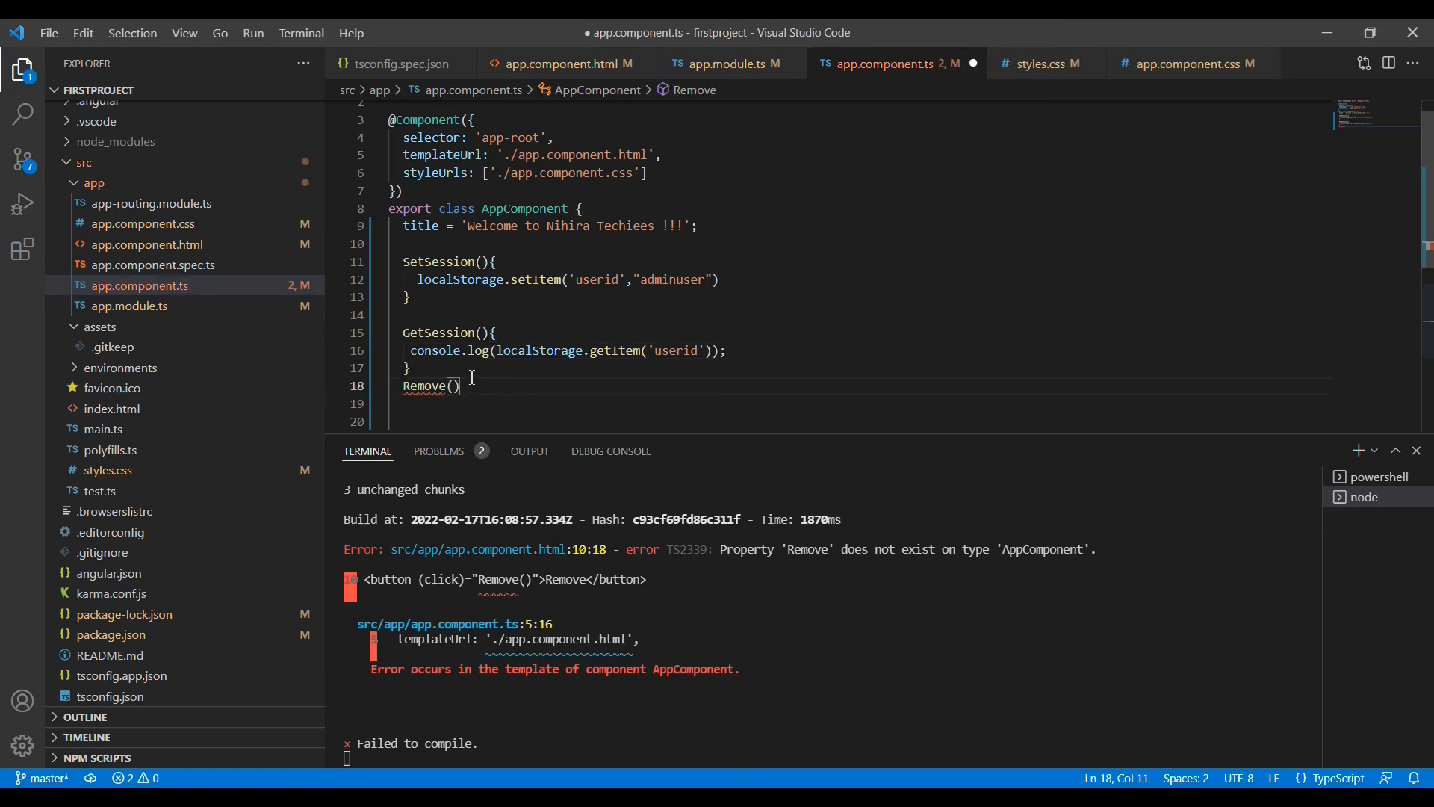
text({)
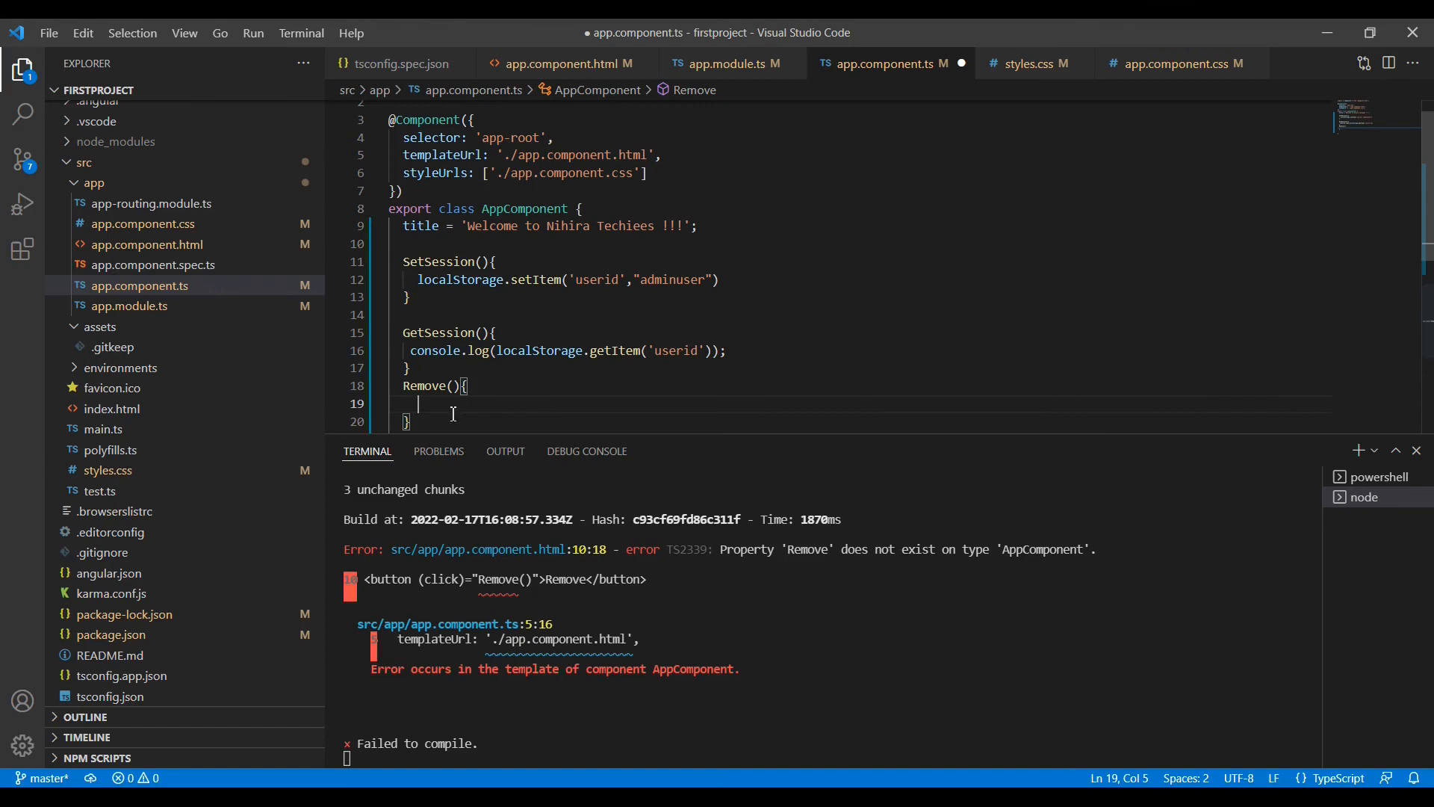
text(localStorage.c)
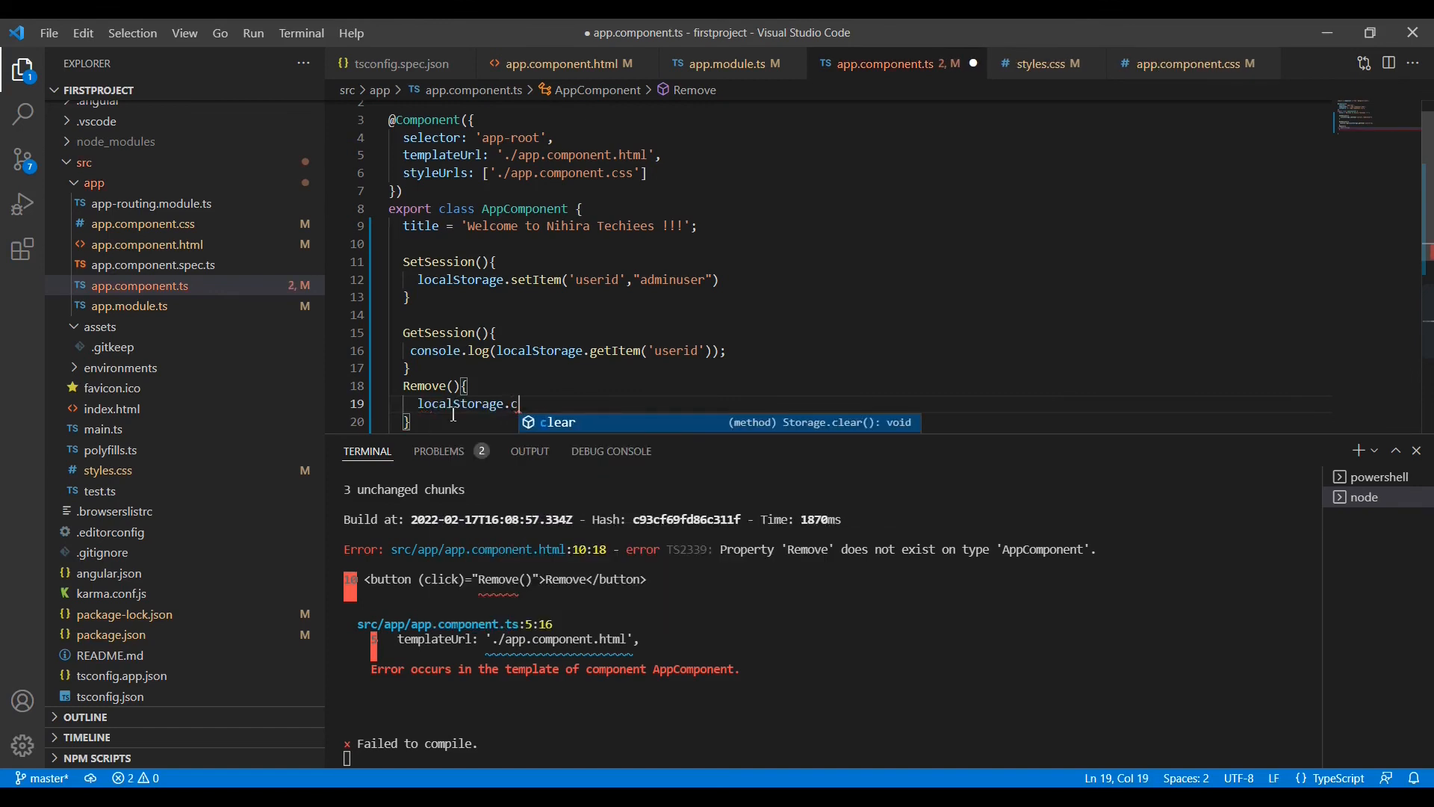
key(Backspace)
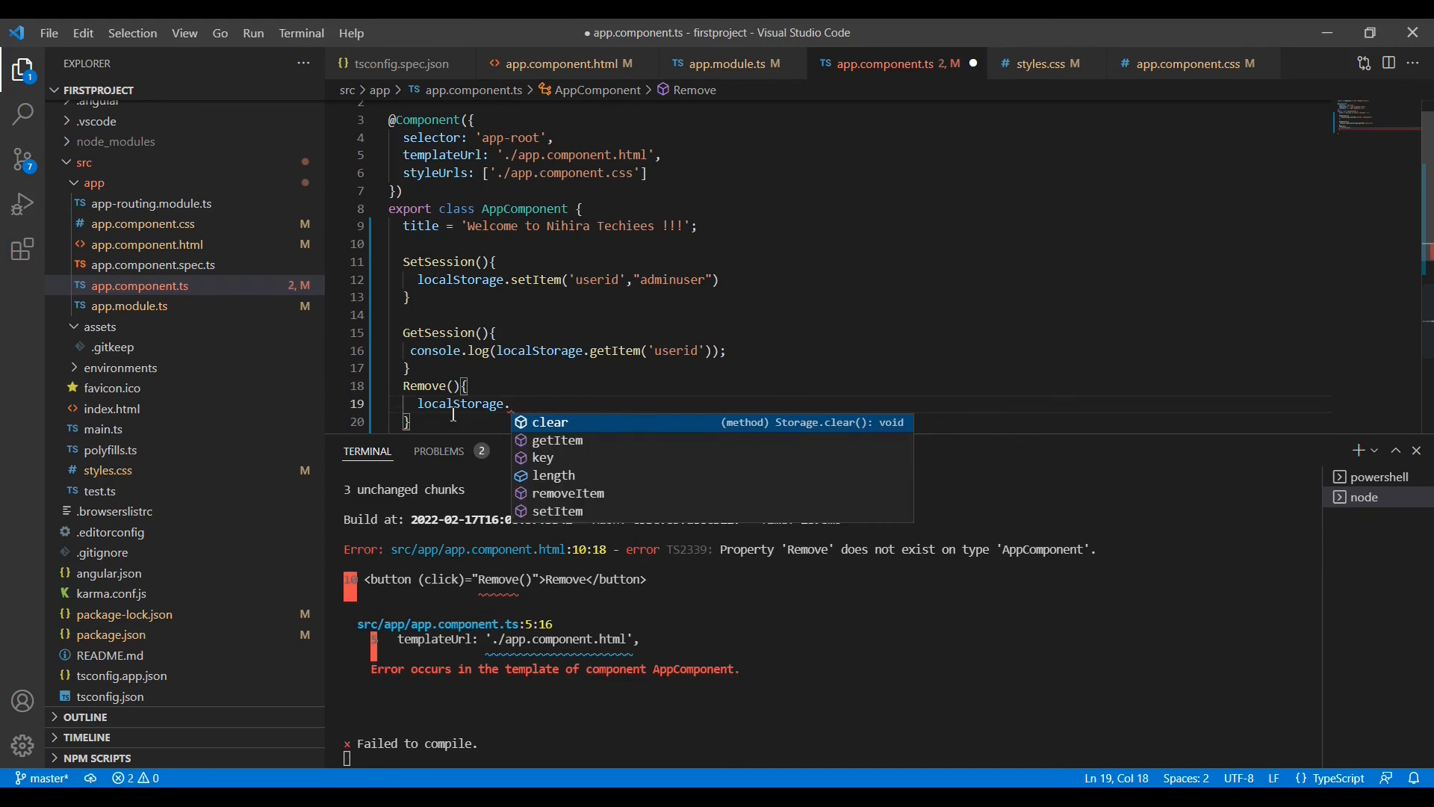
mouse_move(566, 503)
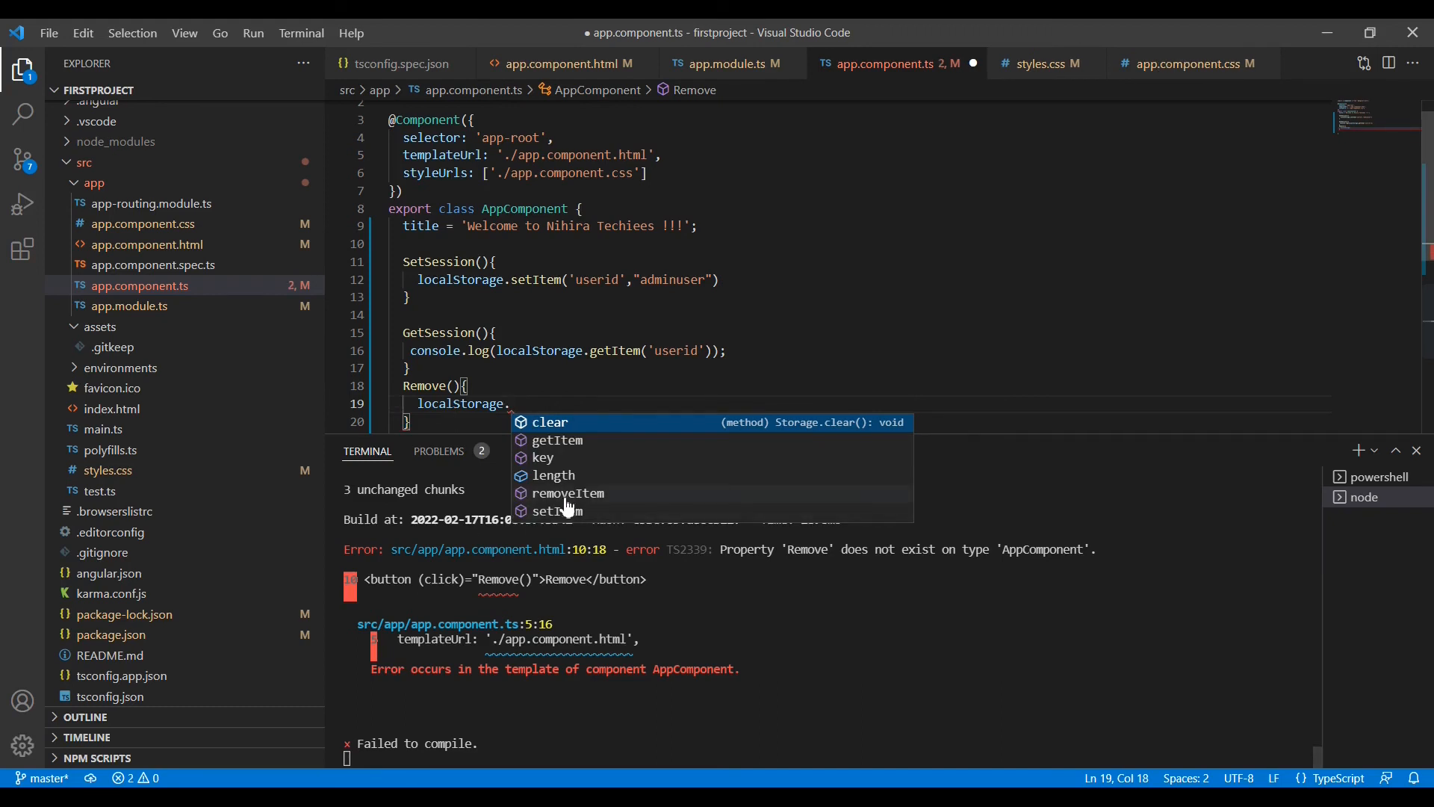
mouse_move(567, 493)
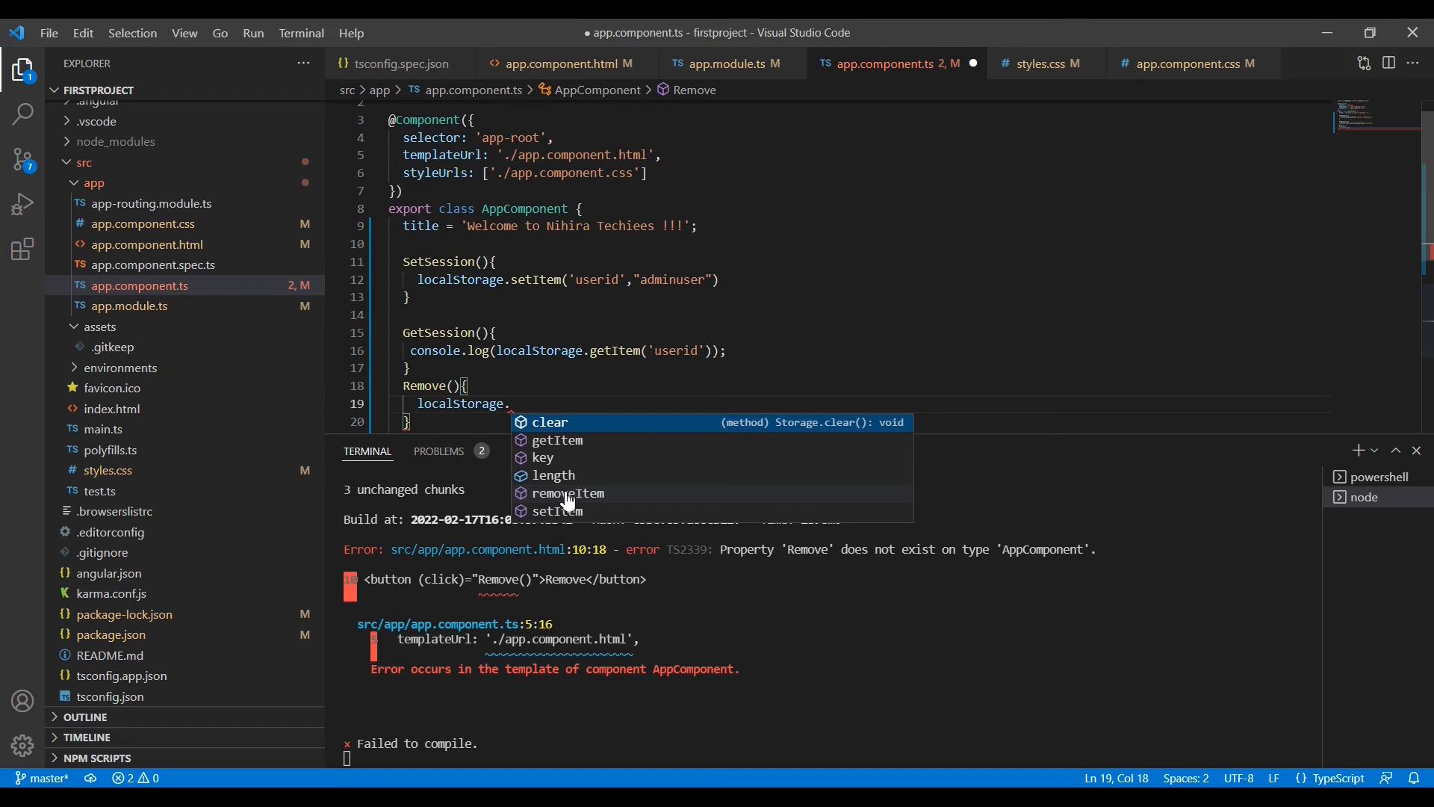
mouse_move(689, 358)
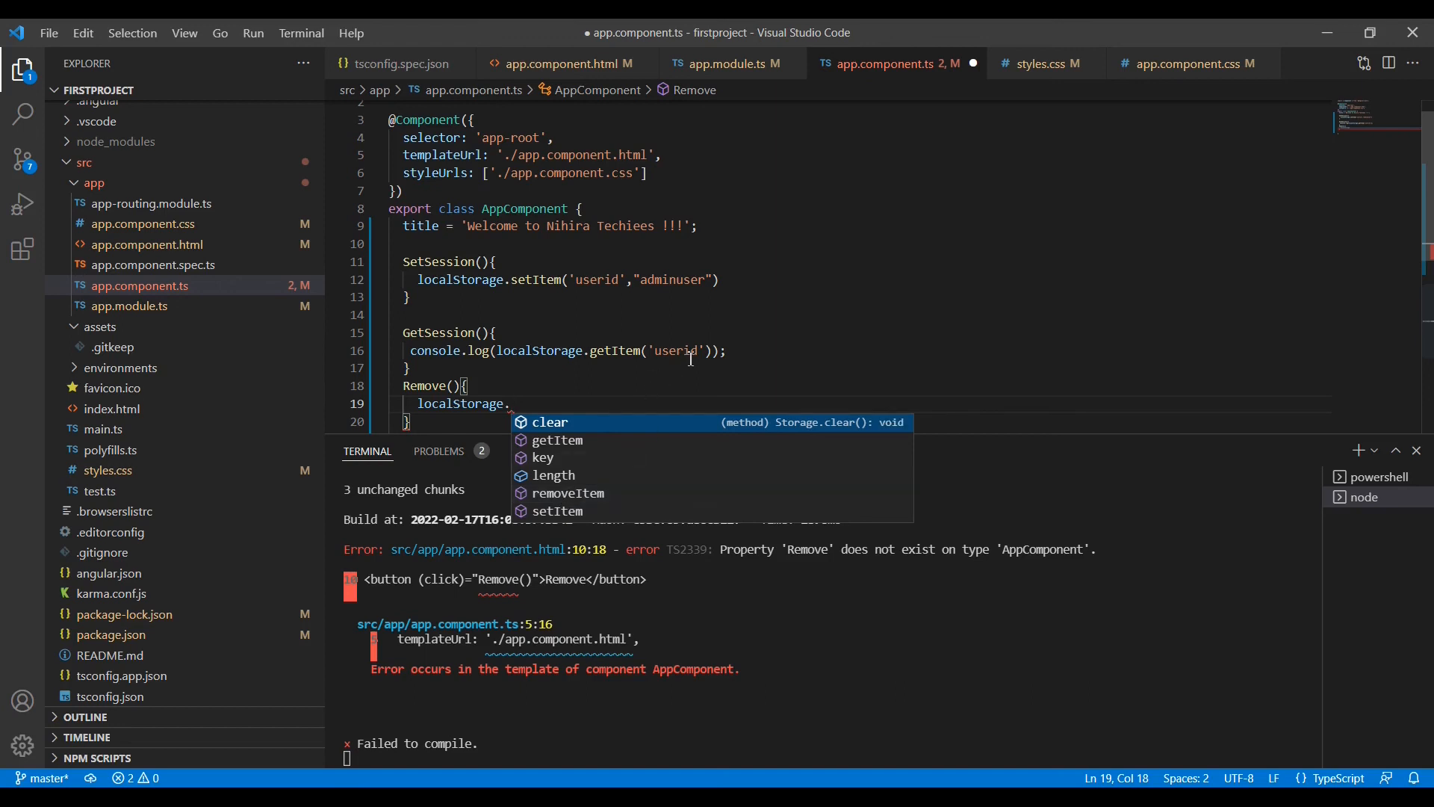
mouse_move(668, 421)
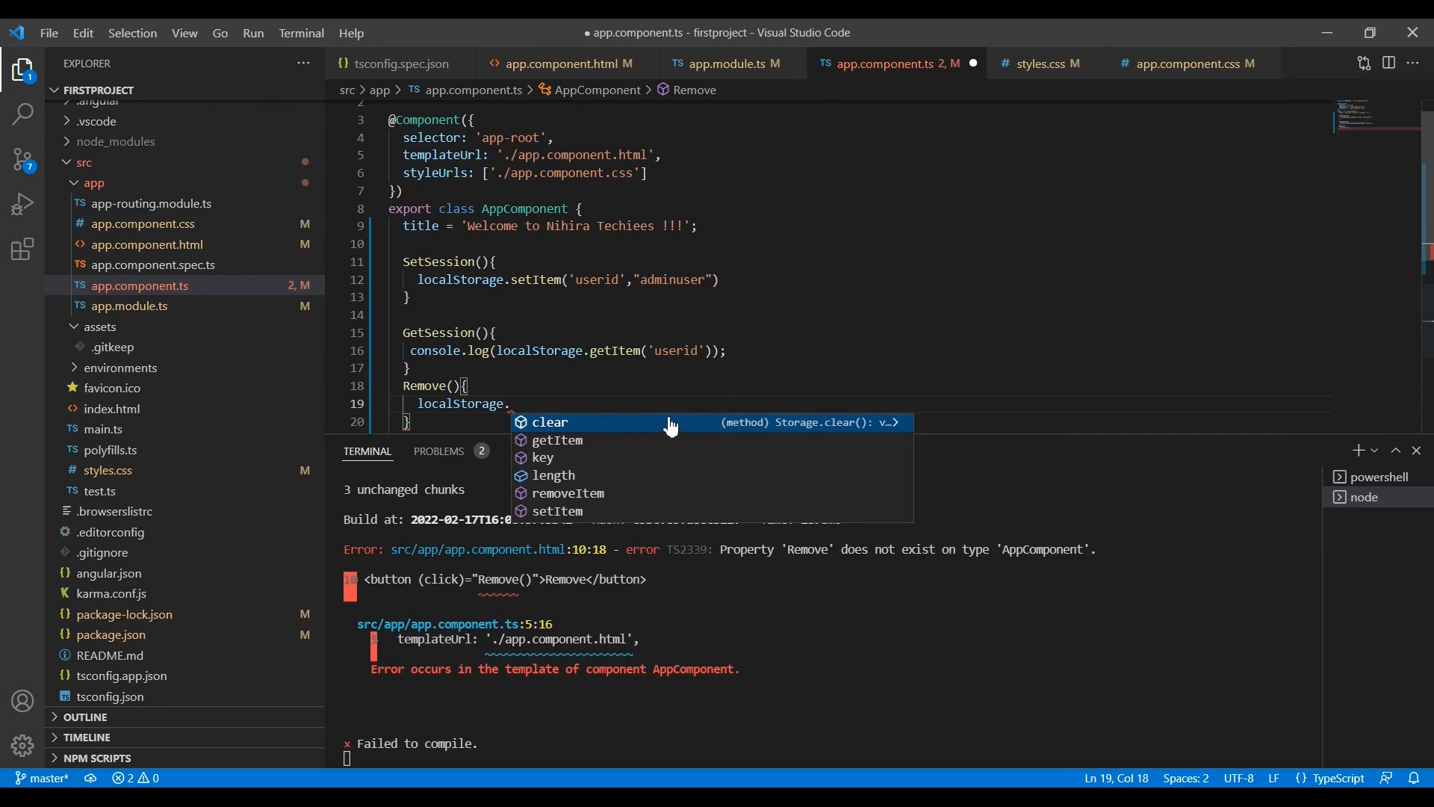
mouse_move(571, 493)
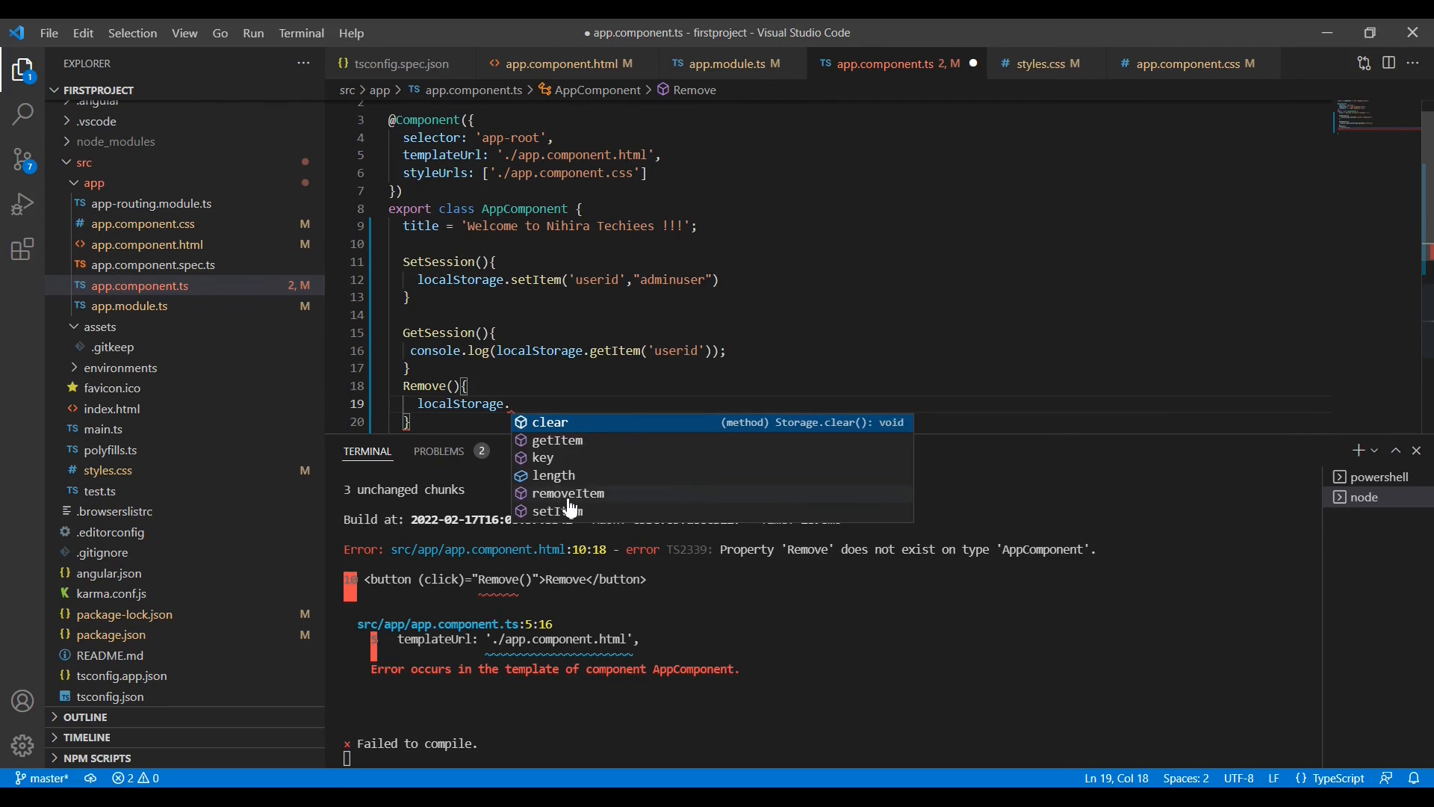
mouse_move(561, 434)
text(clear)
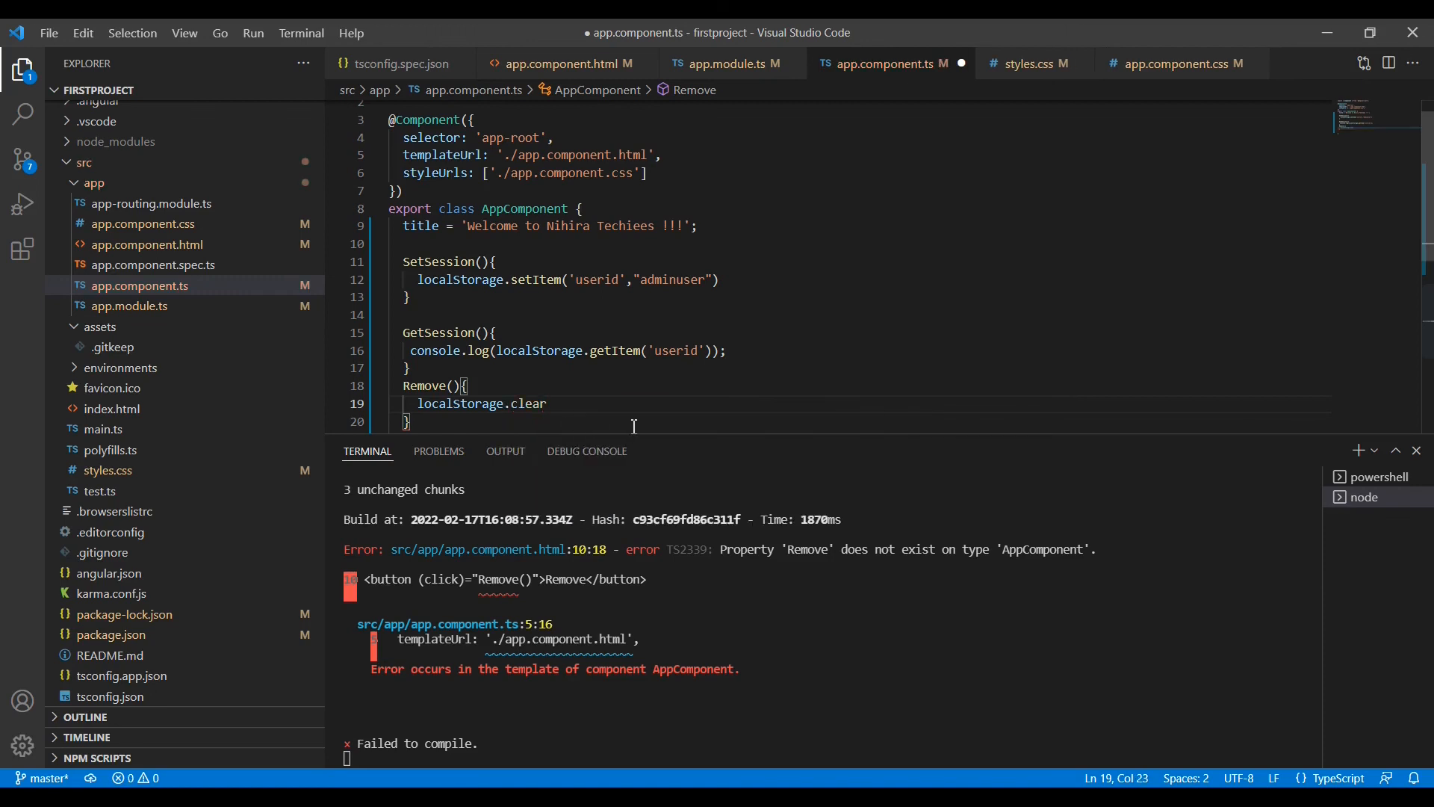
text(();)
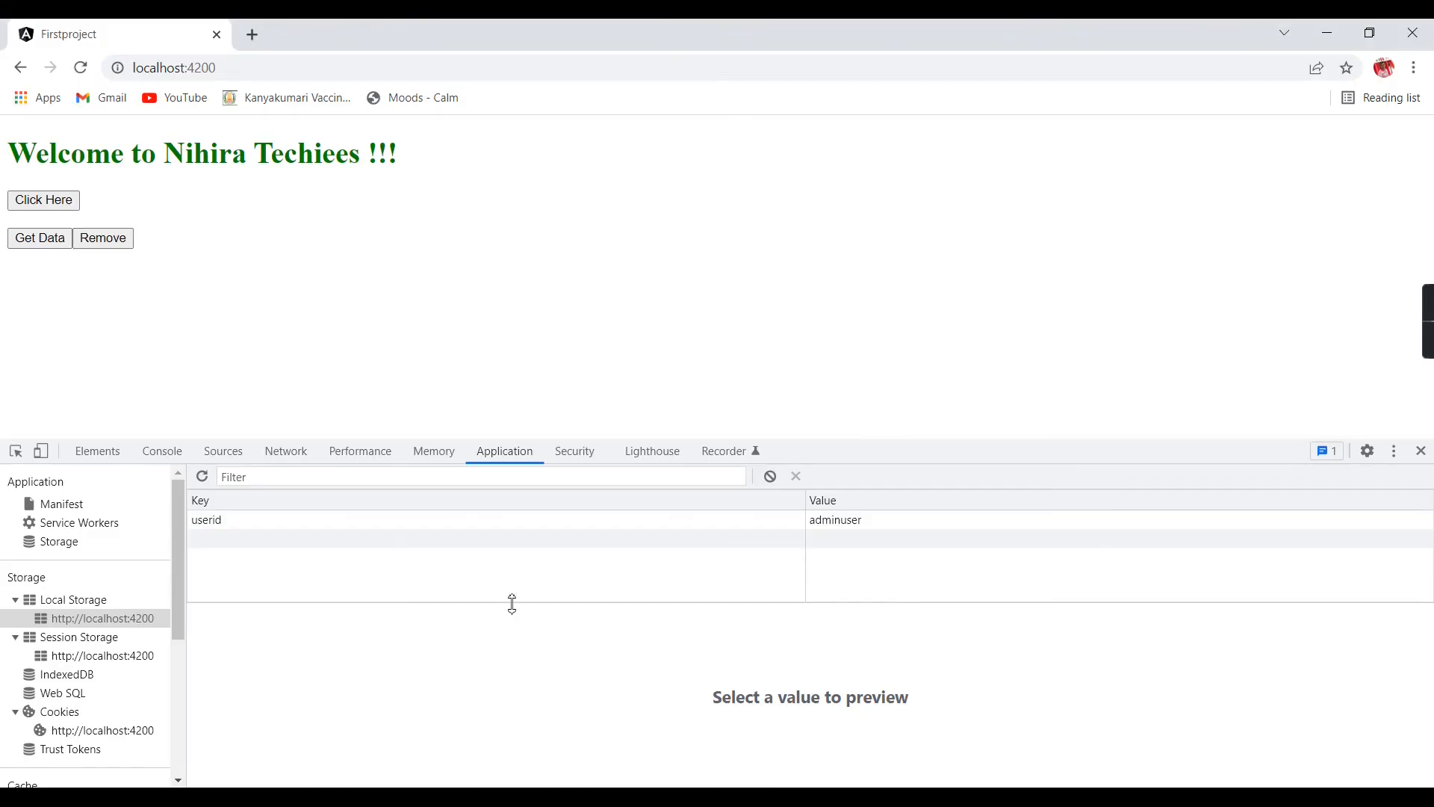
mouse_move(216, 550)
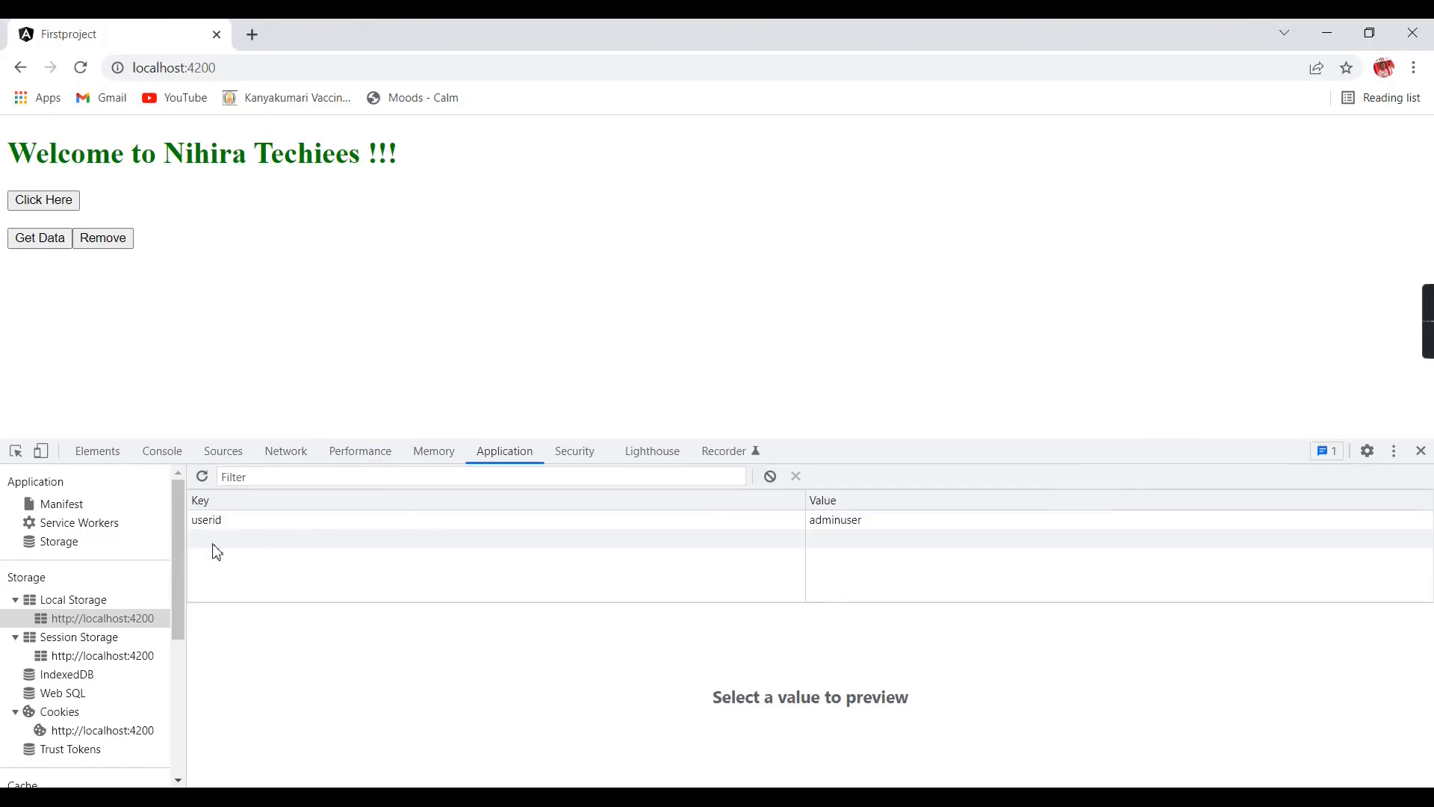
mouse_move(224, 523)
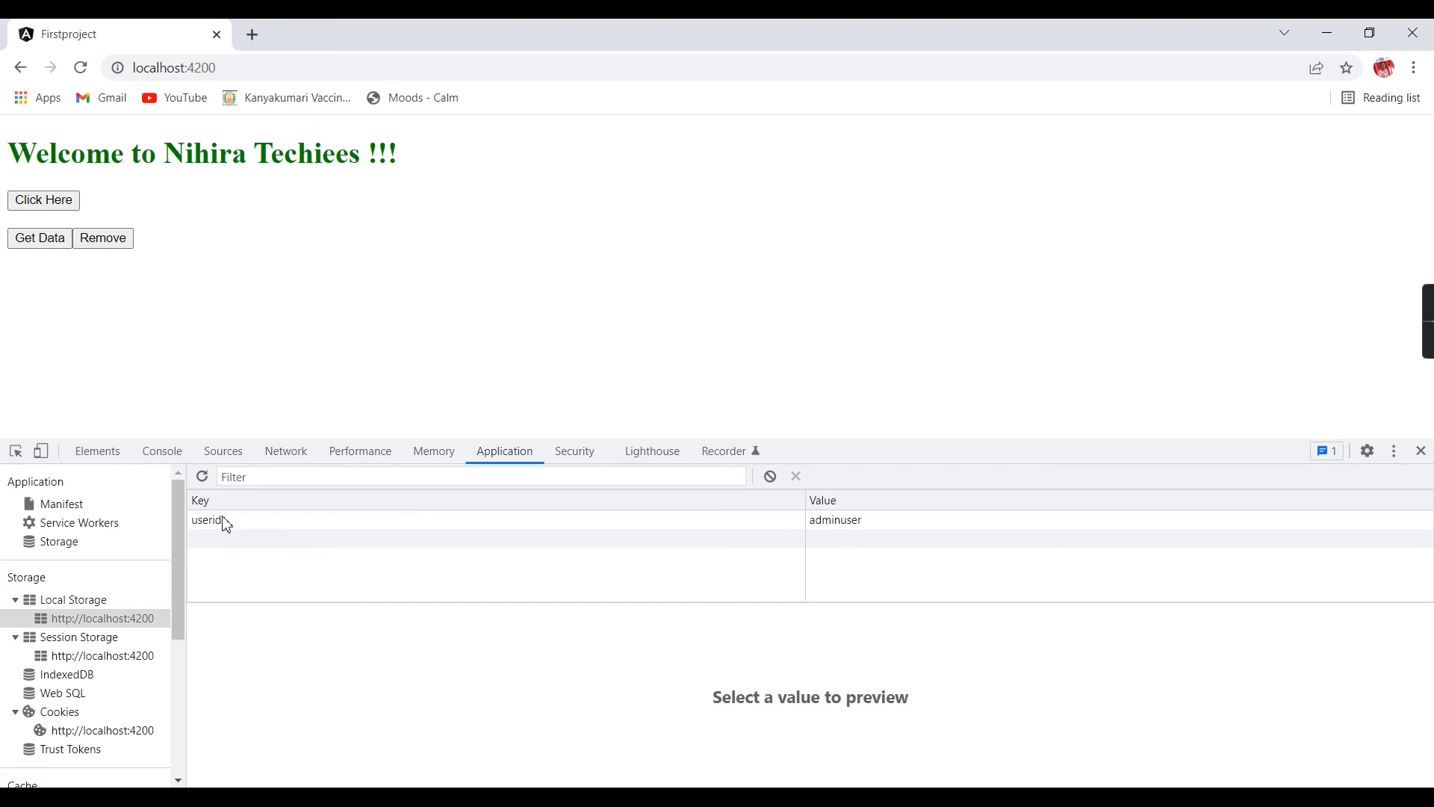
Use the page's Remove button to delete the userid adminuser entry from local storage.
click(103, 237)
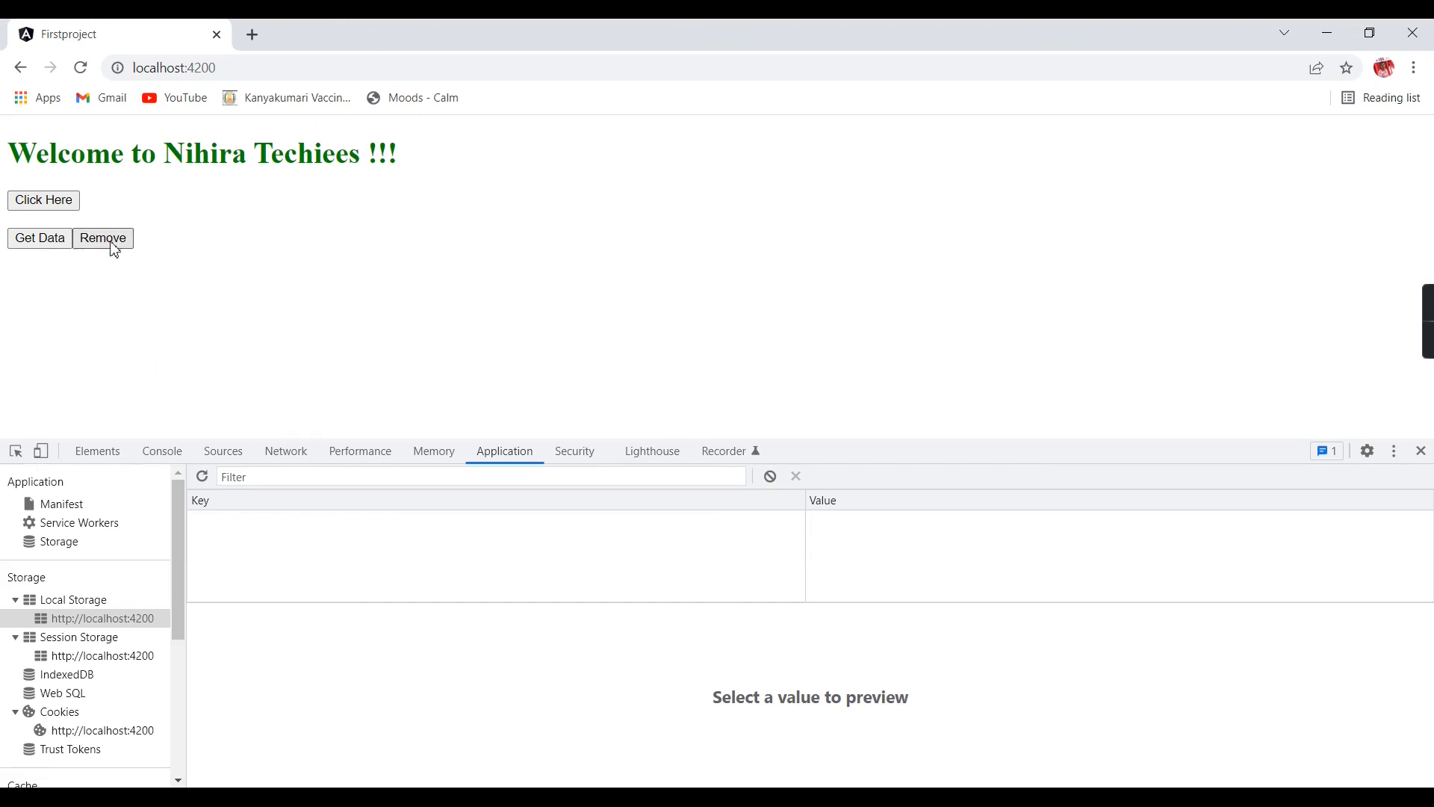
mouse_move(102, 267)
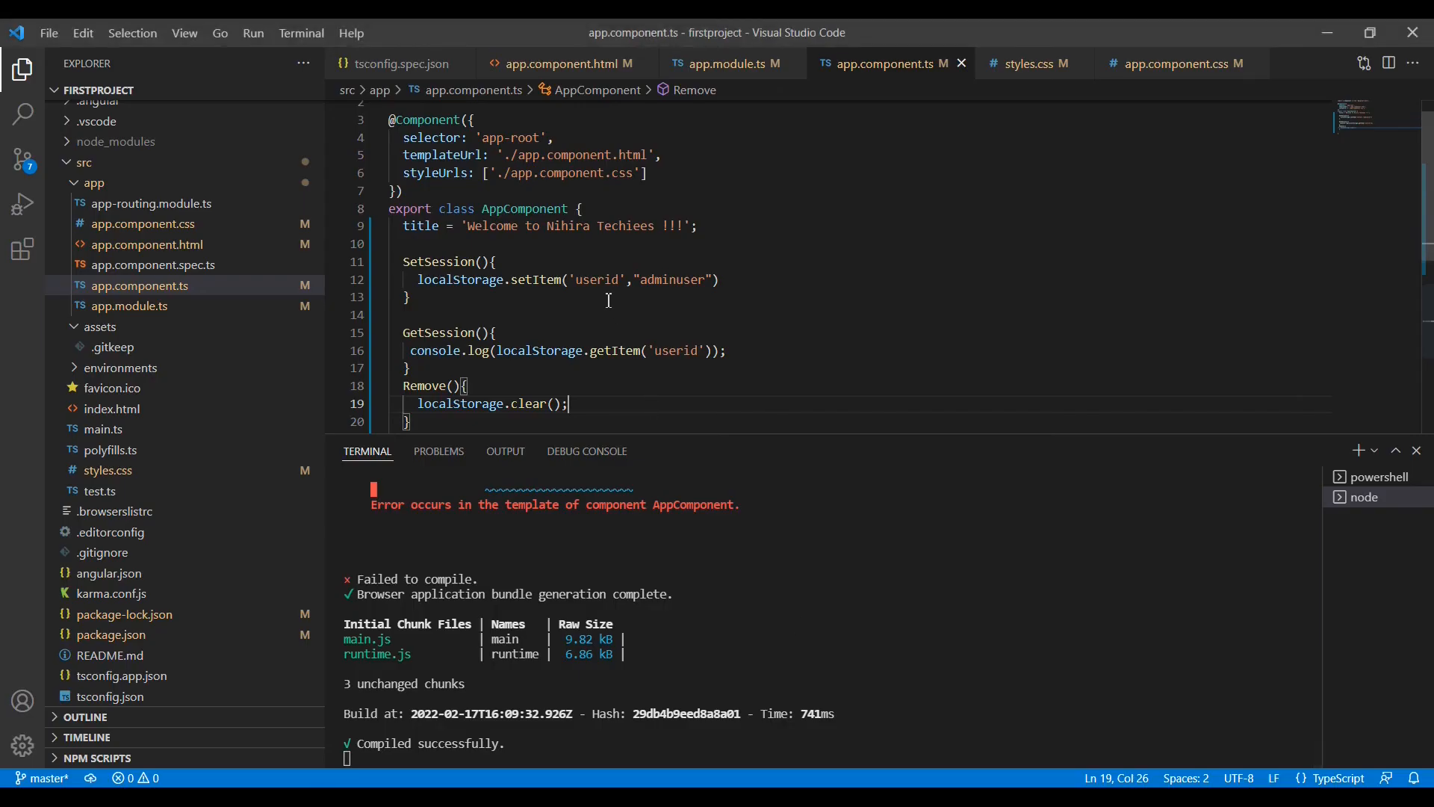
Add a duplicate localStorage.setItem line in SetSession, changing its key to 'userid1'.
double_click(443, 281)
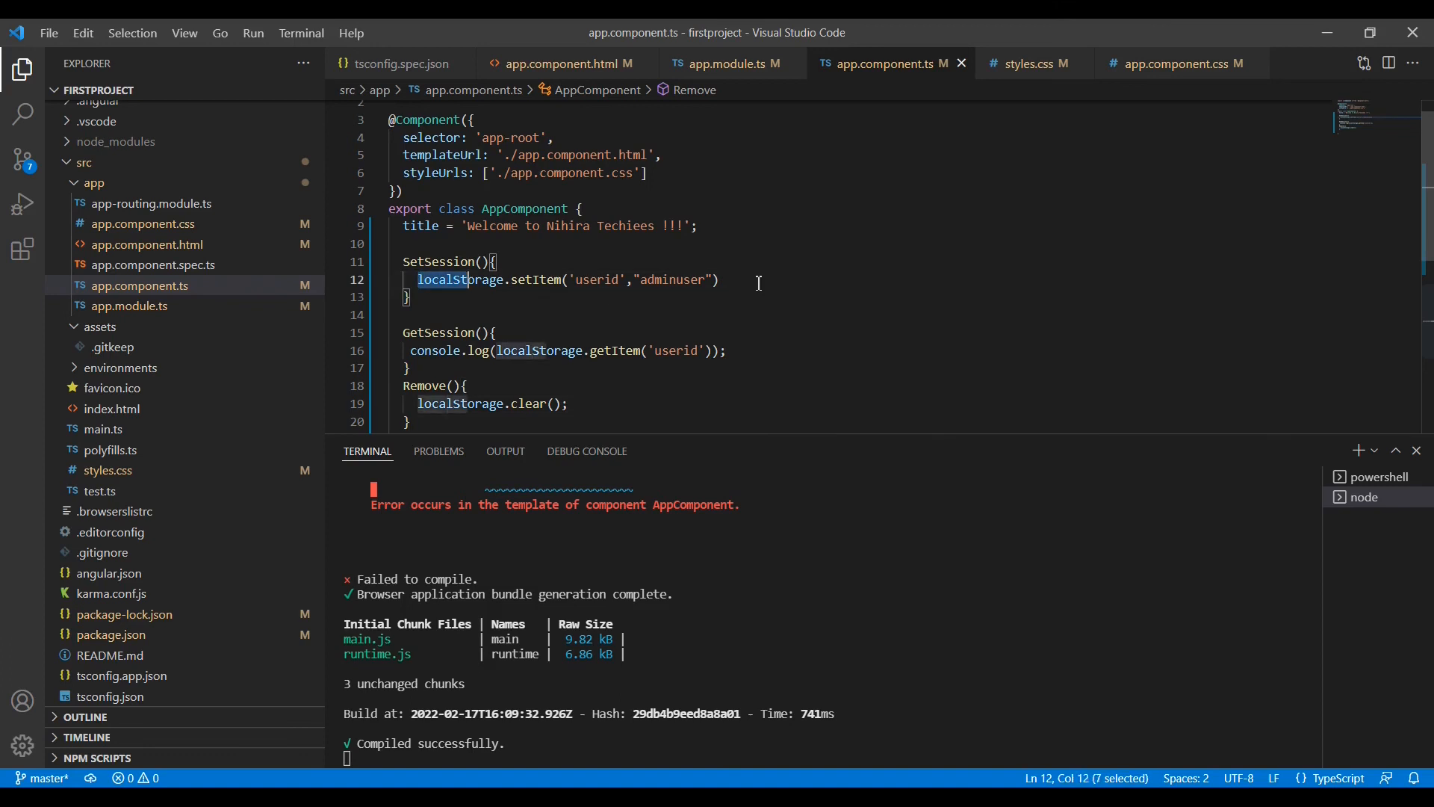
click(720, 281)
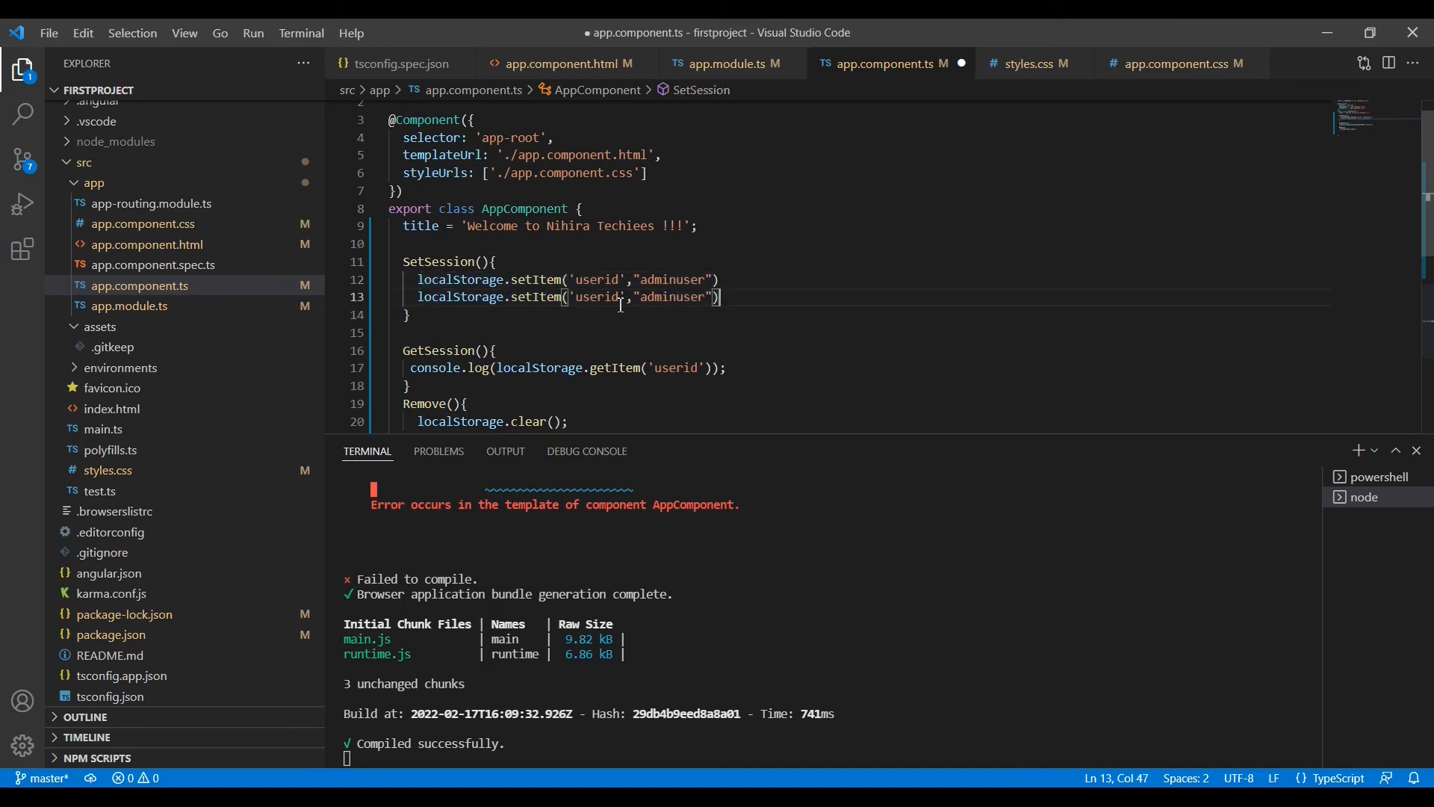
text(1)
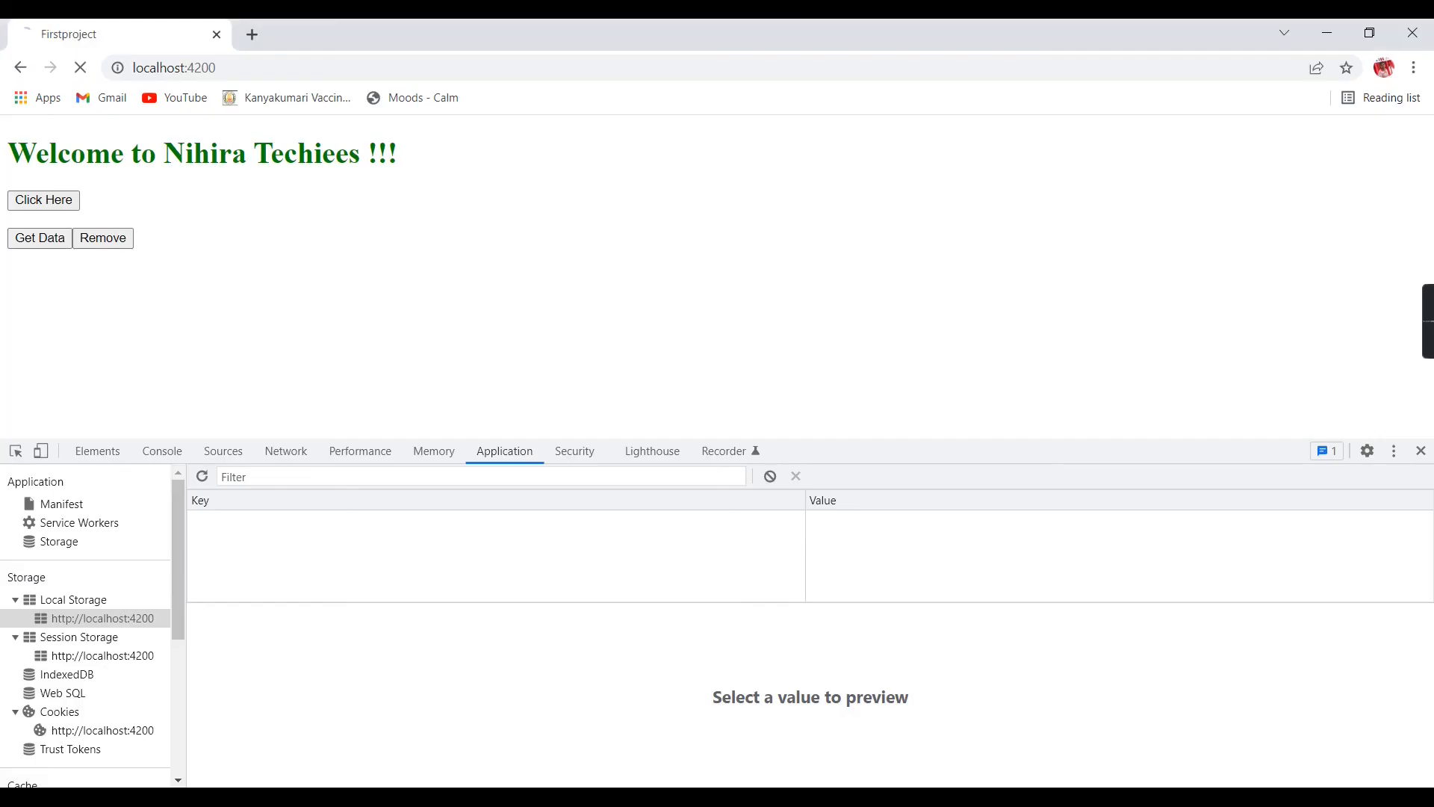
click(43, 200)
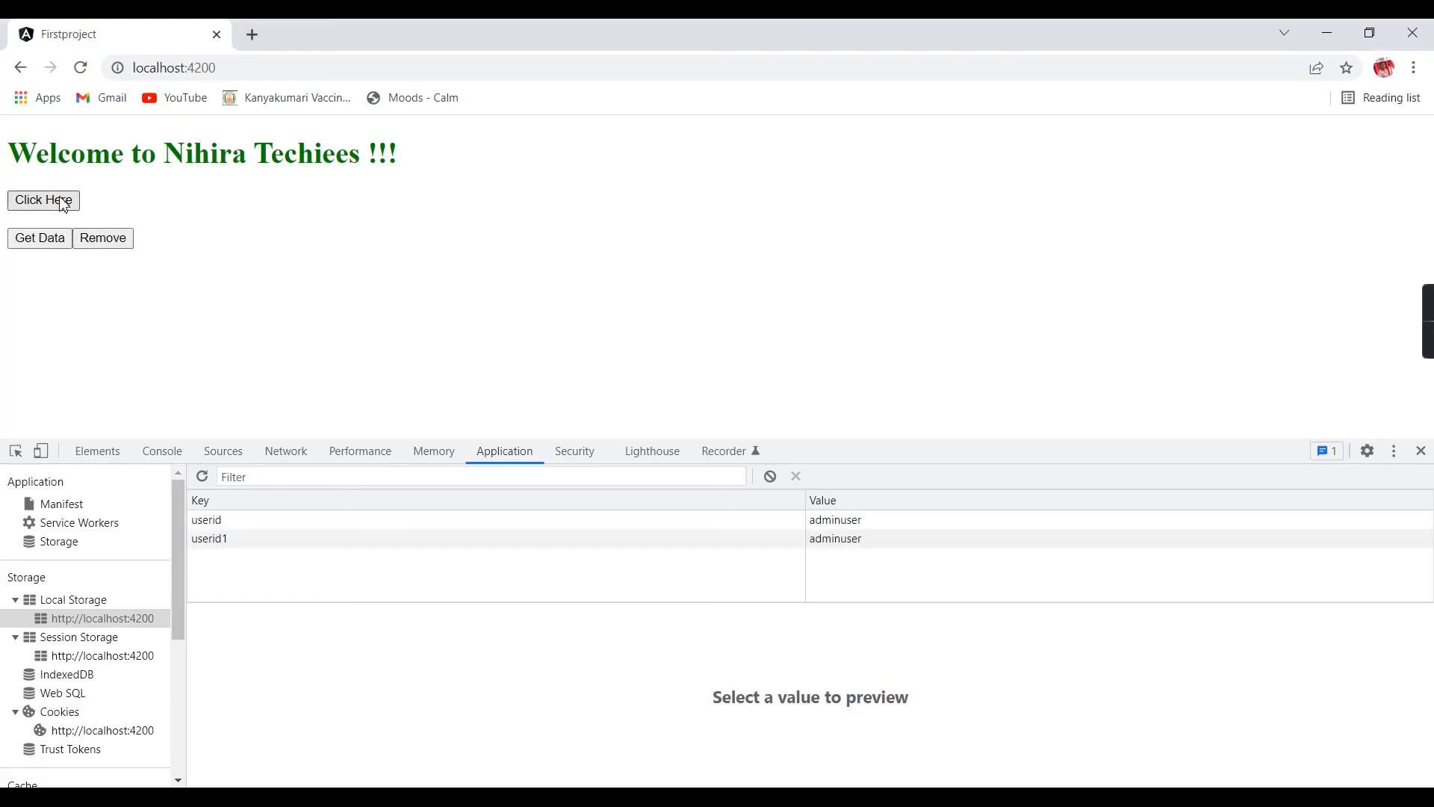
click(206, 520)
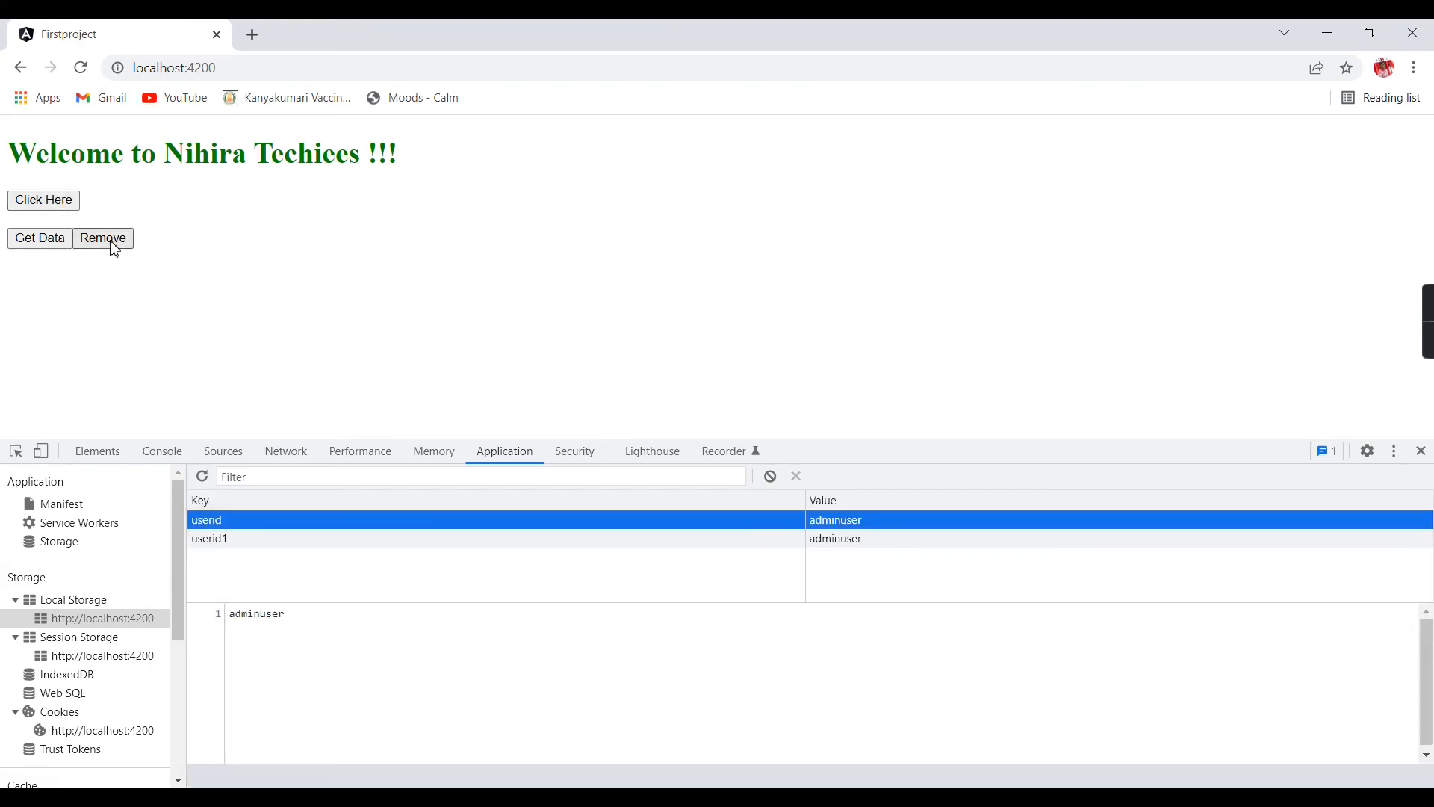
click(101, 238)
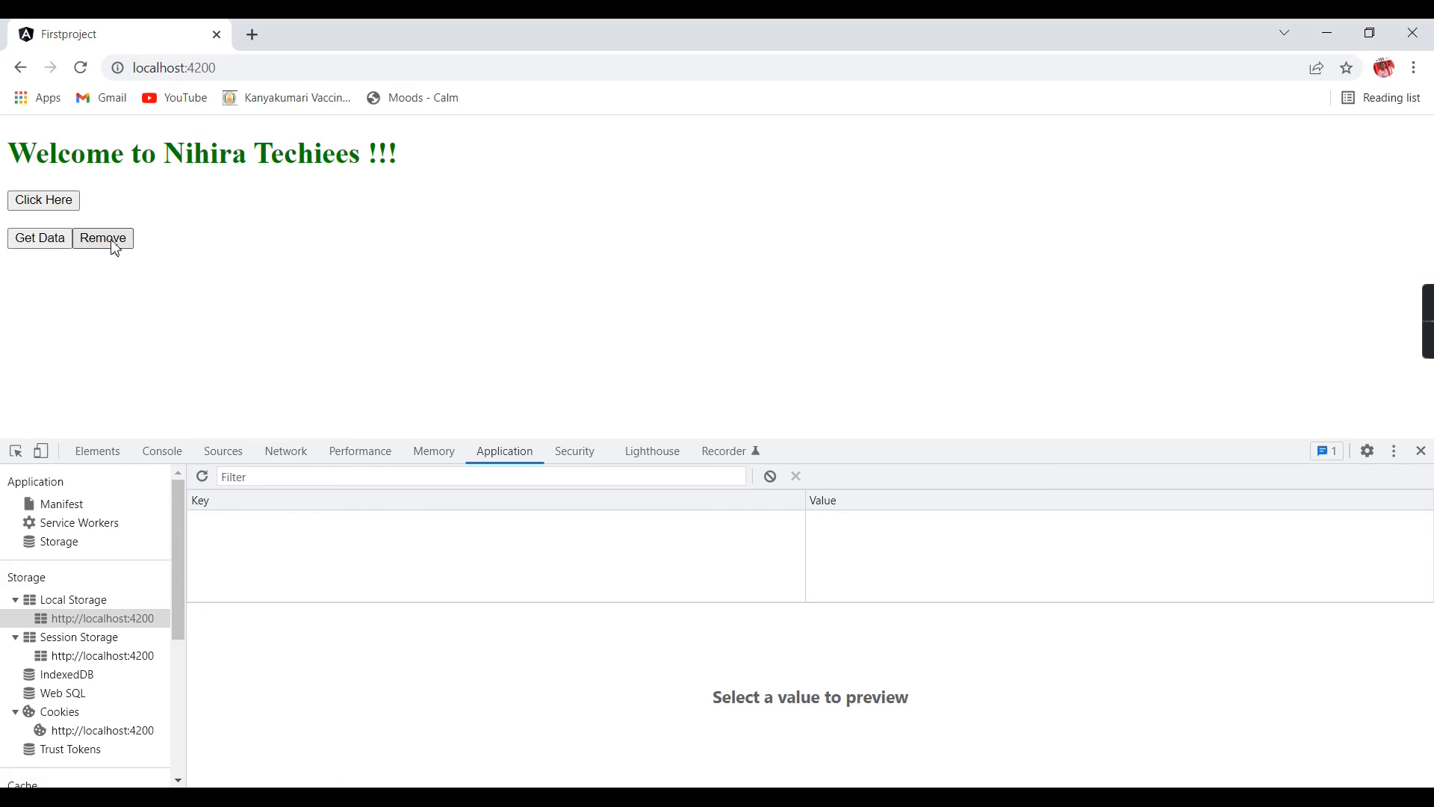